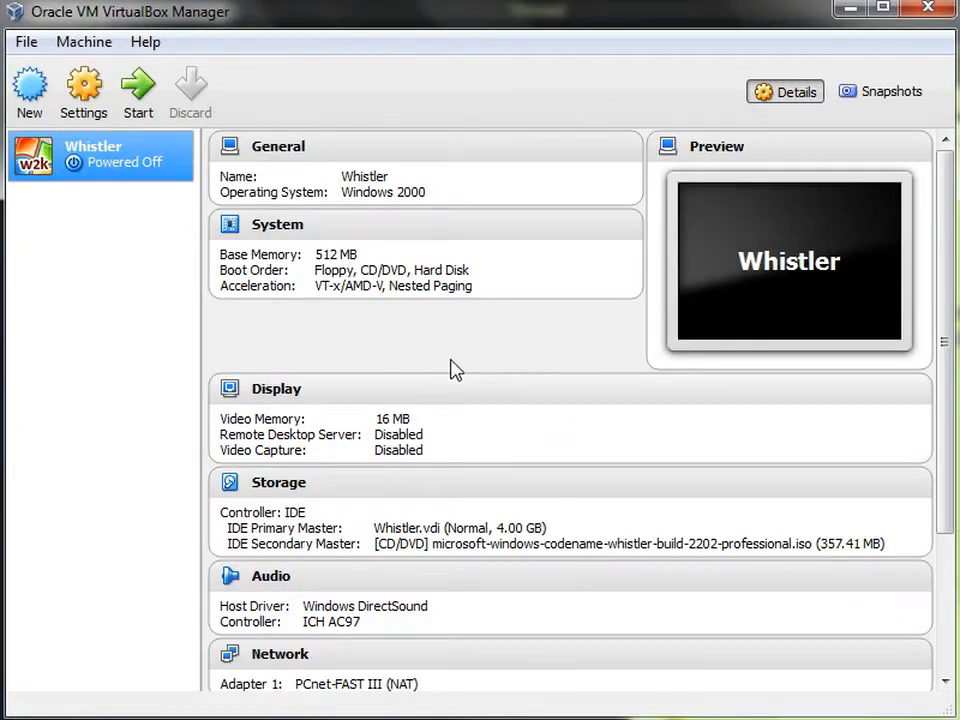
- Start the Whistler virtual machine in VirtualBox and press Enter as it boots
click(142, 84)
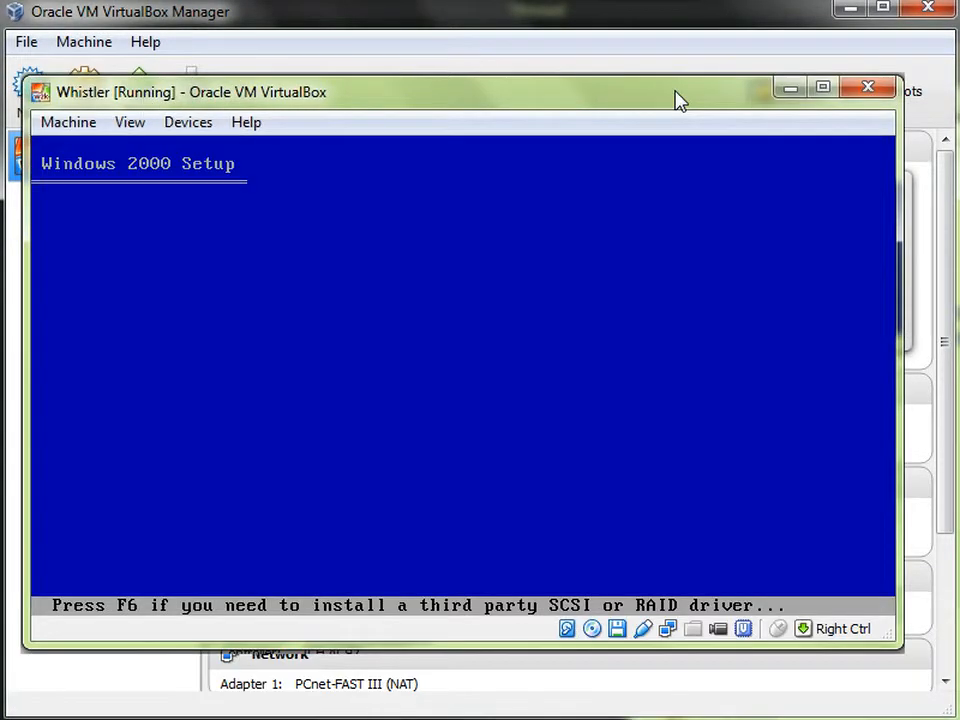
key(enter)
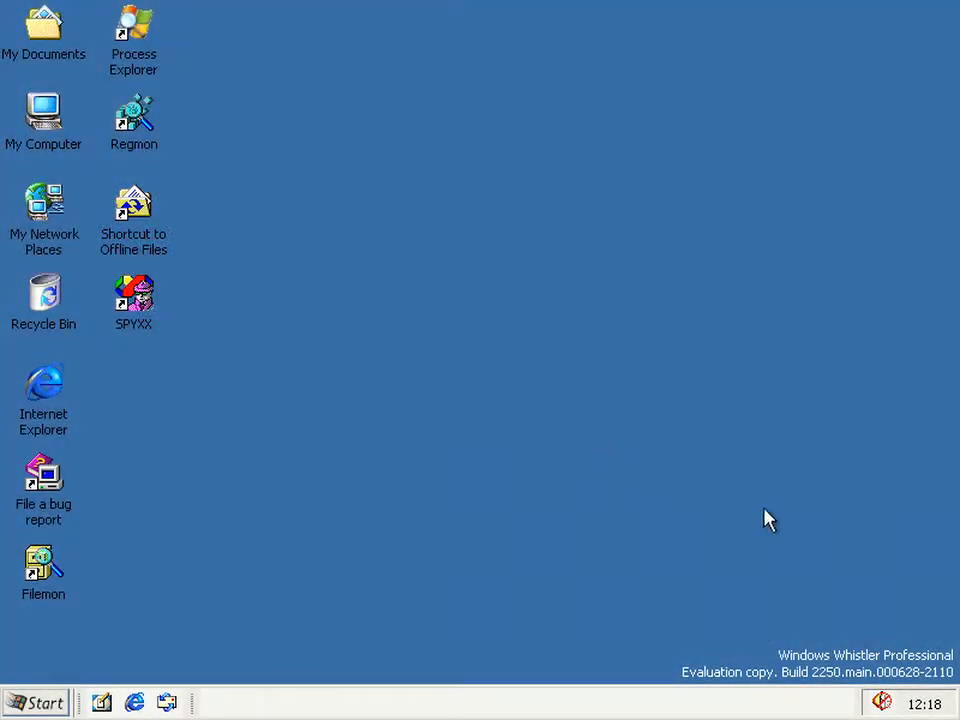
mouse_move(683, 480)
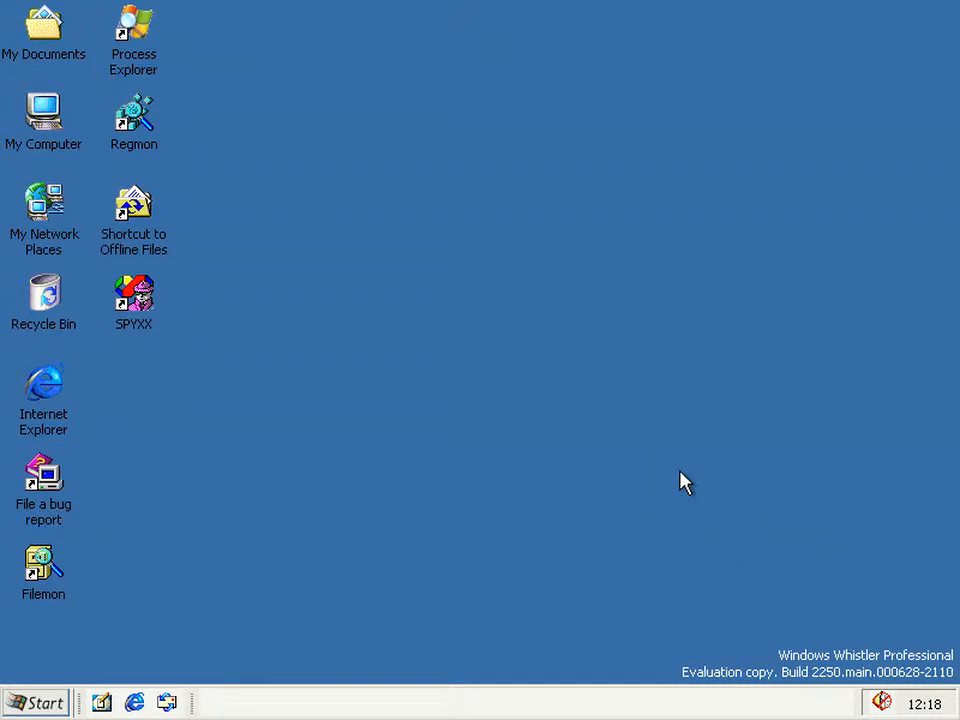
mouse_move(635, 467)
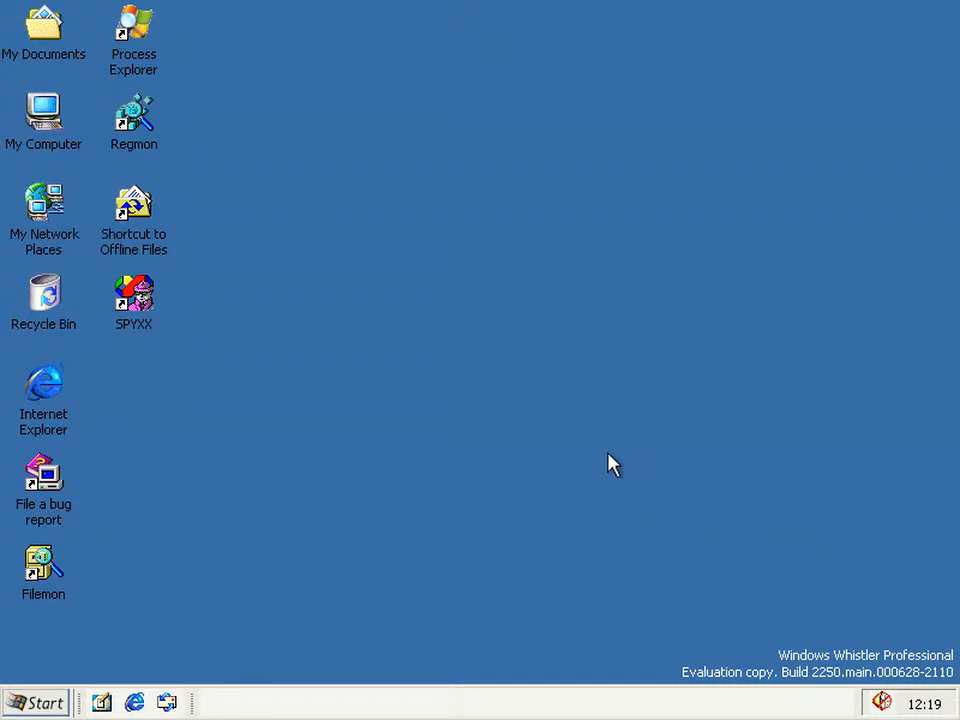
mouse_move(588, 455)
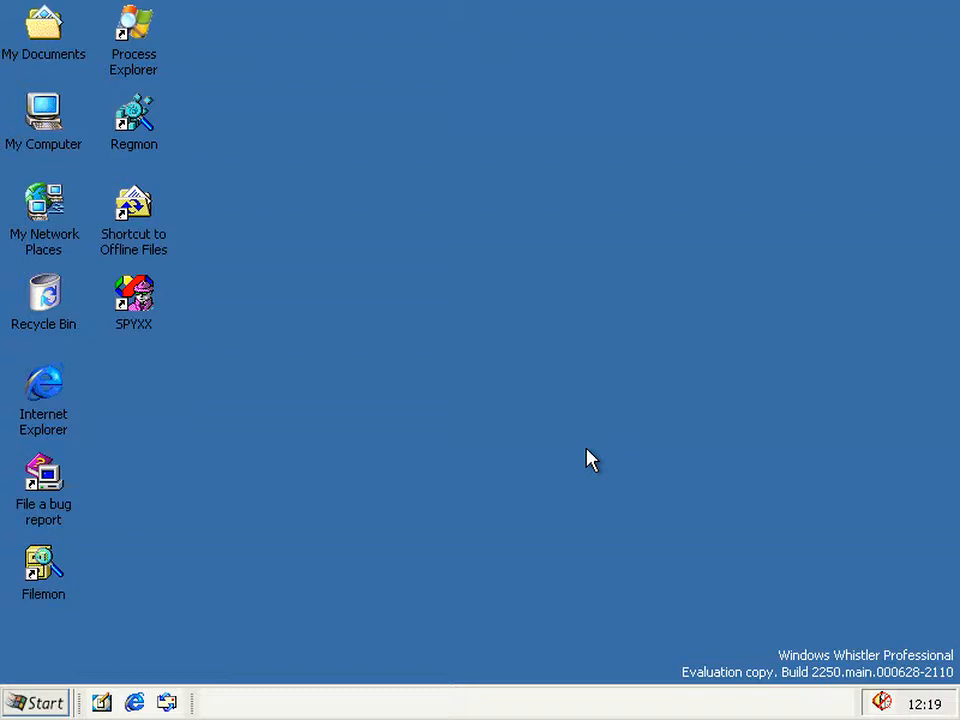
mouse_move(467, 423)
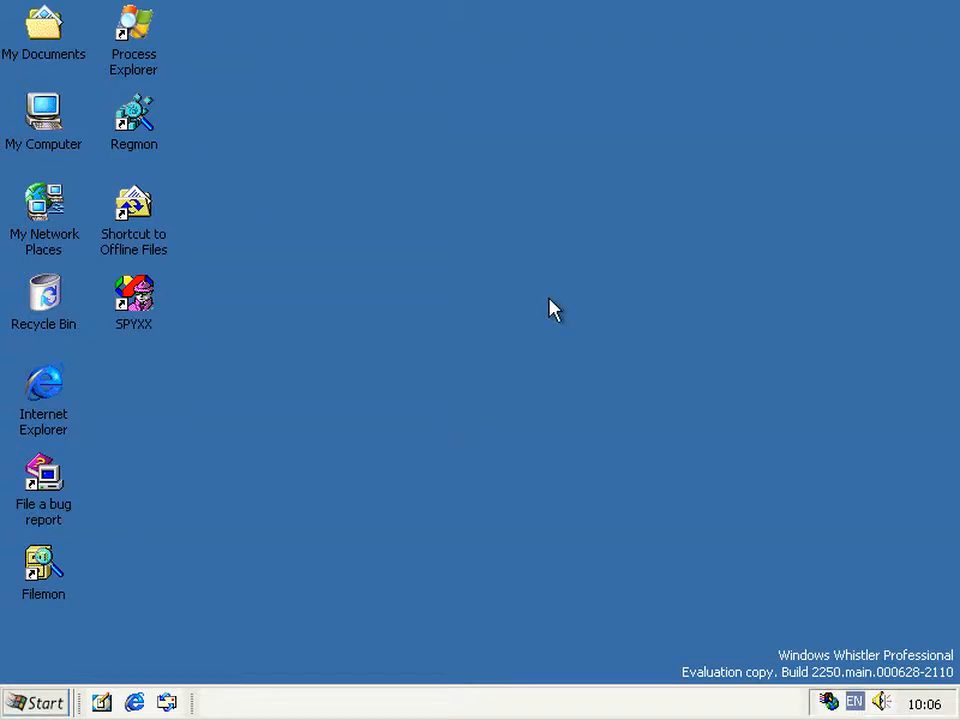
mouse_move(290, 247)
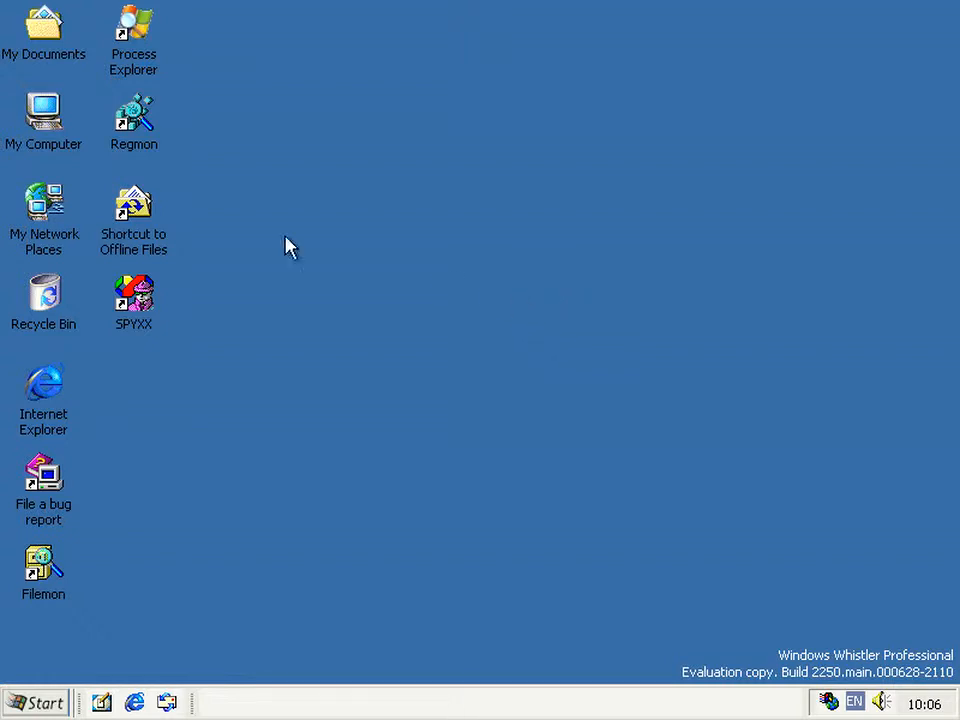
- Browse from My Computer through Local Disk (C:), bits and Time into Source Files
double_click(43, 110)
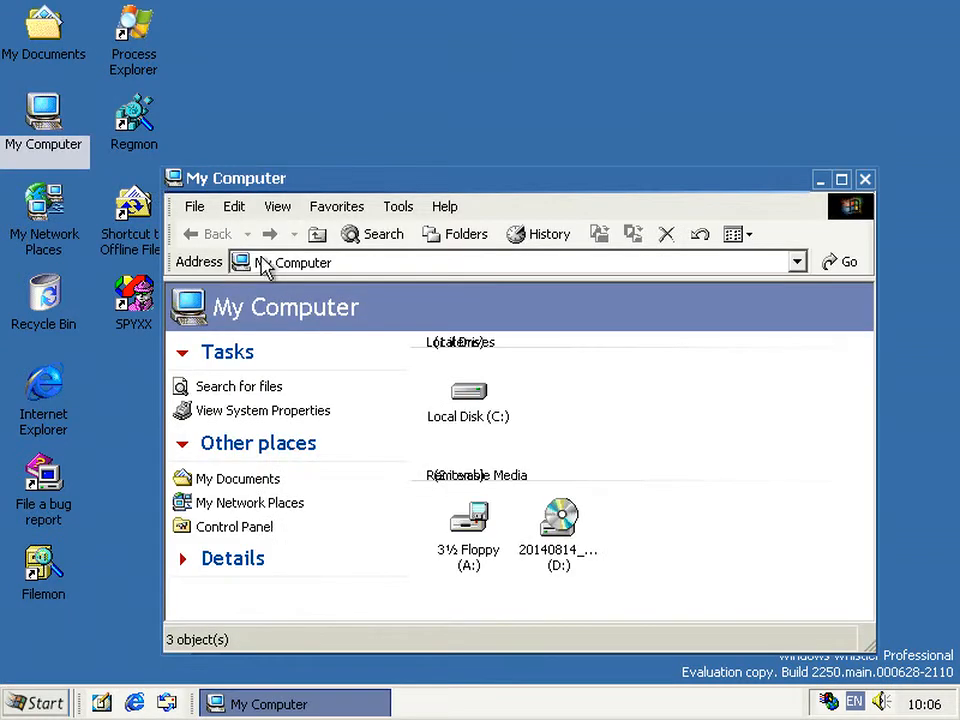
double_click(467, 395)
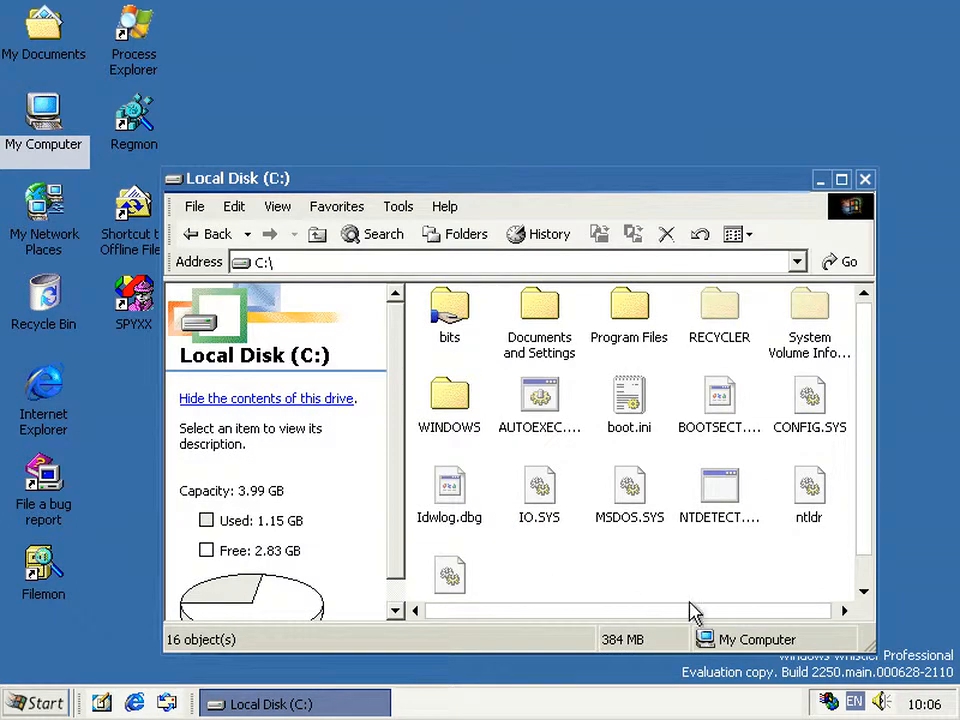
click(449, 310)
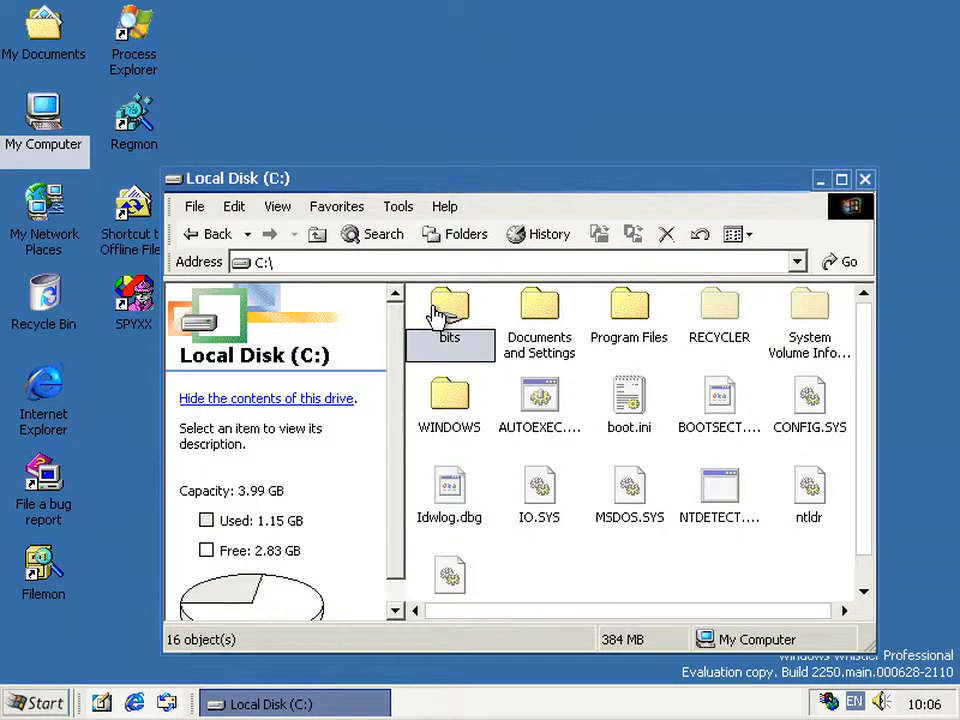
double_click(449, 310)
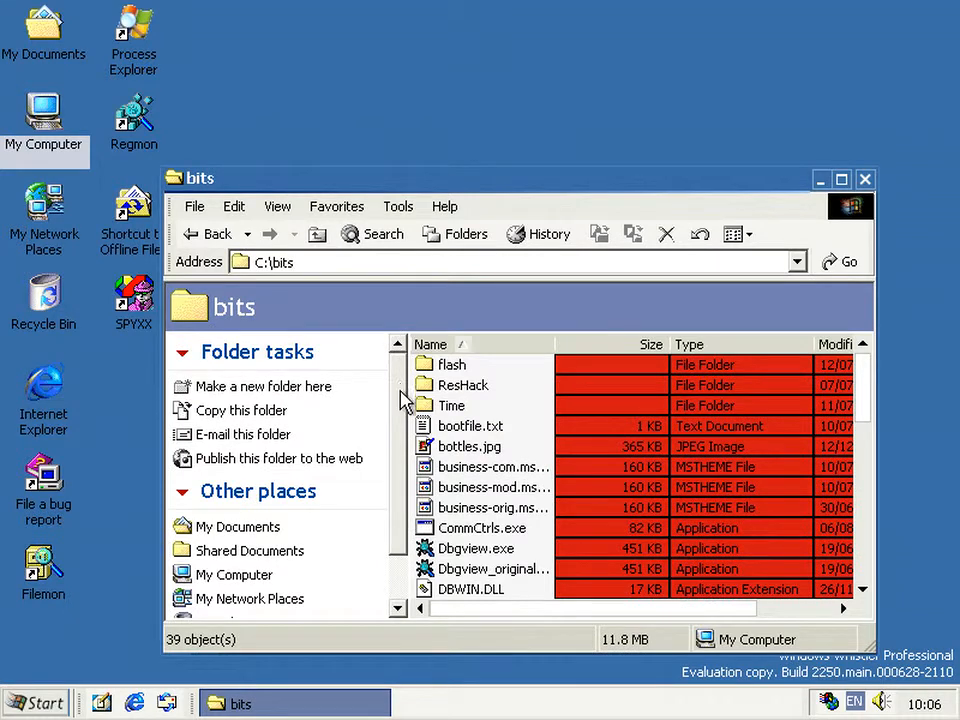
double_click(451, 405)
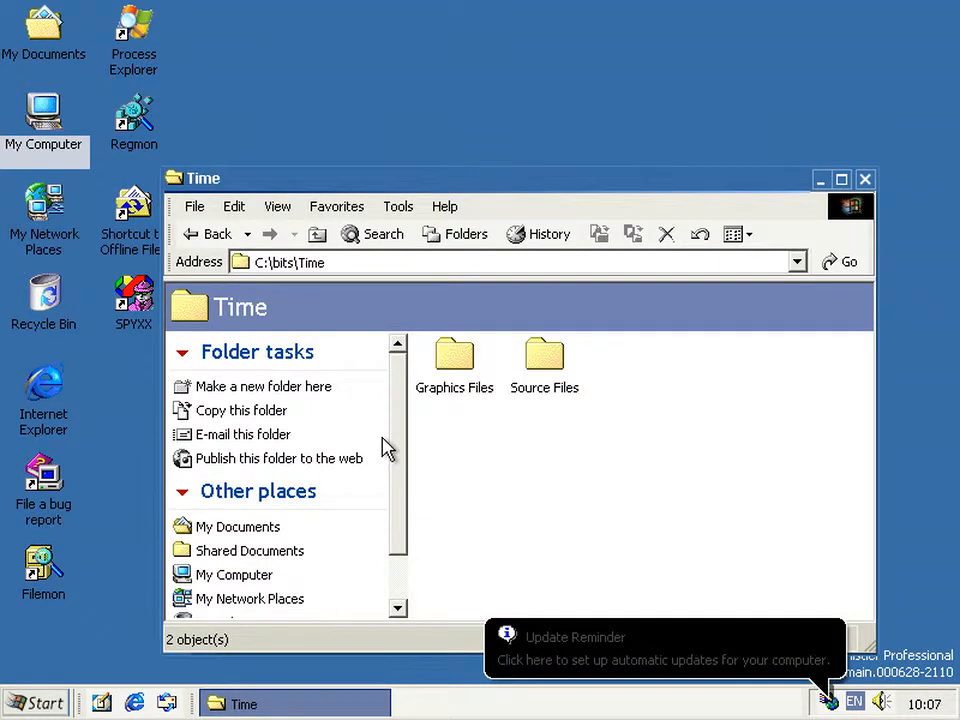
mouse_move(492, 192)
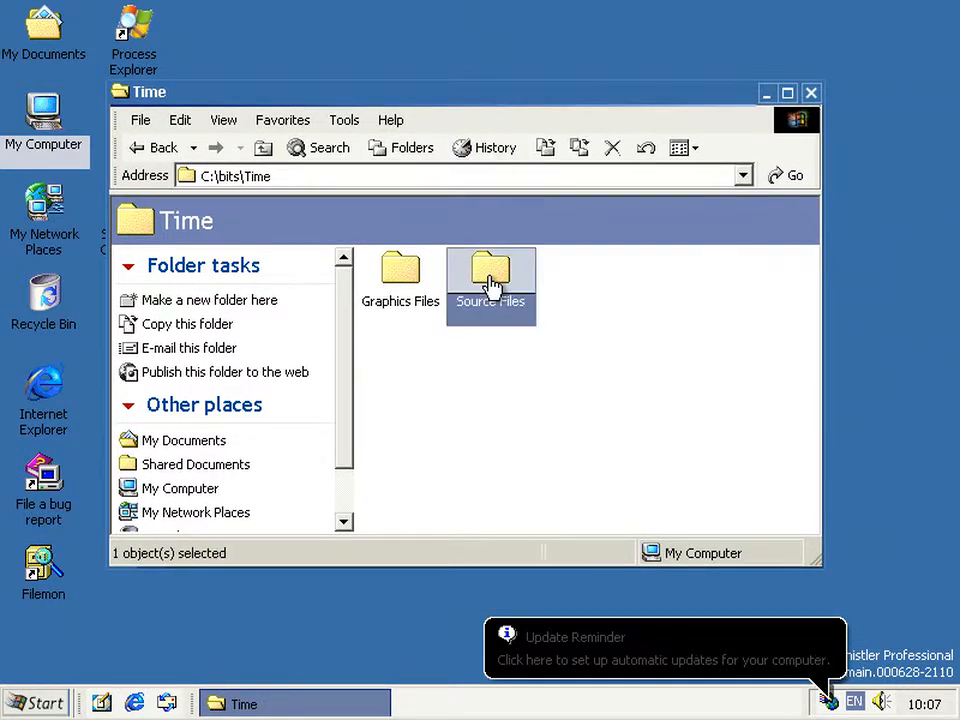
double_click(490, 275)
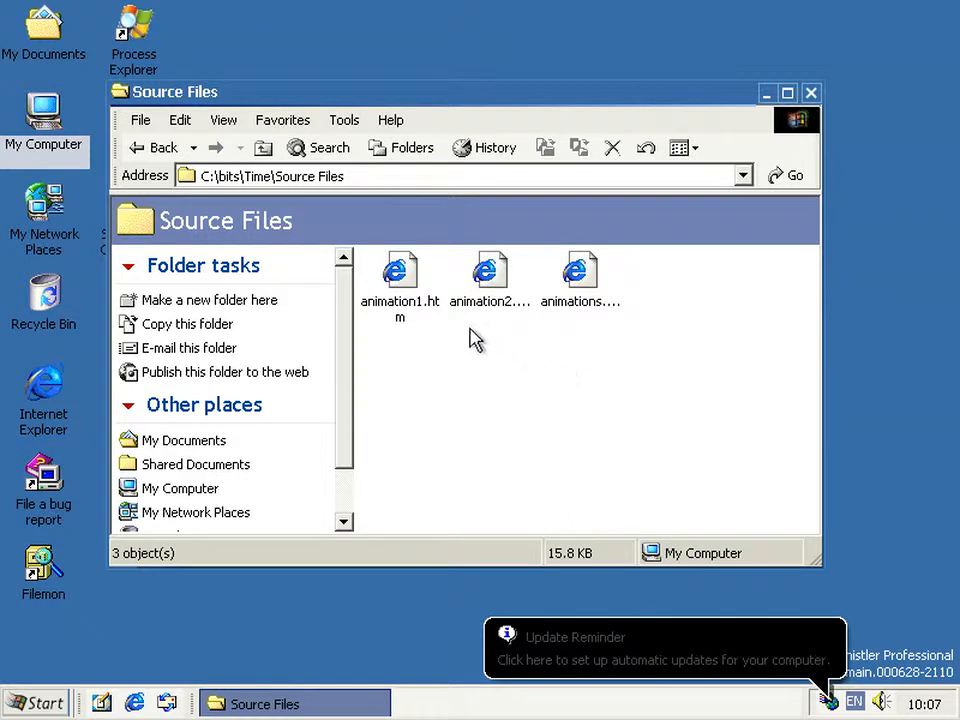
mouse_move(465, 352)
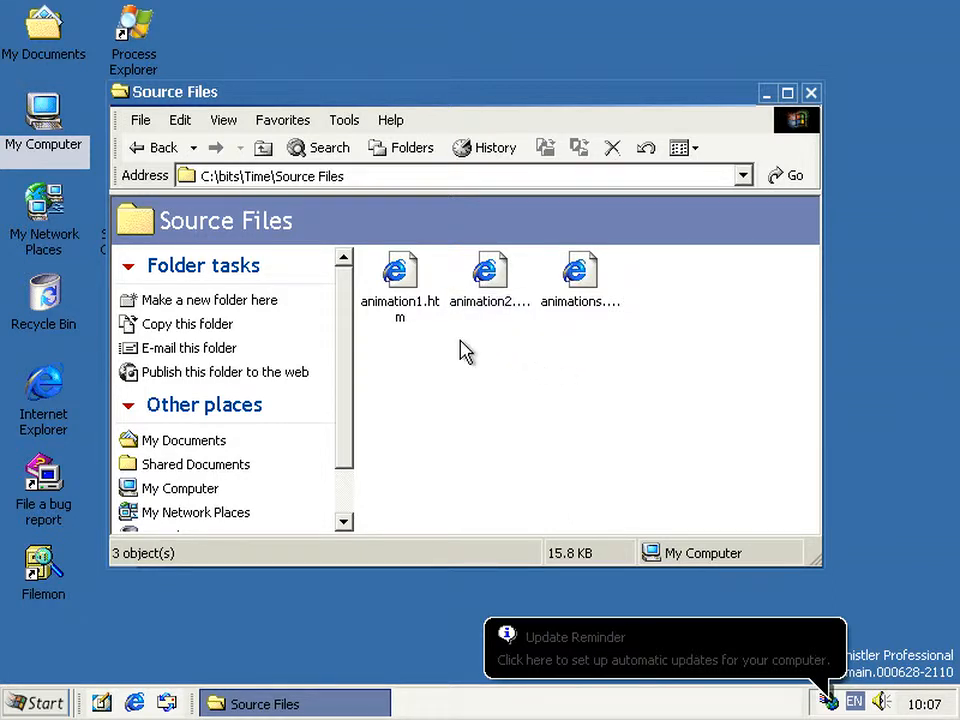
mouse_move(580, 275)
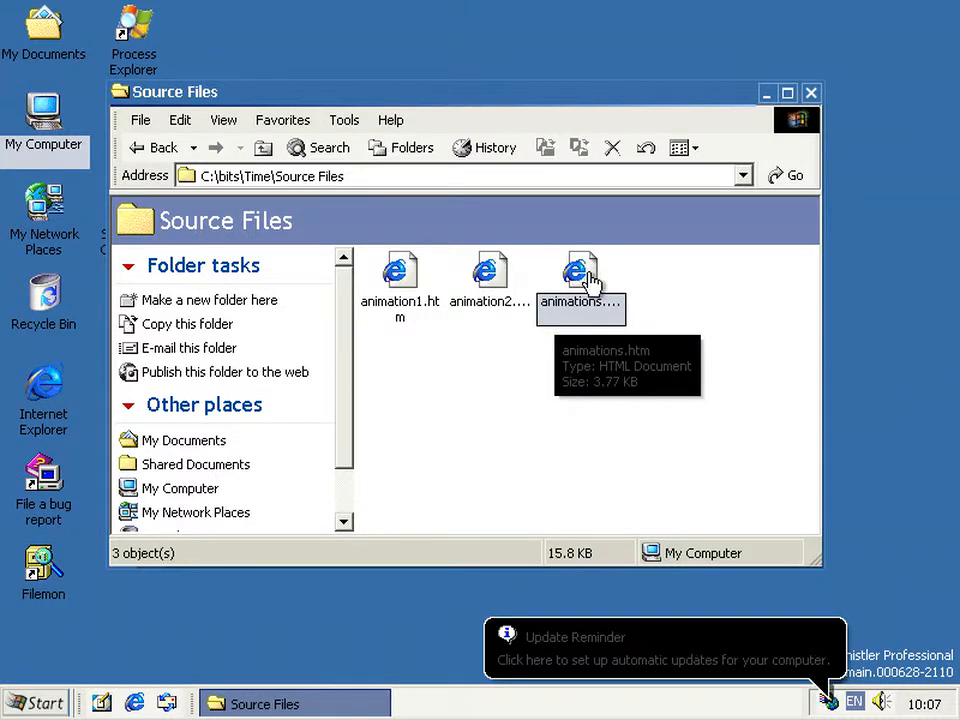
- View animations.htm maximized, dismiss the Program Error crash, then open animation2.htm
double_click(581, 270)
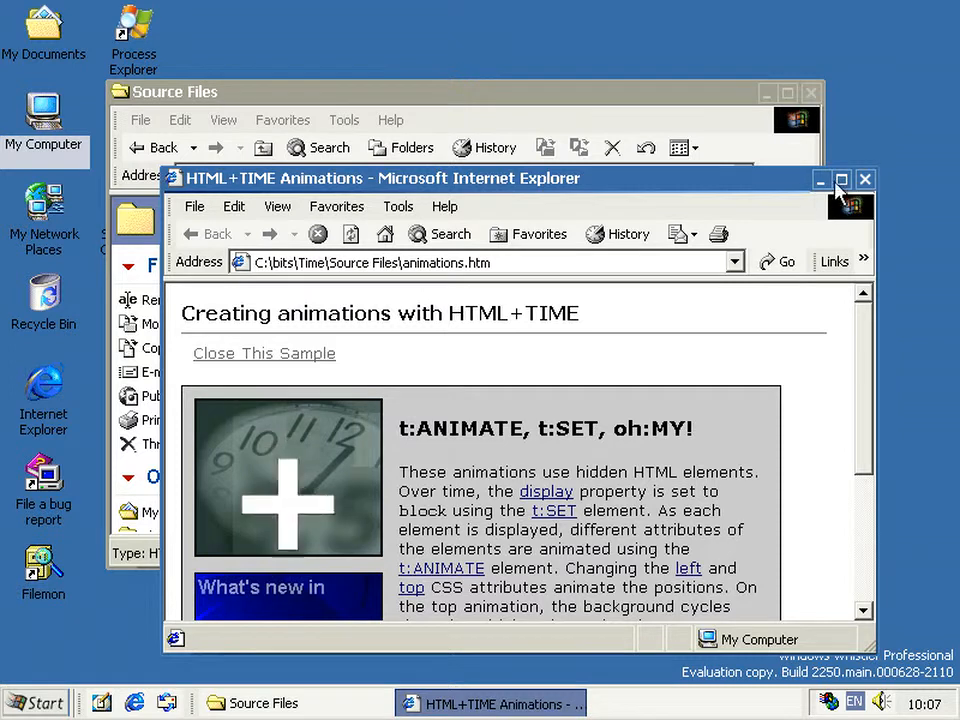
click(842, 179)
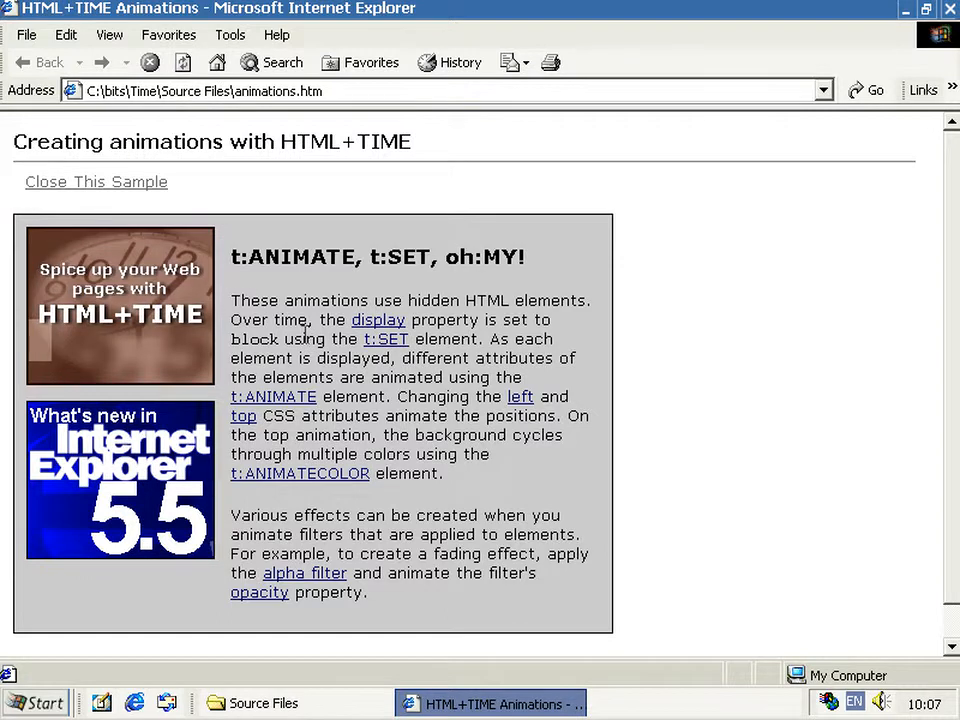
mouse_move(53, 240)
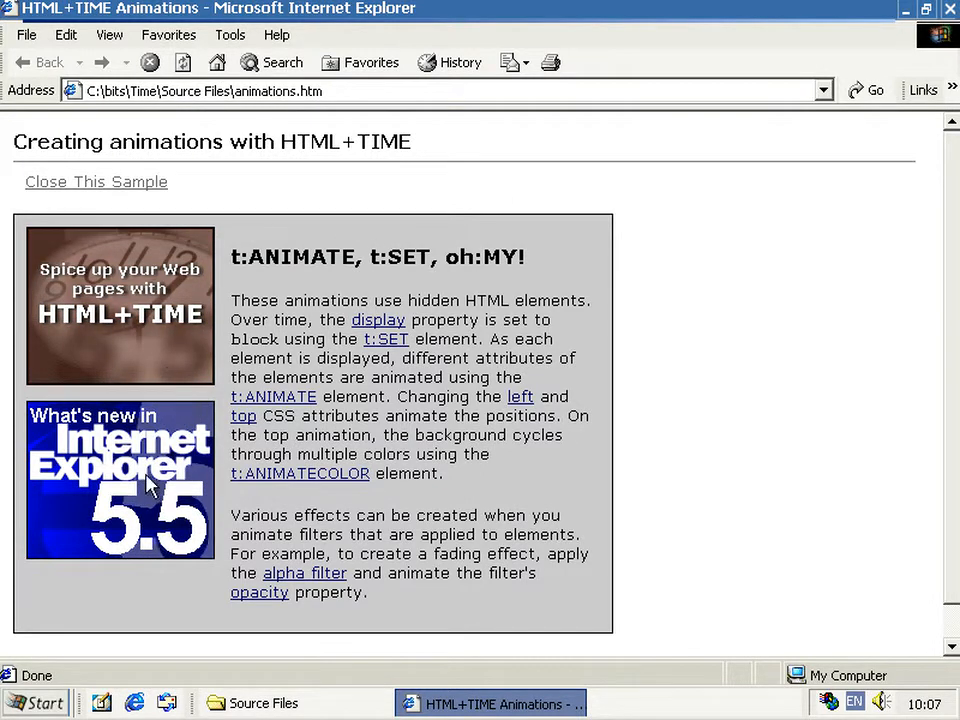
mouse_move(860, 52)
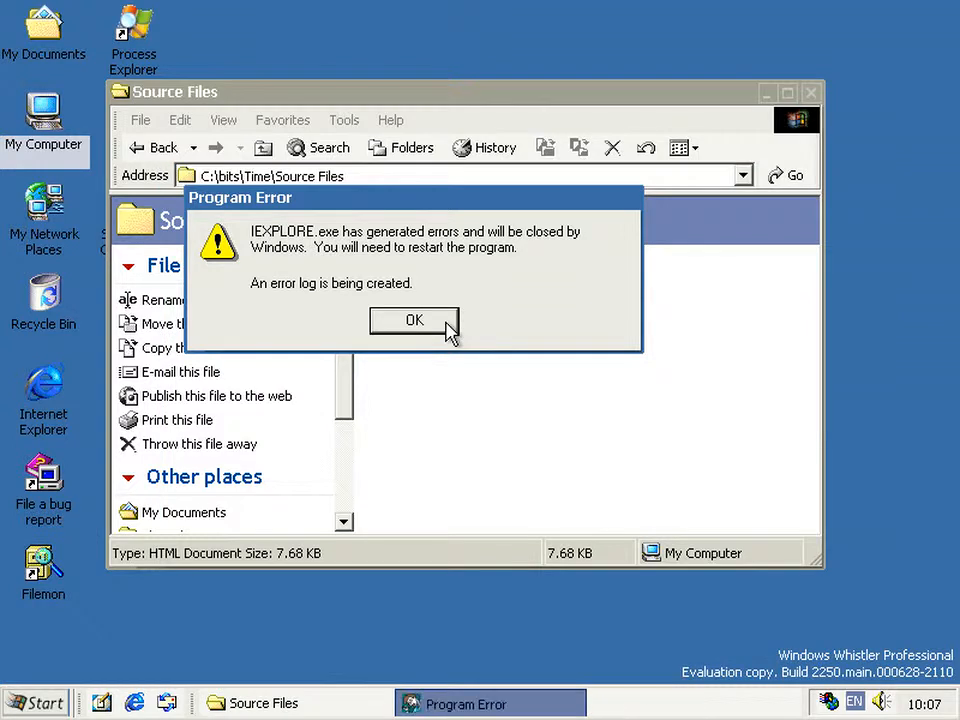
click(414, 319)
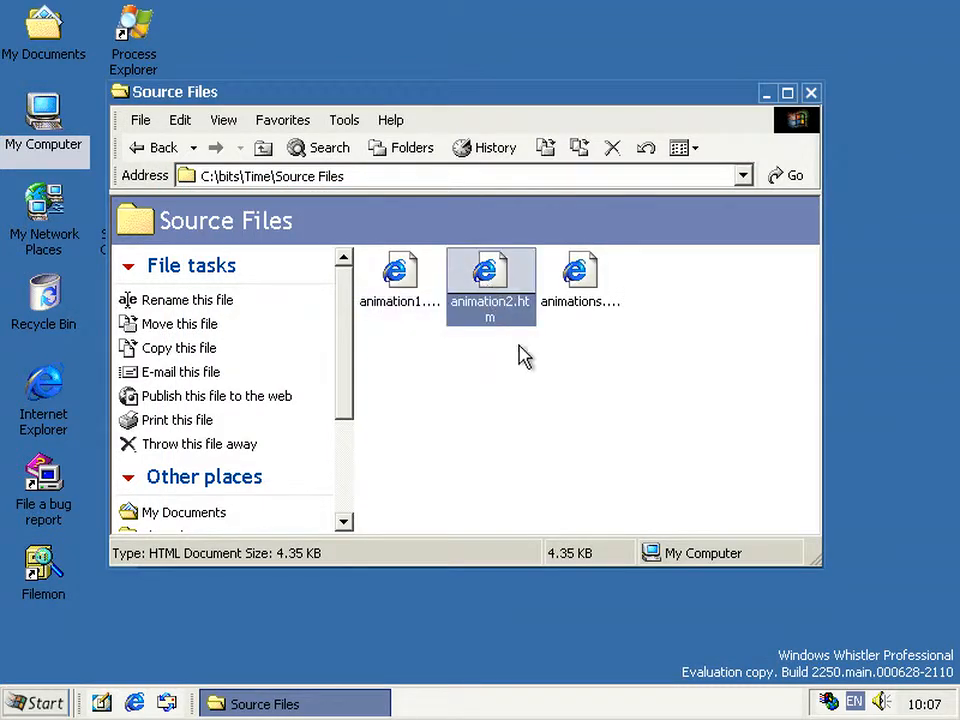
double_click(490, 270)
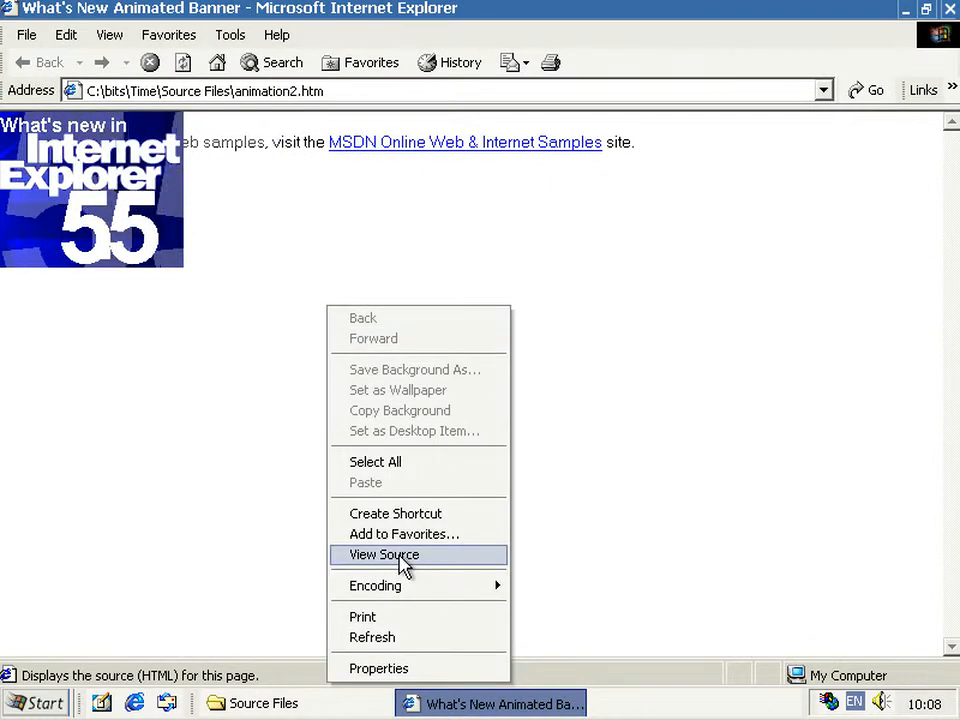
- Show animation2.htm's source in Notepad and scroll through its HTML+TIME animate and set blocks
click(383, 555)
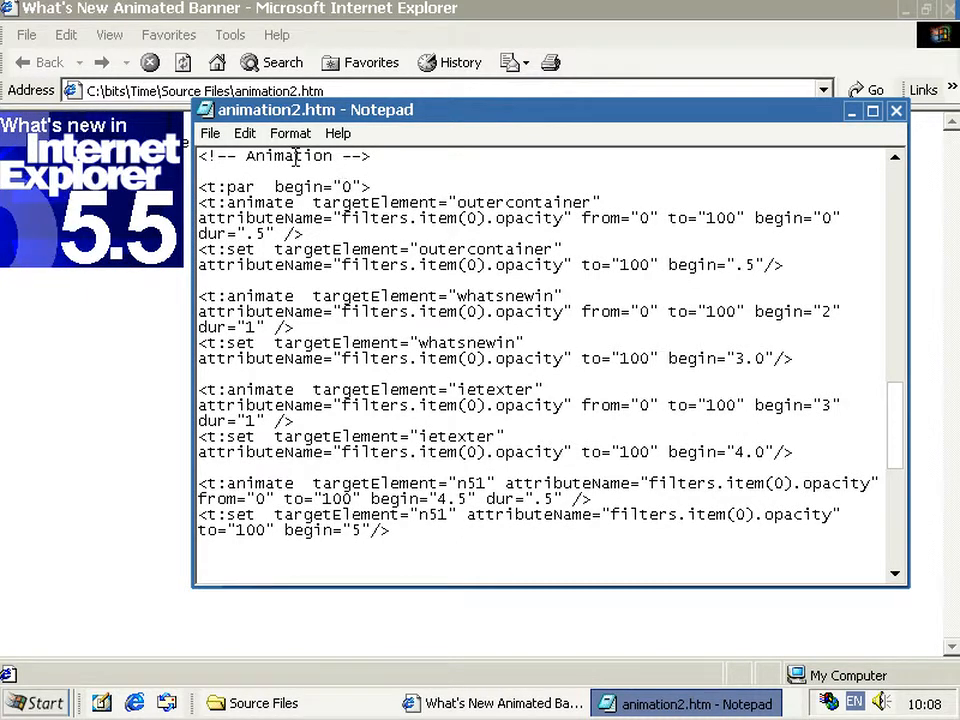
drag(313, 202, 605, 202)
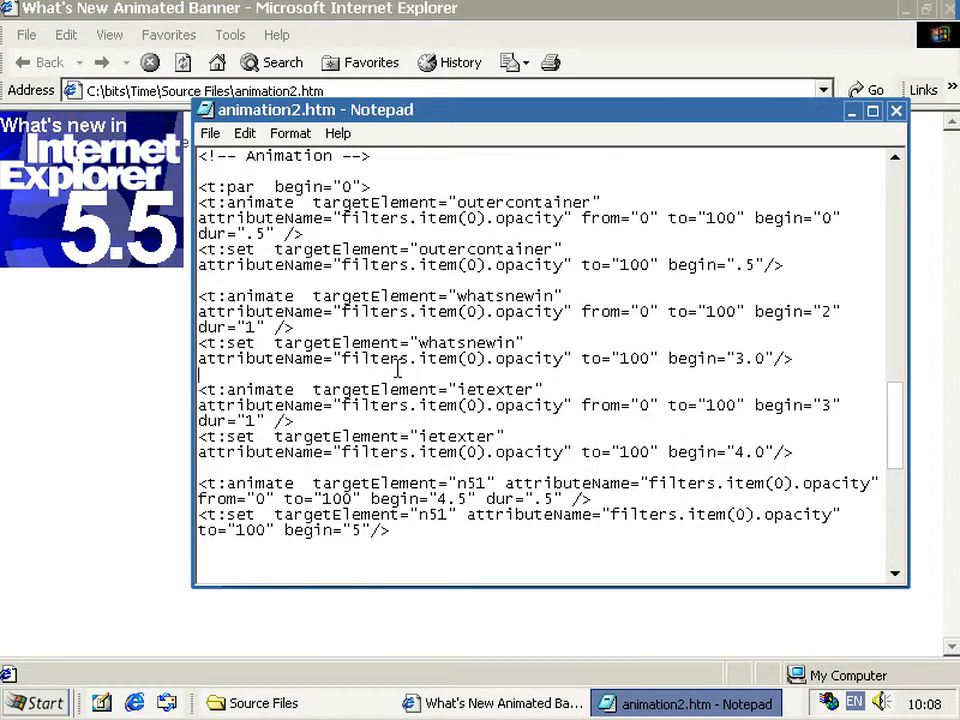
scroll(down, 3)
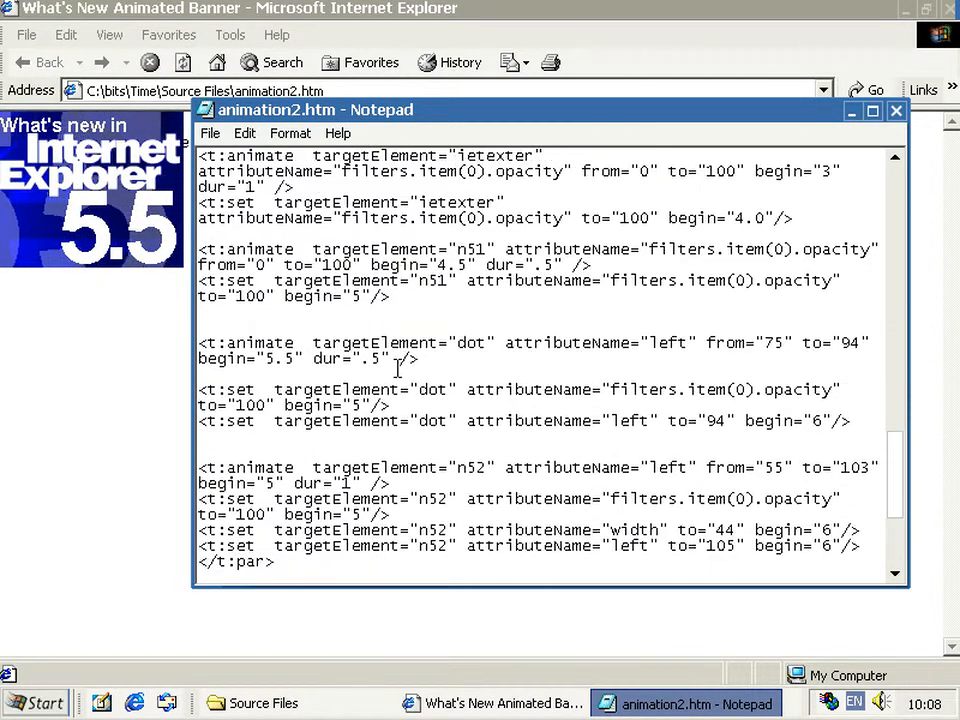
scroll(down, 3)
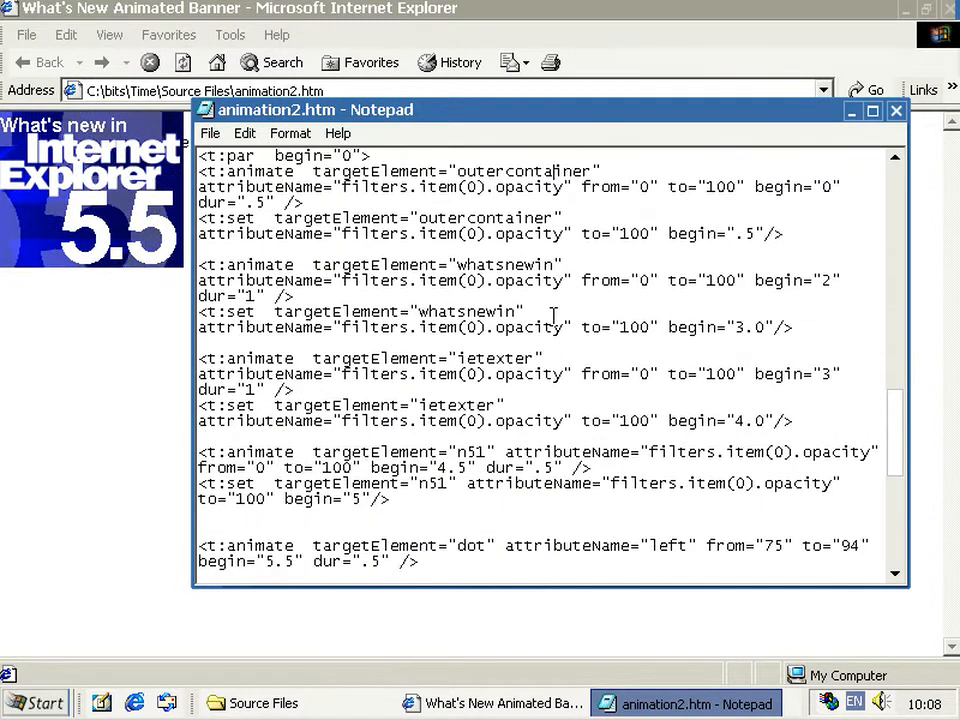
scroll(down, 3)
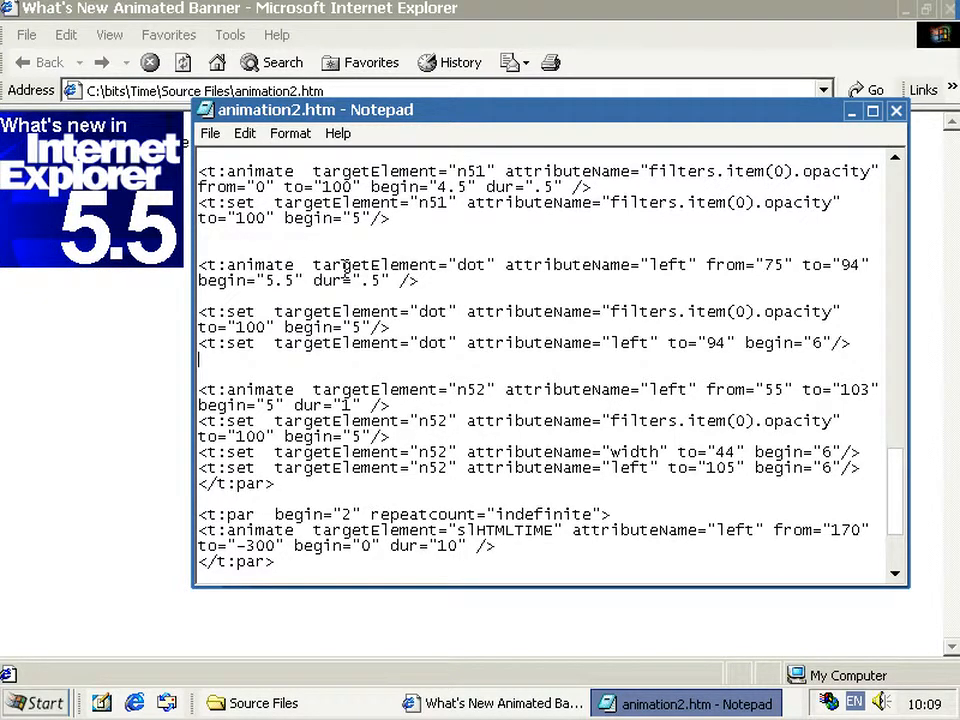
mouse_move(385, 243)
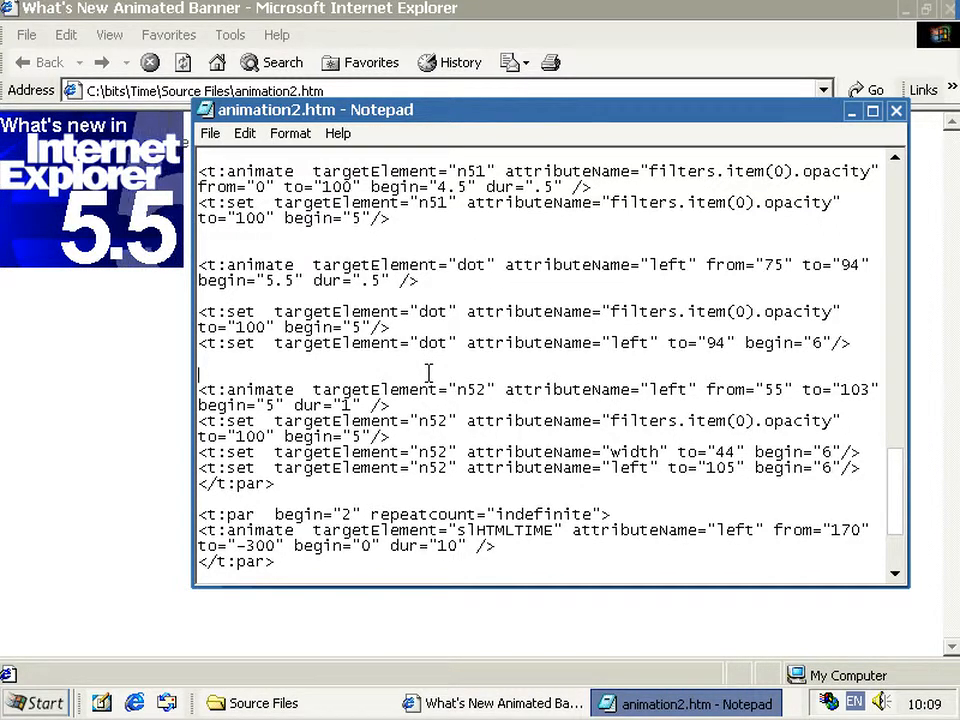
mouse_move(406, 368)
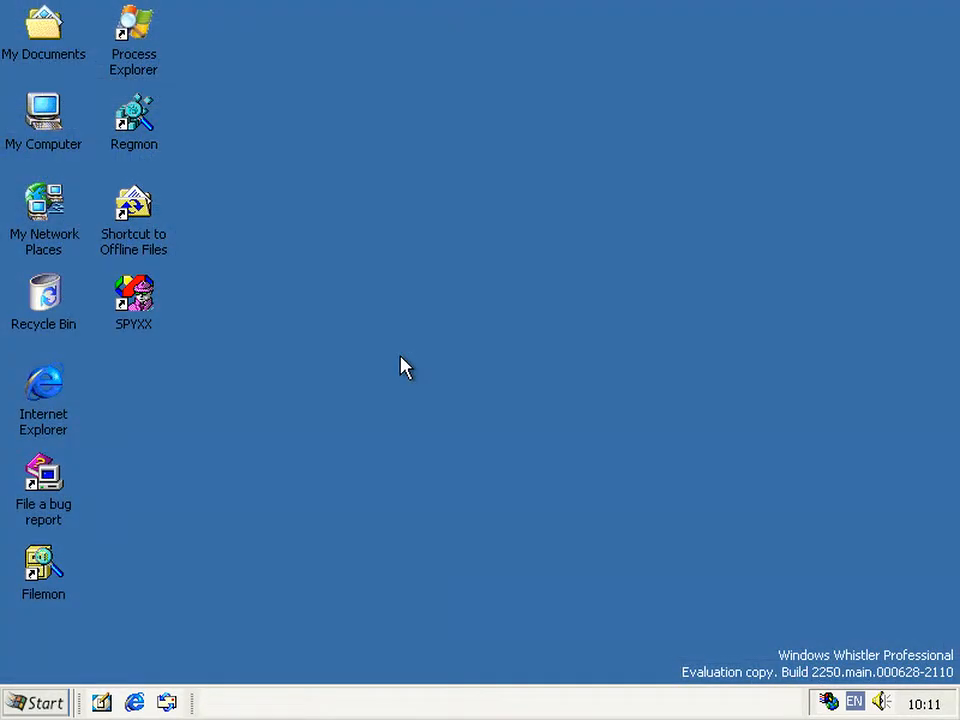
mouse_move(125, 595)
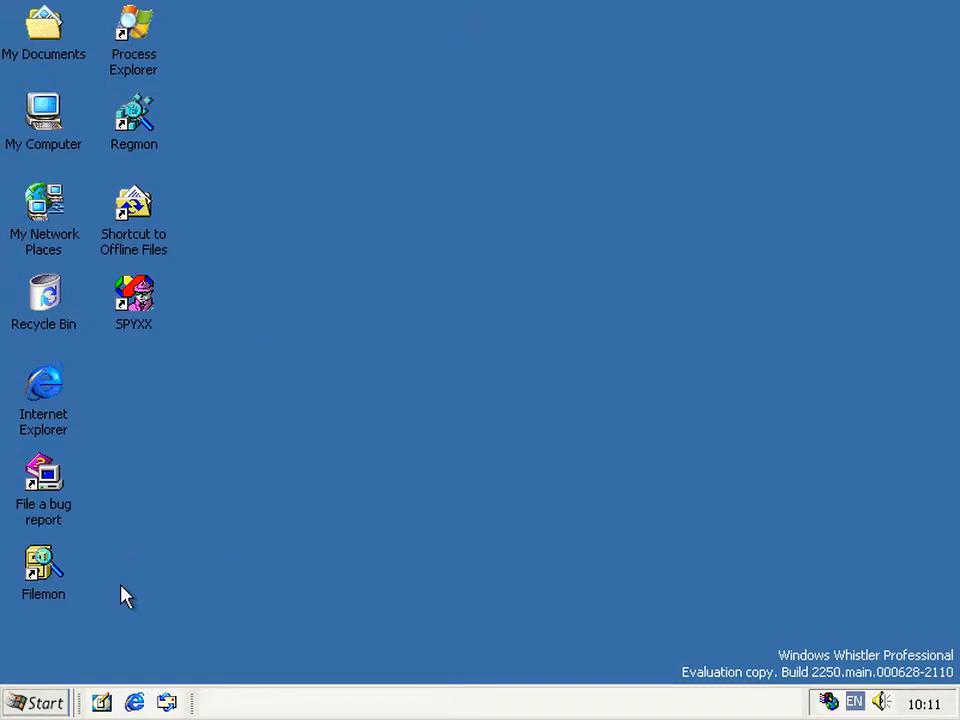
- Launch Control Panel from the Start menu and scroll its icons past Keyboard
click(38, 701)
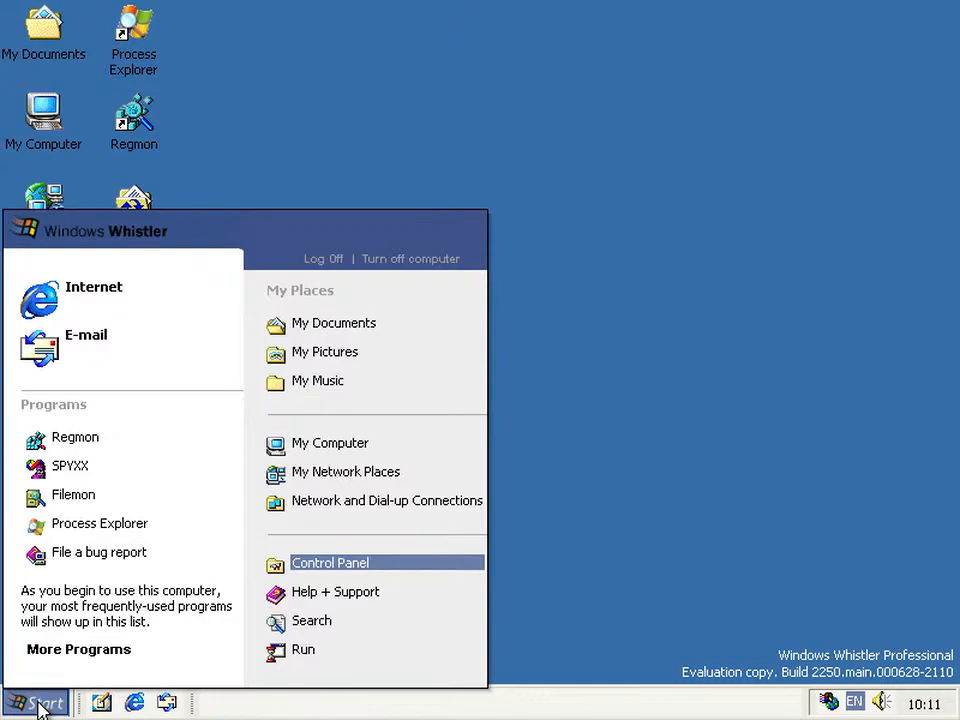
mouse_move(355, 570)
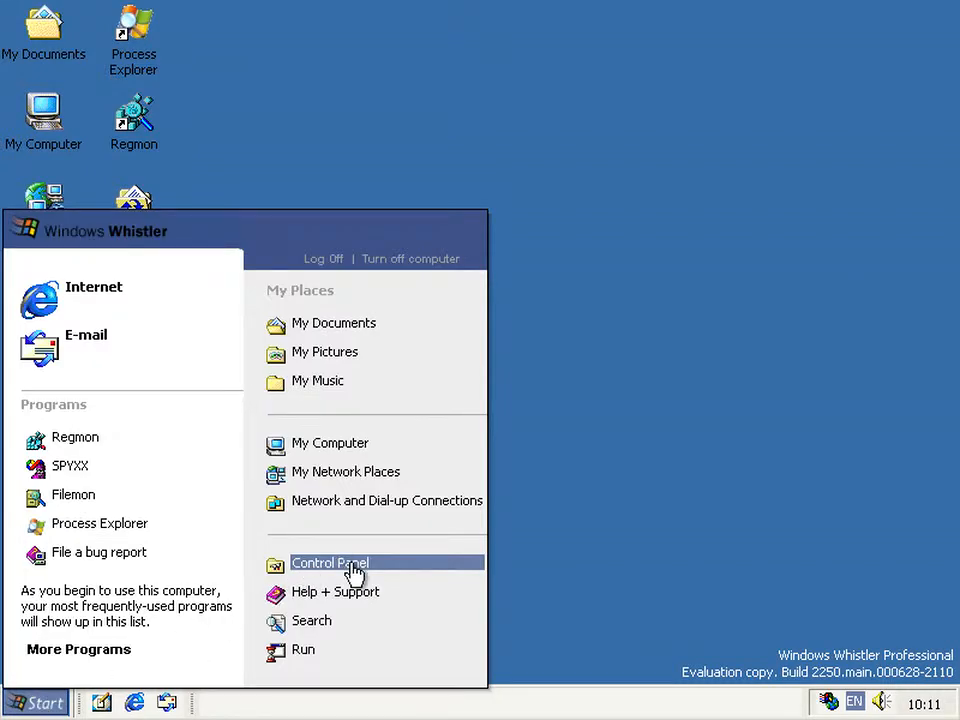
click(339, 562)
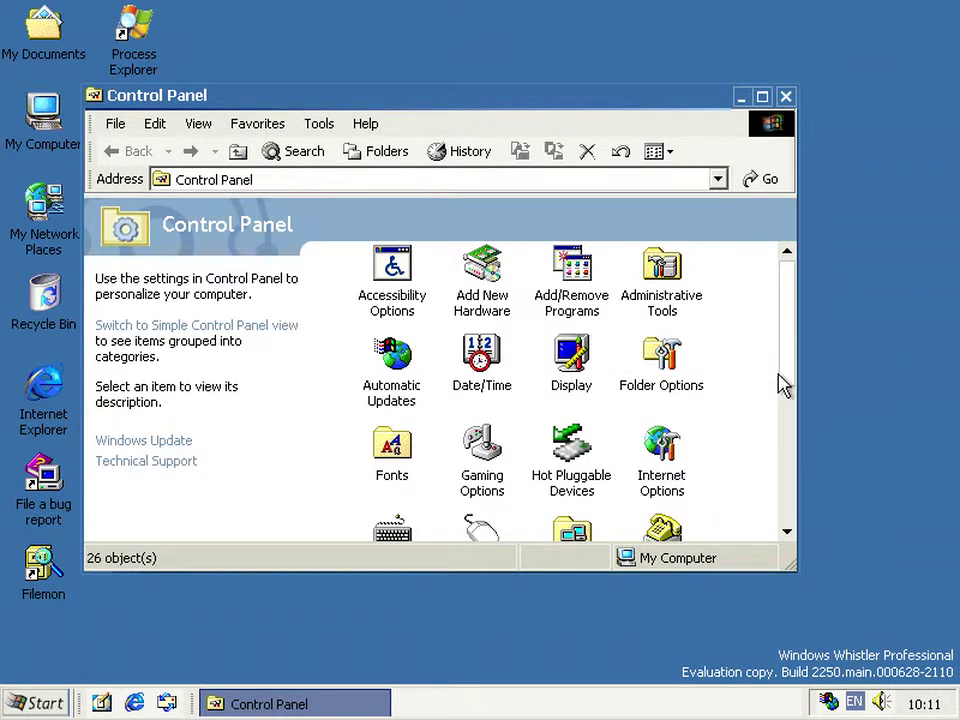
mouse_move(793, 382)
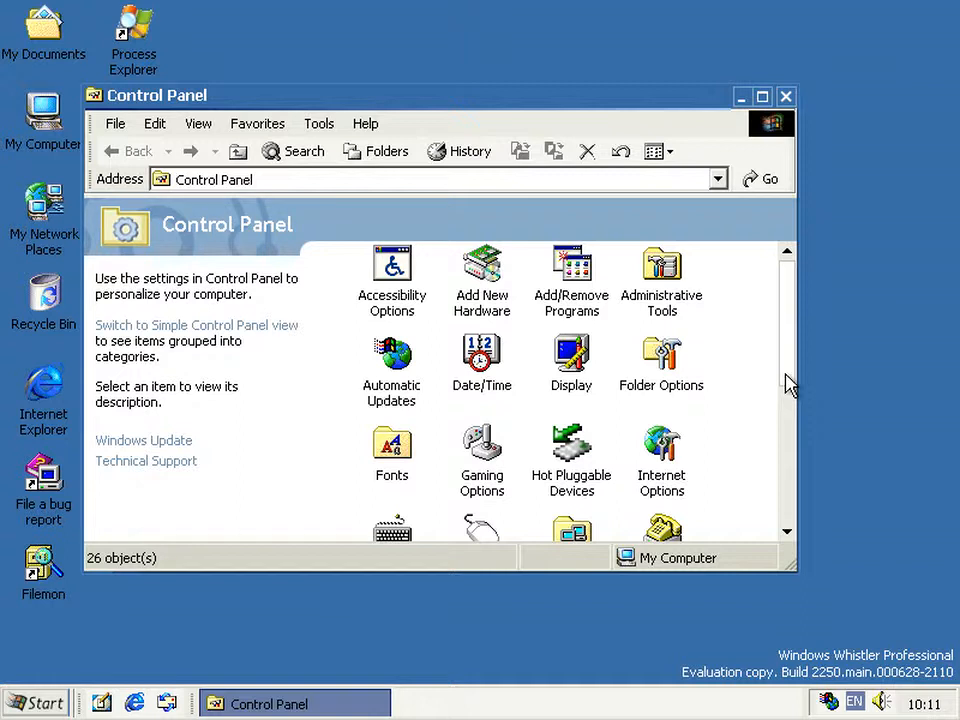
scroll(down, 3)
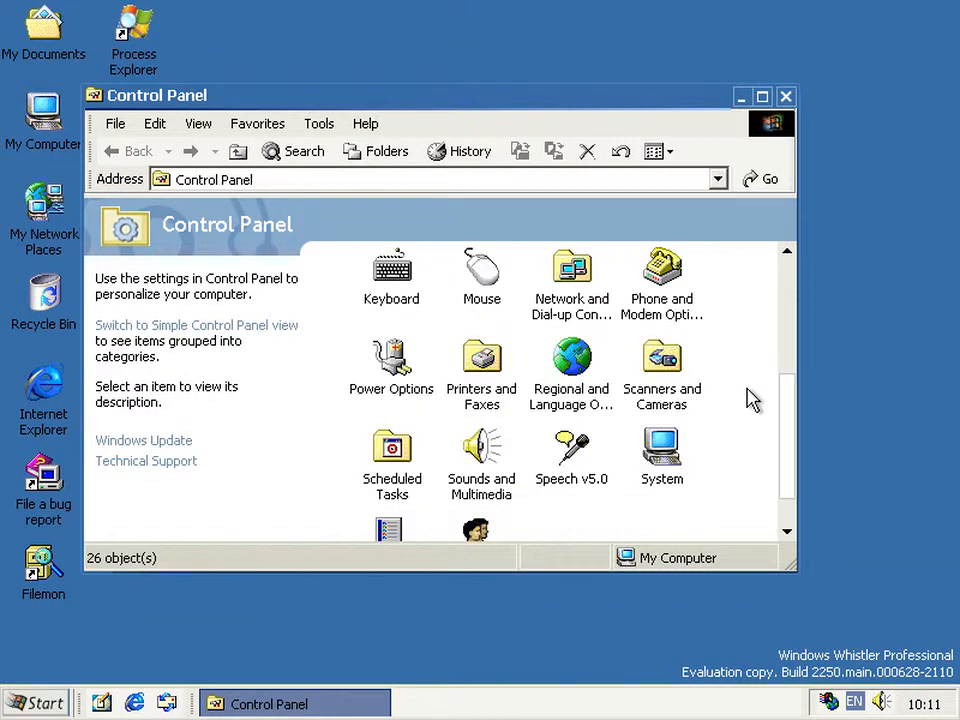
mouse_move(786, 374)
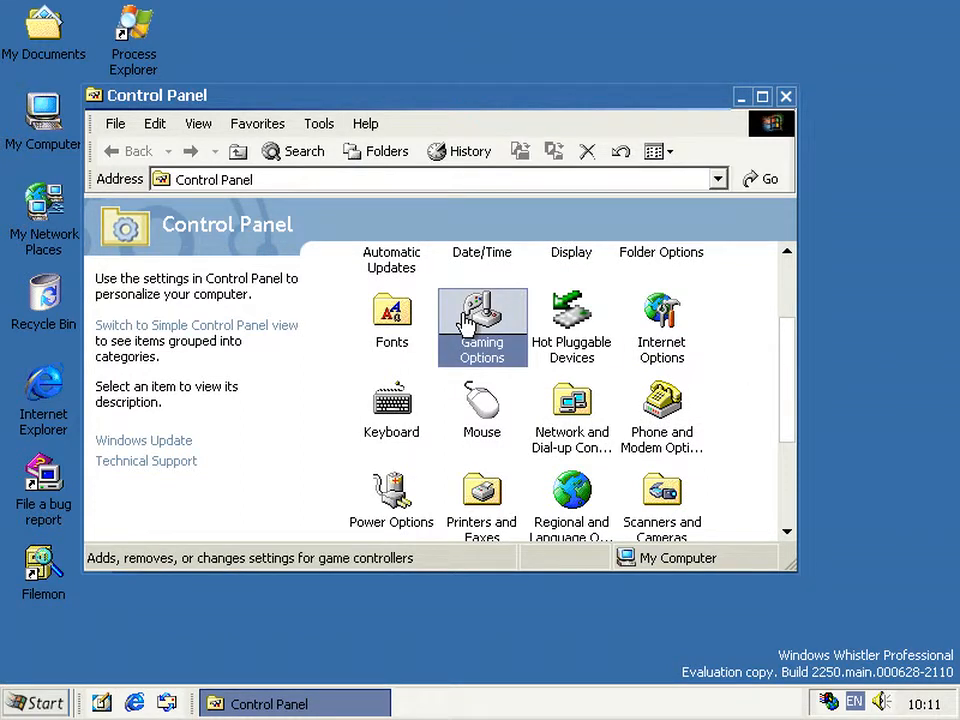
- Open Gaming Options and view its Disk Usage (70% for games) and Installation tabs
double_click(482, 315)
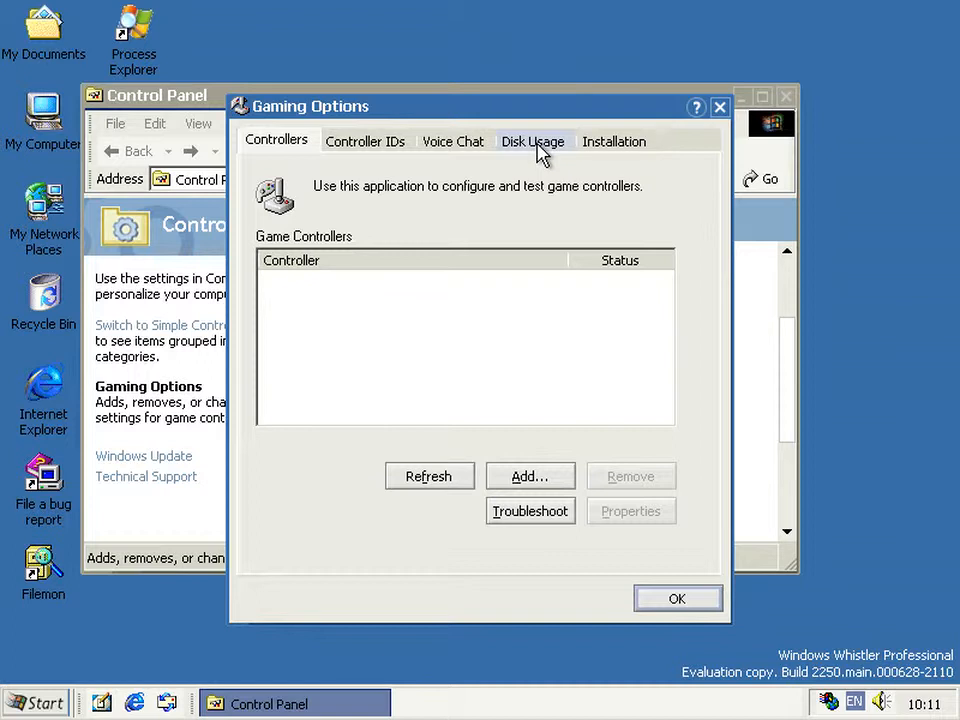
click(533, 141)
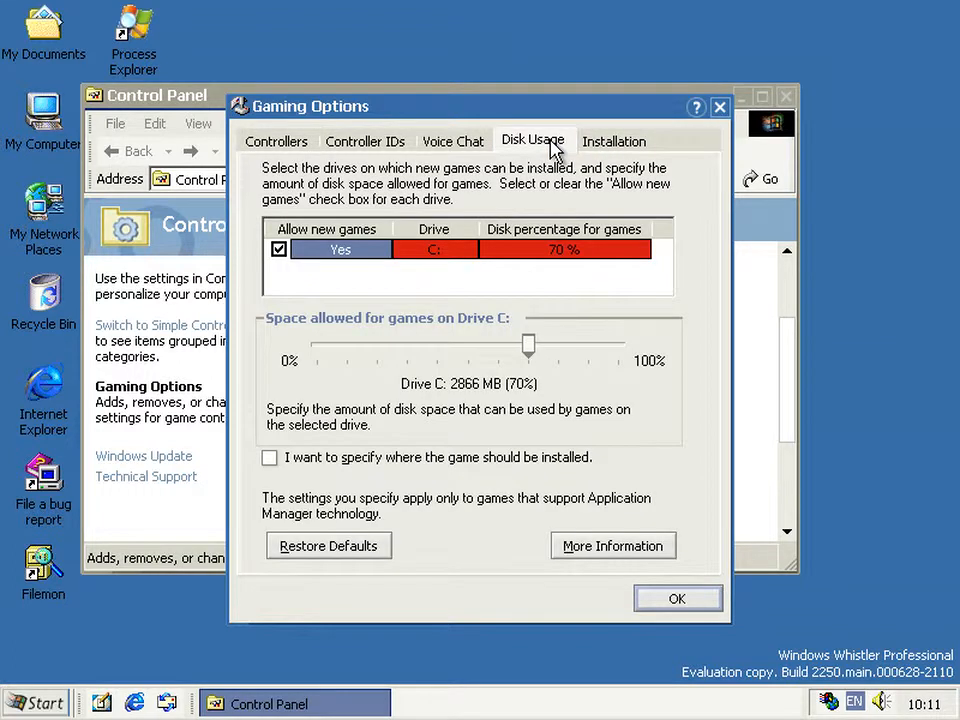
mouse_move(460, 260)
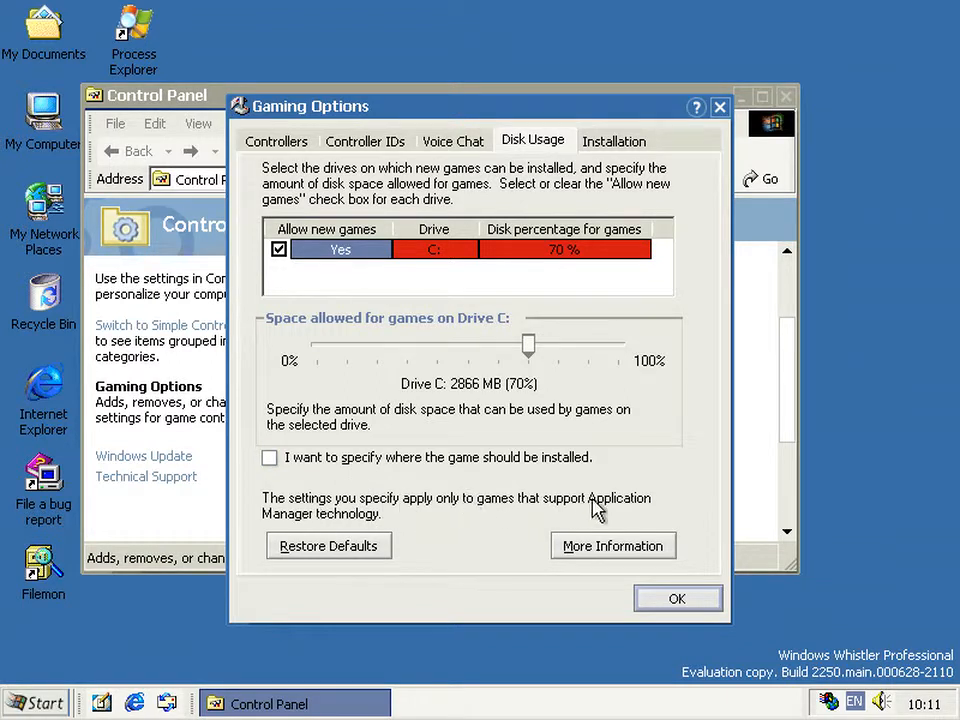
mouse_move(388, 522)
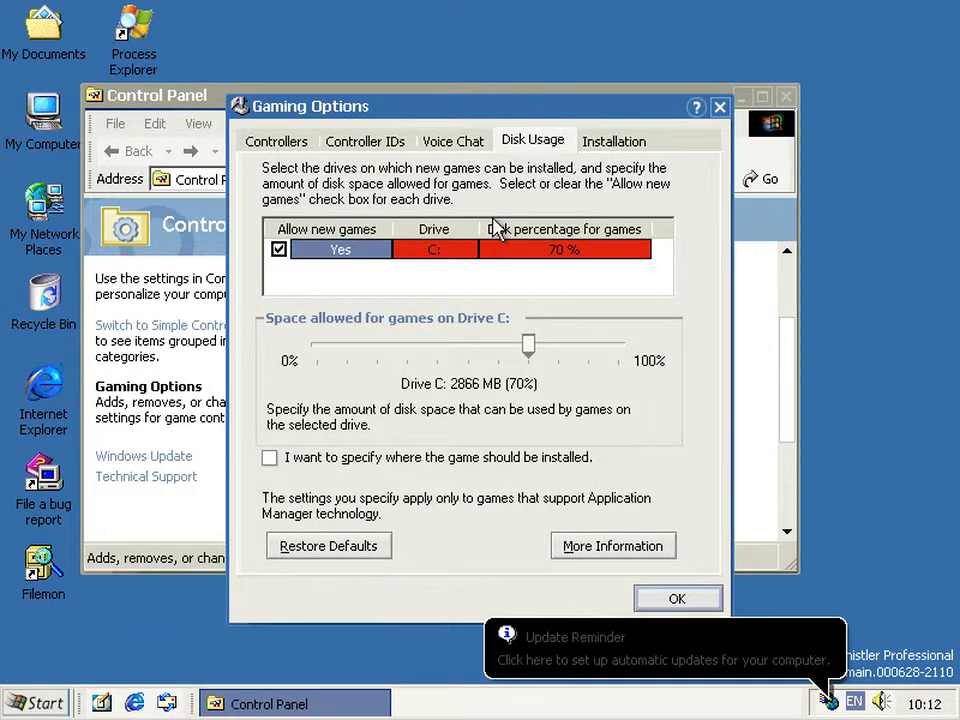
mouse_move(308, 175)
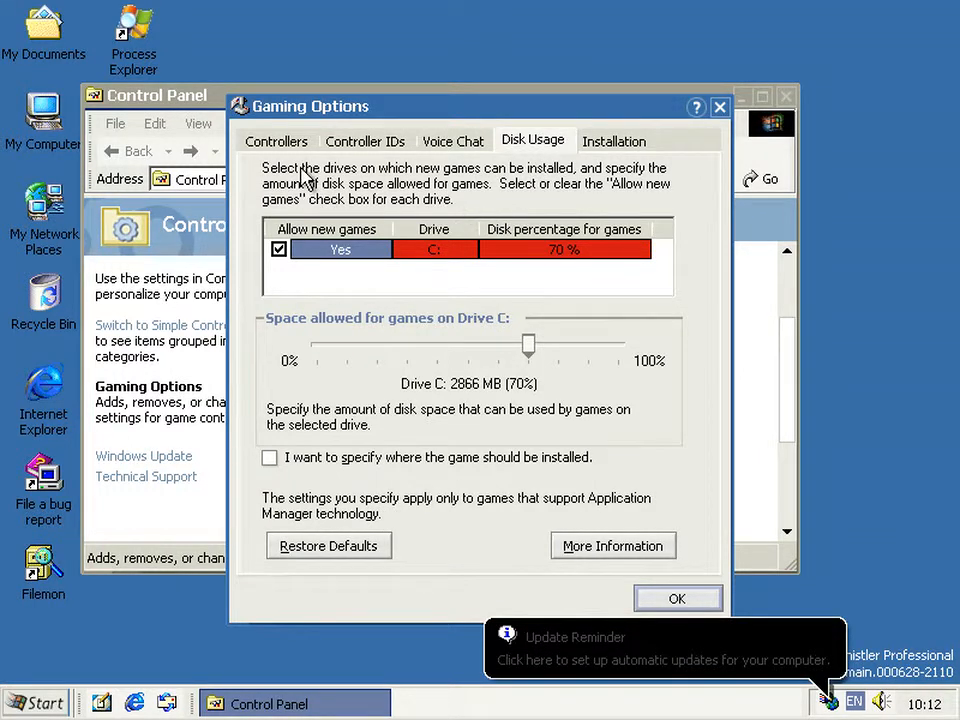
mouse_move(598, 118)
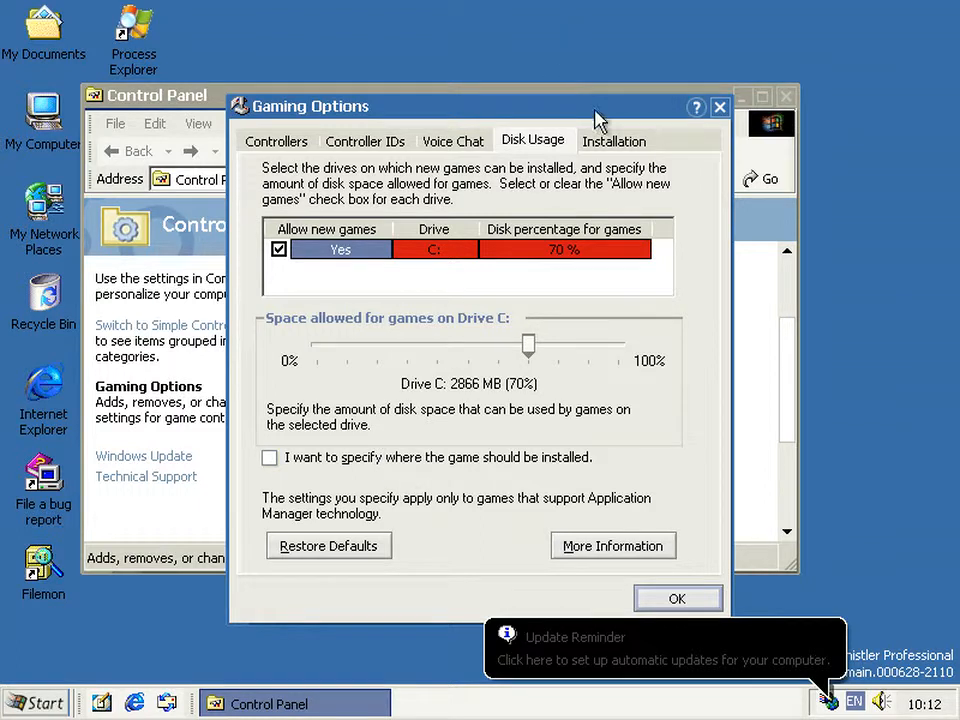
click(614, 140)
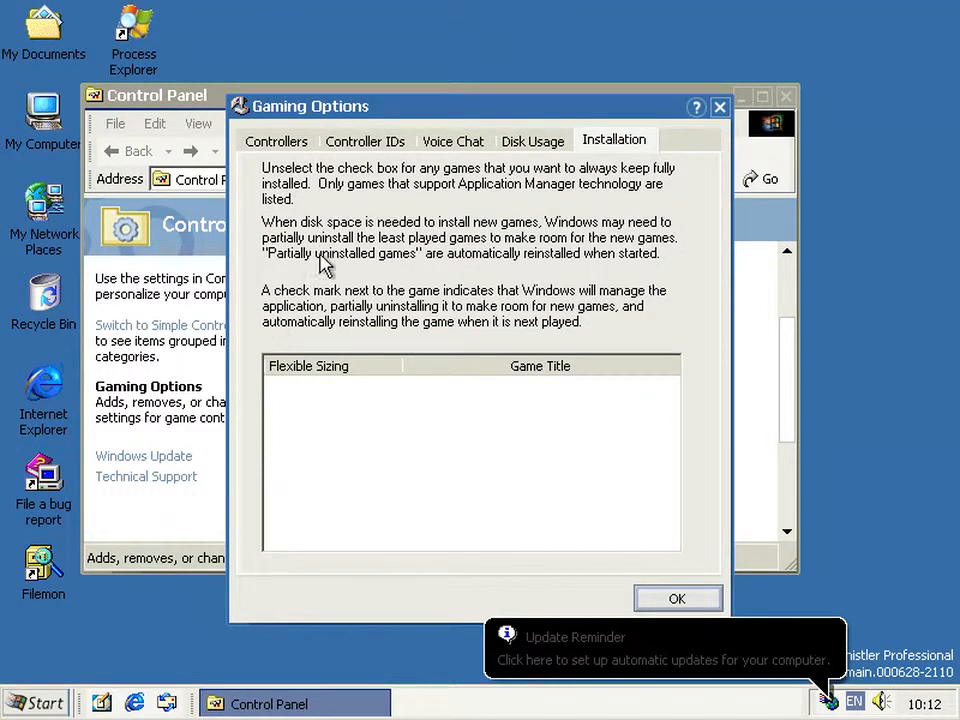
mouse_move(558, 237)
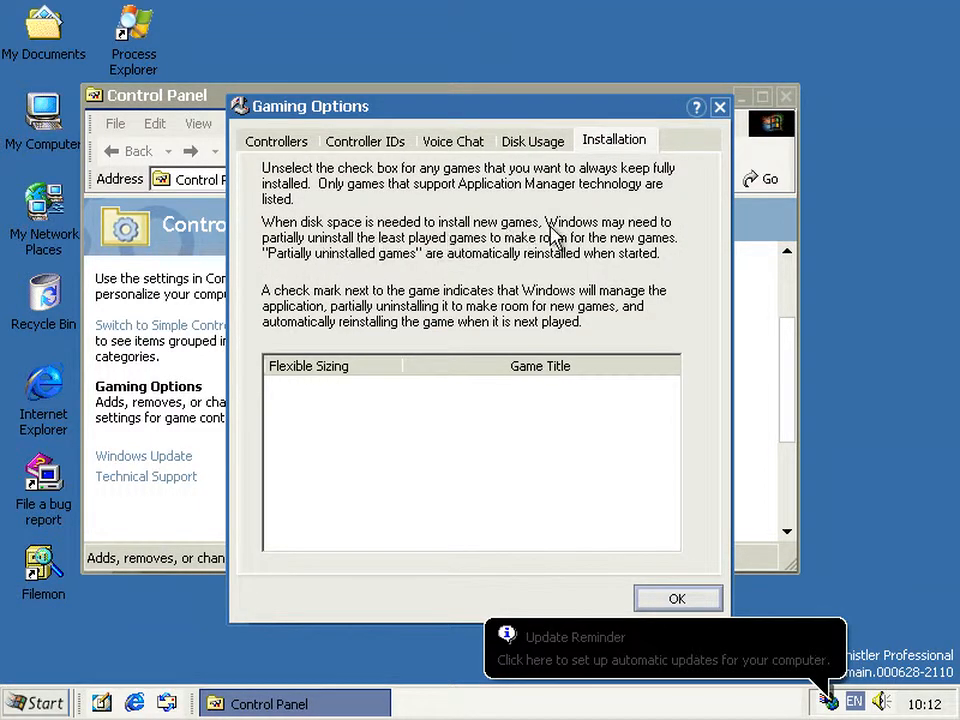
mouse_move(428, 260)
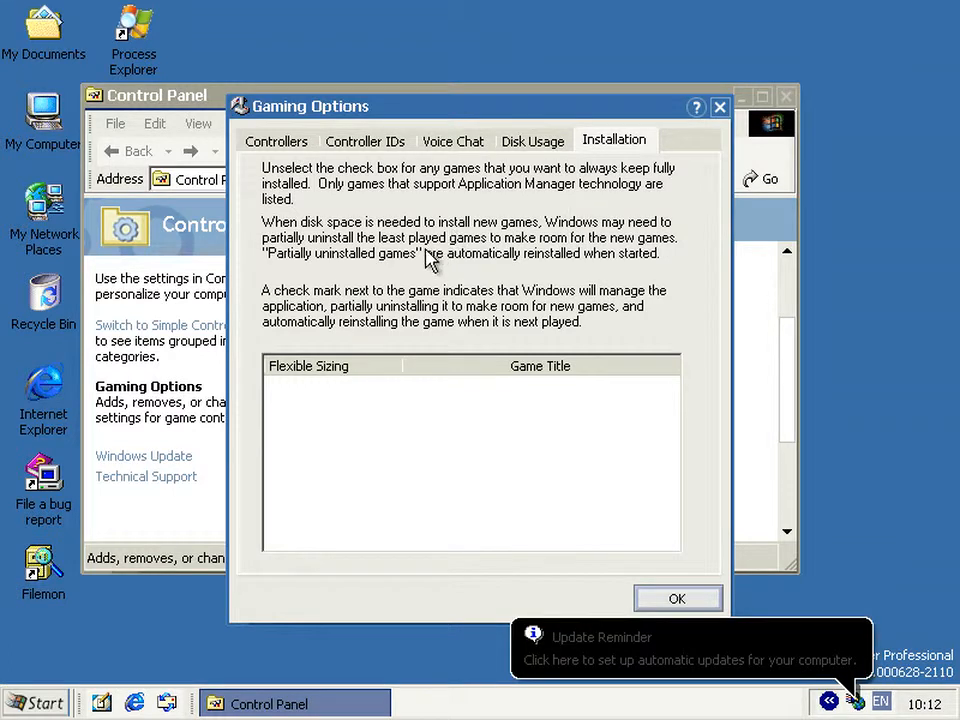
mouse_move(400, 274)
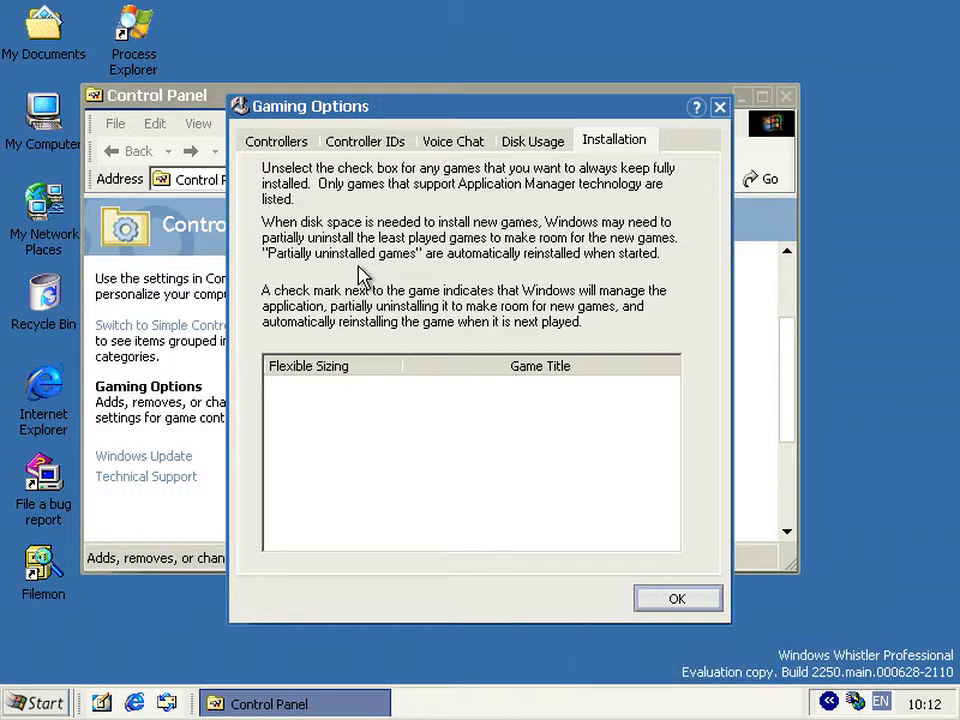
mouse_move(348, 270)
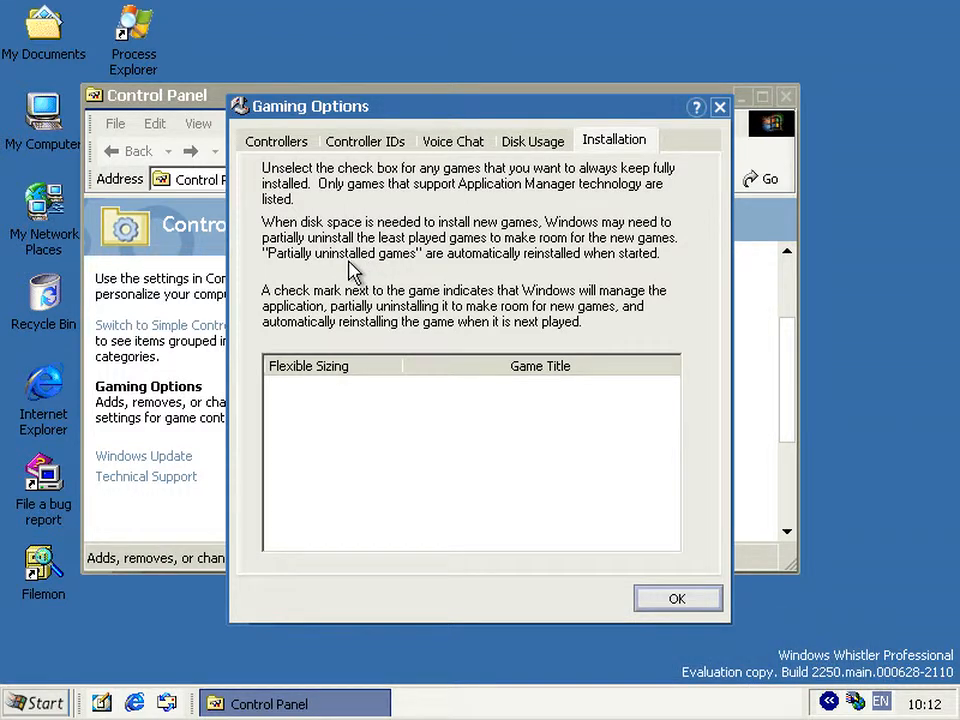
mouse_move(252, 333)
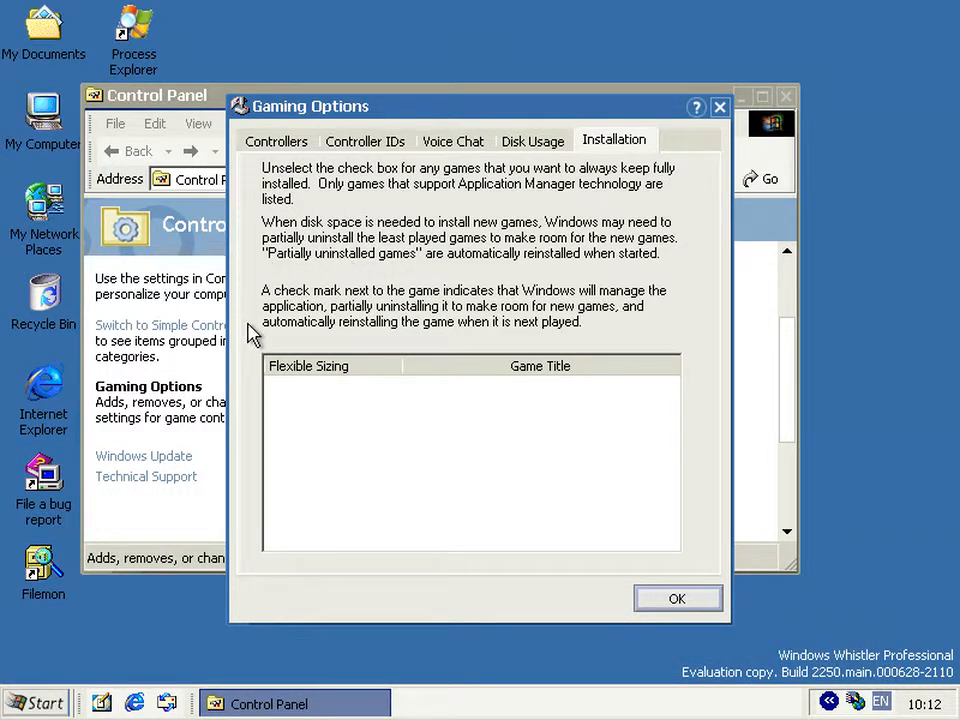
mouse_move(293, 295)
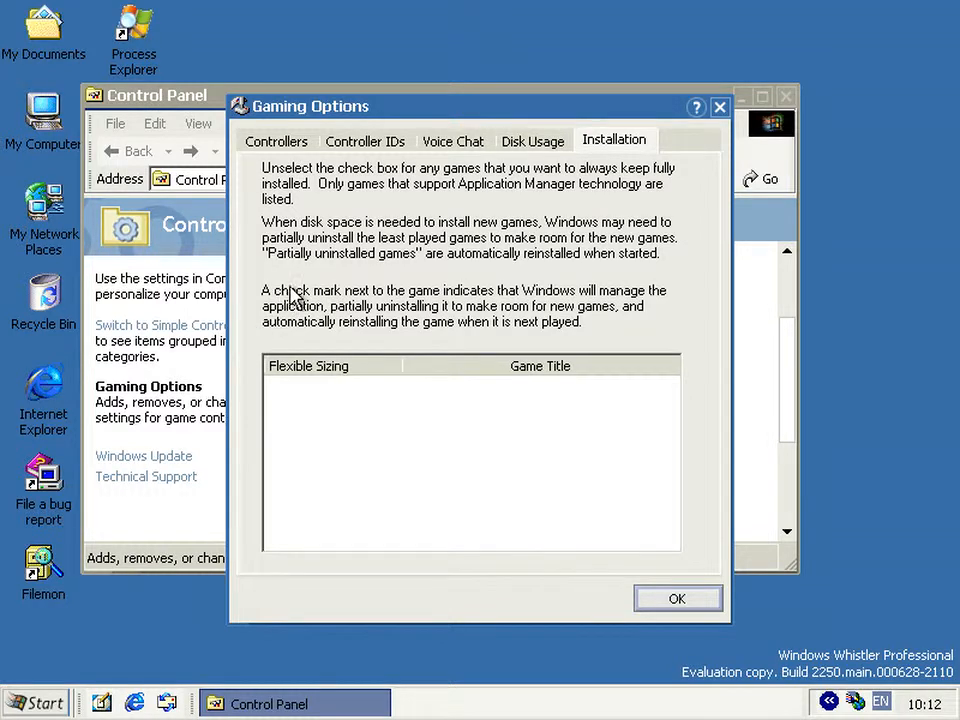
mouse_move(338, 273)
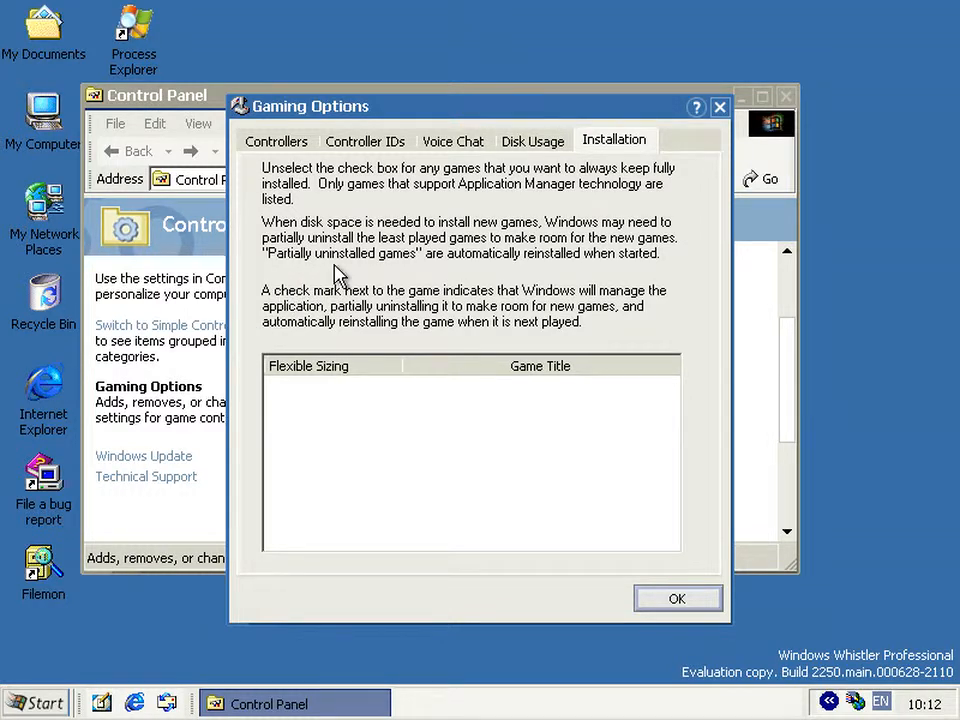
mouse_move(349, 276)
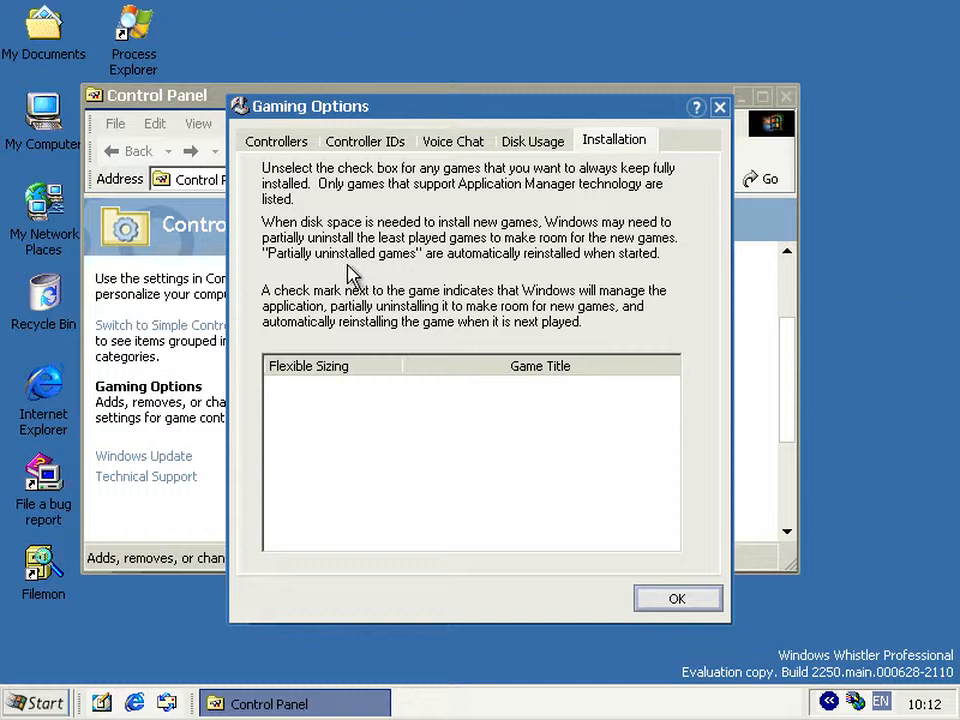
mouse_move(369, 272)
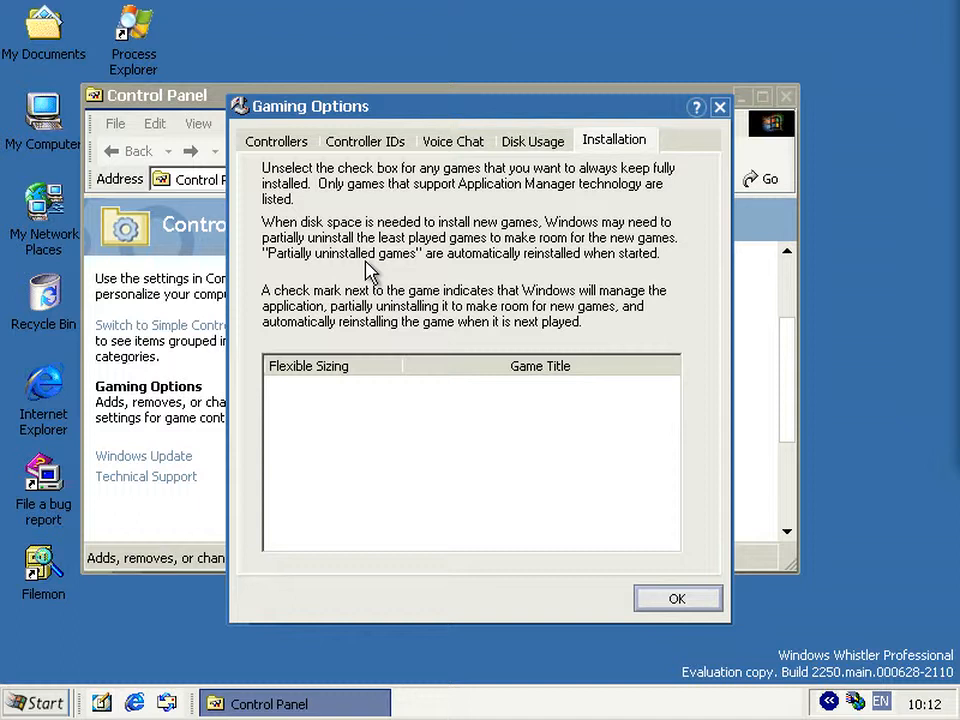
mouse_move(347, 270)
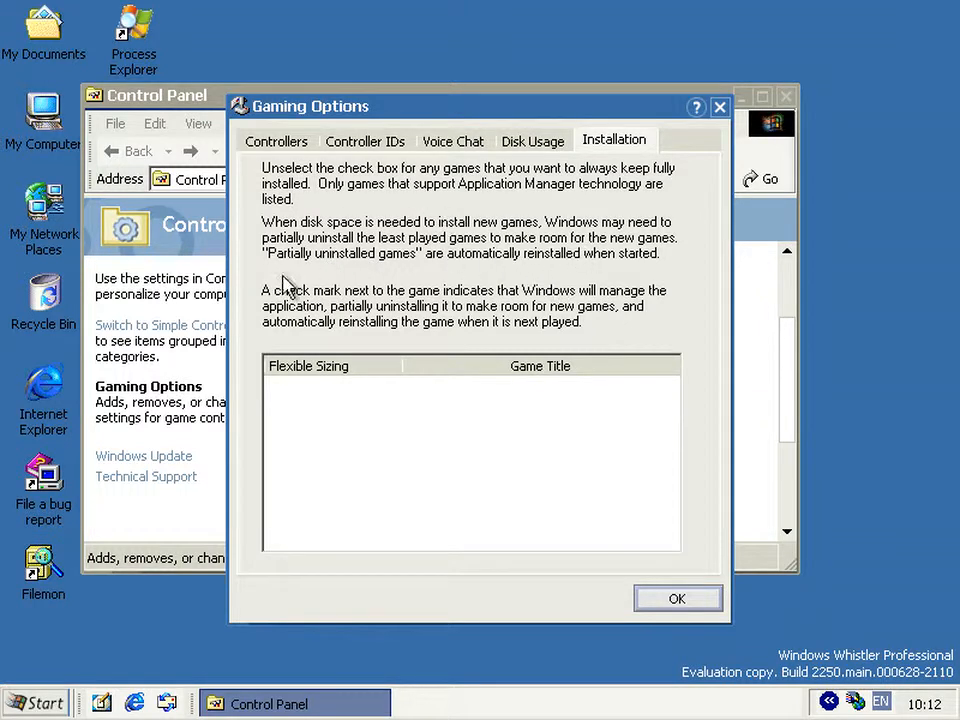
mouse_move(335, 338)
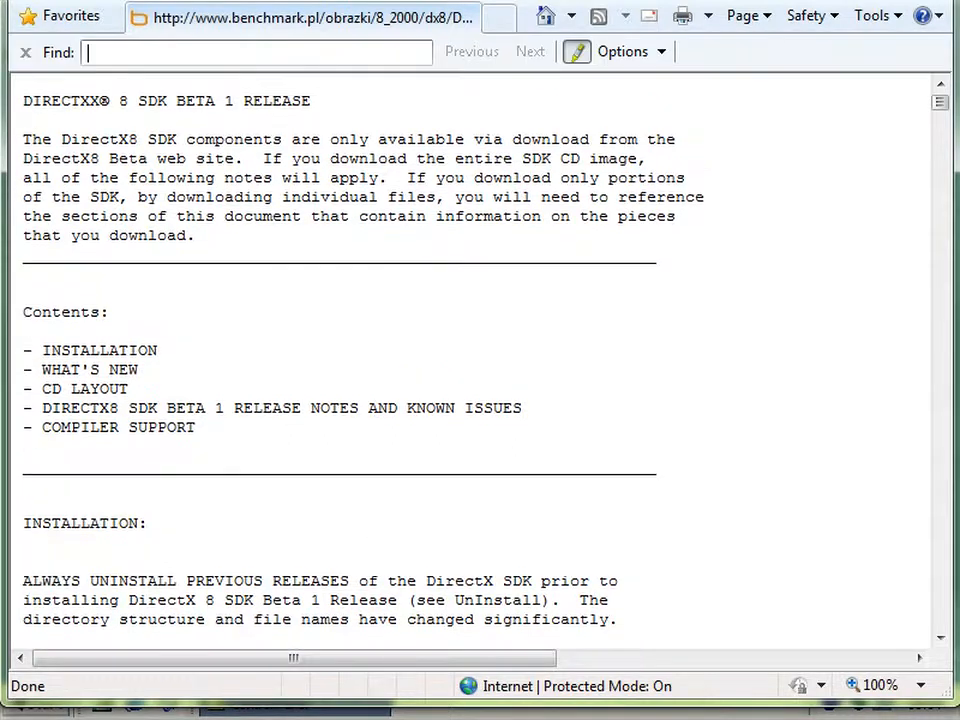
- Search the DirectX 8 SDK Beta 1 release notes for 'appman'
text(appman)
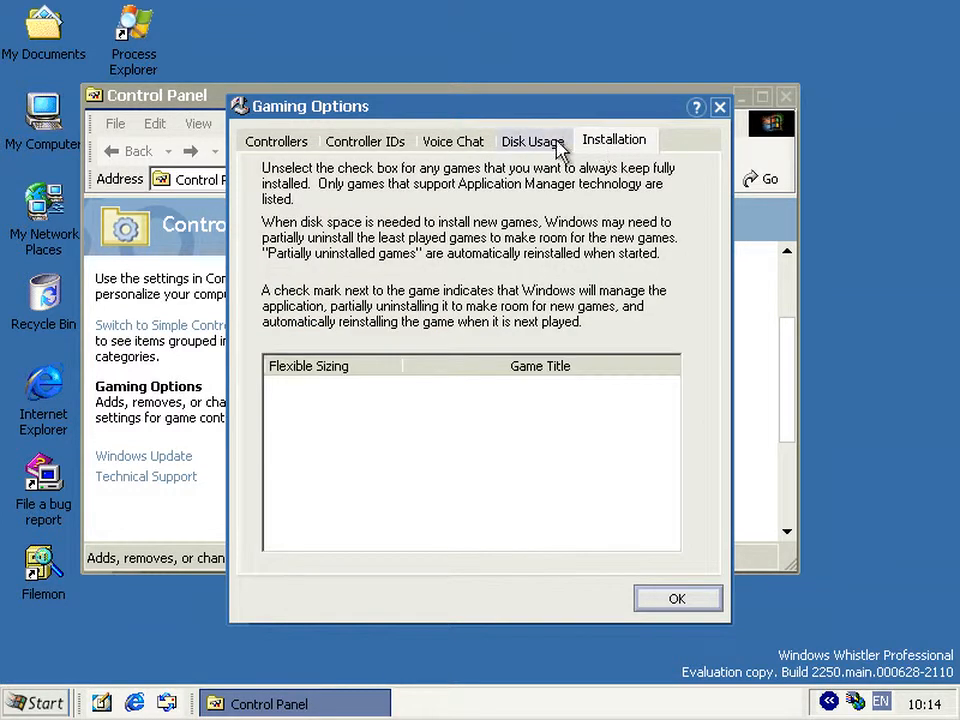
- Return Gaming Options to Disk Usage, showing 2866 MB (70%) allowed on drive C:
click(533, 140)
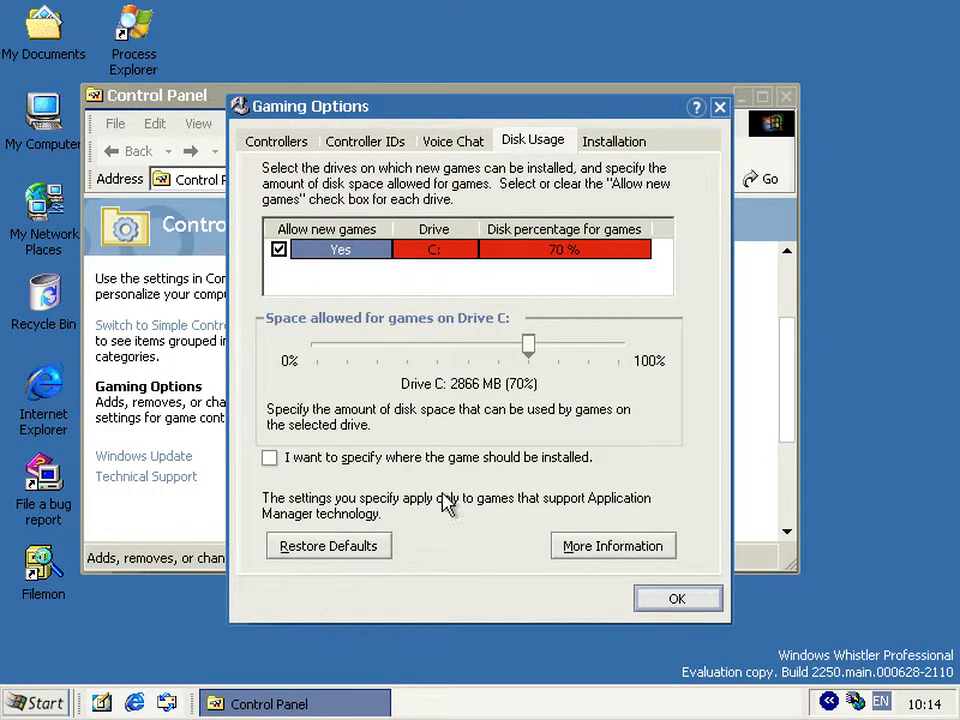
mouse_move(205, 639)
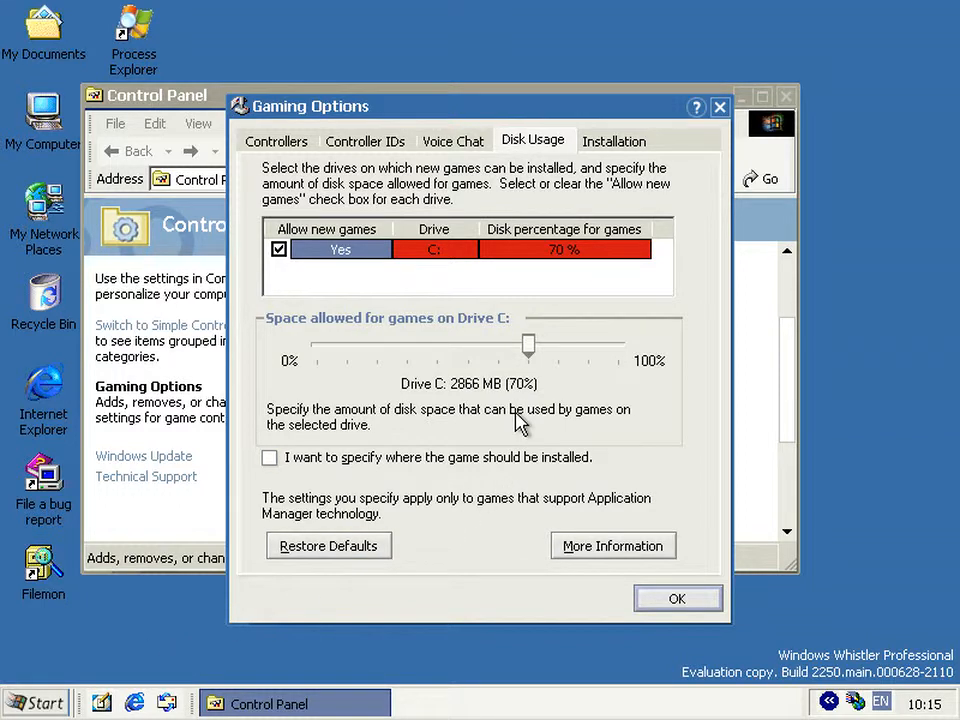
mouse_move(542, 428)
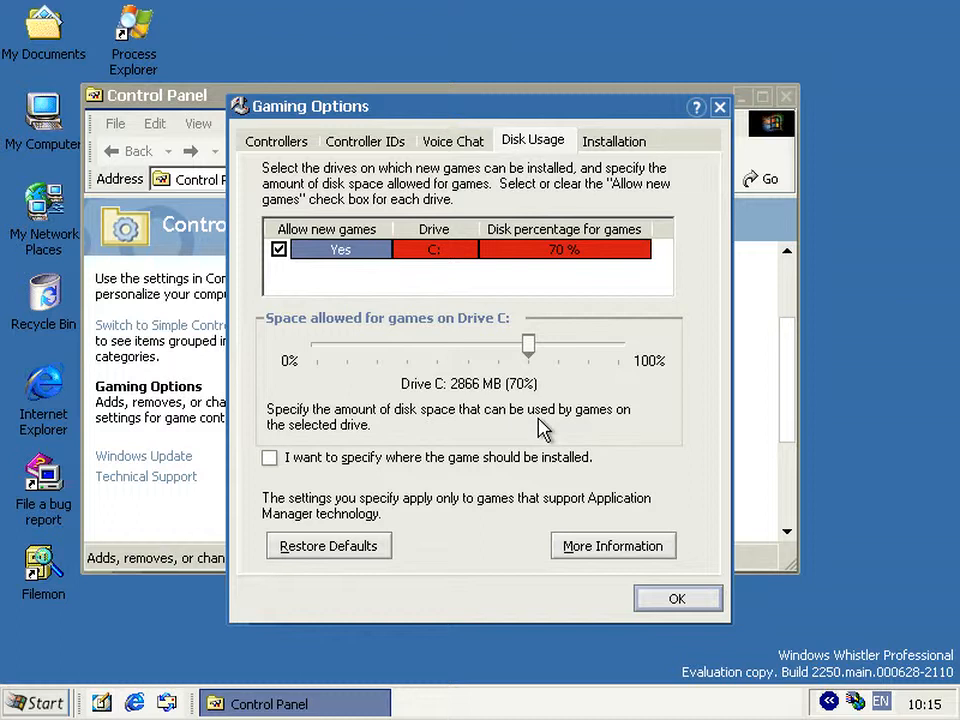
mouse_move(578, 135)
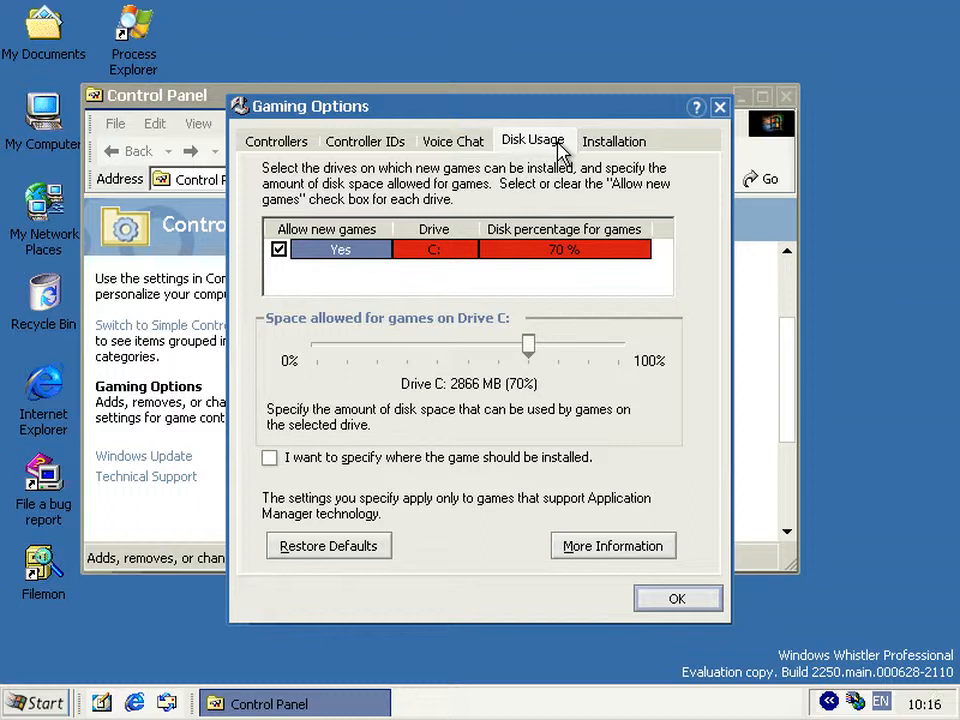
mouse_move(638, 628)
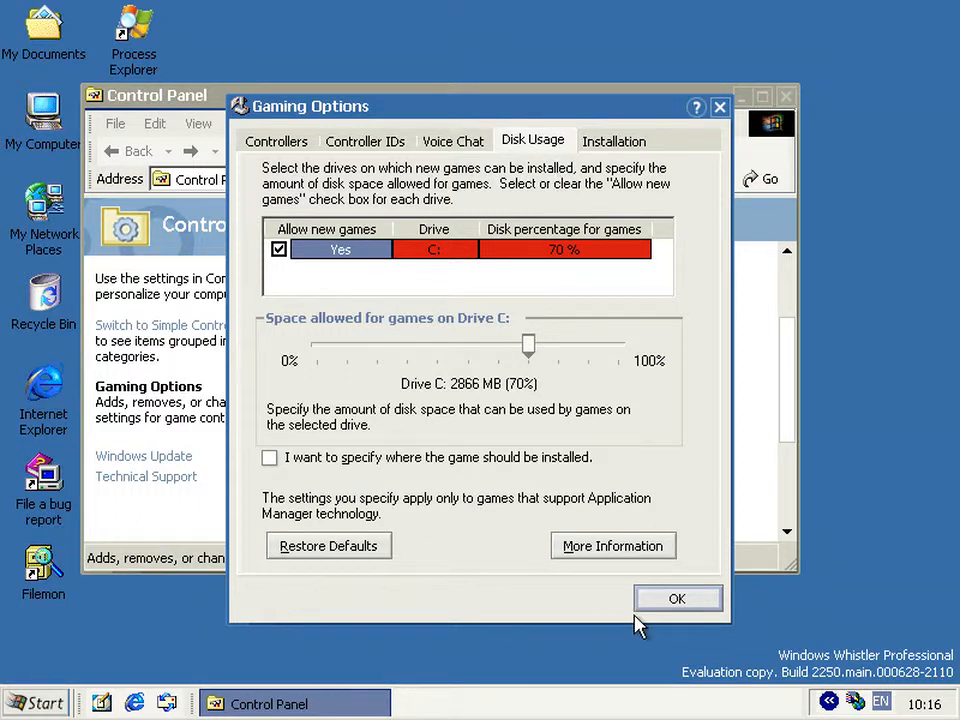
- Close Gaming Options, then try out pointer trails in Mouse Properties' Pointer Options
click(677, 597)
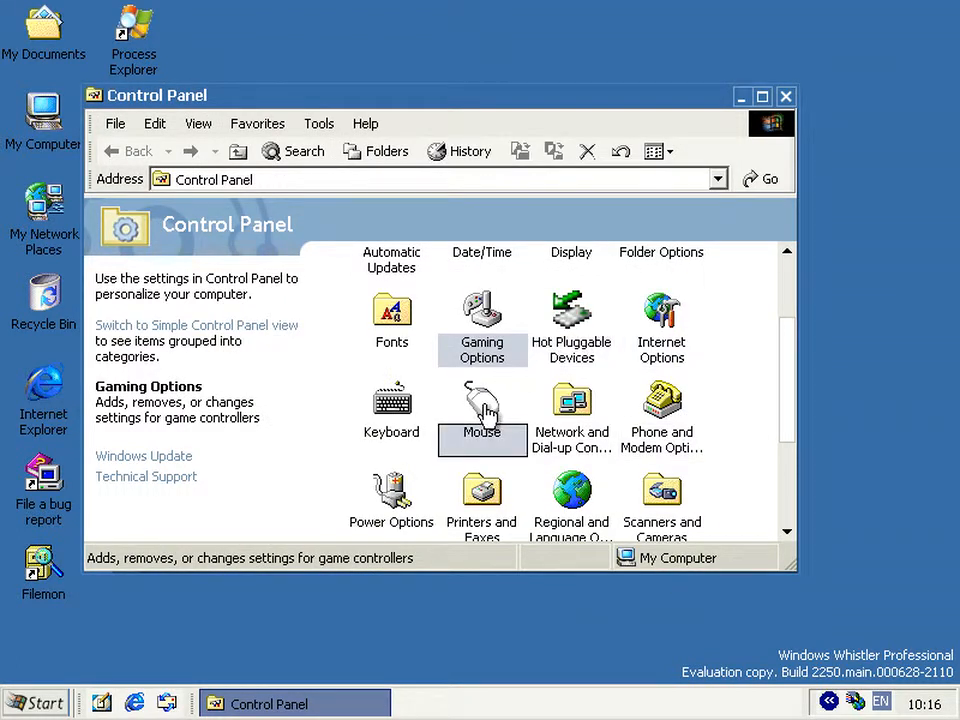
double_click(482, 402)
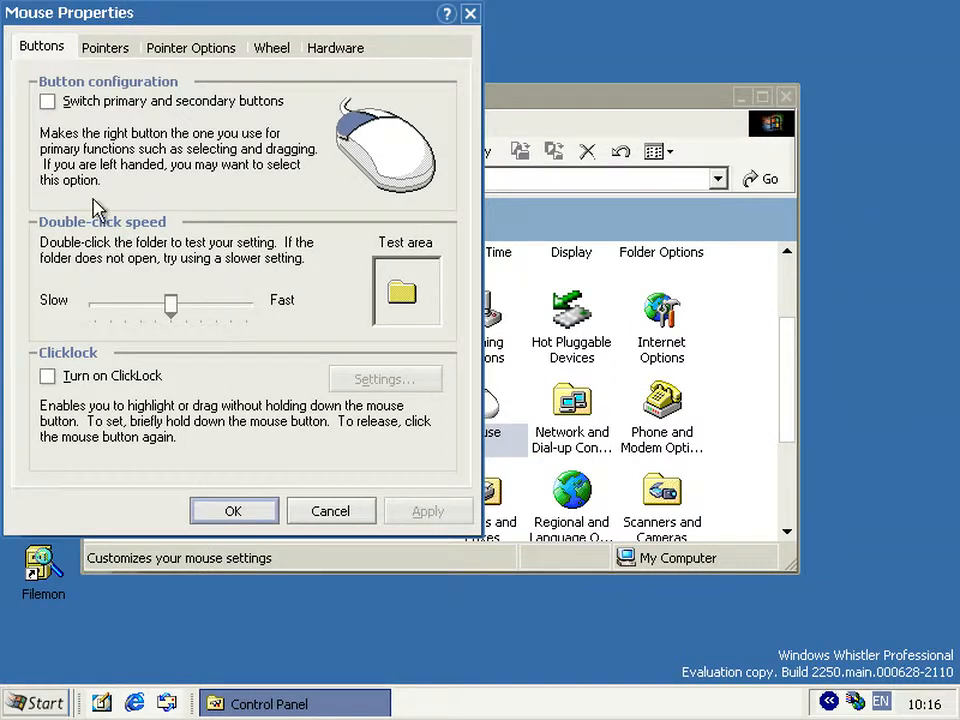
click(108, 47)
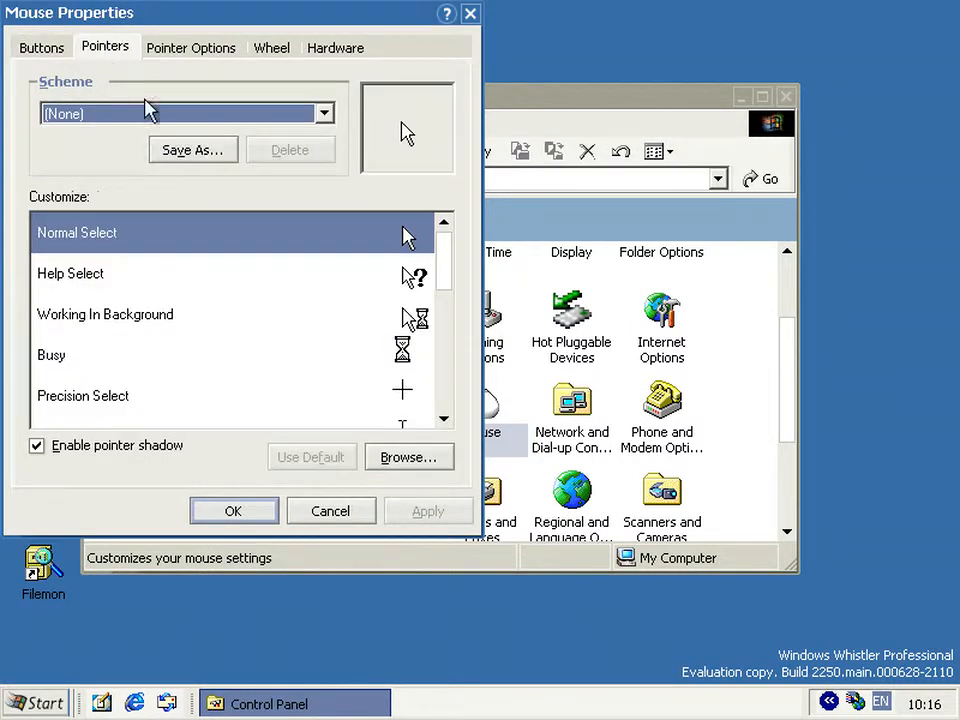
click(192, 47)
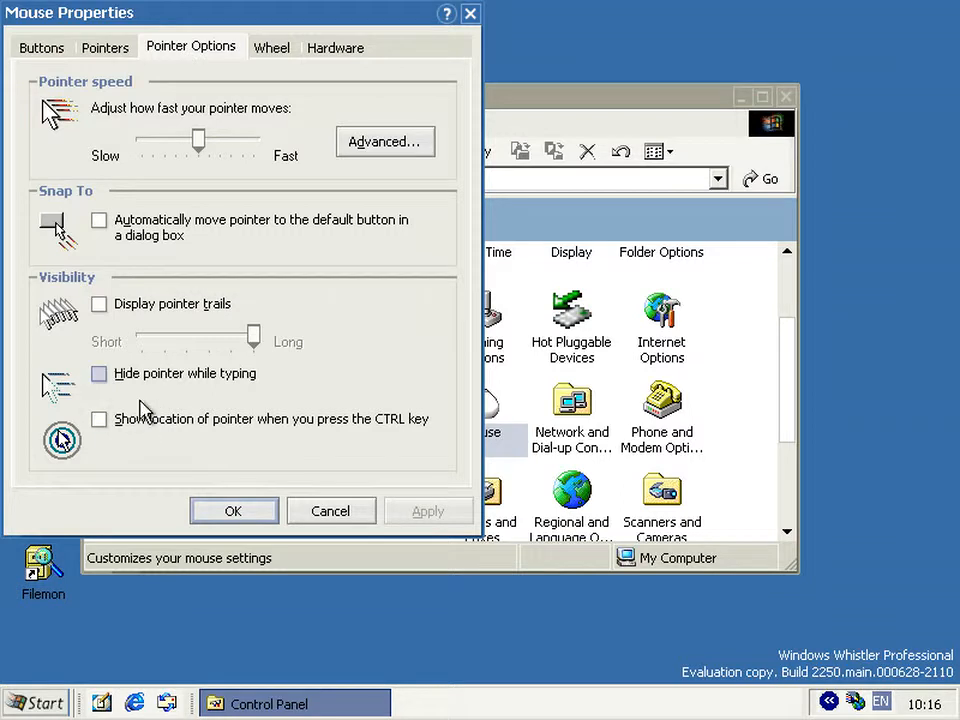
mouse_move(180, 312)
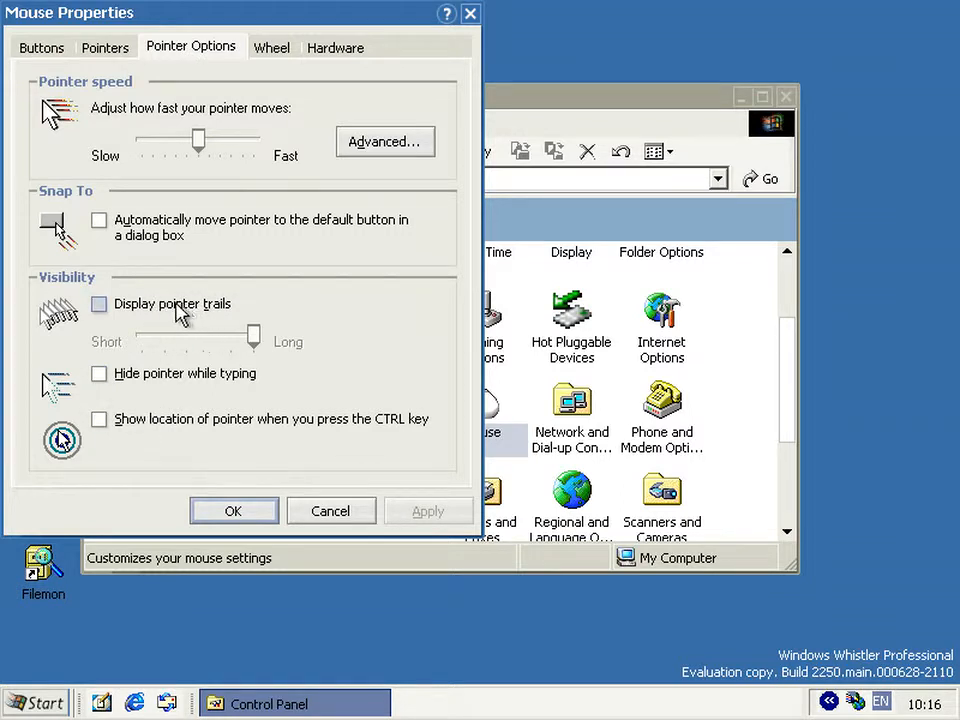
click(99, 304)
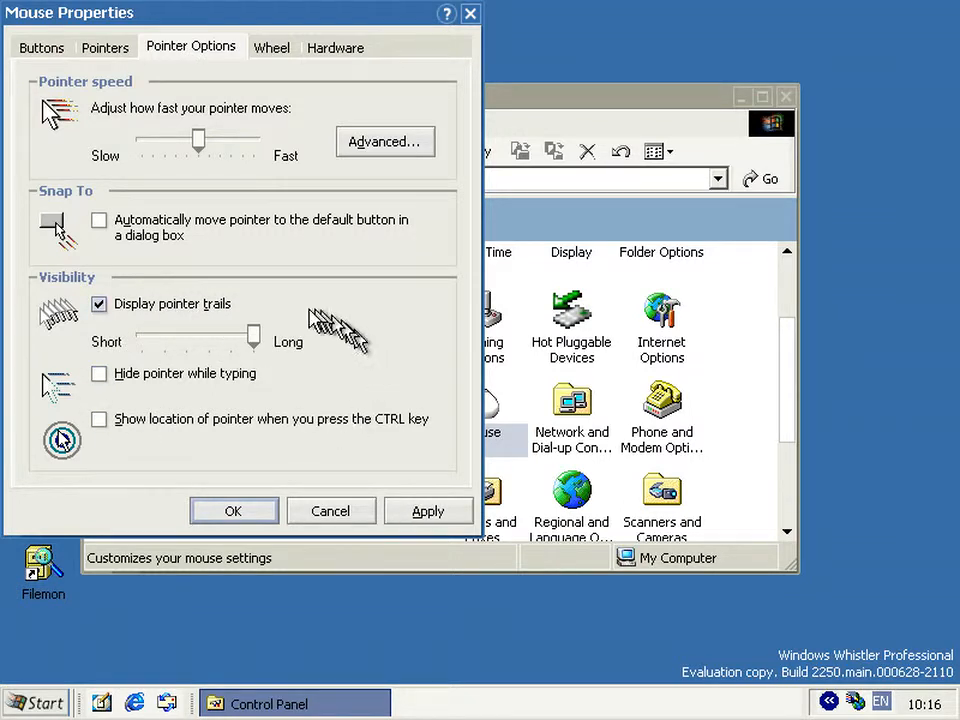
mouse_move(313, 460)
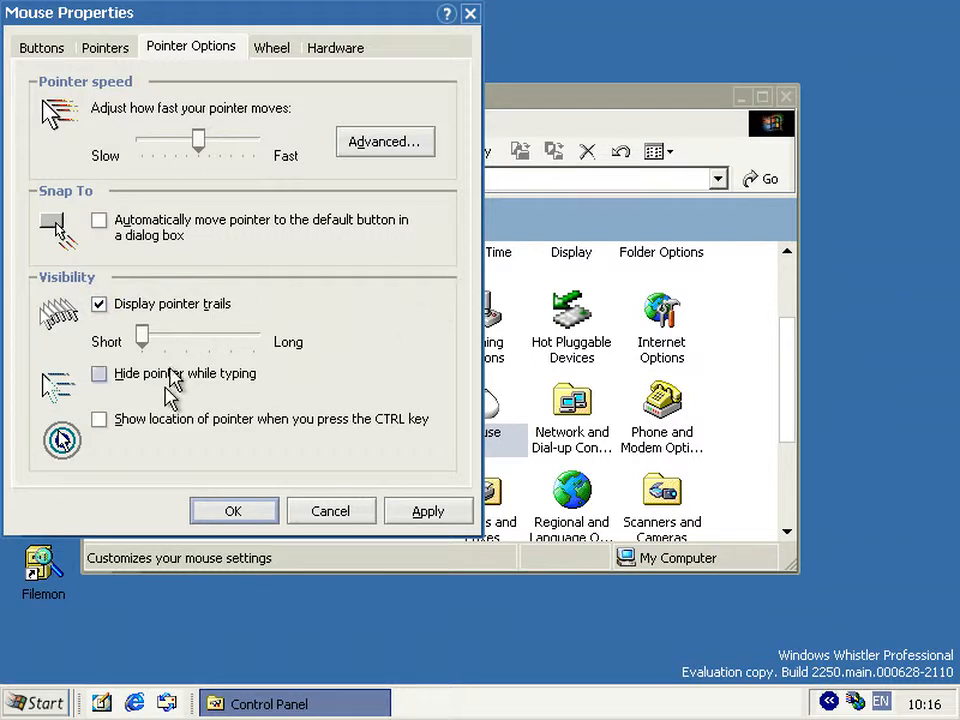
mouse_move(320, 165)
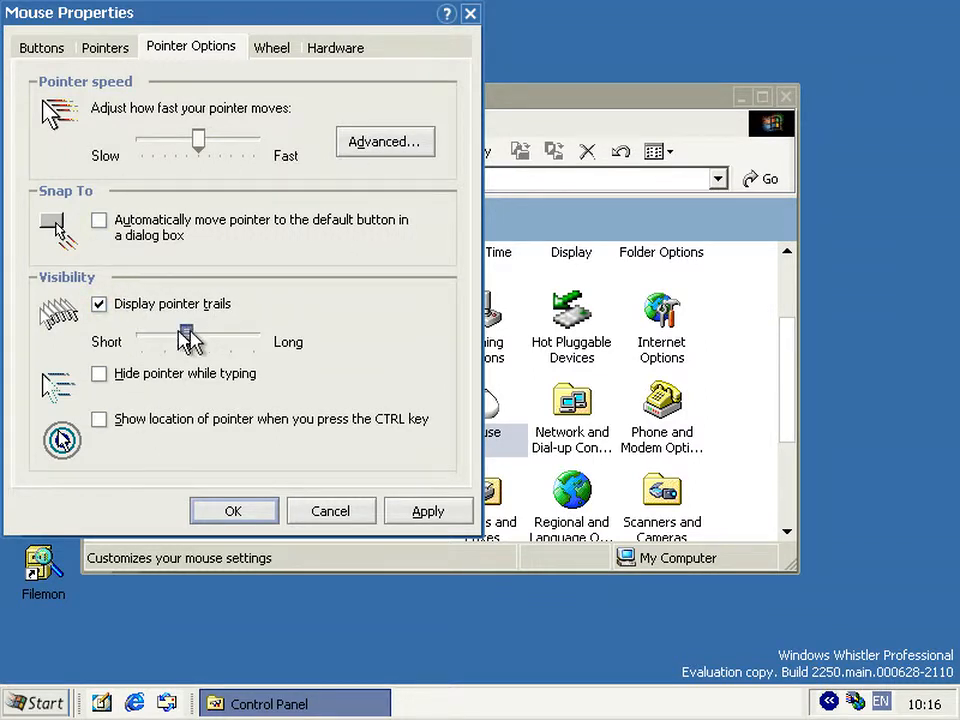
click(99, 304)
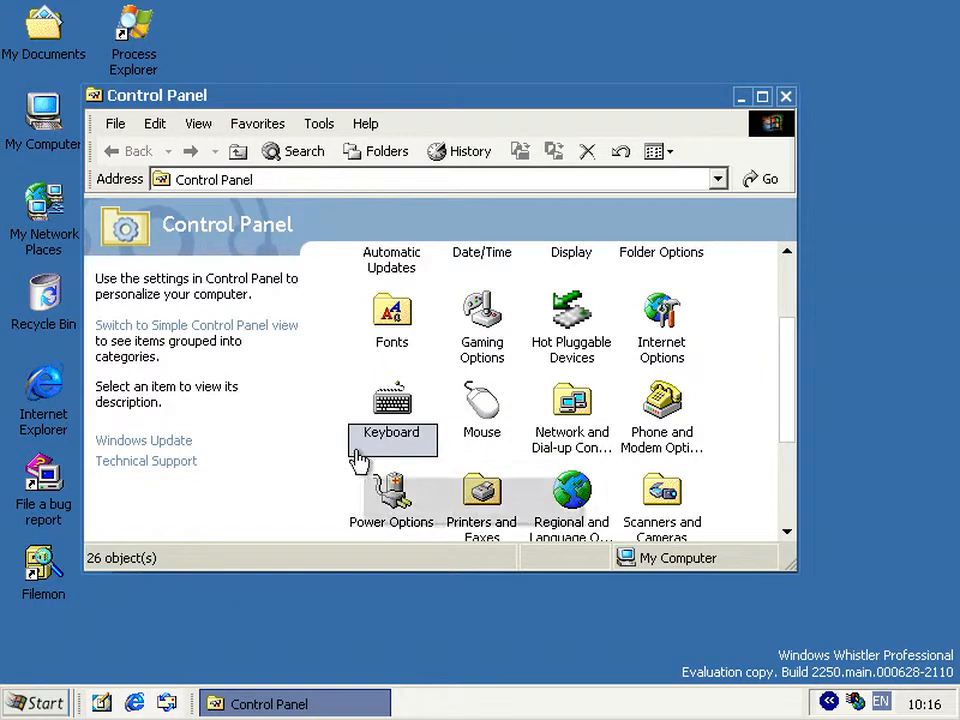
mouse_move(345, 454)
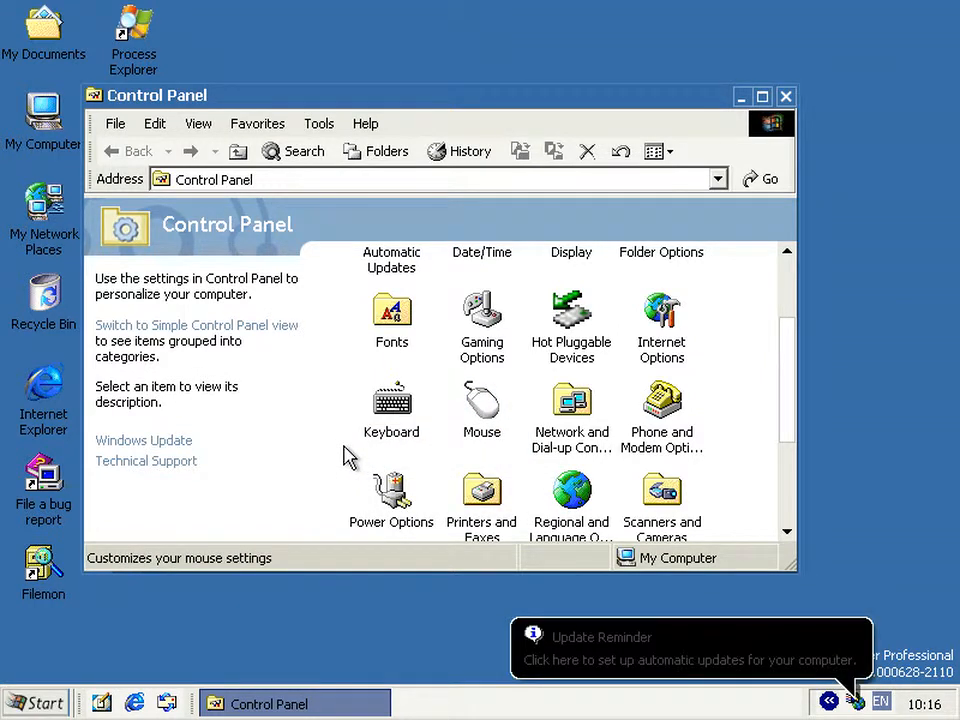
mouse_move(361, 378)
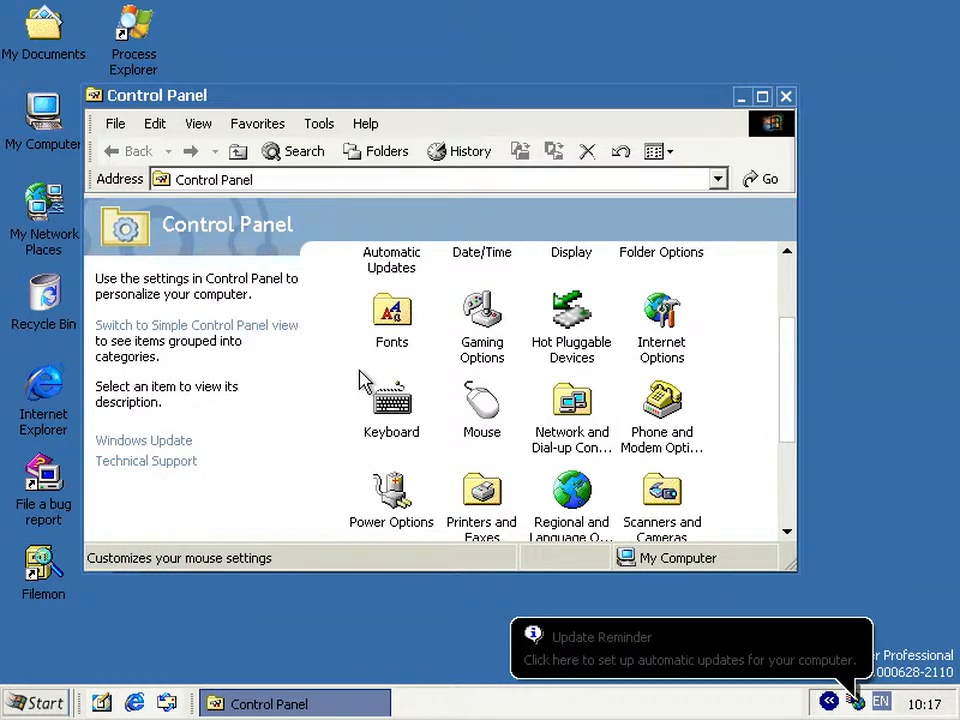
mouse_move(322, 291)
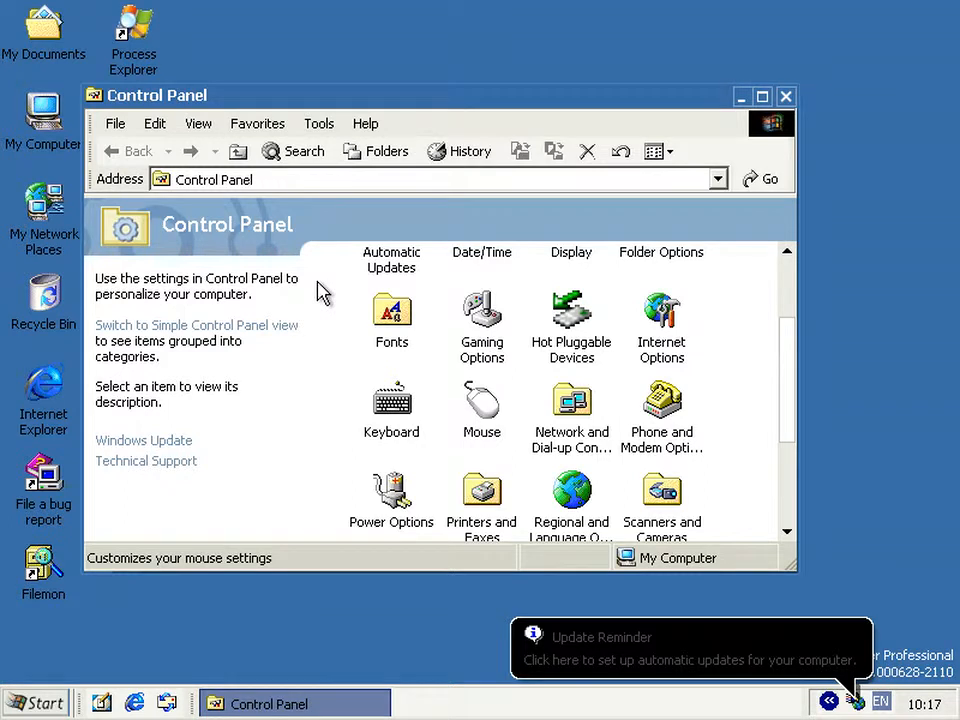
mouse_move(447, 385)
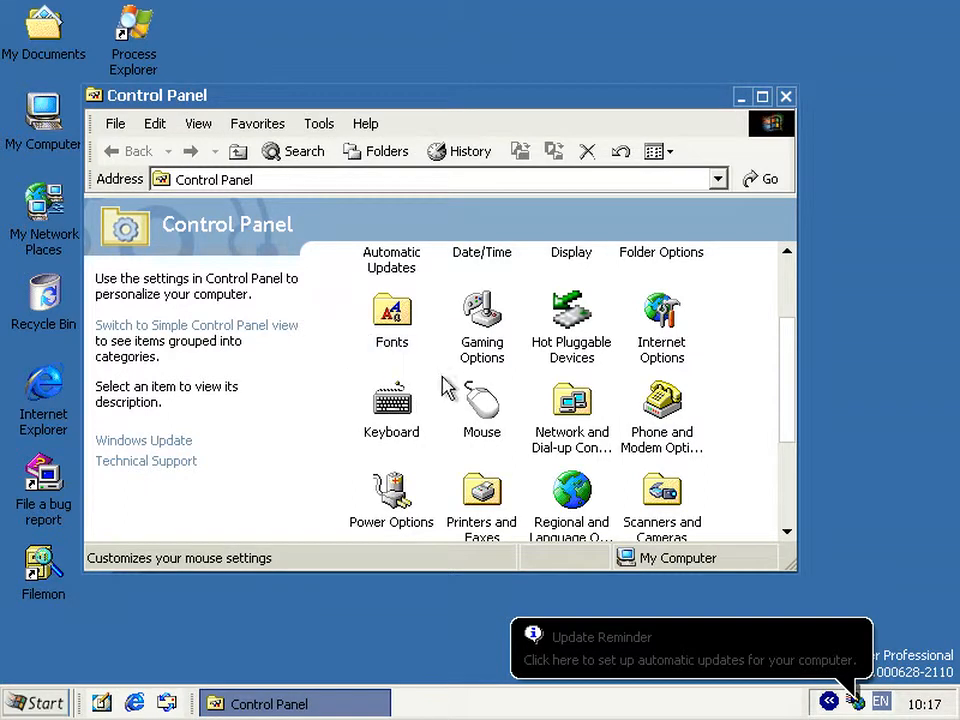
mouse_move(627, 404)
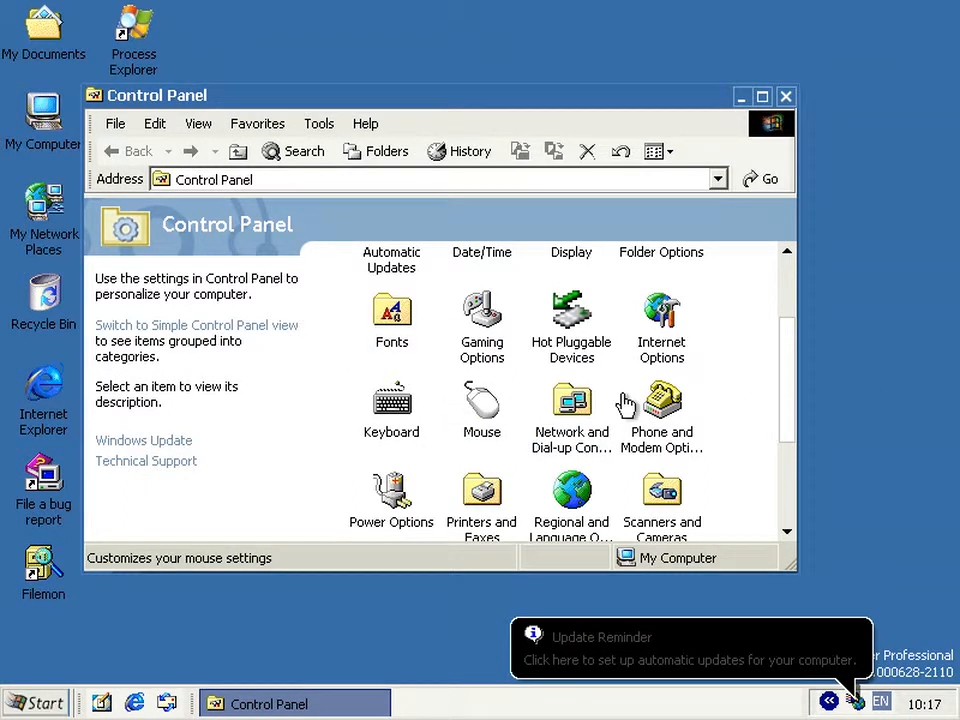
double_click(481, 400)
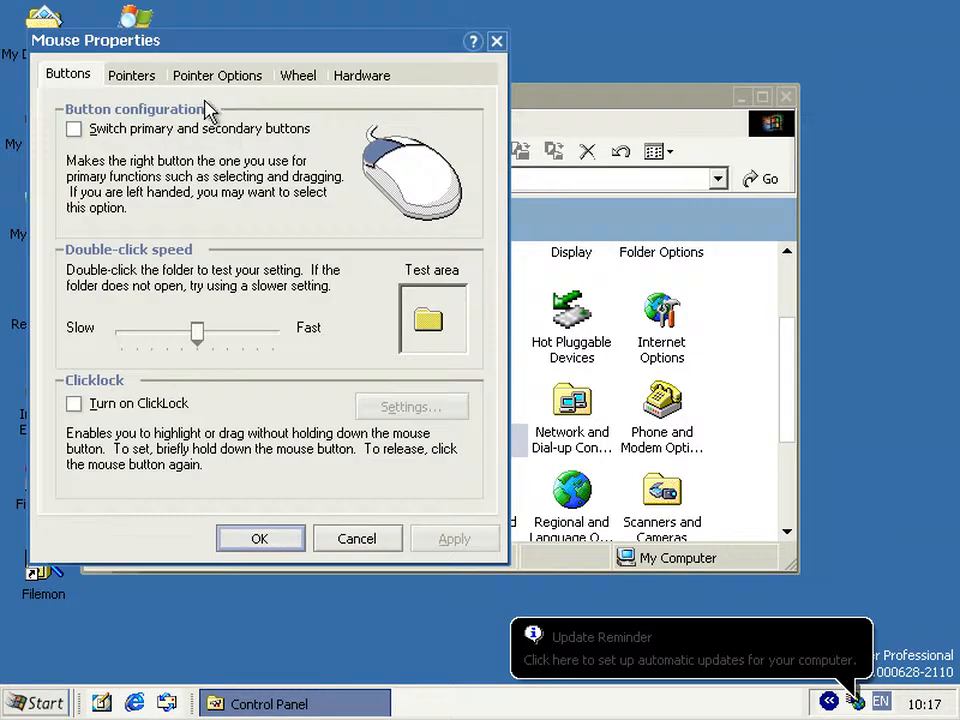
click(217, 75)
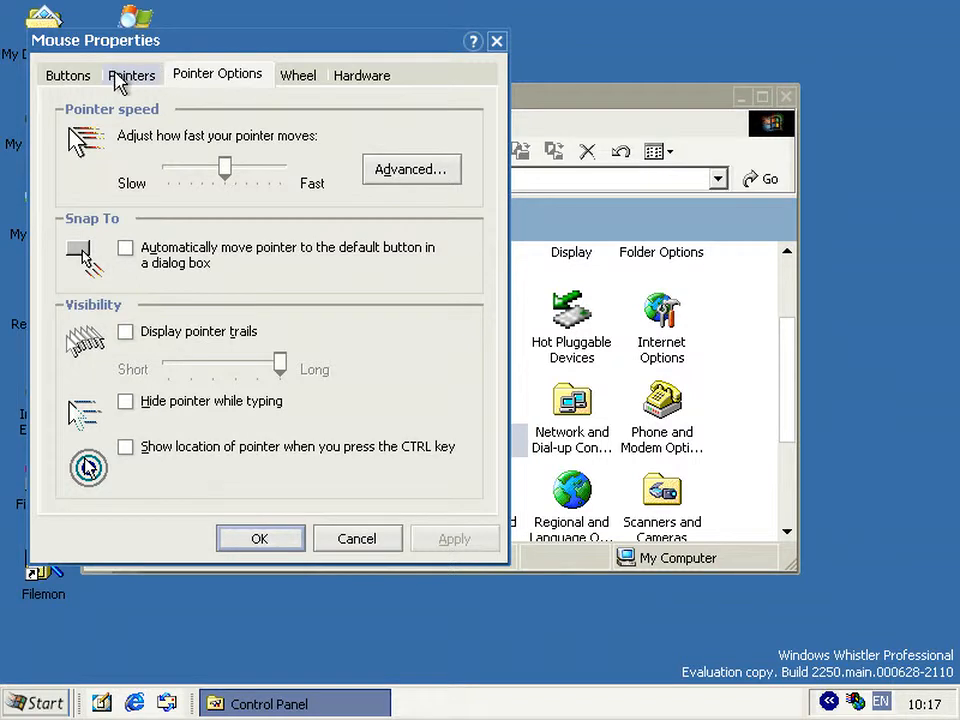
click(68, 74)
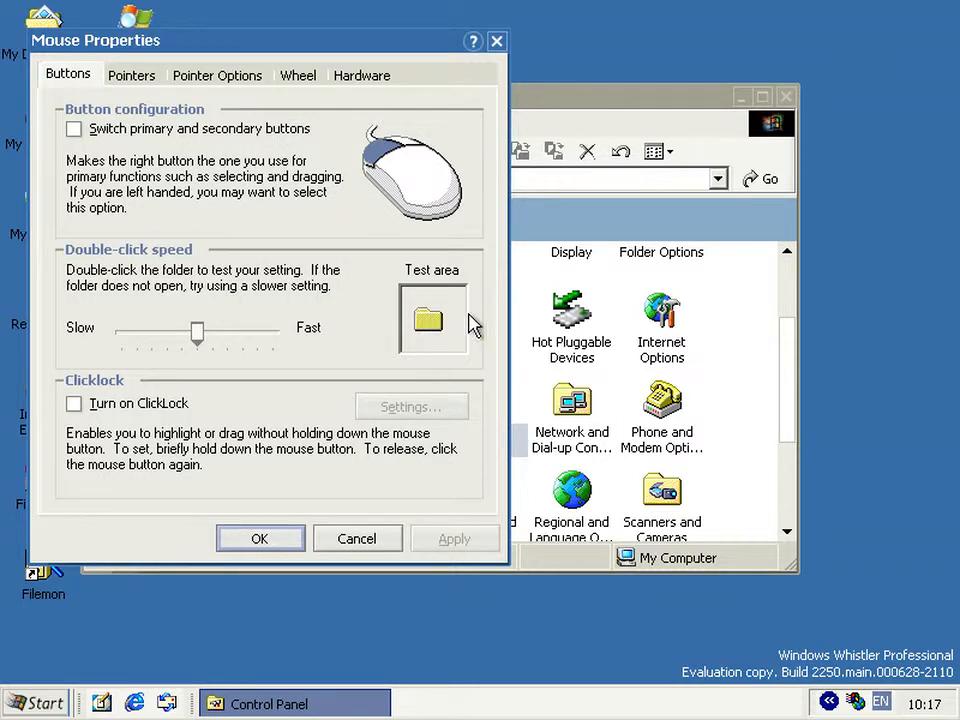
mouse_move(439, 327)
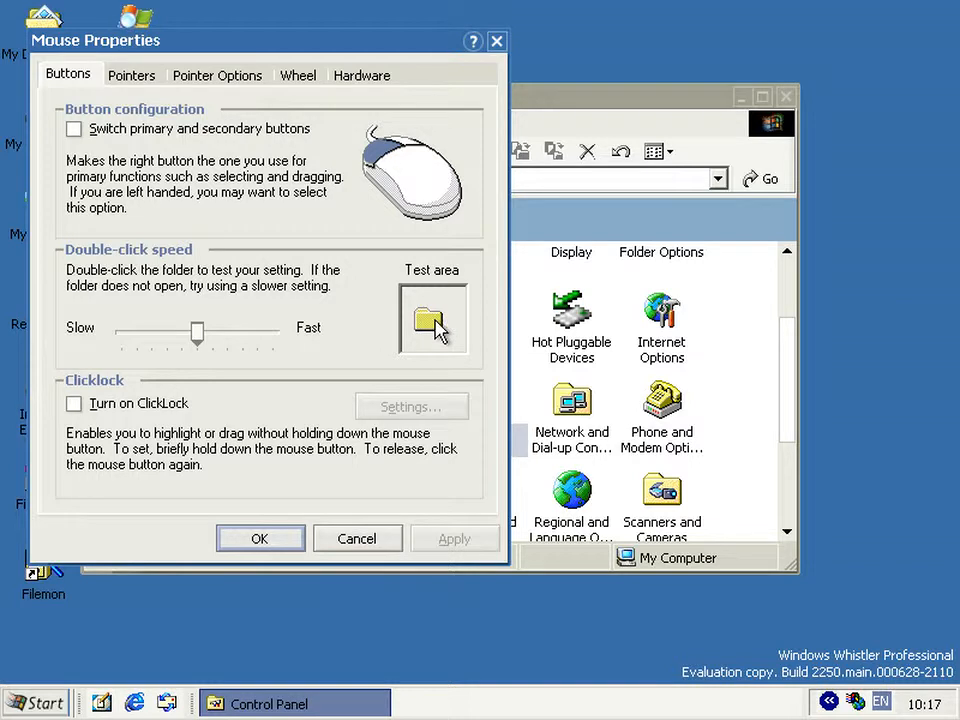
click(131, 75)
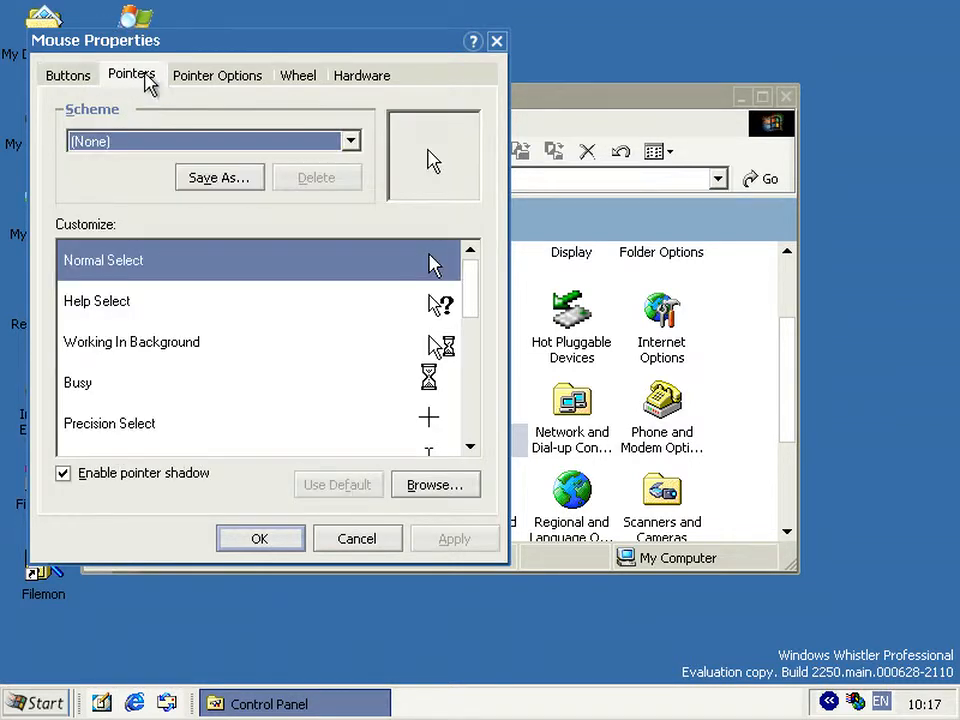
click(217, 75)
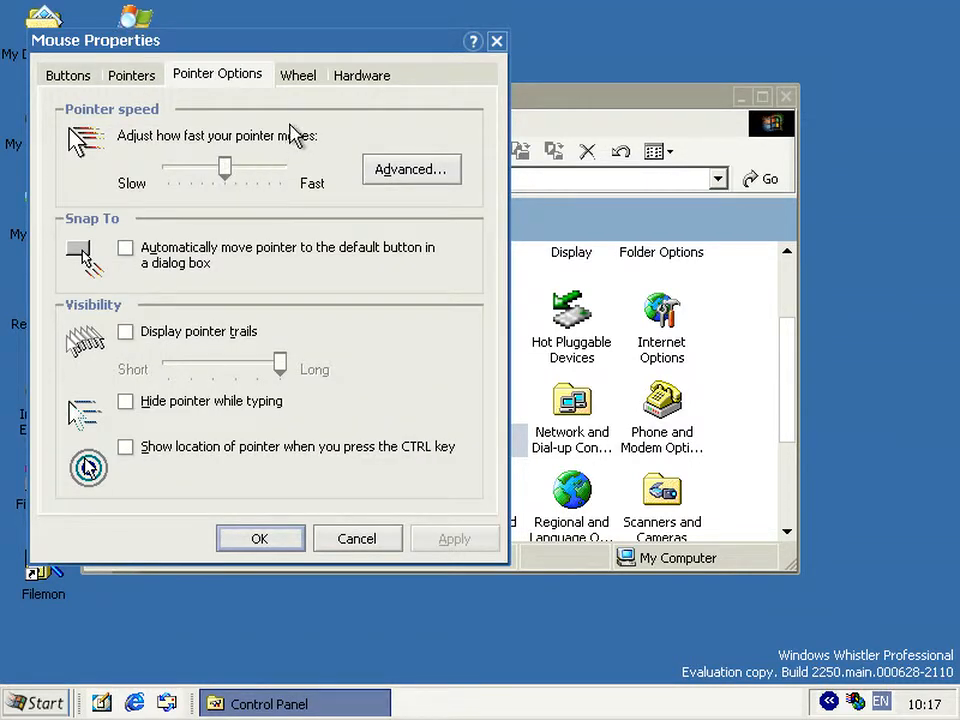
mouse_move(175, 437)
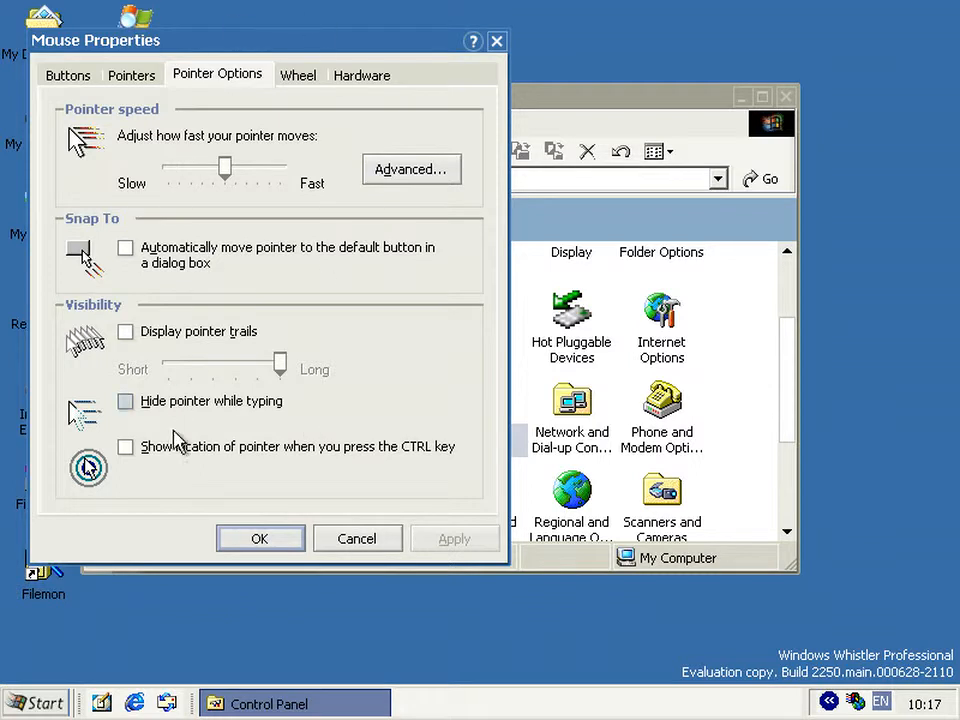
mouse_move(205, 497)
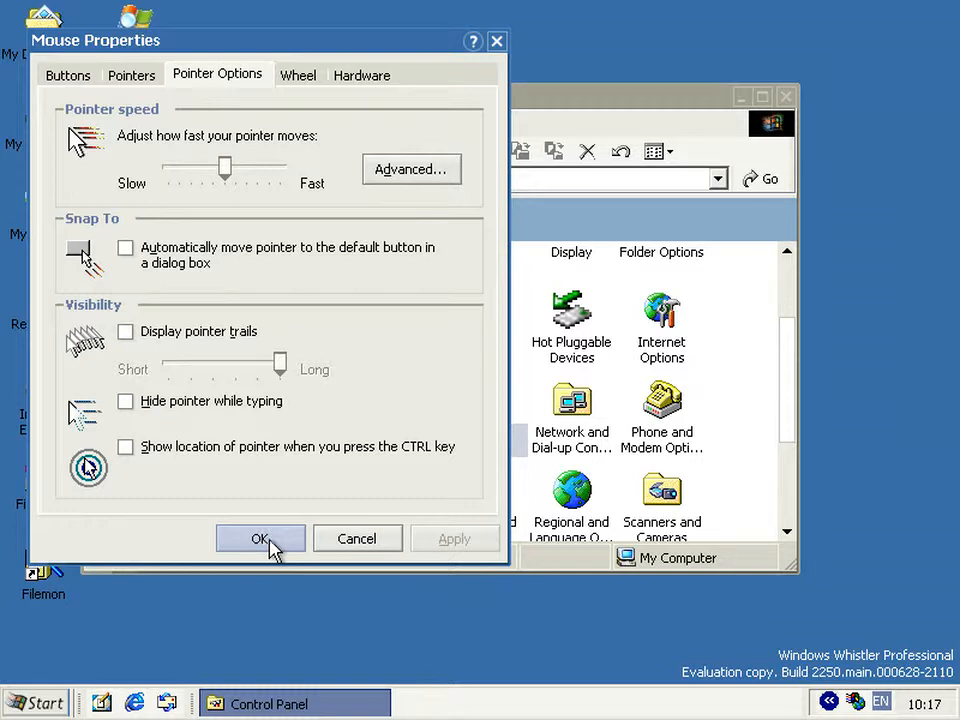
click(260, 538)
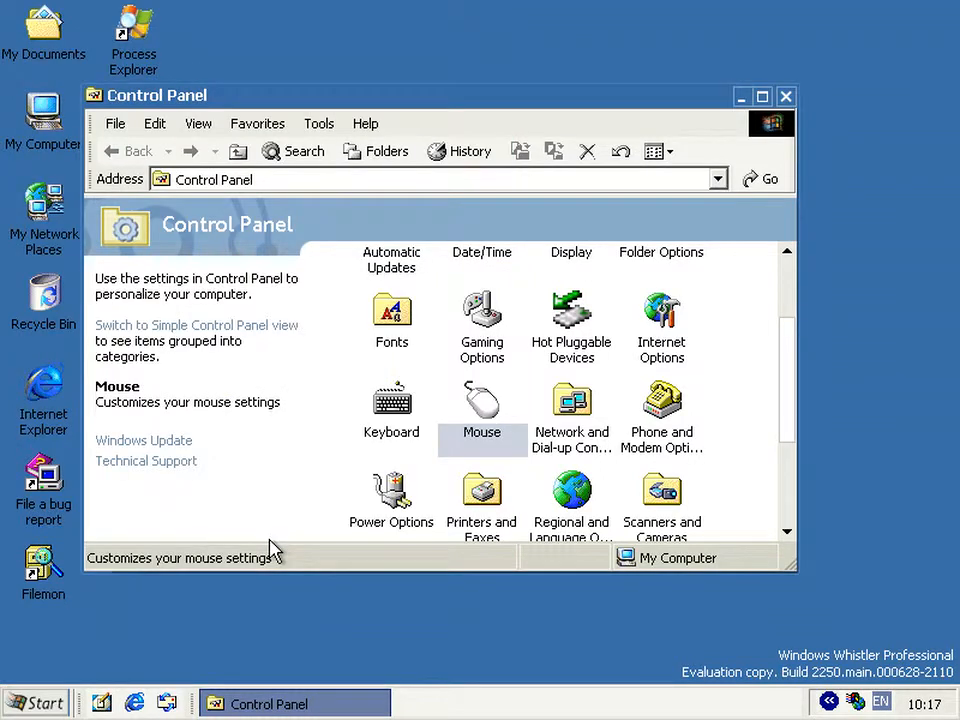
- Browse via My Computer and My Documents to My Music and launch 'Shop for music online'
click(787, 94)
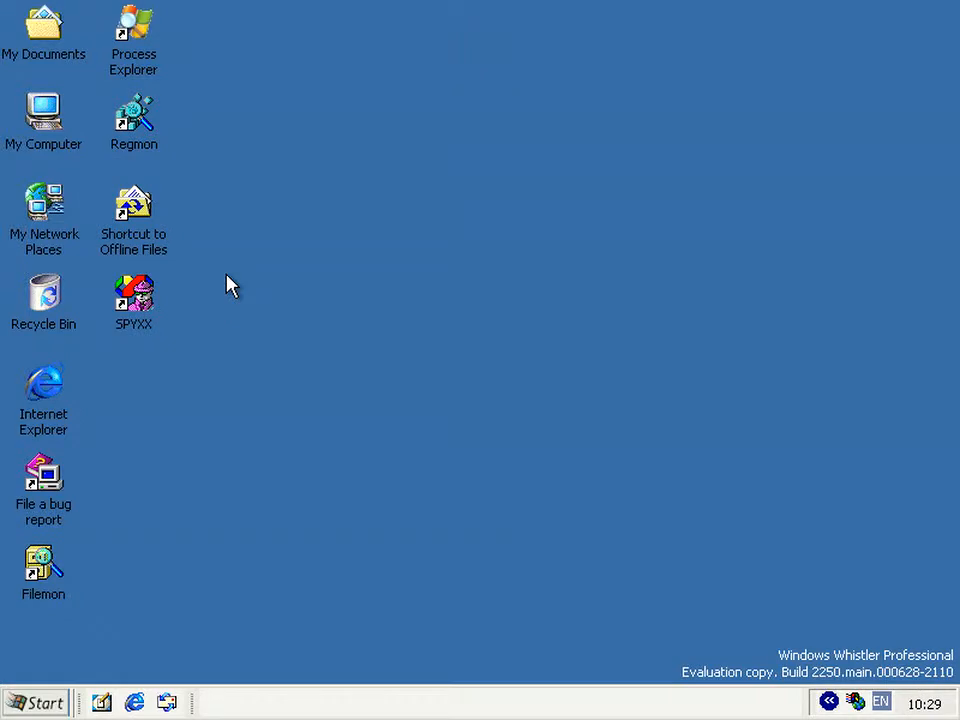
click(43, 111)
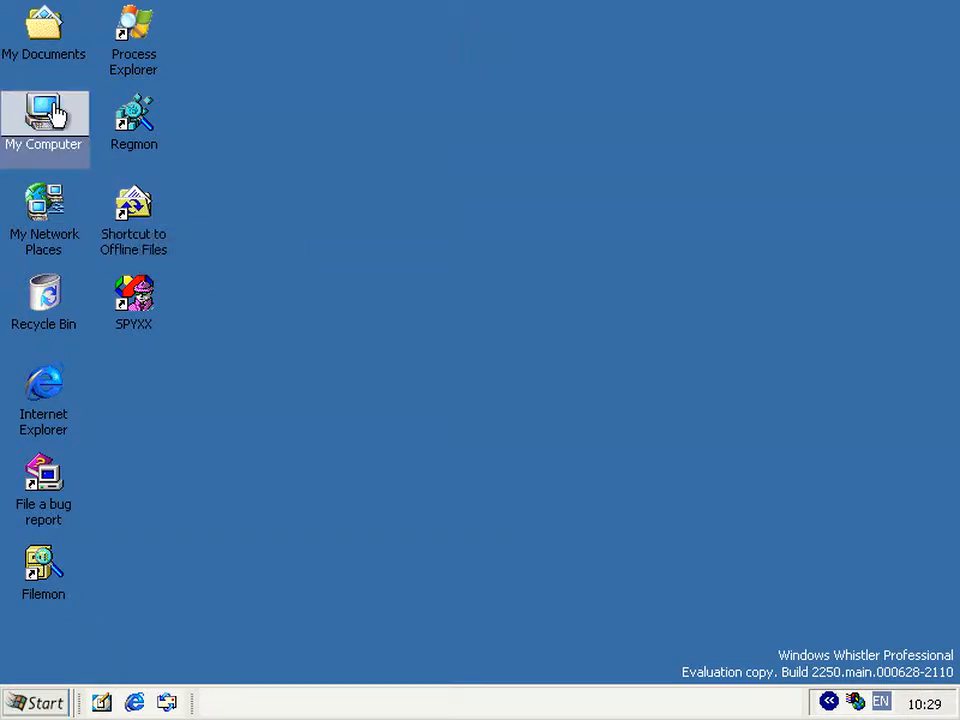
double_click(43, 115)
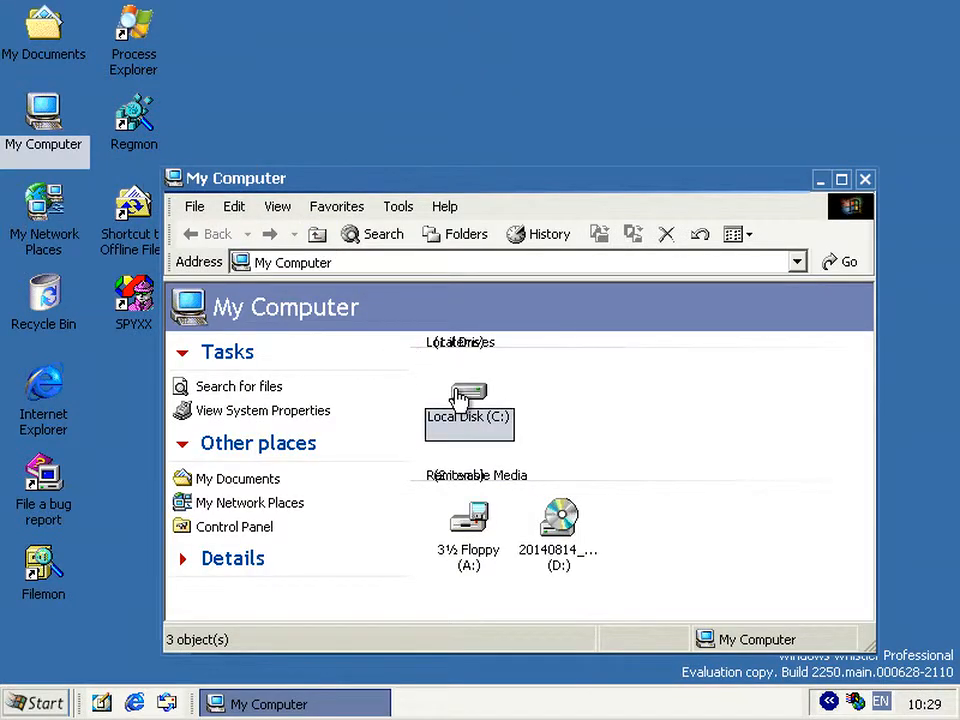
double_click(467, 400)
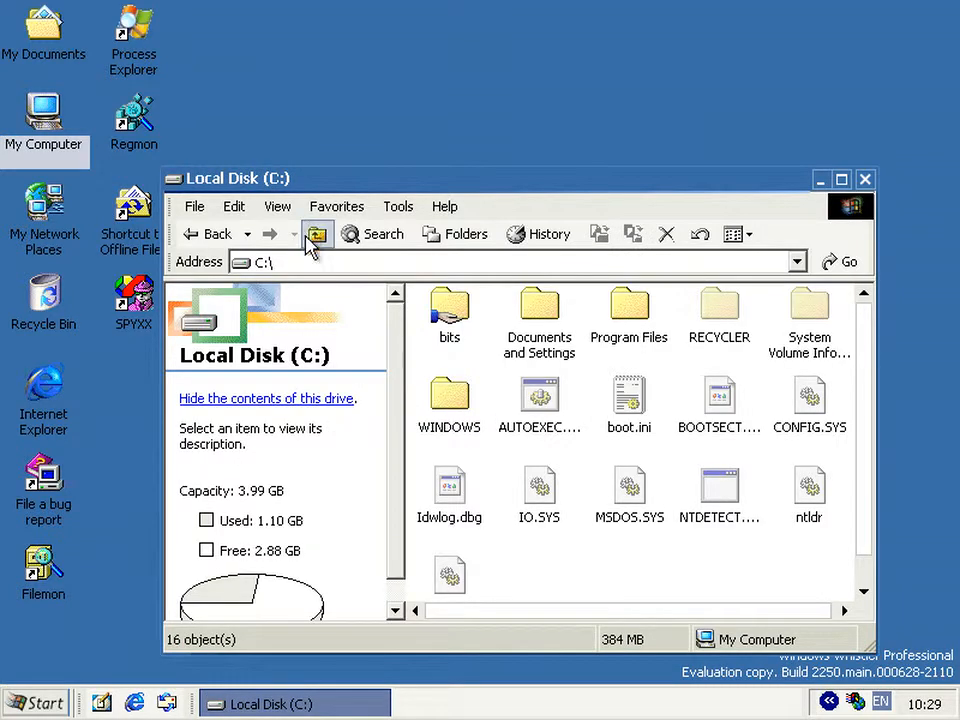
click(317, 233)
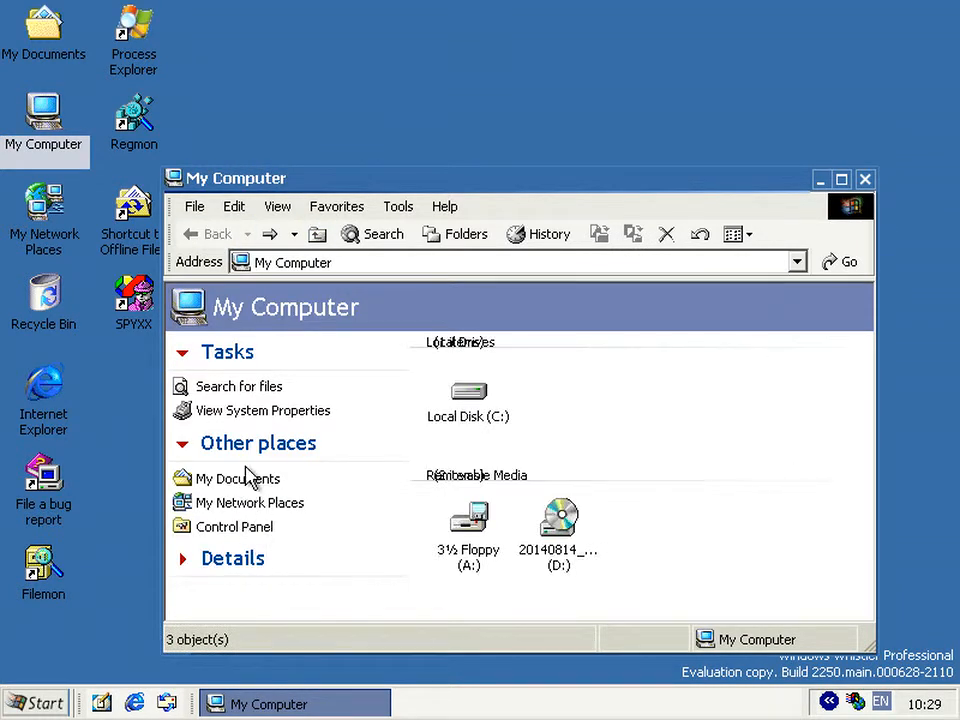
click(237, 478)
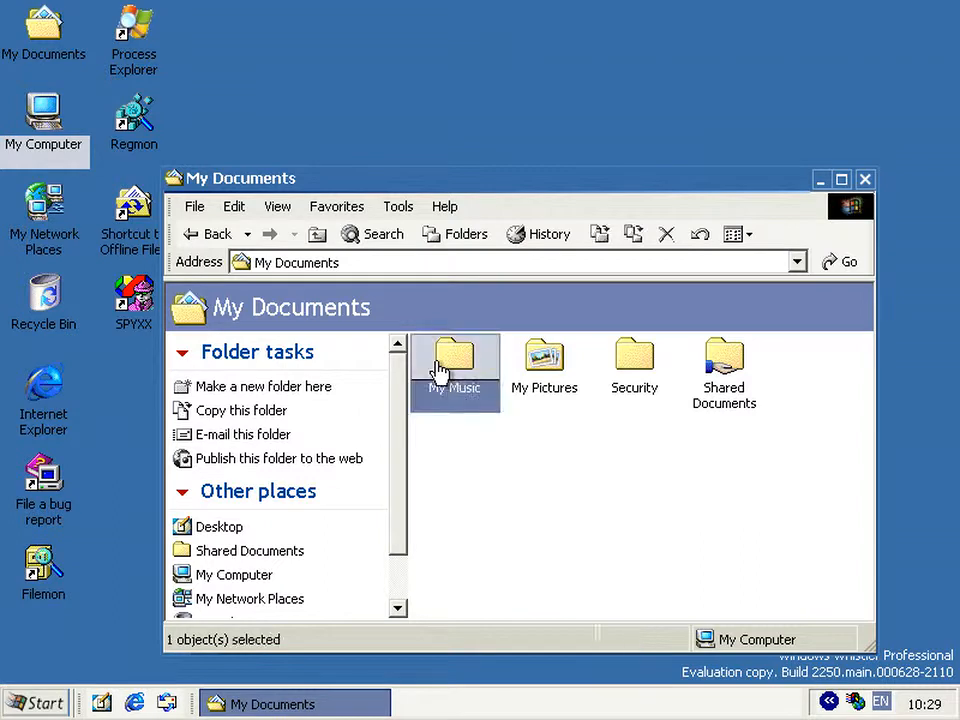
double_click(454, 360)
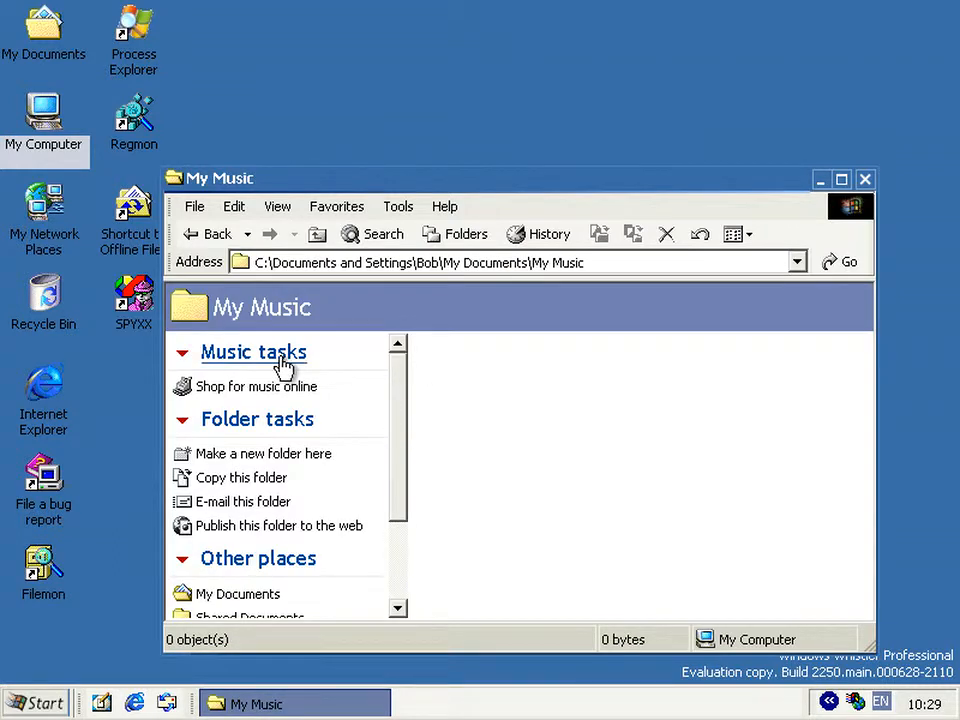
mouse_move(257, 393)
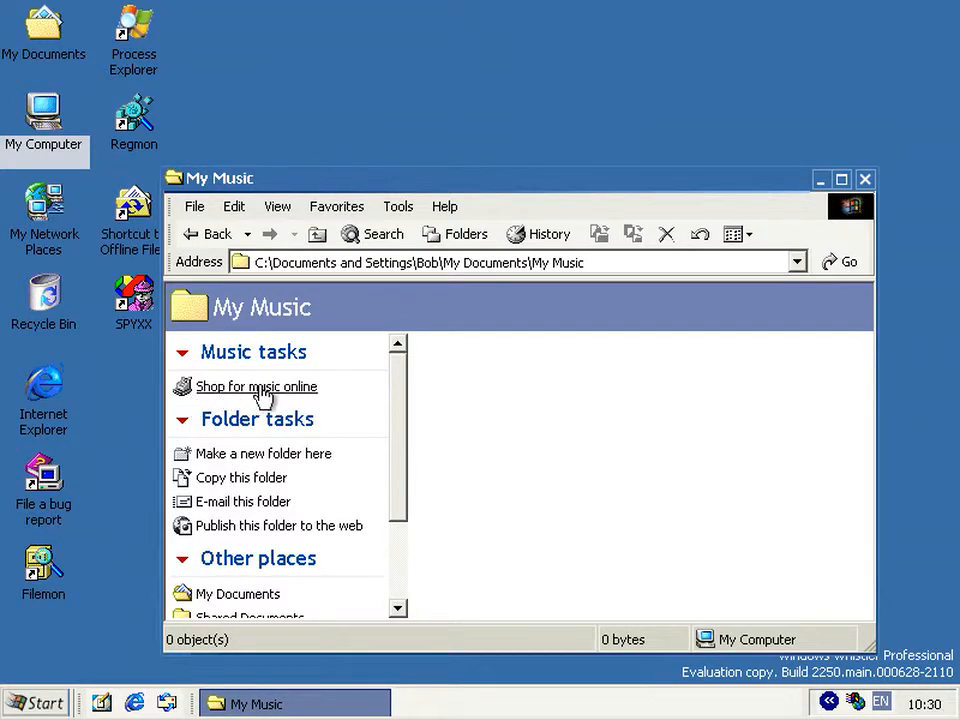
mouse_move(297, 395)
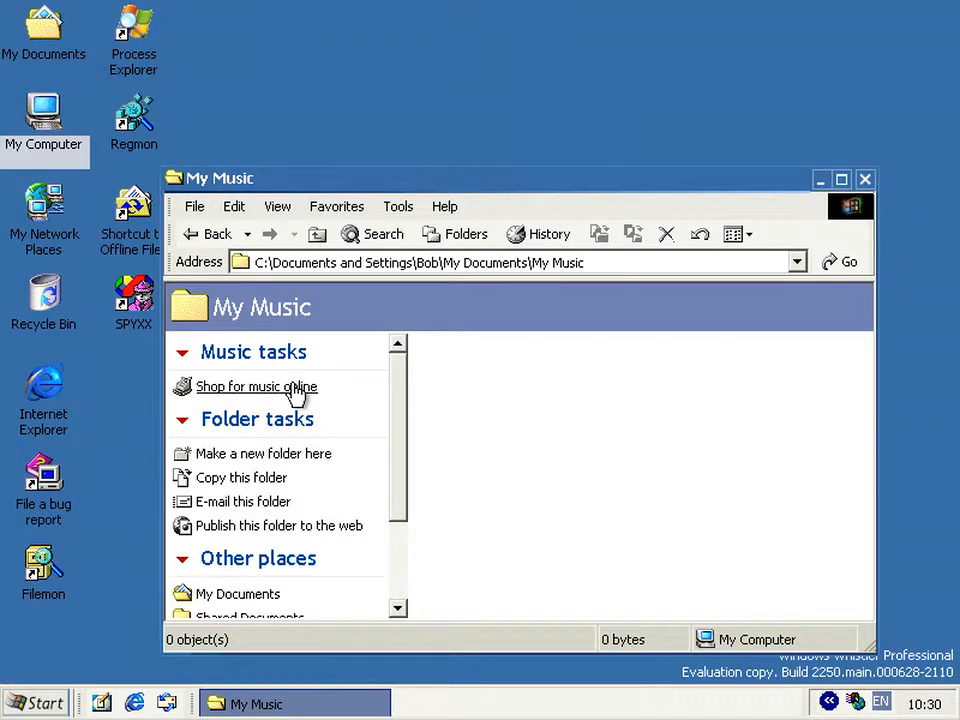
click(256, 387)
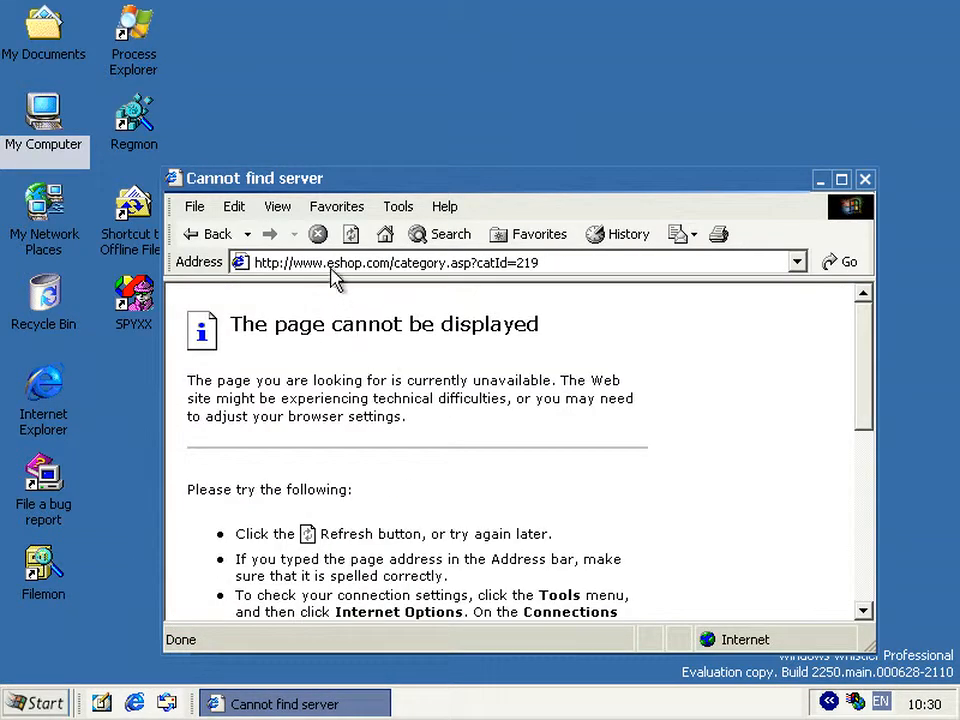
mouse_move(395, 442)
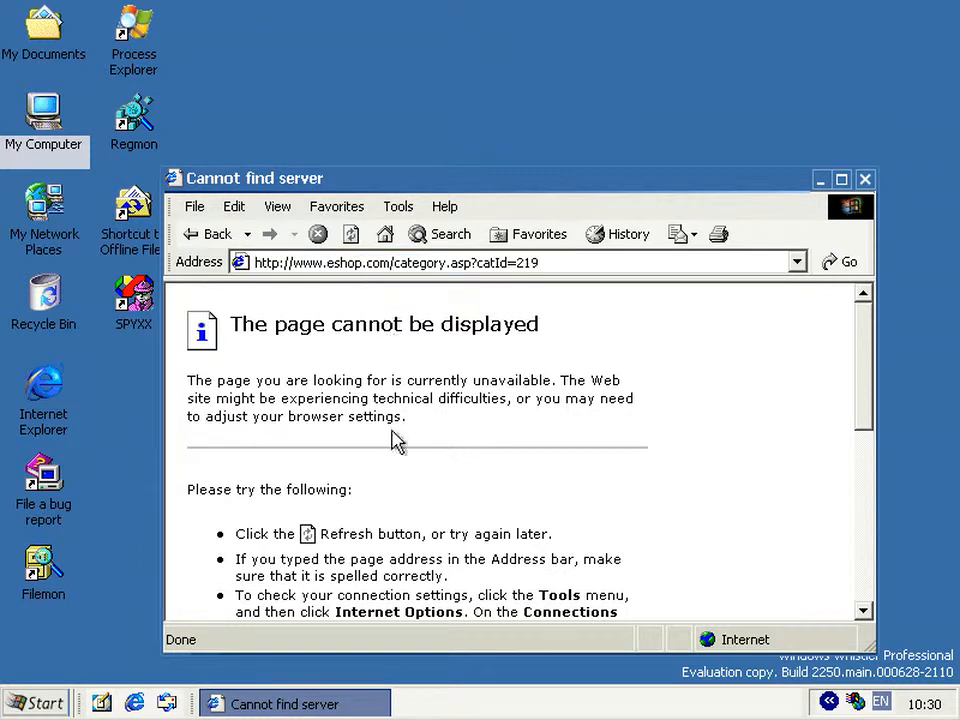
mouse_move(430, 476)
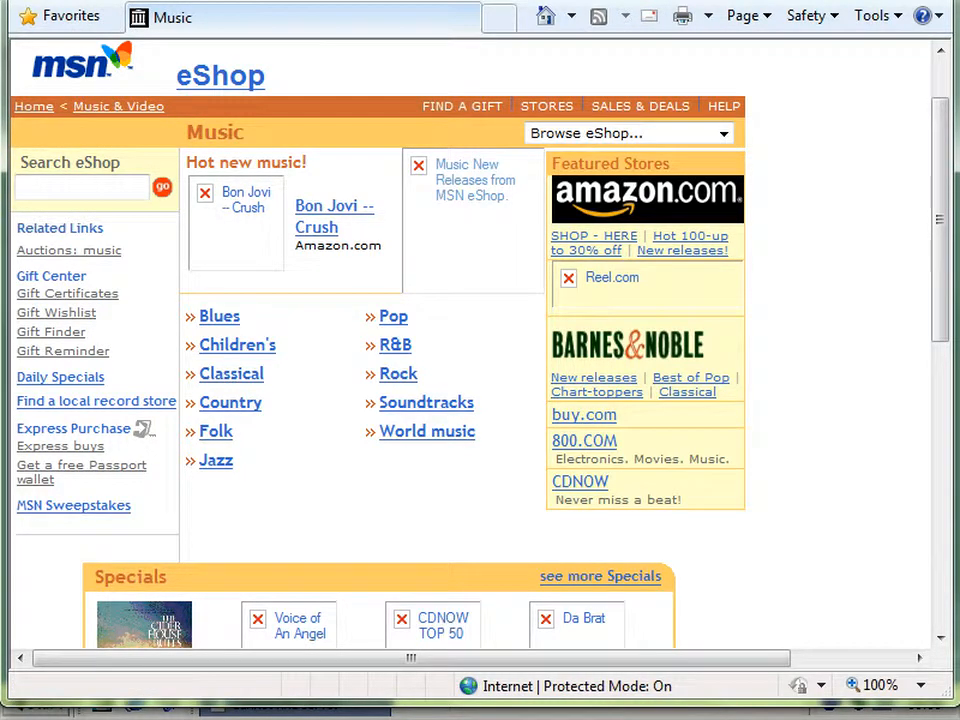
mouse_move(333, 205)
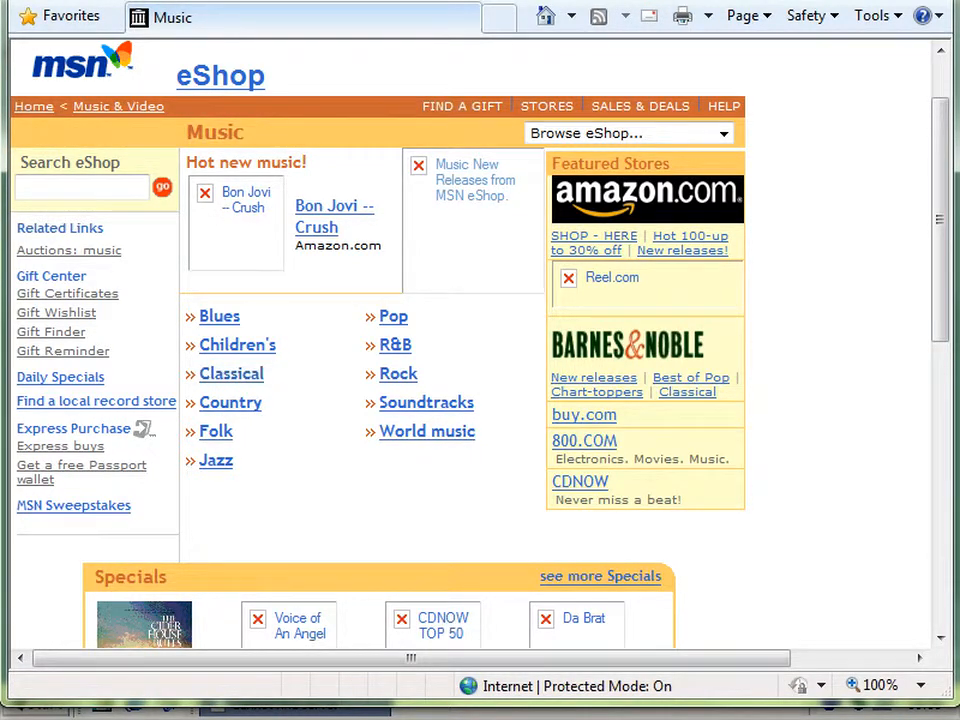
- Scroll down the archived MSN eShop Music page to its Specials section
scroll(down, 3)
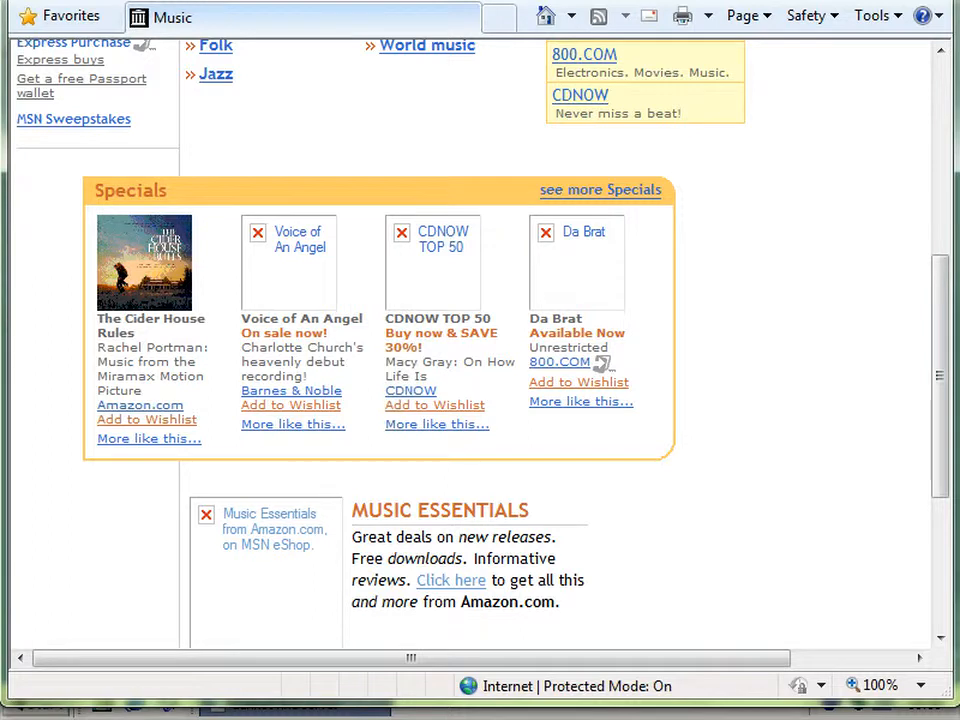
scroll(down, 3)
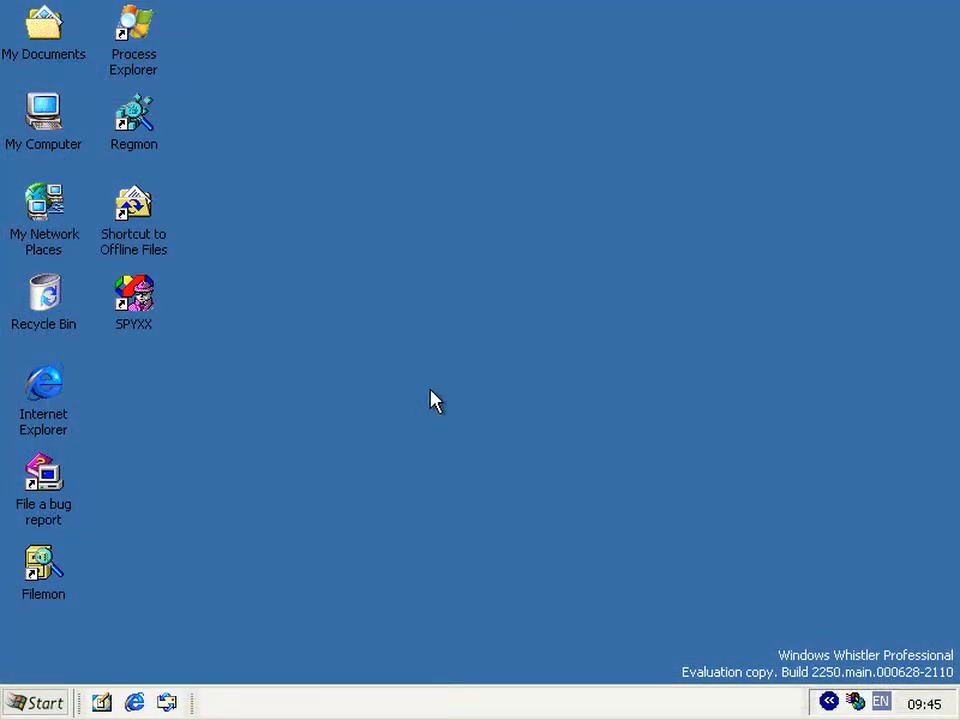
mouse_move(462, 386)
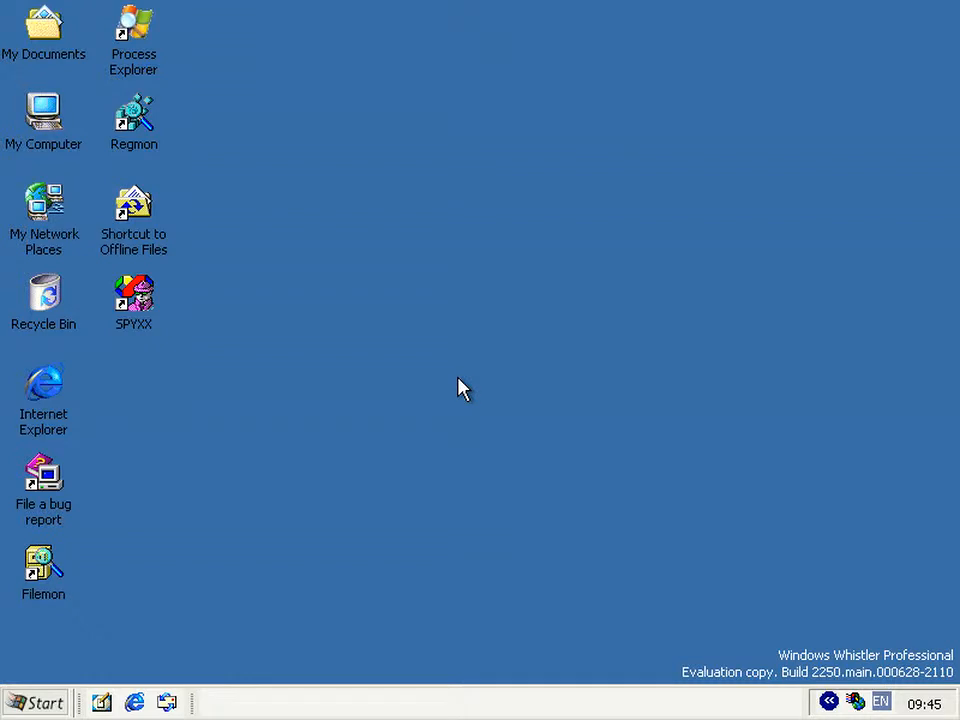
mouse_move(413, 472)
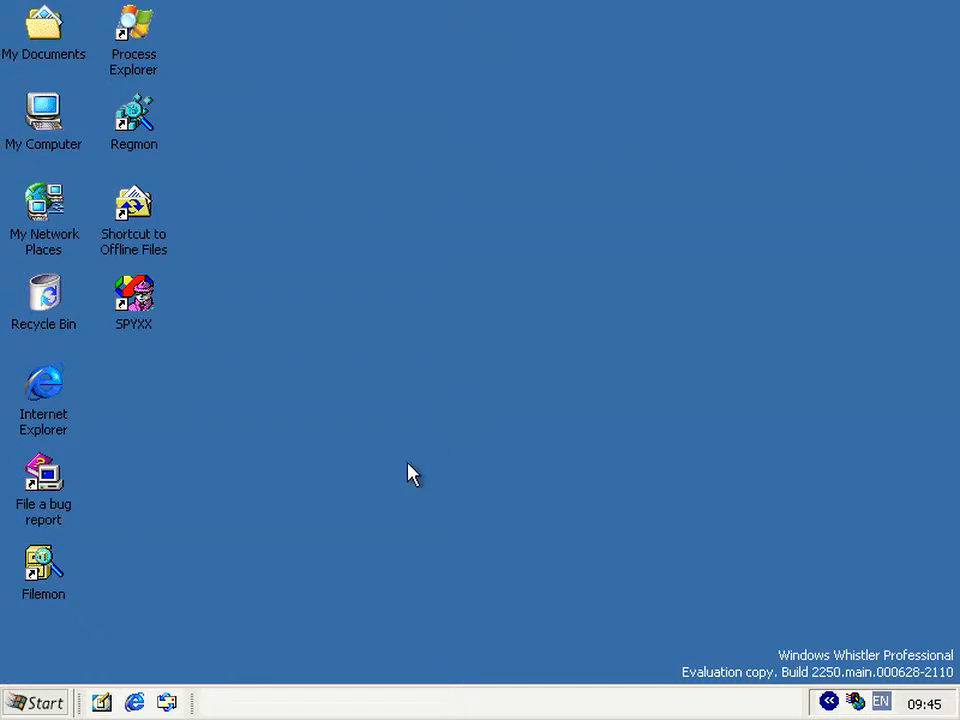
mouse_move(338, 530)
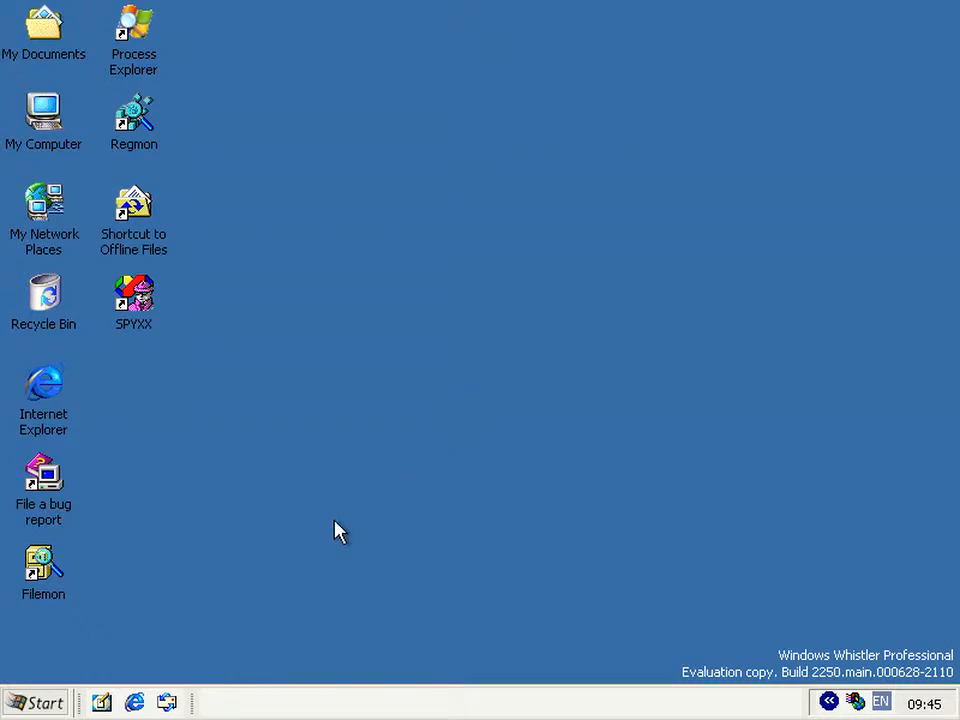
- Open the Run dialog from the Start menu to launch cmd
click(38, 699)
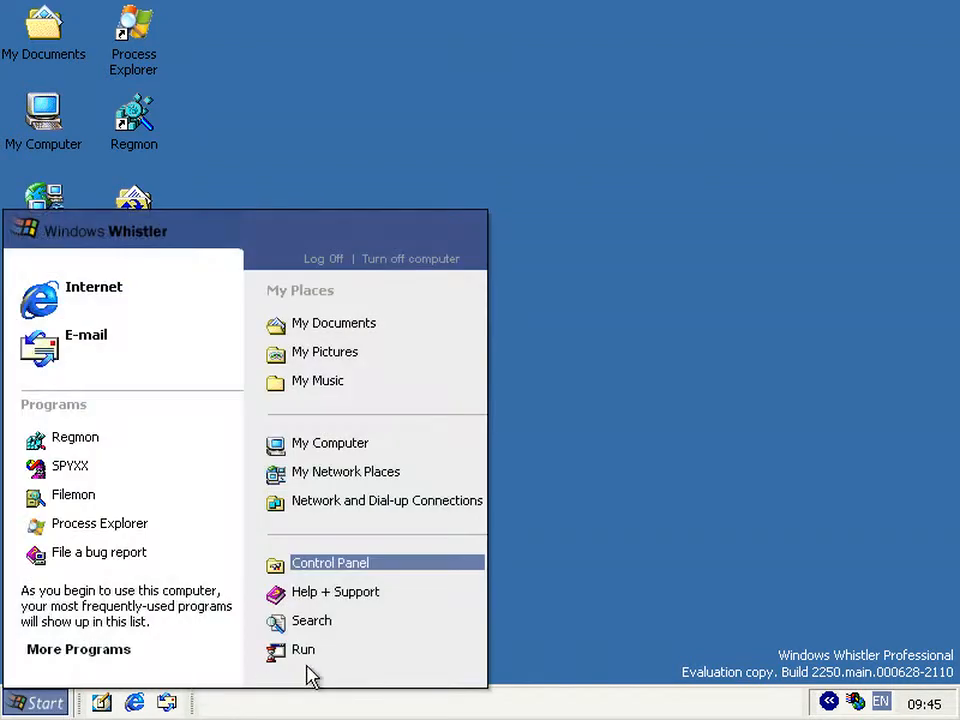
click(304, 649)
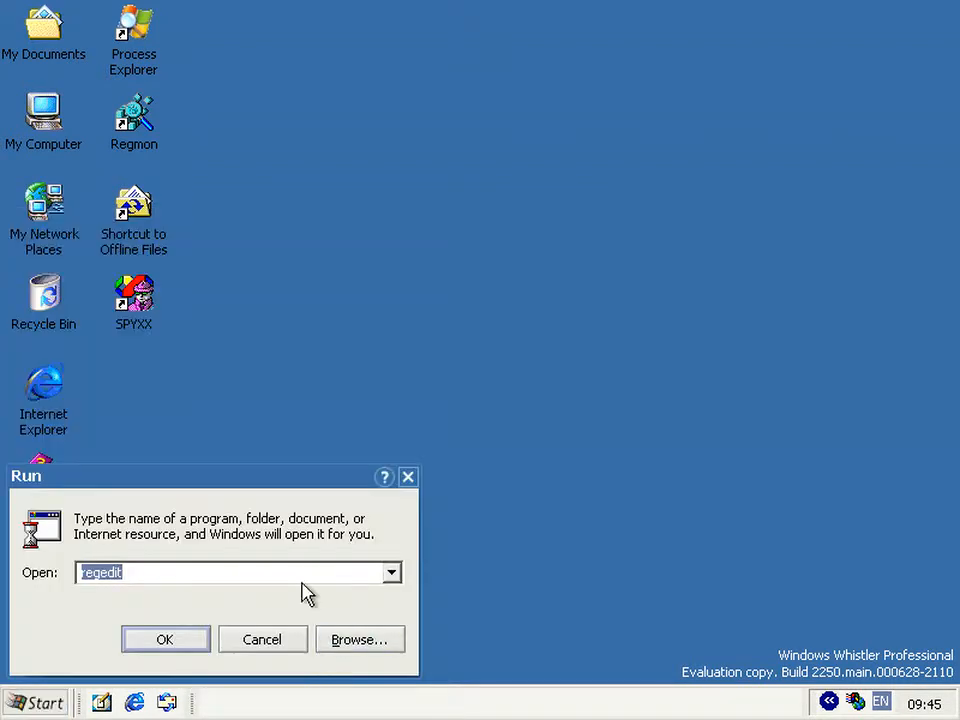
mouse_move(305, 483)
text(cmd)
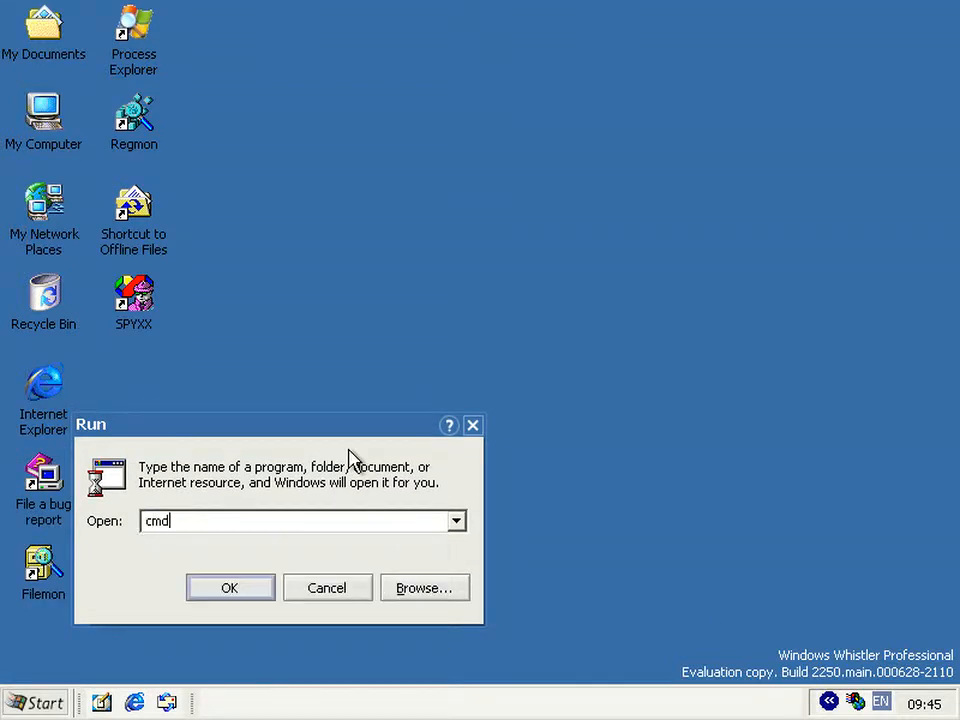
- Start the command prompt and change to the \windows\system32 folder
click(229, 587)
text(cd \)
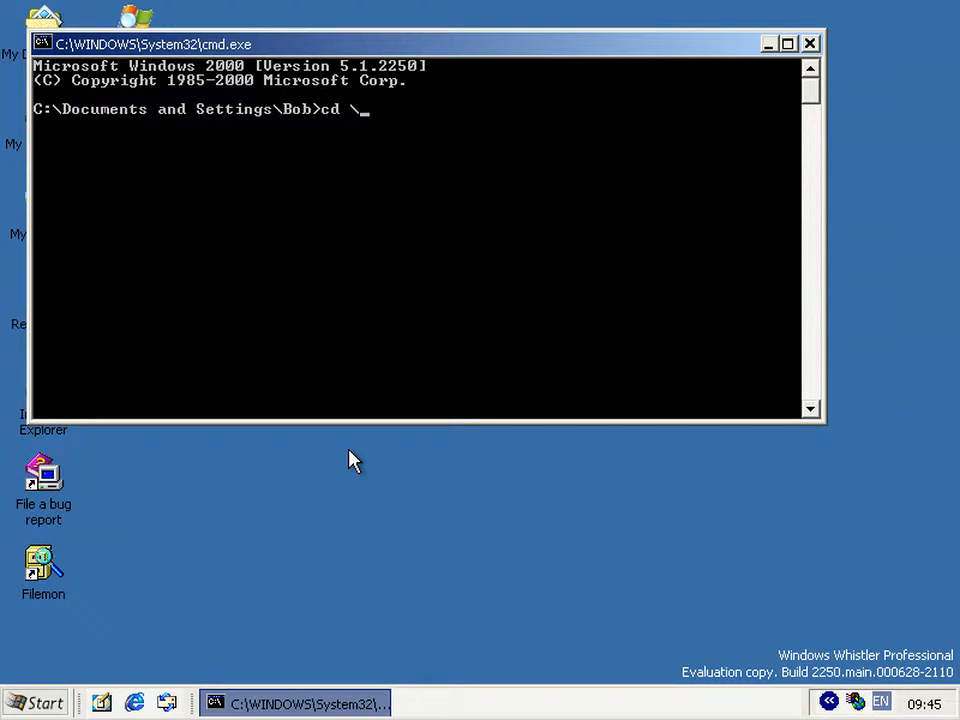
text(windo)
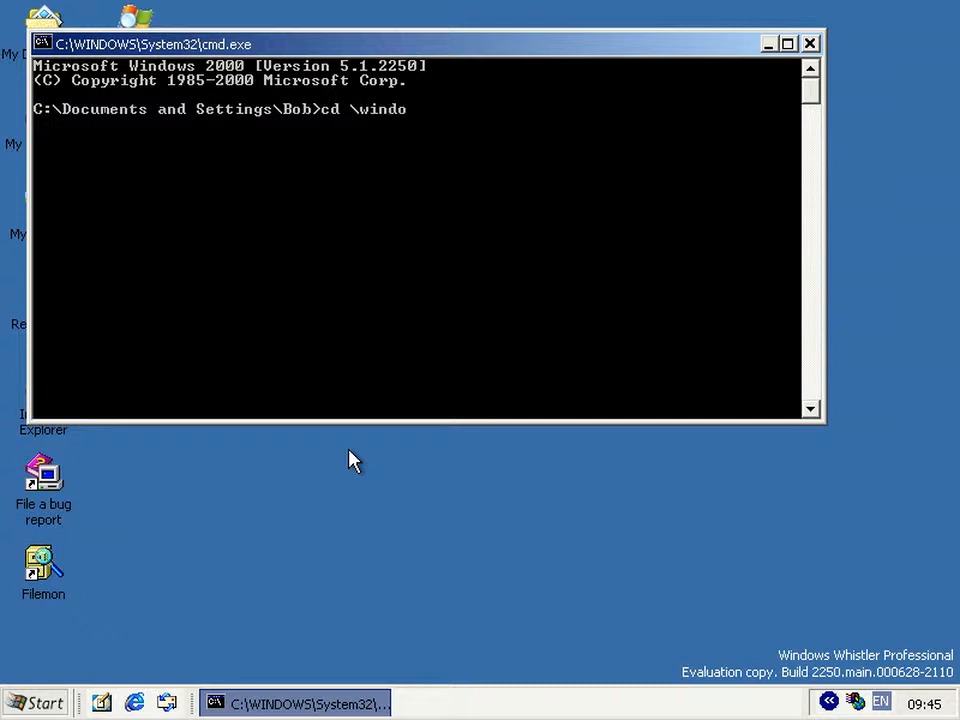
text(ws\system32)
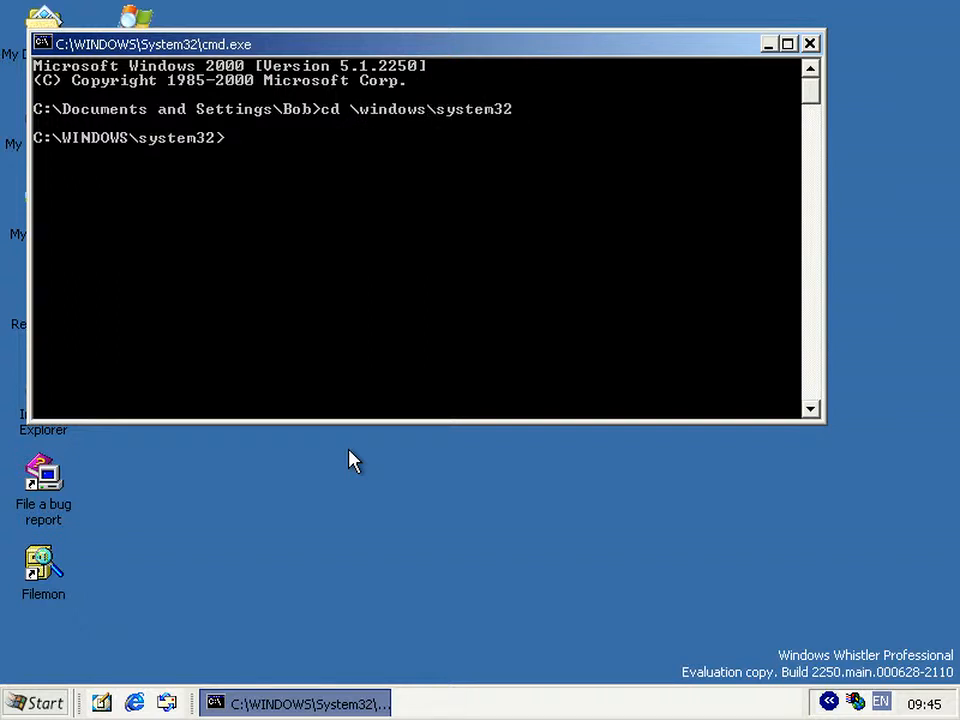
- Run '.\oobe\msoobe.exe /f' to launch the Out-of-Box Experience
text(.\)
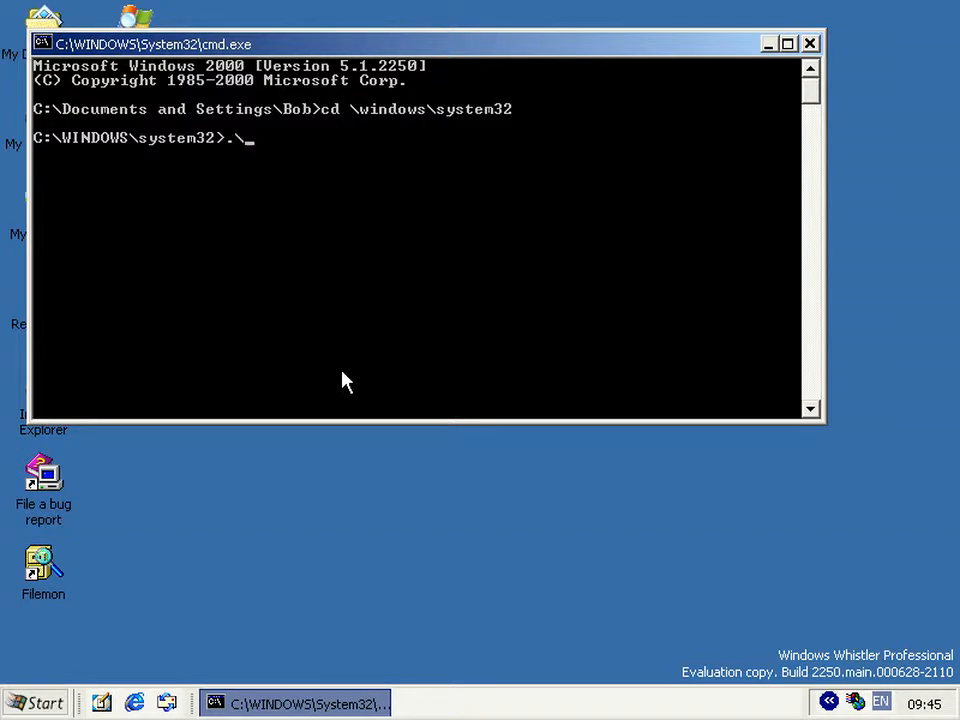
text(oobe\)
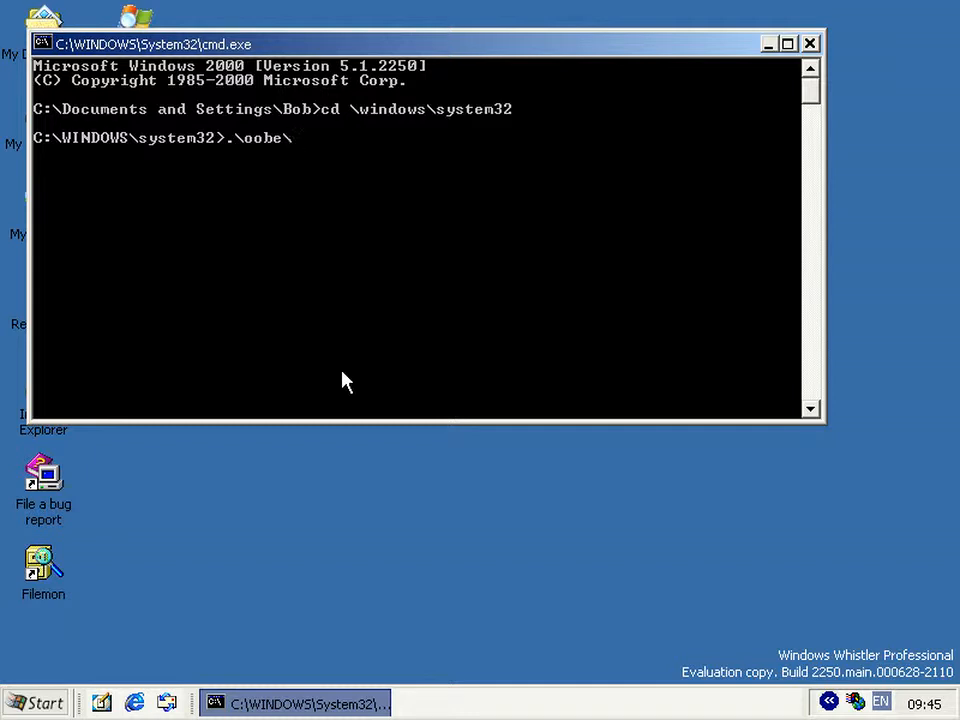
text(msoobe.)
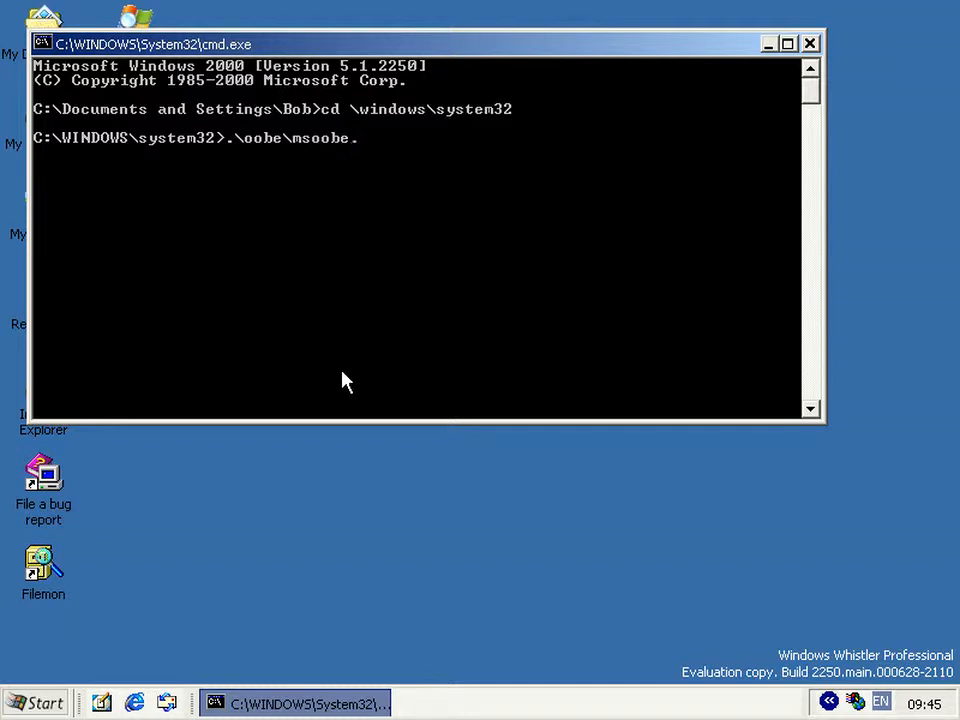
text(exe /f)
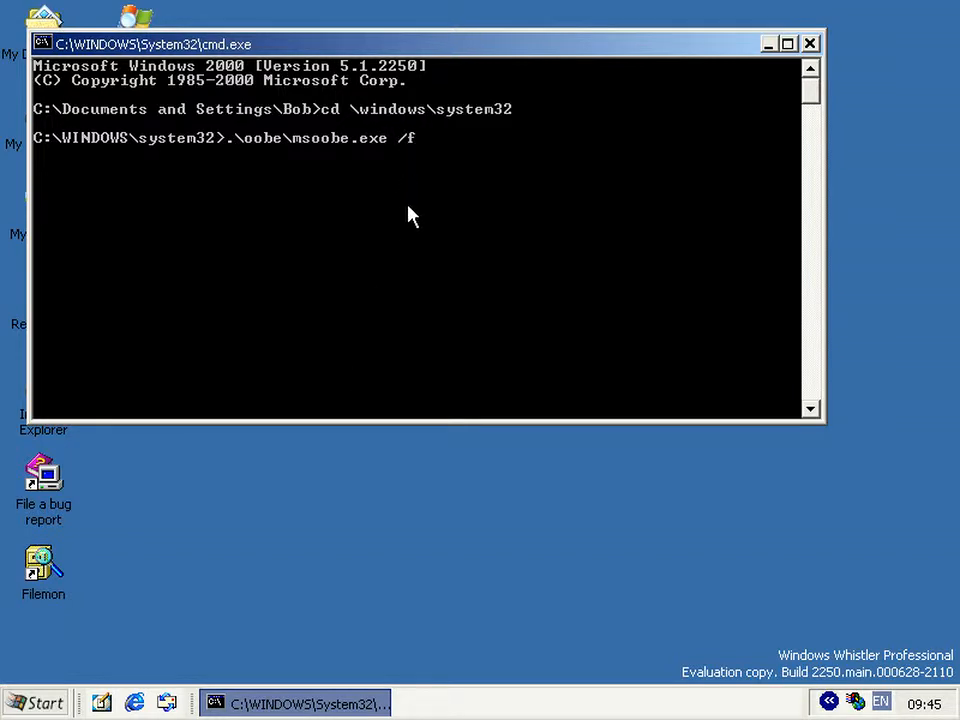
mouse_move(428, 250)
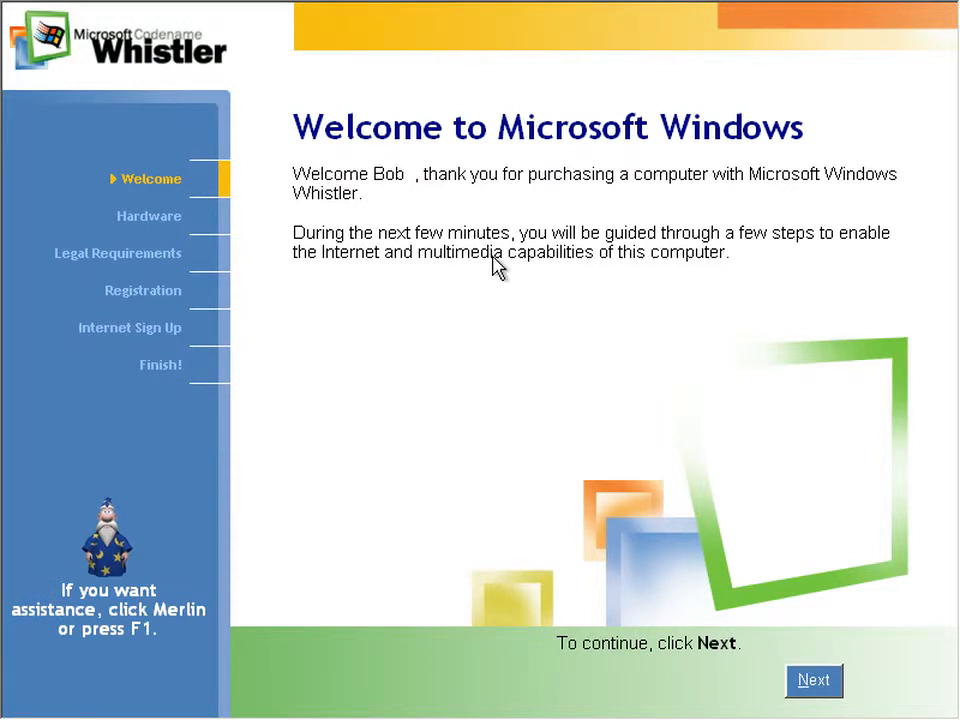
mouse_move(326, 485)
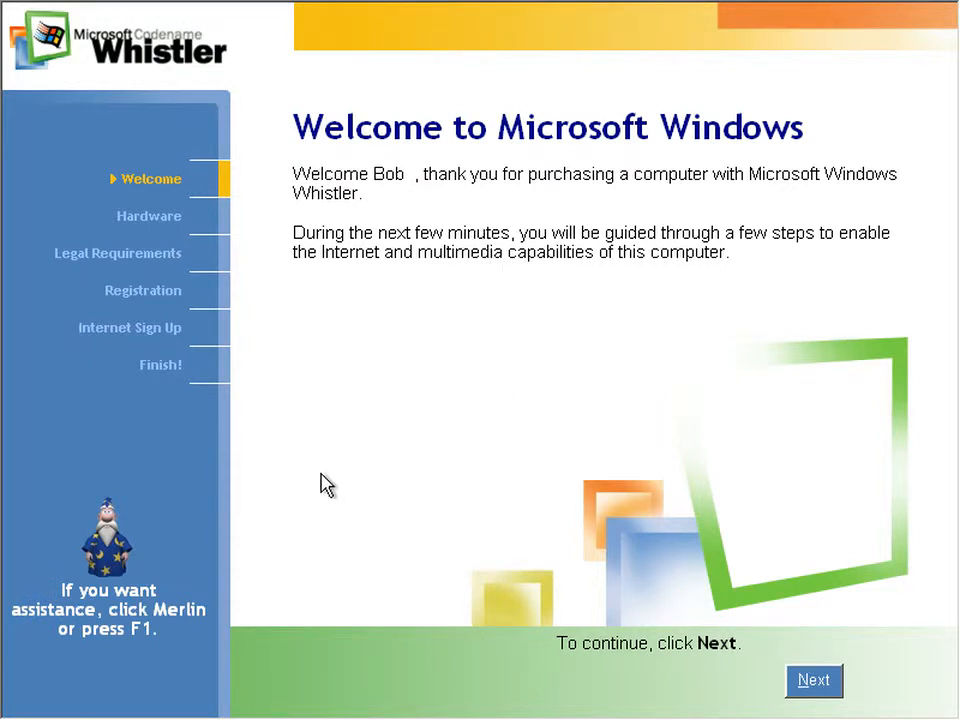
mouse_move(100, 357)
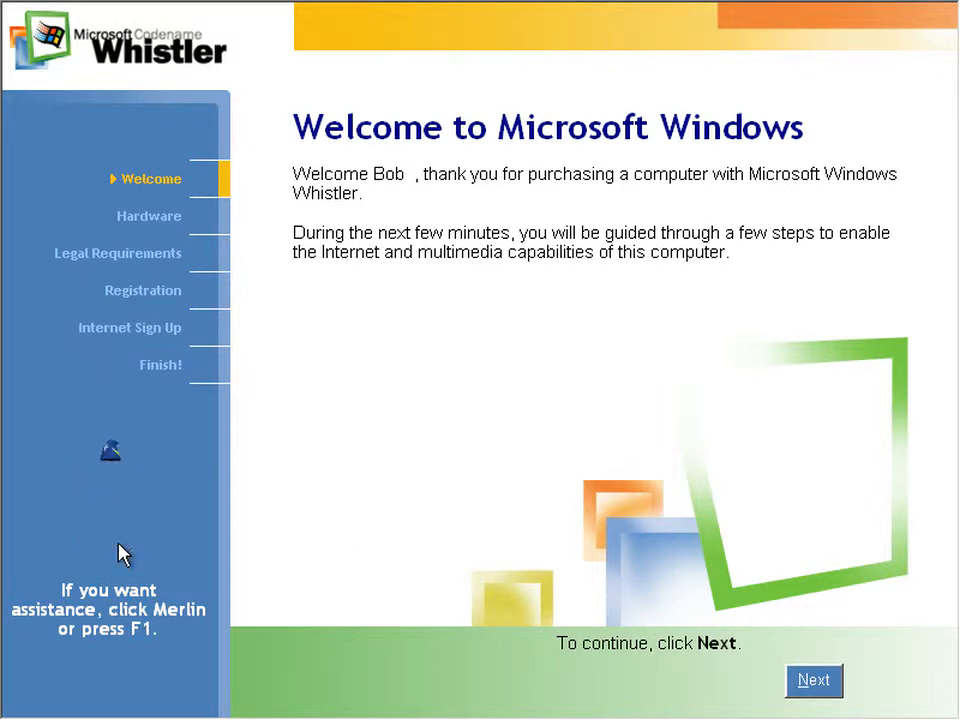
- Ask Merlin how to move past the Welcome screen to the next screen
click(110, 453)
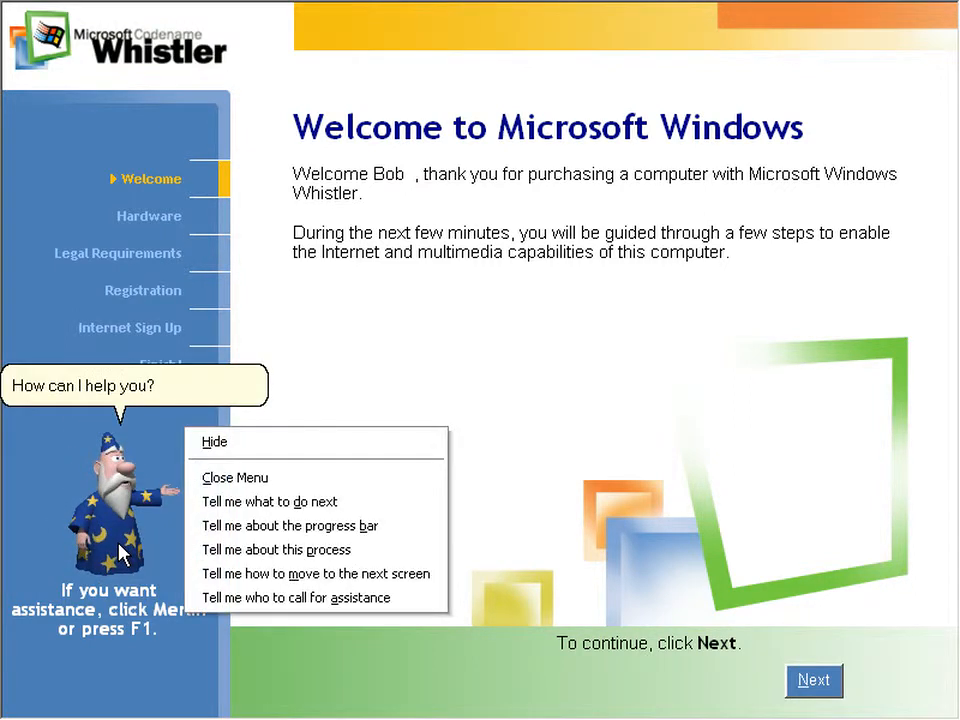
mouse_move(277, 501)
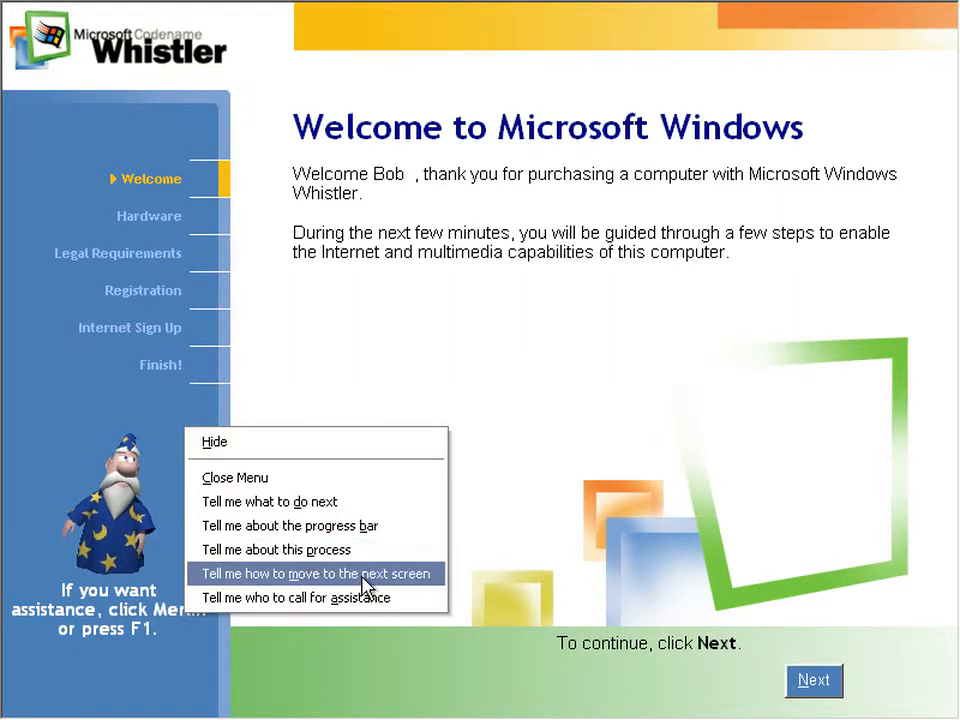
mouse_move(293, 502)
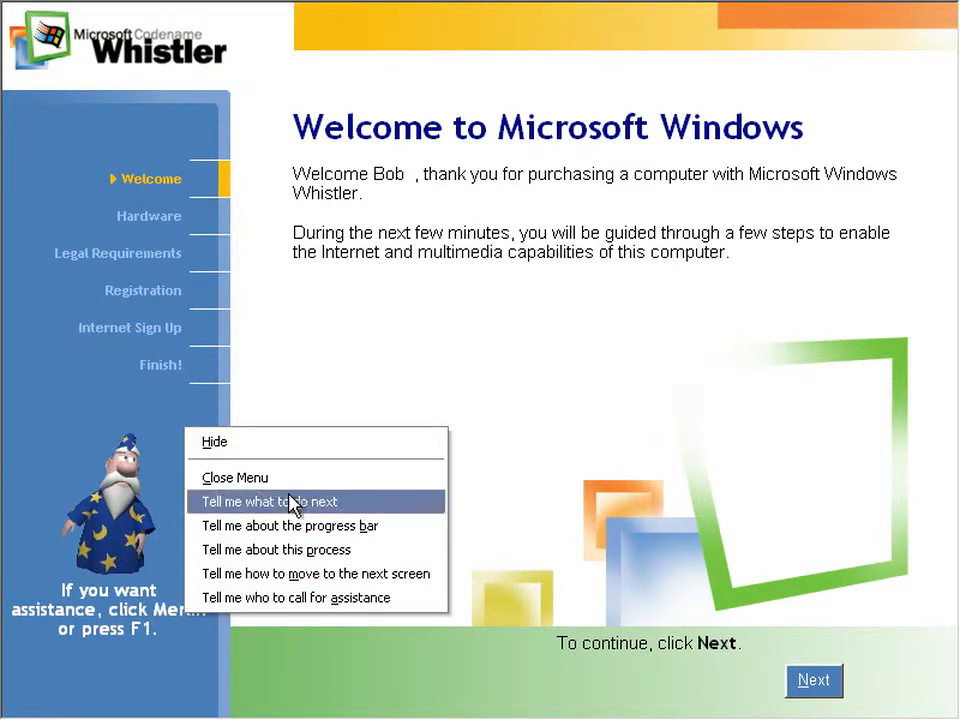
mouse_move(320, 537)
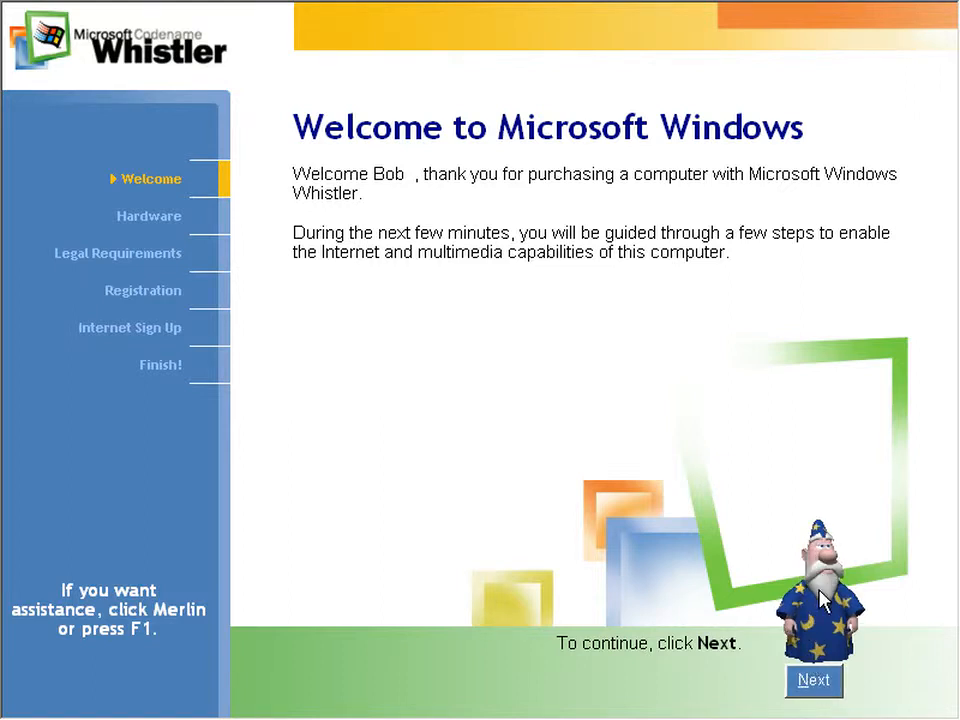
mouse_move(808, 632)
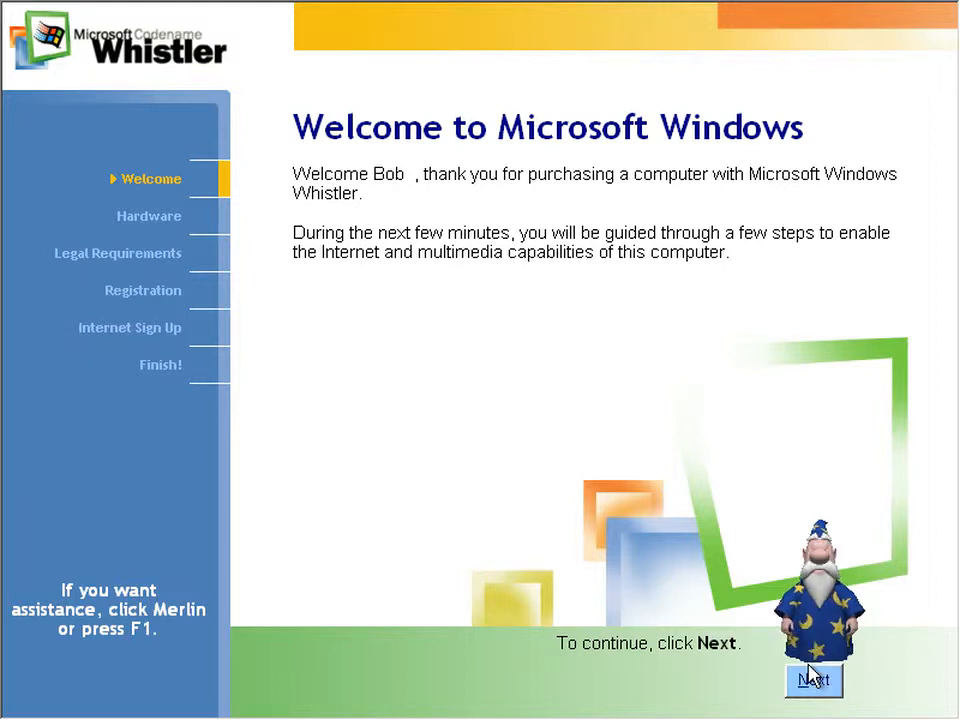
- Go past the Welcome screen and accept the license agreement
click(811, 680)
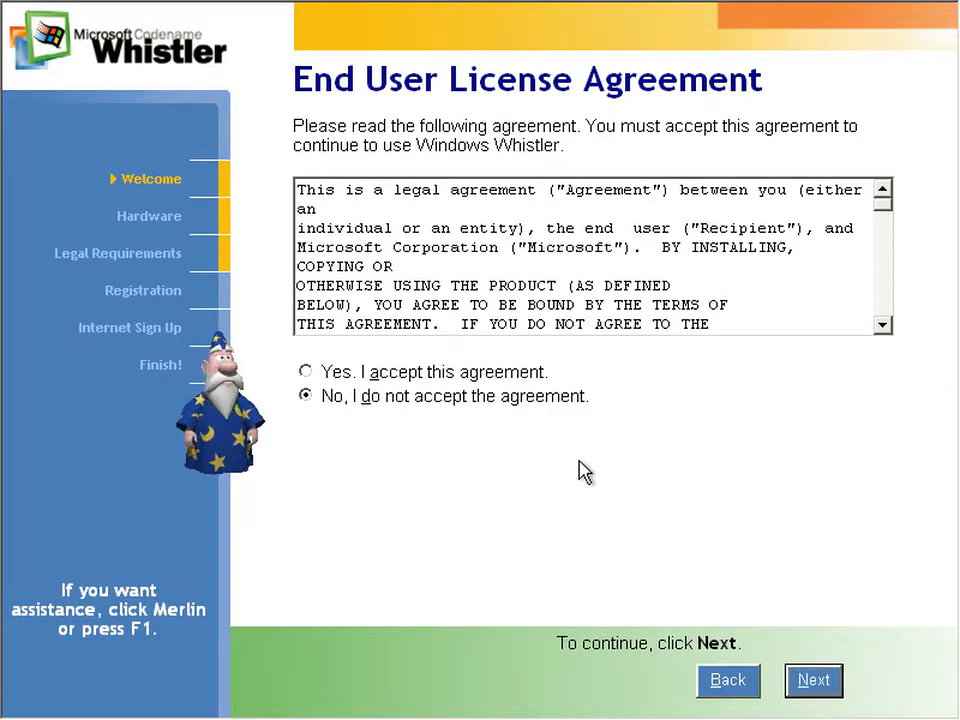
mouse_move(451, 381)
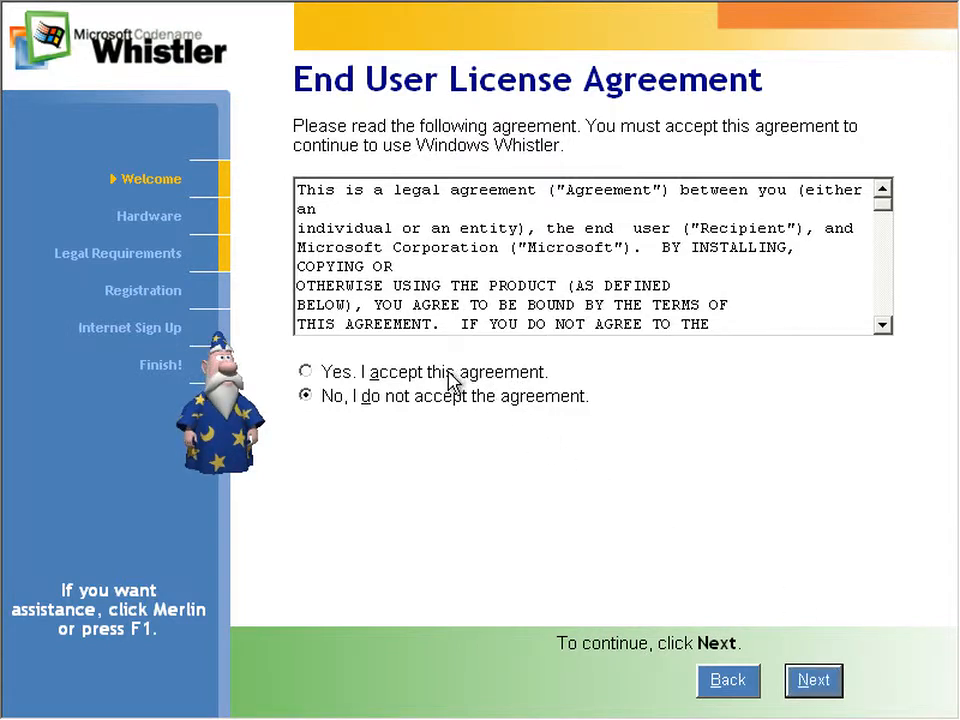
click(305, 372)
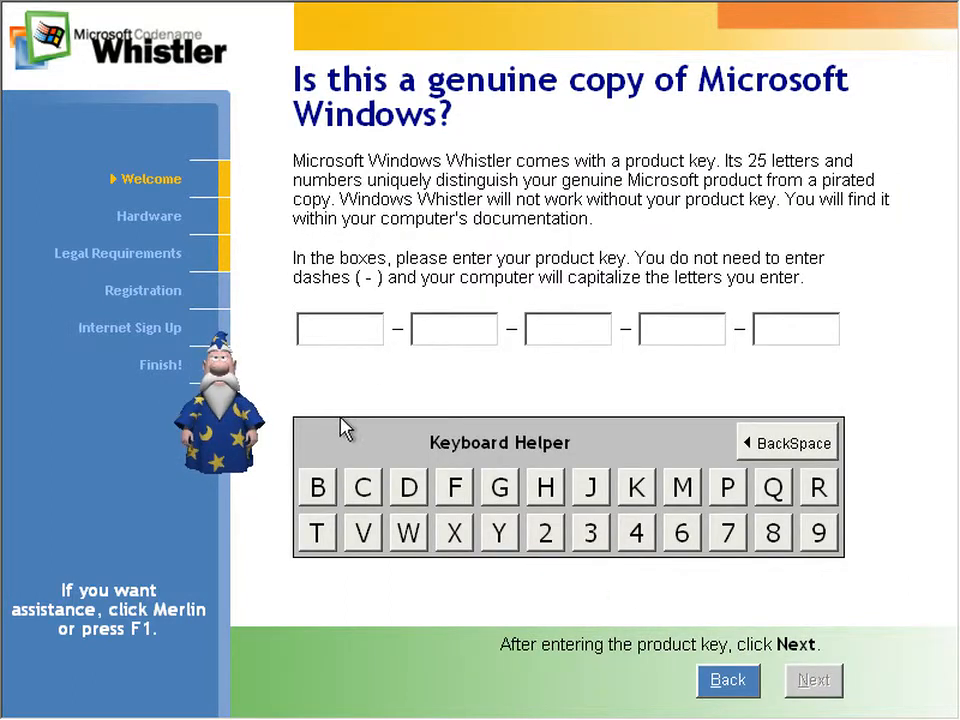
mouse_move(430, 490)
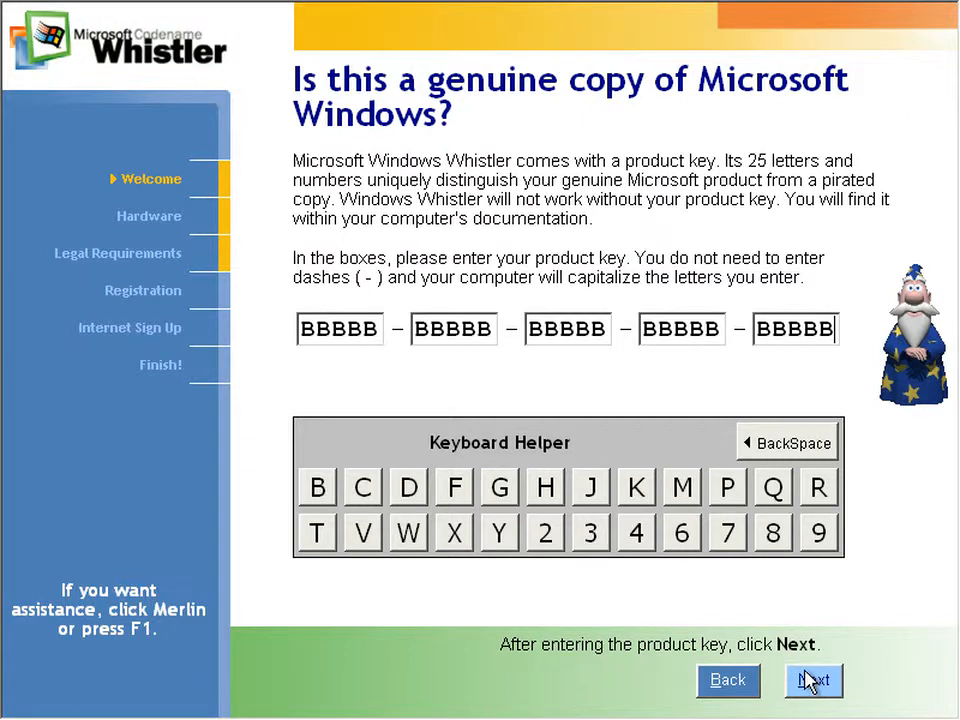
click(813, 681)
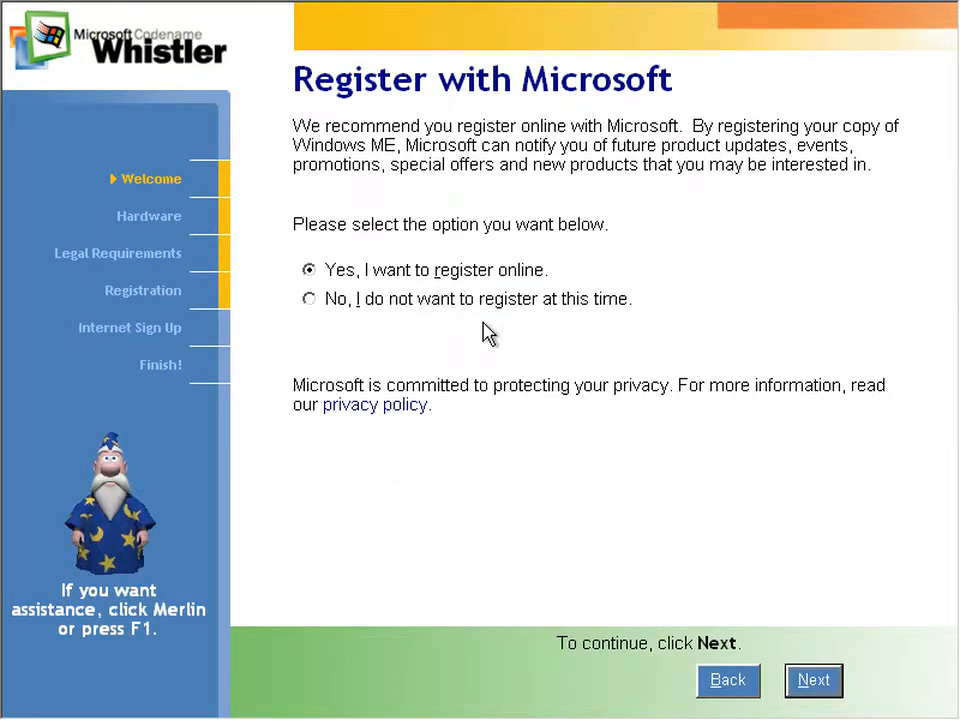
mouse_move(347, 152)
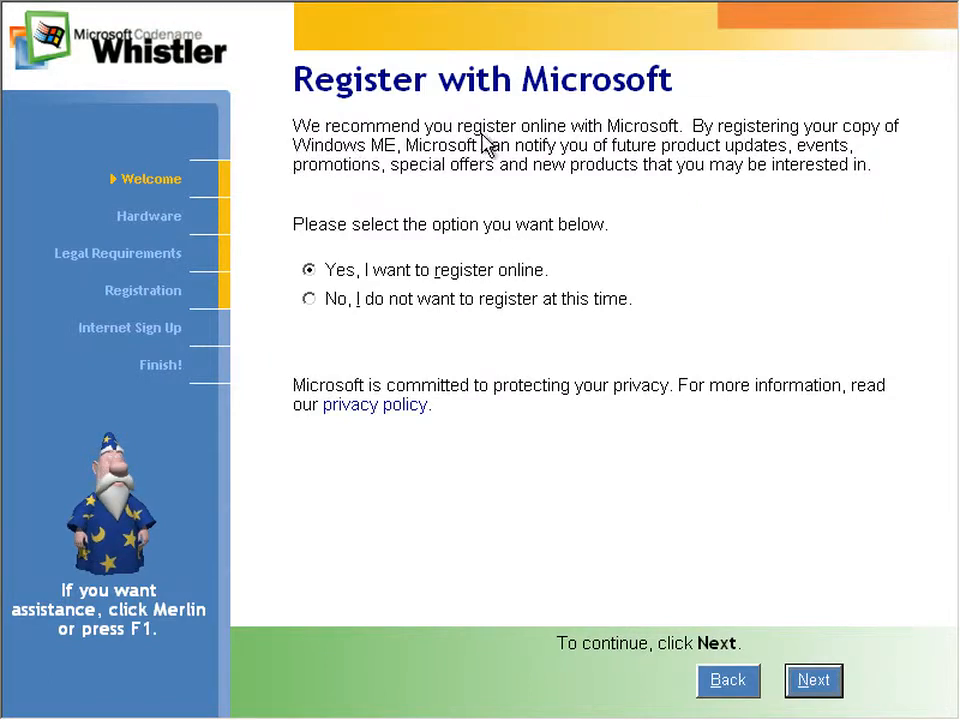
mouse_move(815, 140)
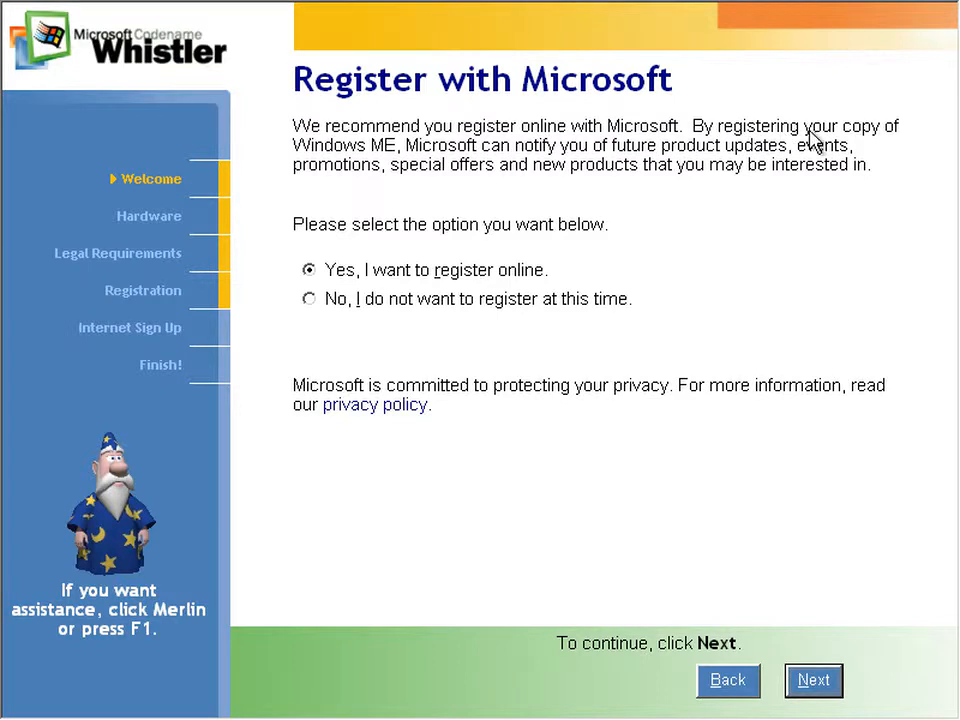
mouse_move(506, 176)
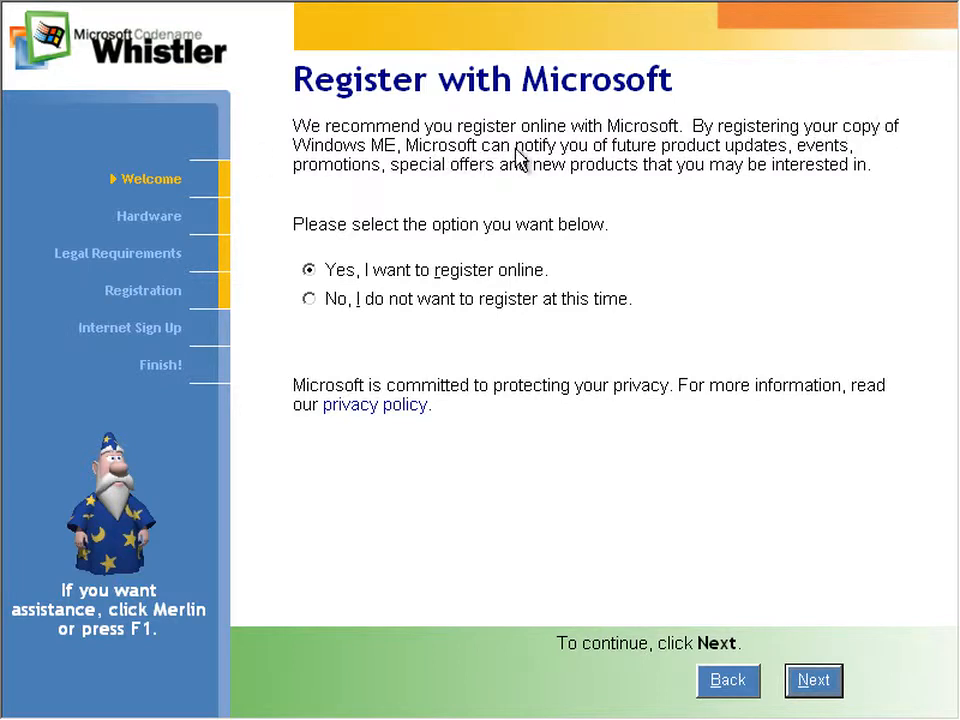
mouse_move(360, 152)
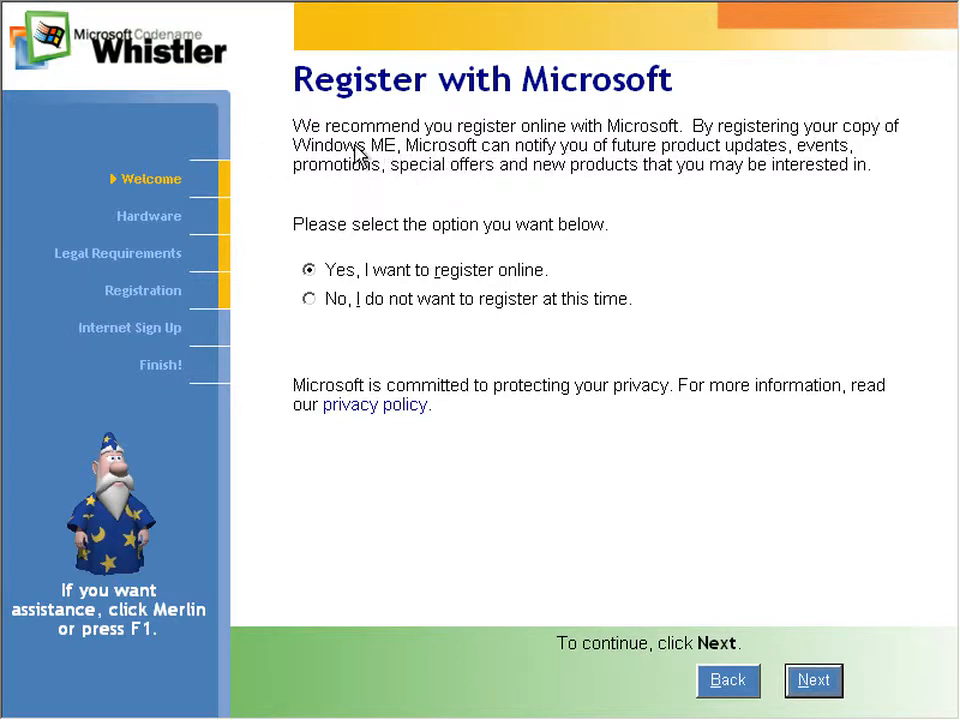
mouse_move(388, 326)
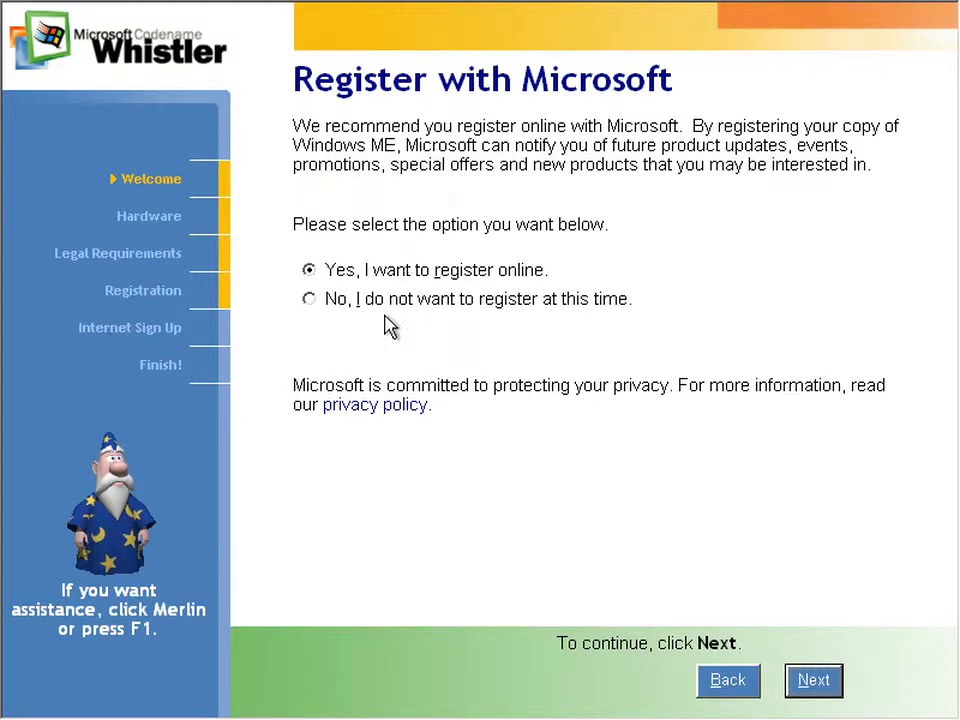
- Choose not to register with Microsoft now and continue
click(307, 299)
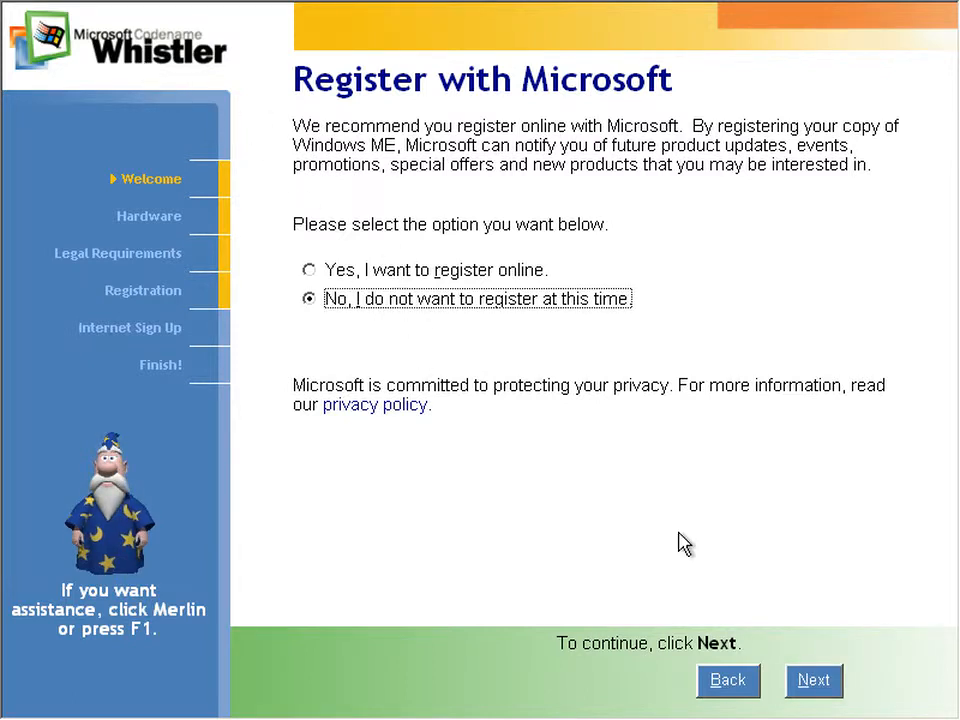
click(814, 681)
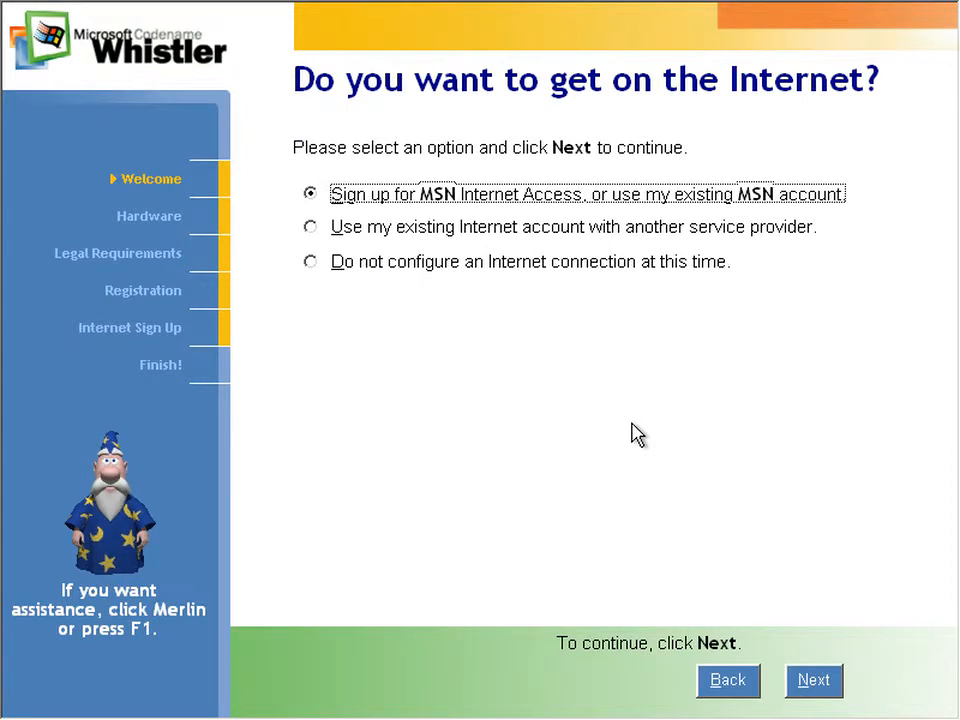
- Use an existing account with another provider, view Merlin's support info, and continue
click(309, 226)
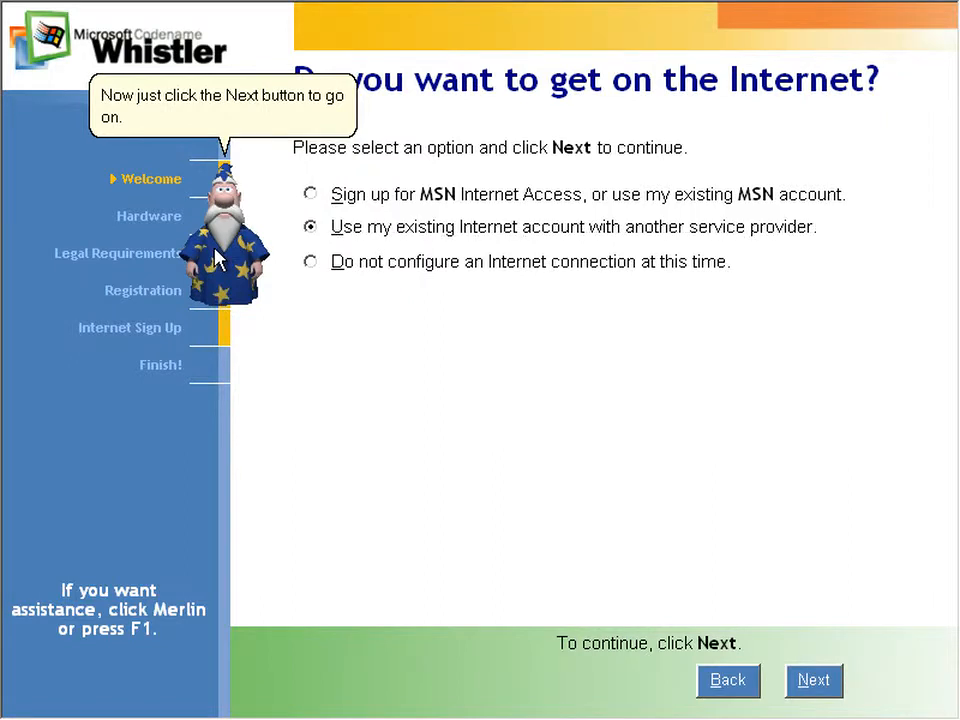
click(225, 240)
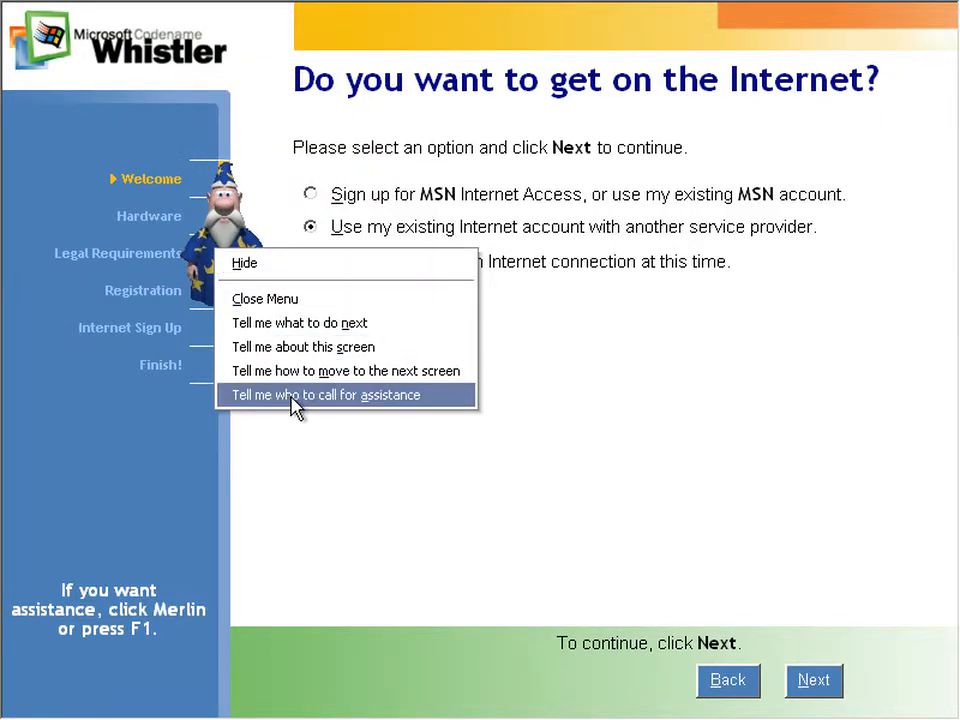
click(264, 298)
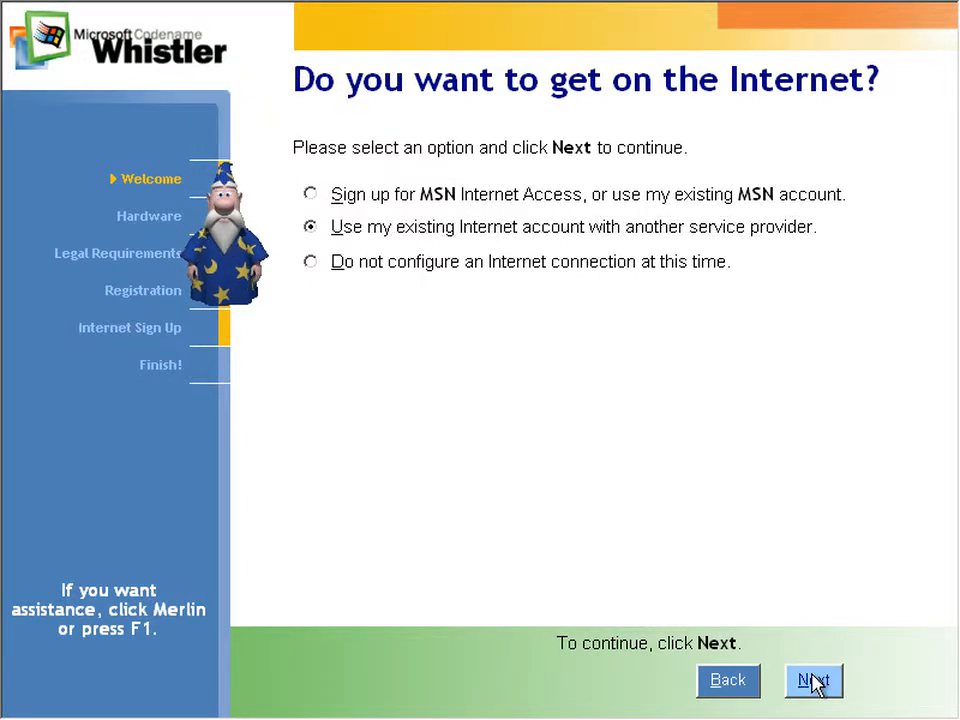
click(815, 680)
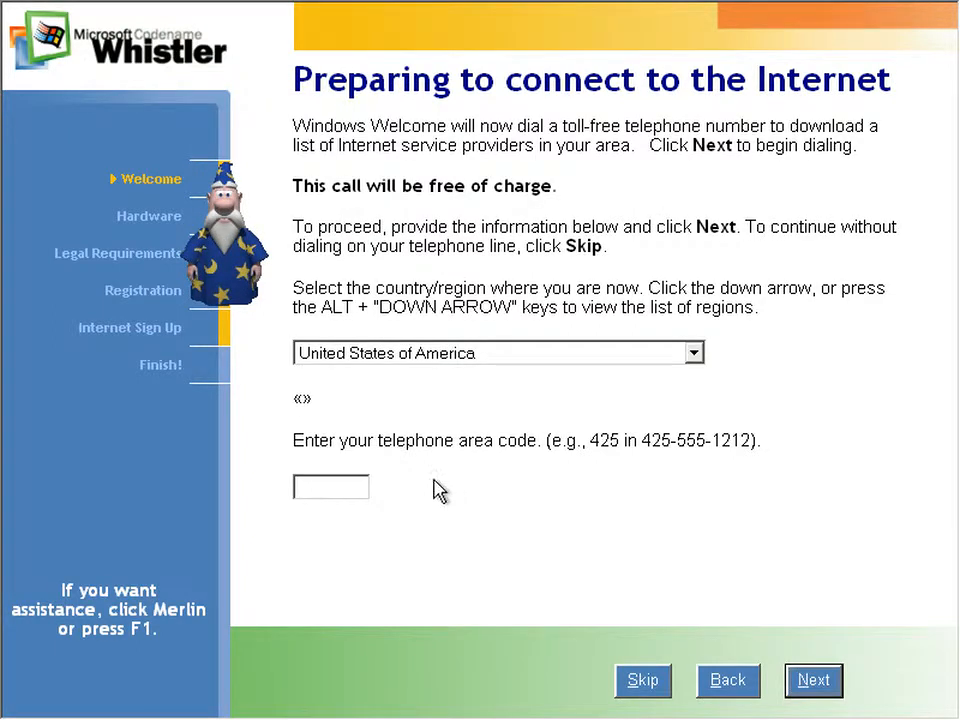
- Set the country to United Kingdom and start dialing the referral service
click(693, 352)
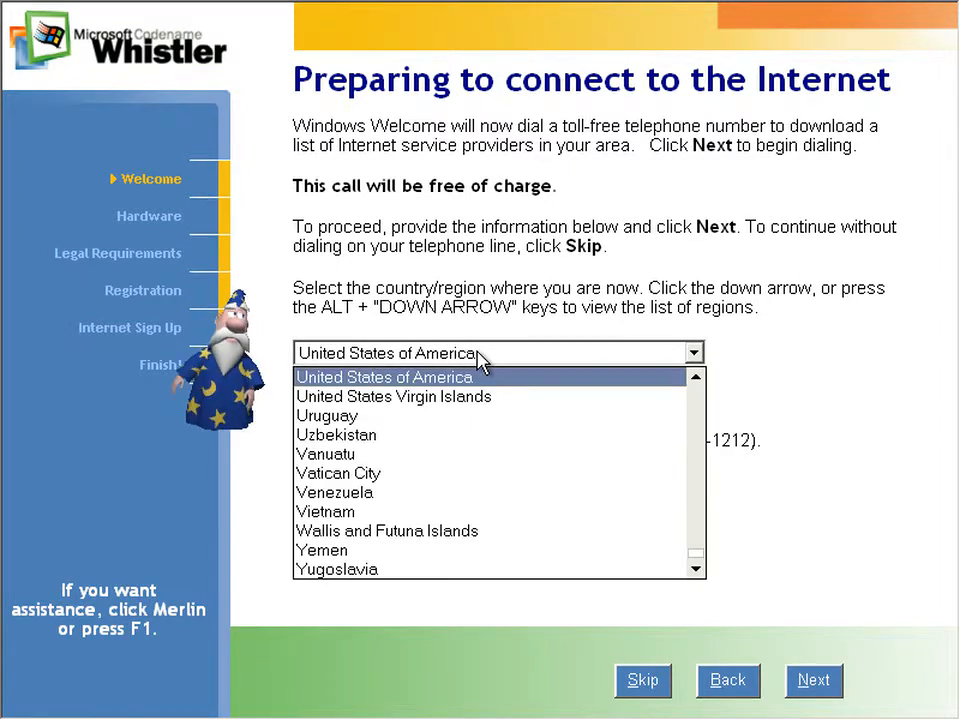
click(383, 377)
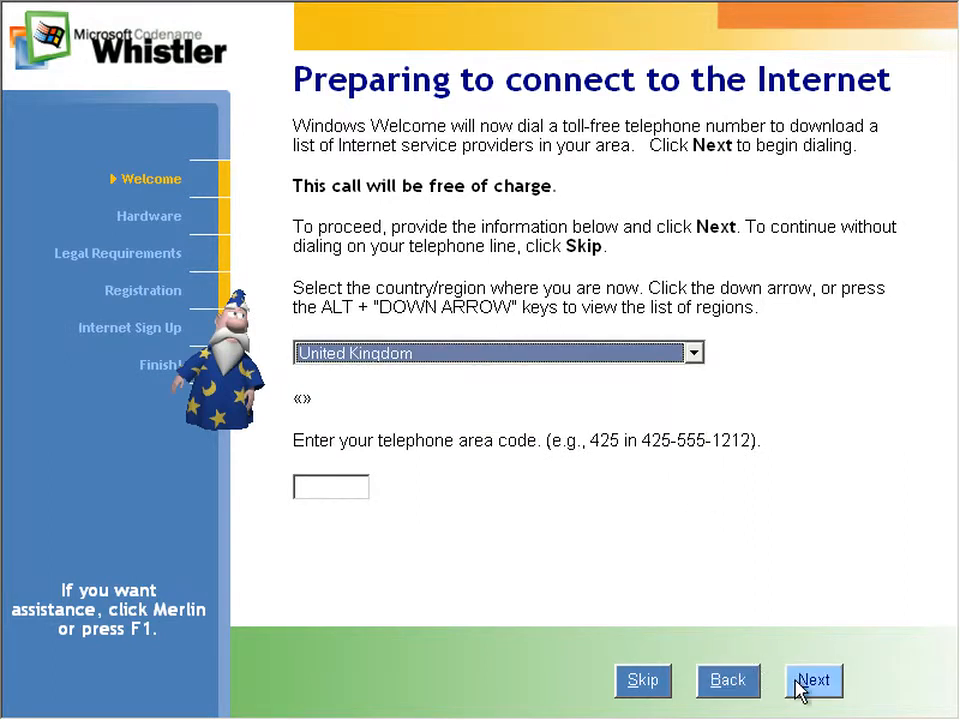
click(812, 680)
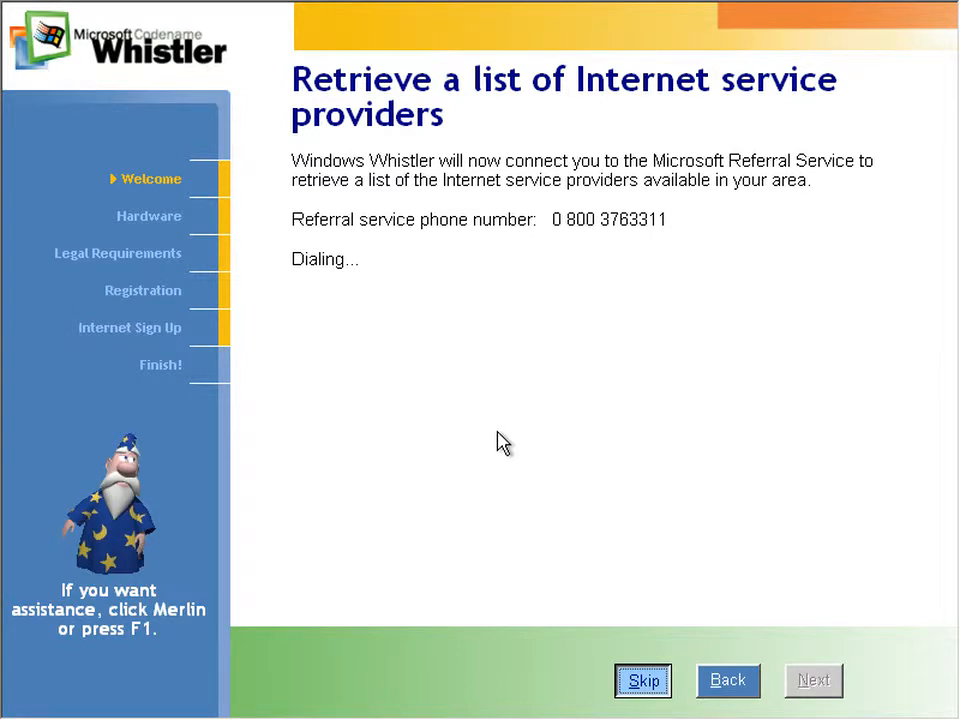
mouse_move(469, 372)
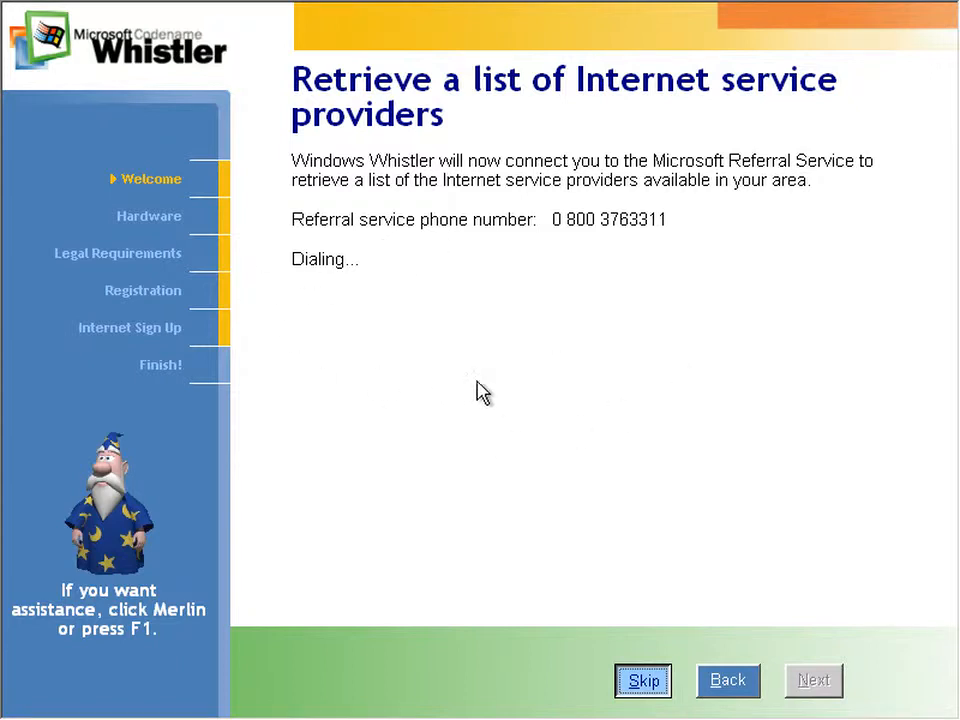
mouse_move(104, 435)
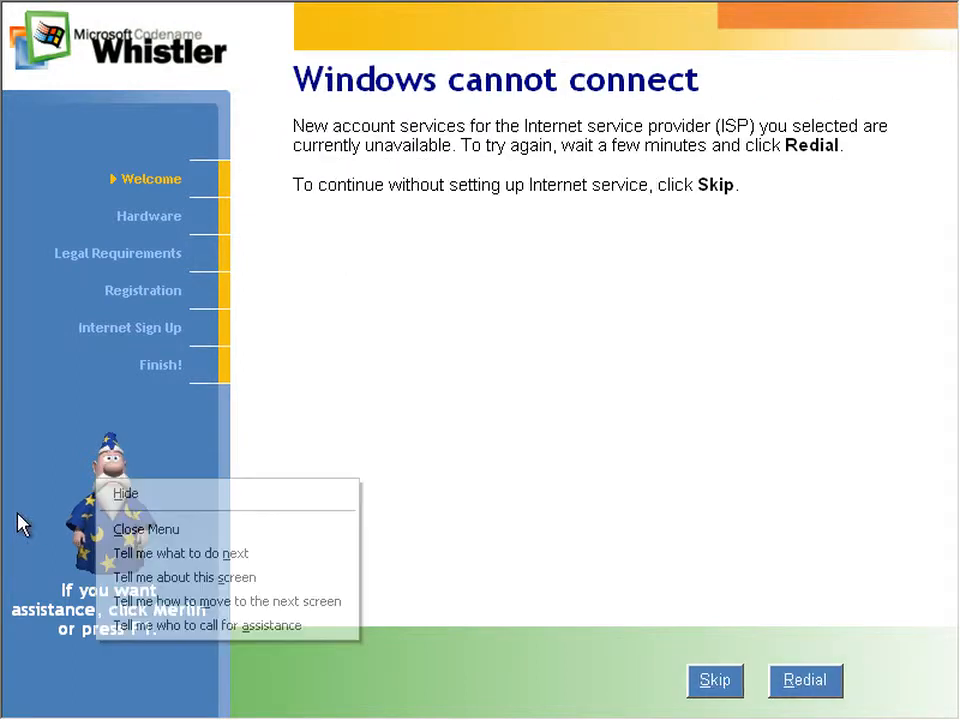
- Dismiss Merlin's help options on the 'Windows cannot connect' page
click(146, 529)
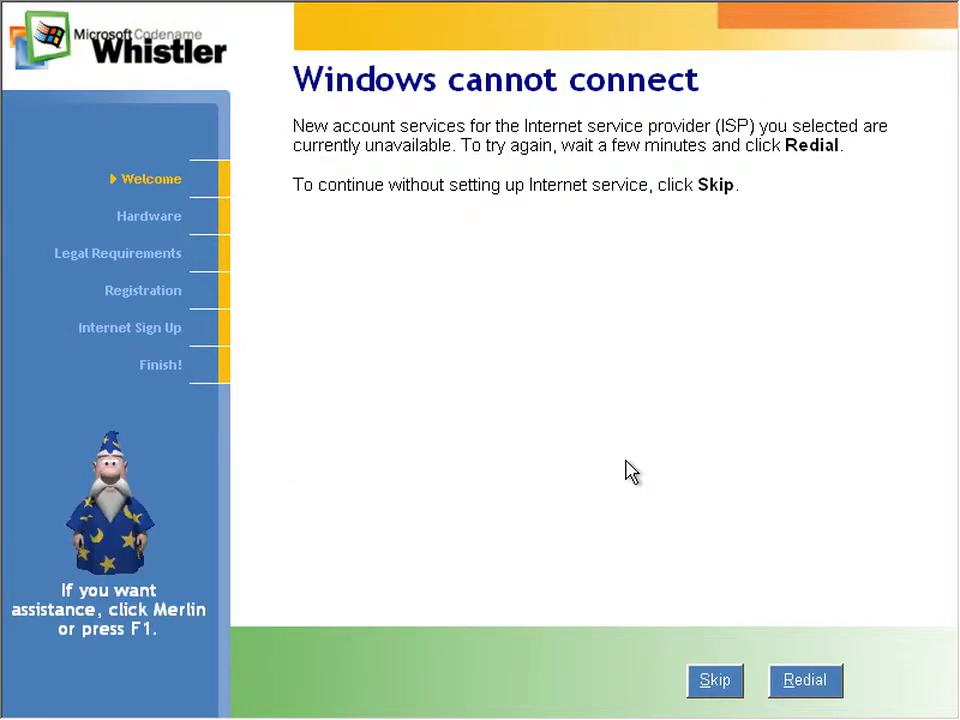
mouse_move(469, 340)
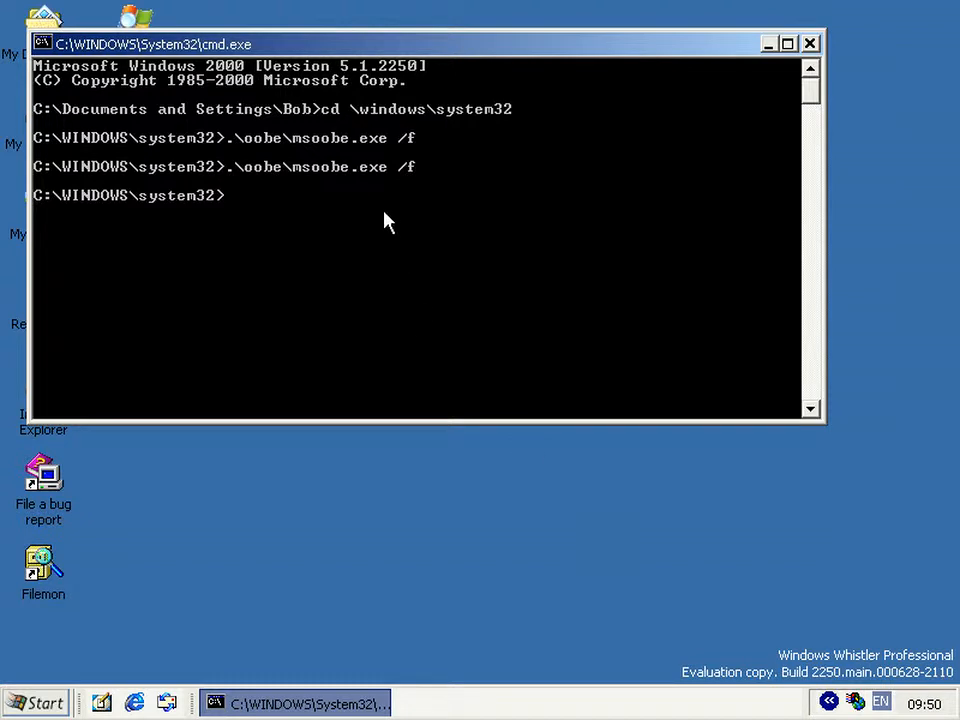
mouse_move(315, 267)
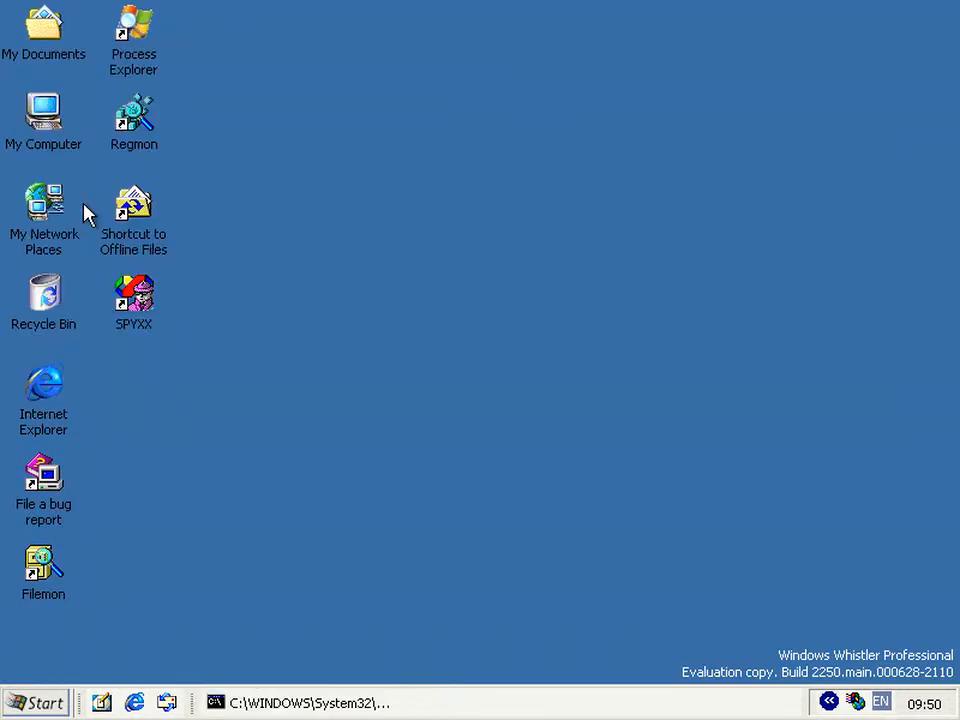
- Drill down from My Computer through C:, WINDOWS, system32, oobe and html into oemreg
double_click(43, 110)
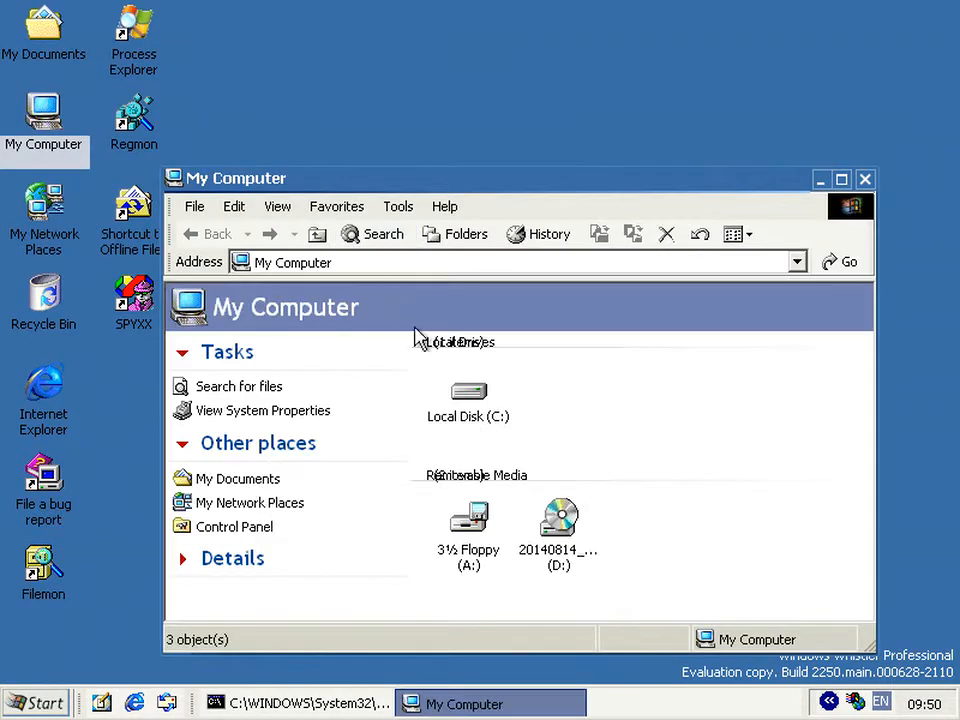
double_click(468, 392)
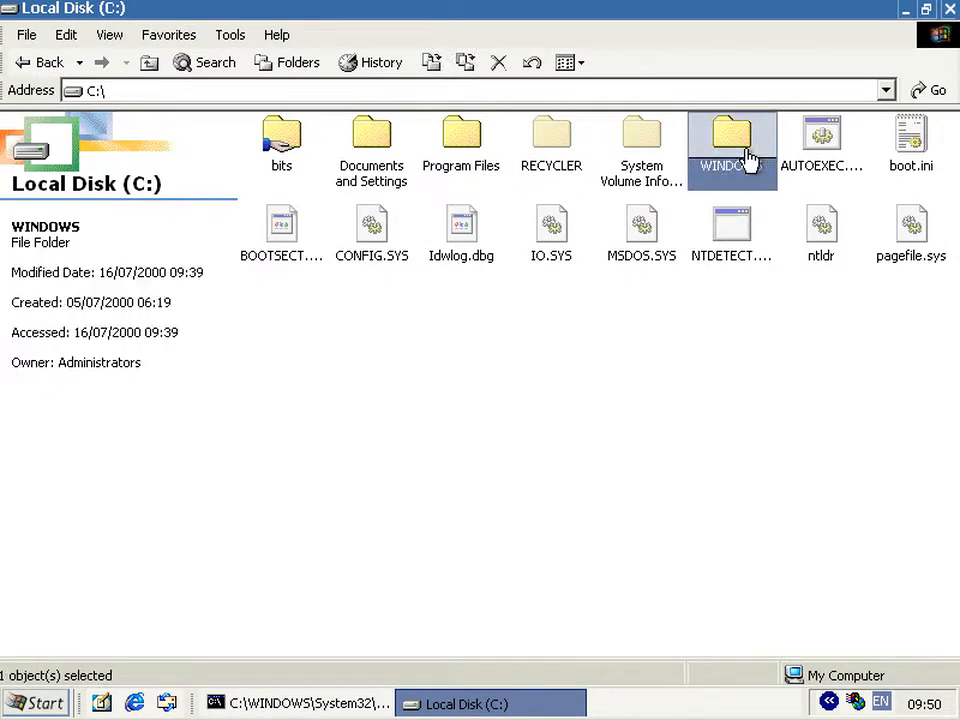
double_click(733, 135)
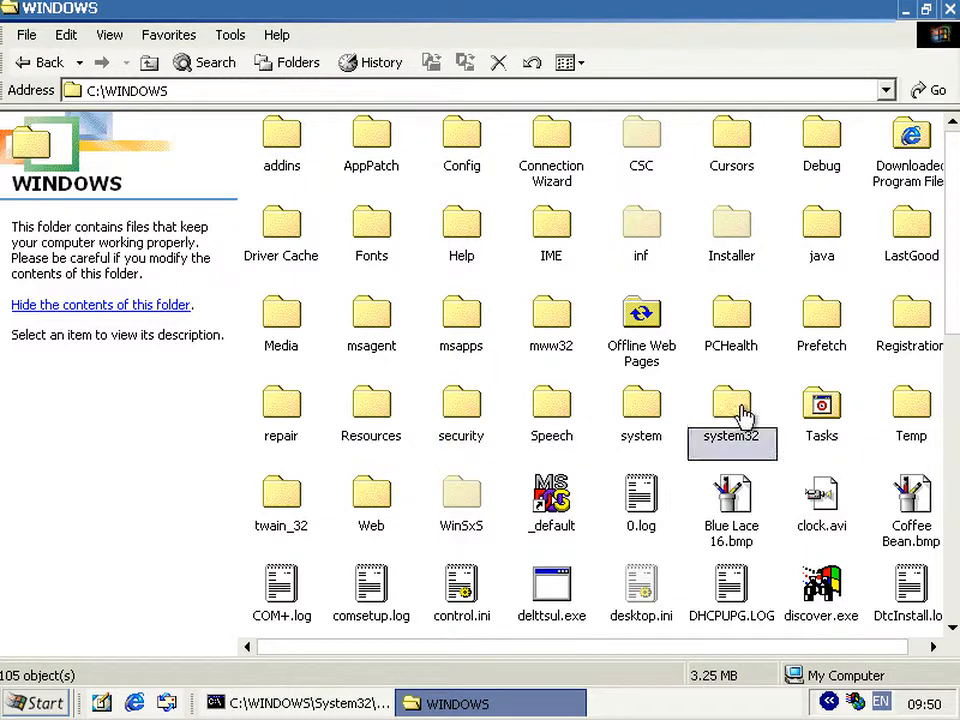
double_click(731, 405)
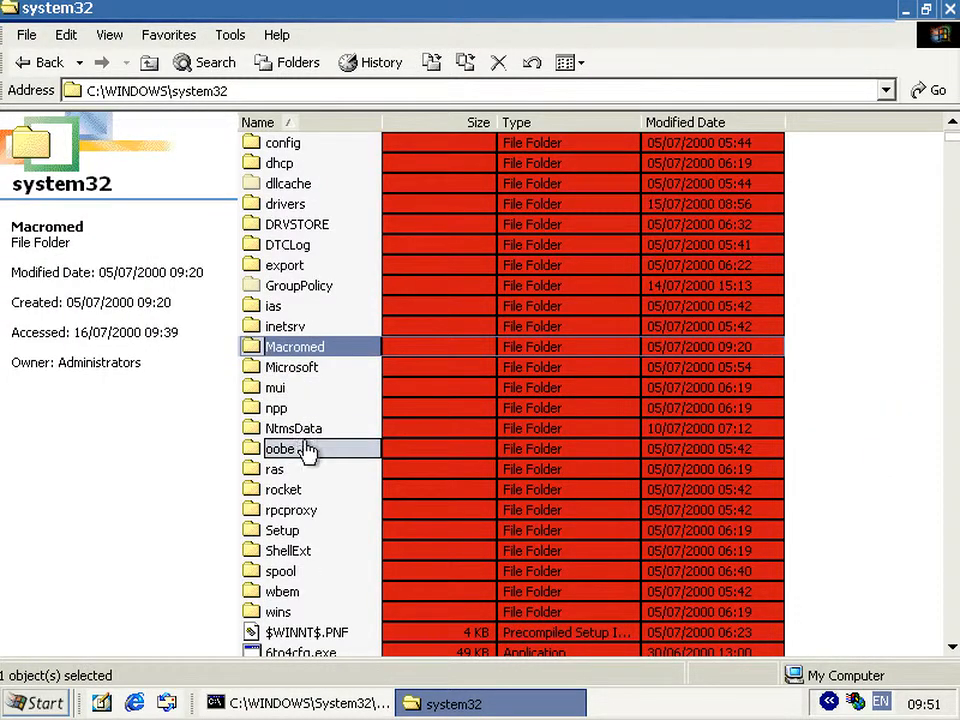
double_click(281, 449)
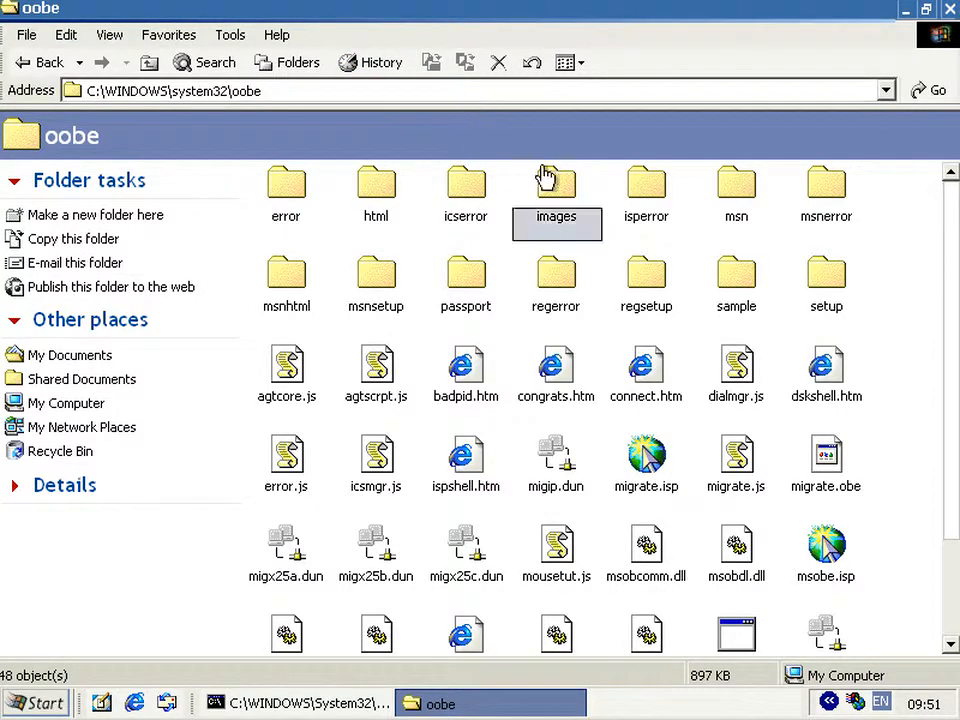
double_click(375, 185)
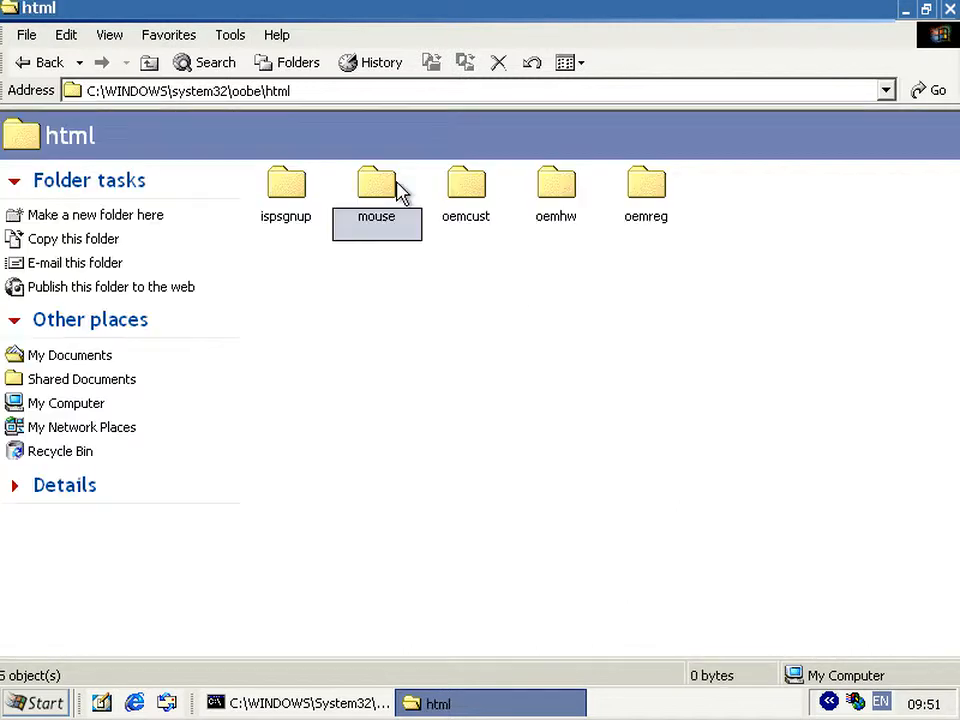
click(647, 190)
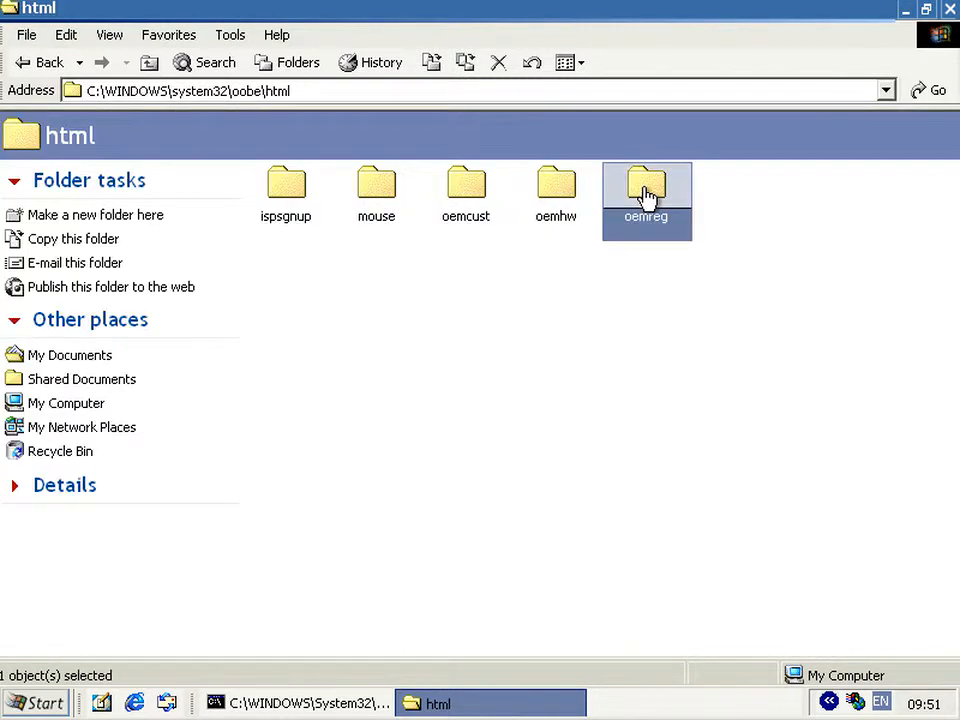
double_click(646, 190)
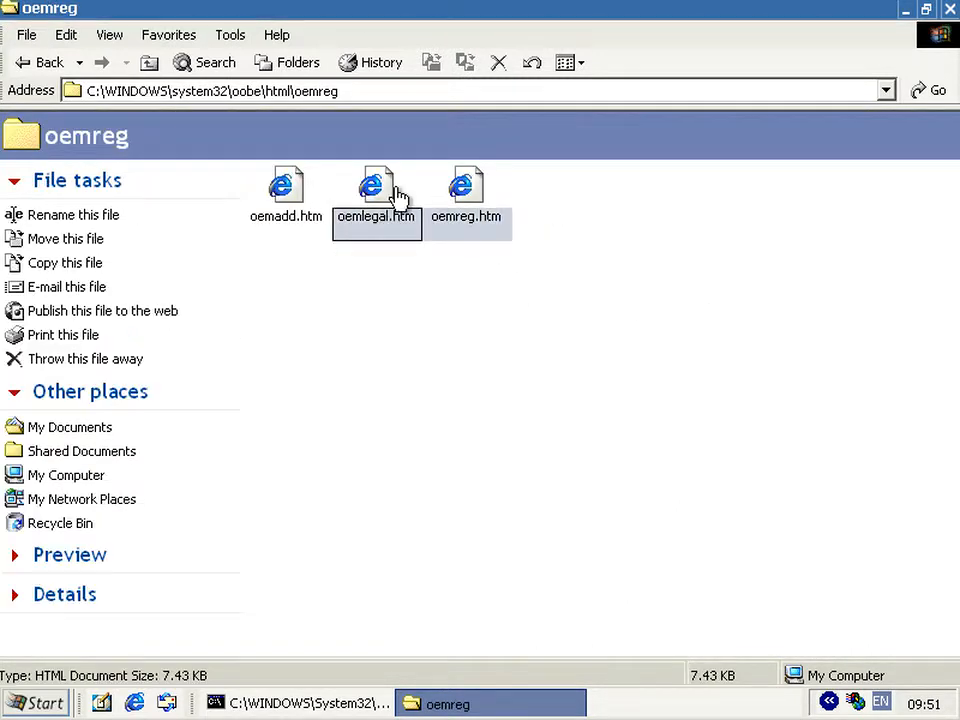
- Open oemadd.htm maximized in Internet Explorer and tick Hardcore Noise and Hacking PCs
double_click(285, 185)
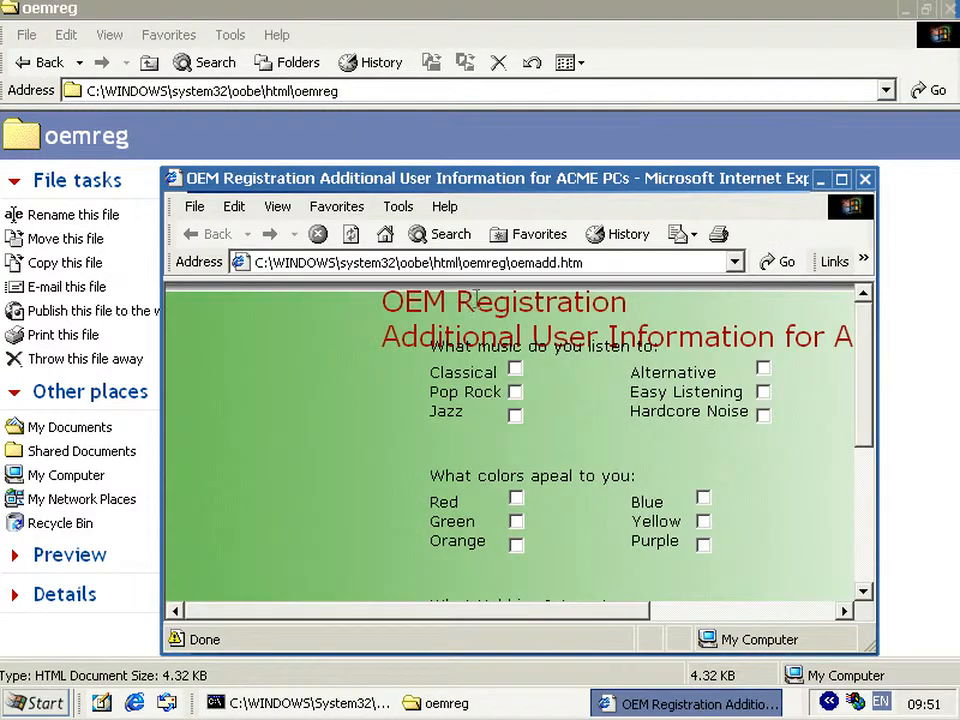
click(842, 178)
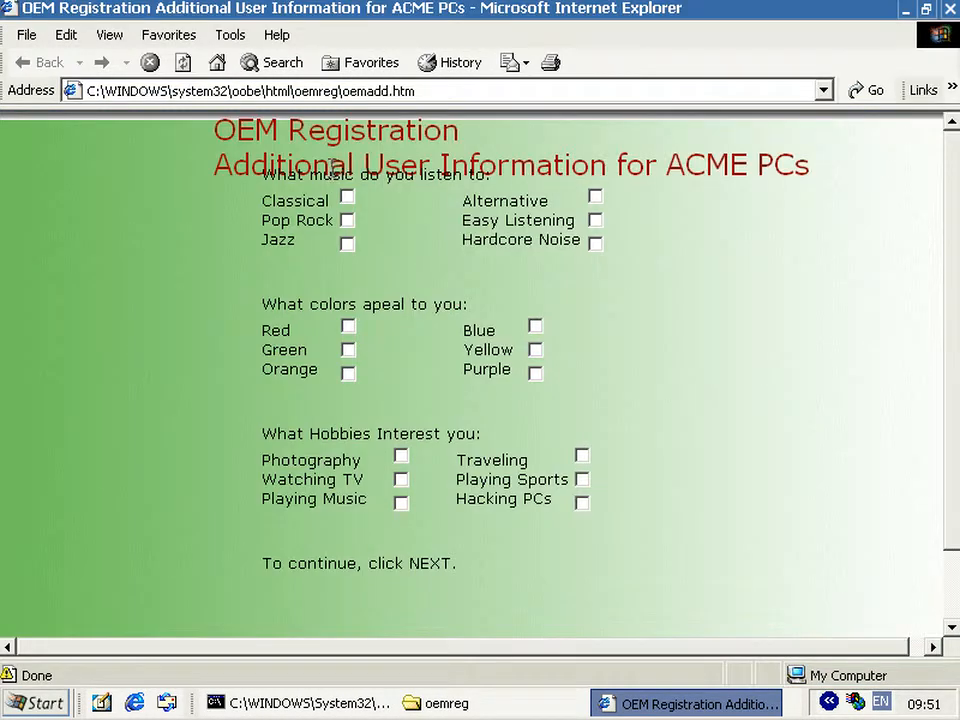
mouse_move(685, 177)
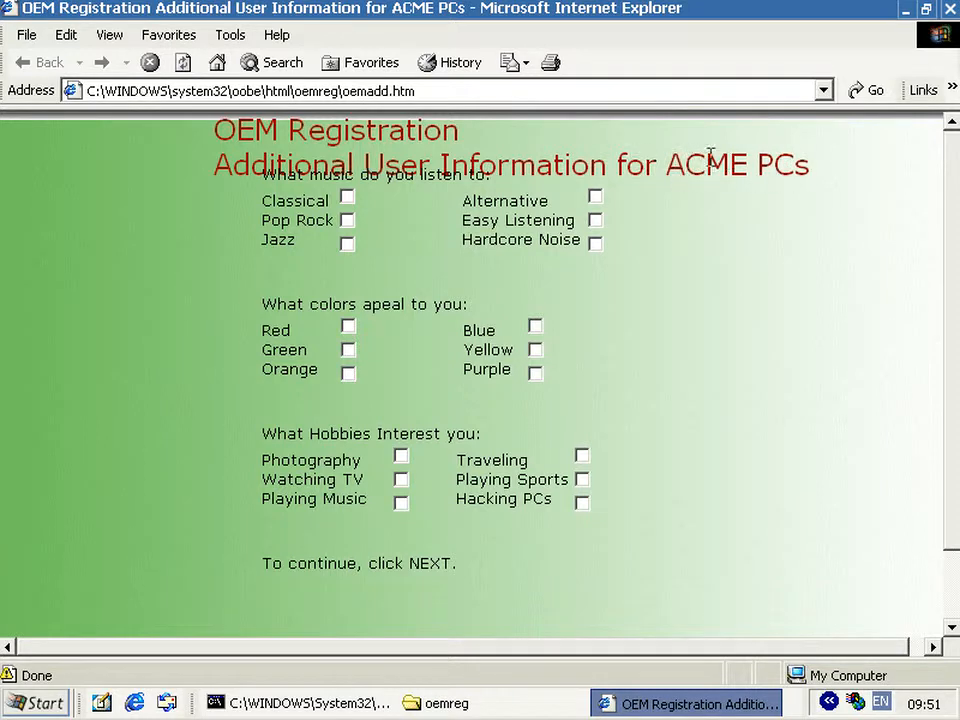
mouse_move(748, 160)
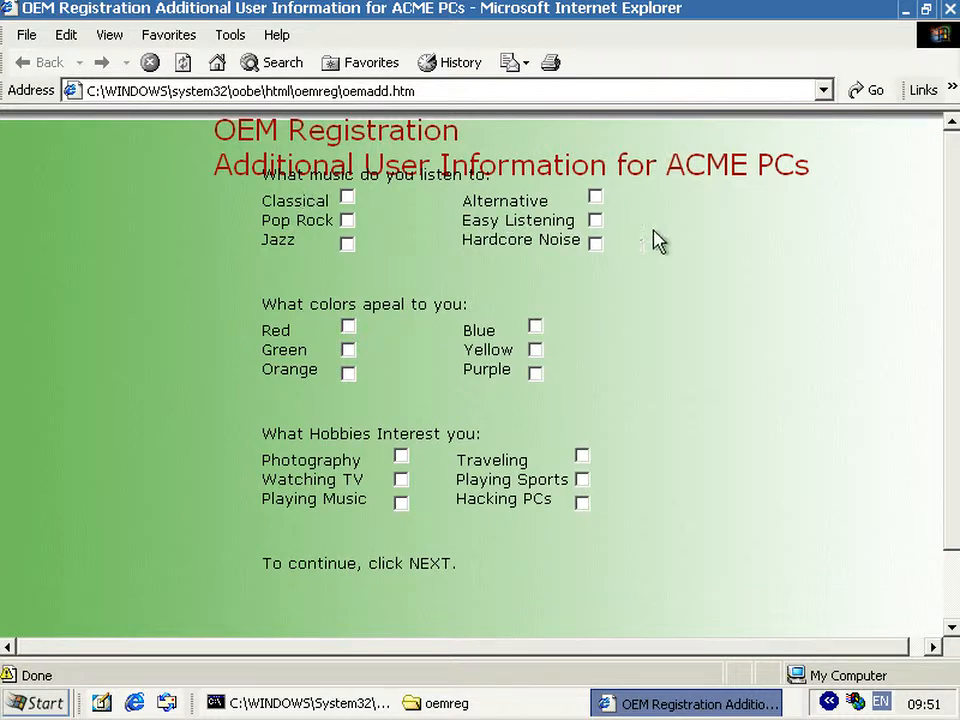
click(594, 241)
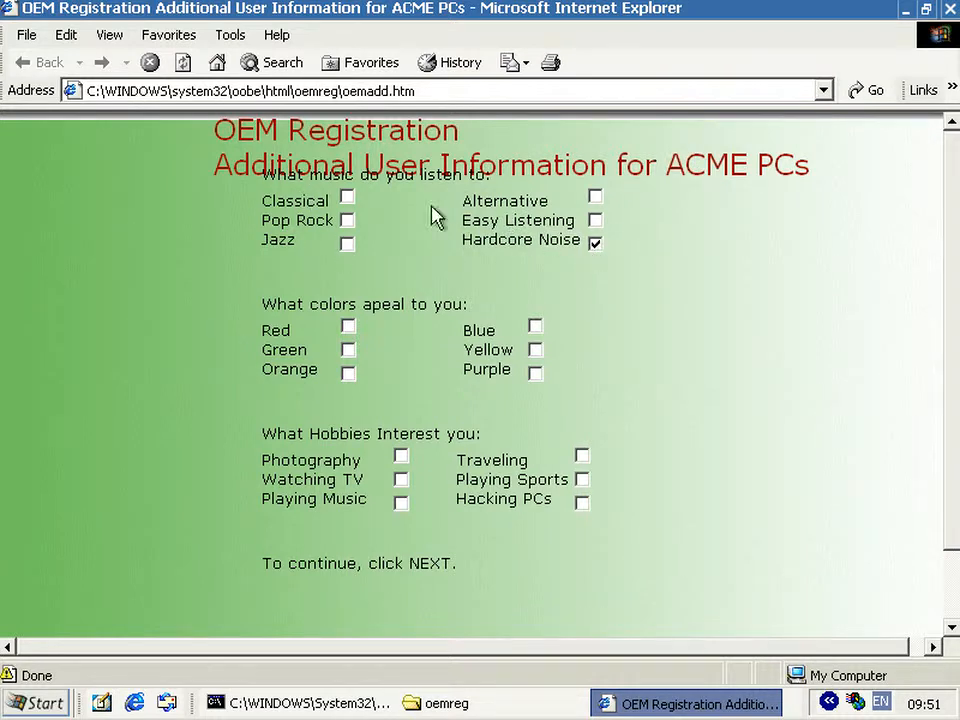
mouse_move(395, 390)
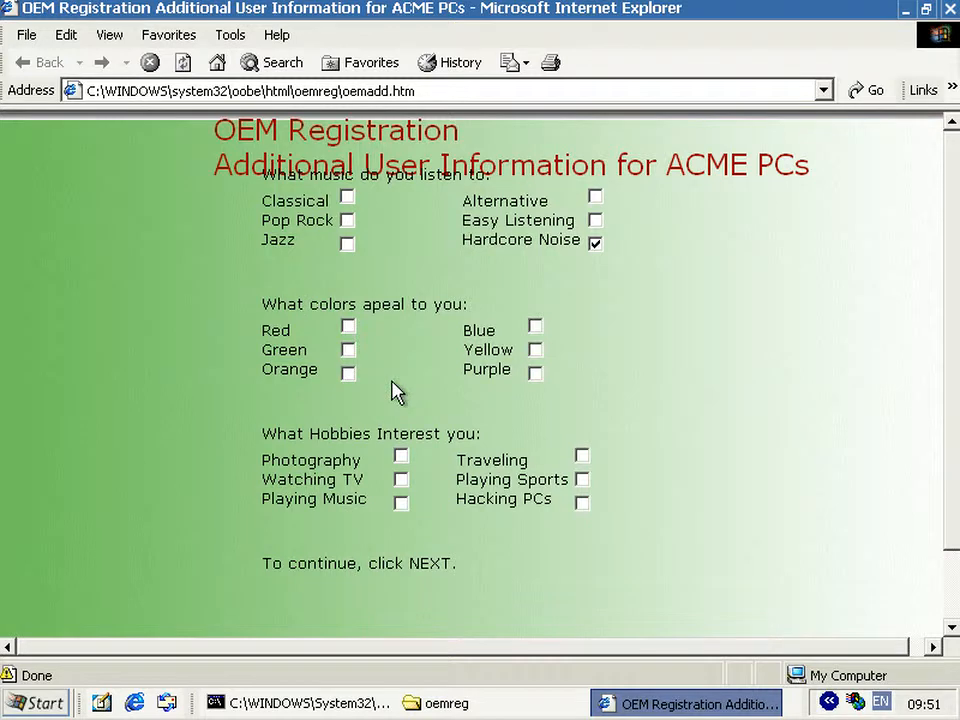
mouse_move(459, 281)
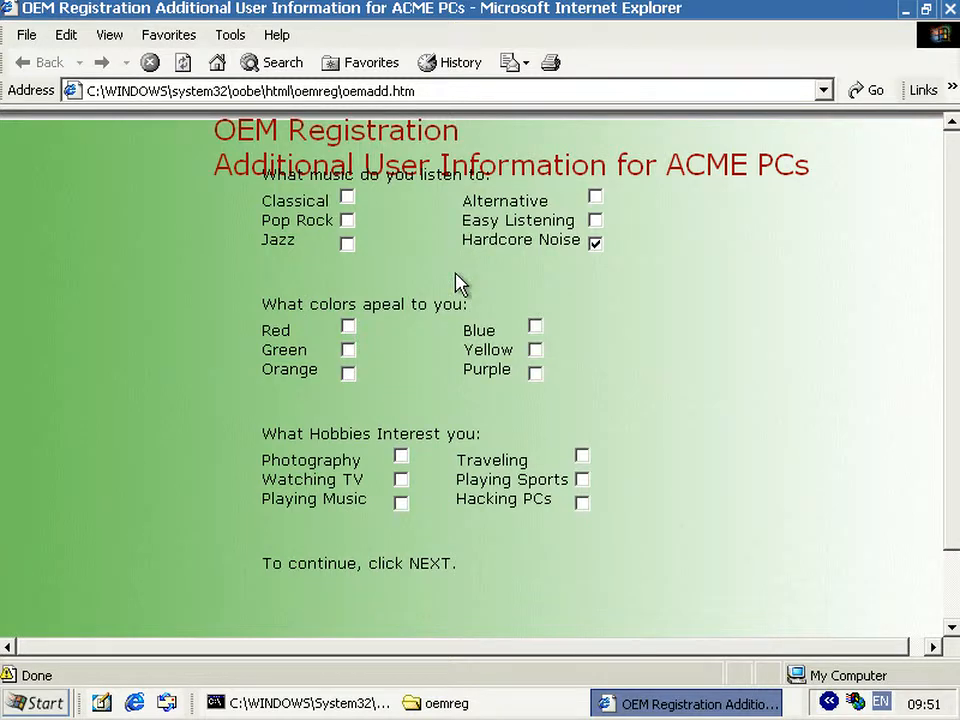
mouse_move(595, 508)
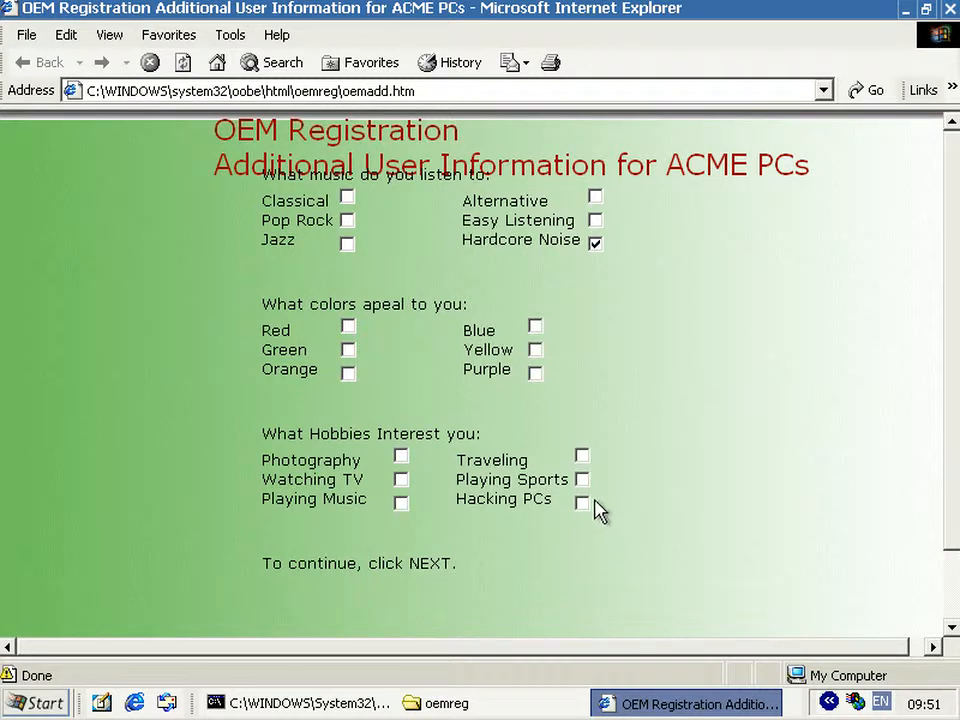
click(583, 504)
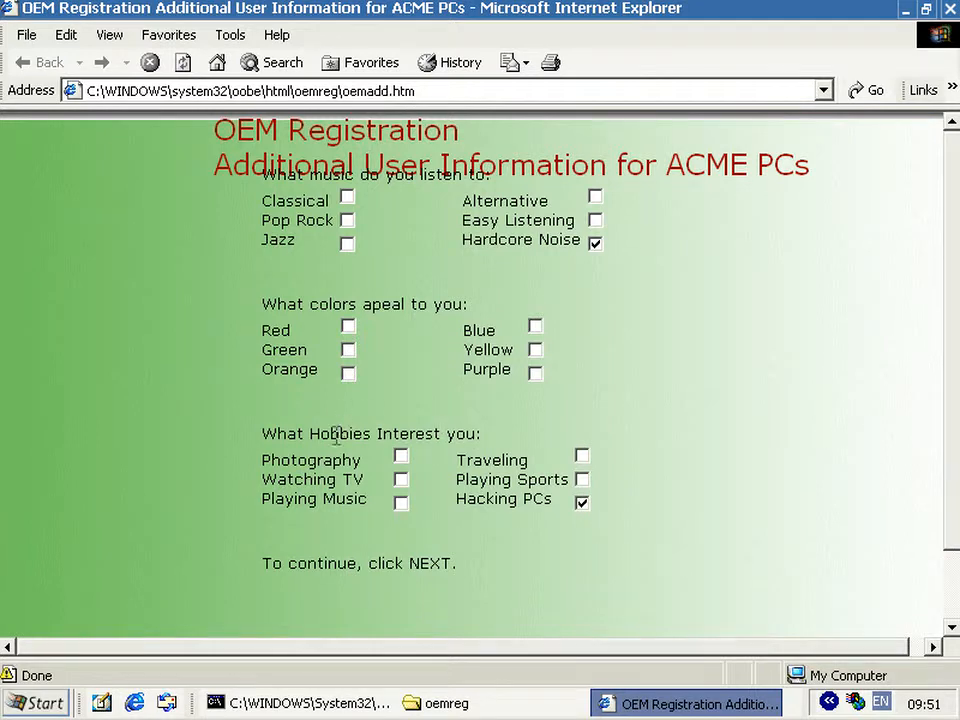
mouse_move(614, 501)
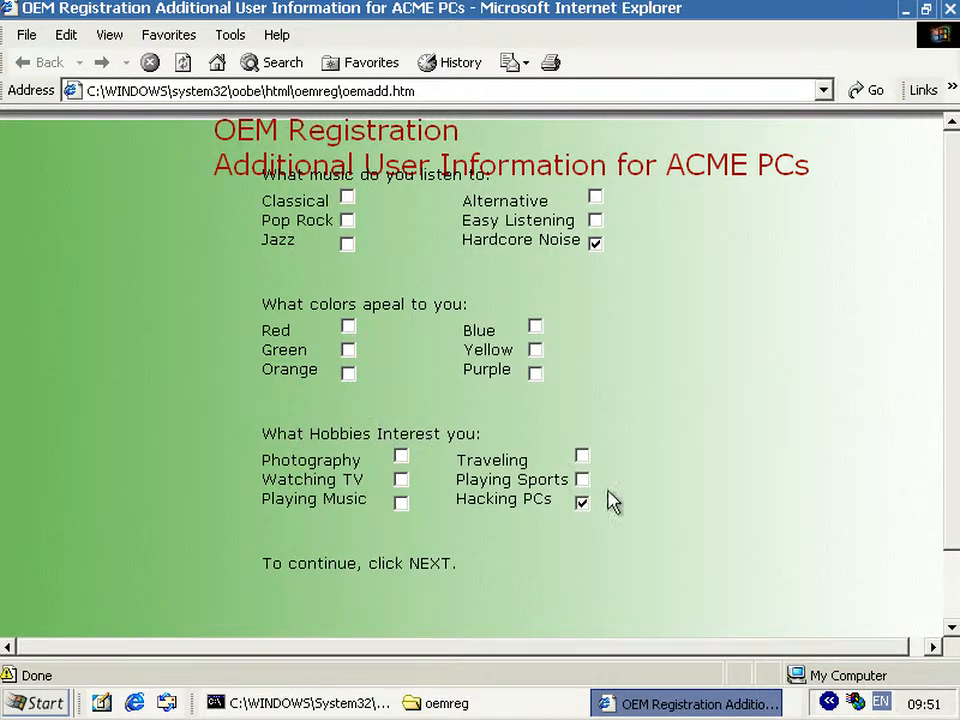
scroll(down, 3)
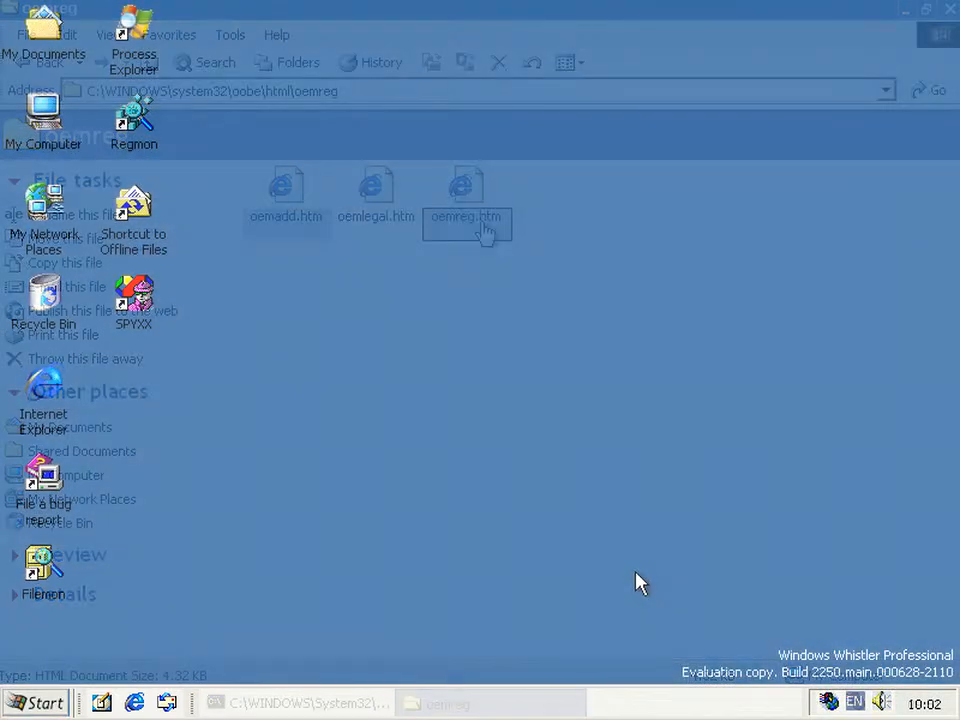
- Run 'rundll32.exe hnetwiz.dll,HomeNetWizardRunDll' from the Start menu's Run box
click(950, 10)
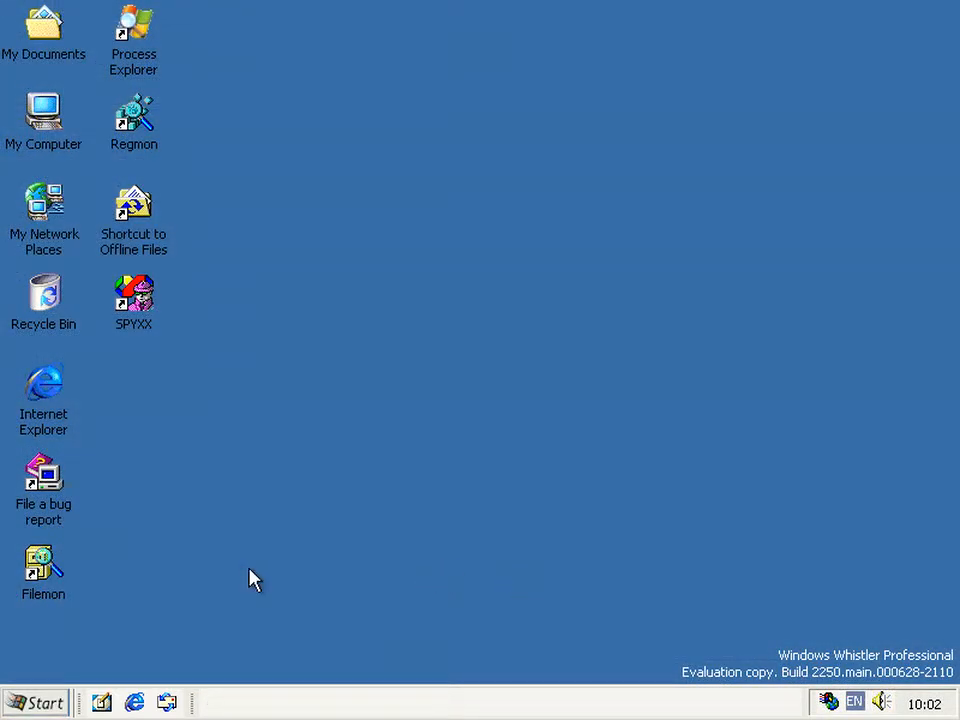
click(42, 703)
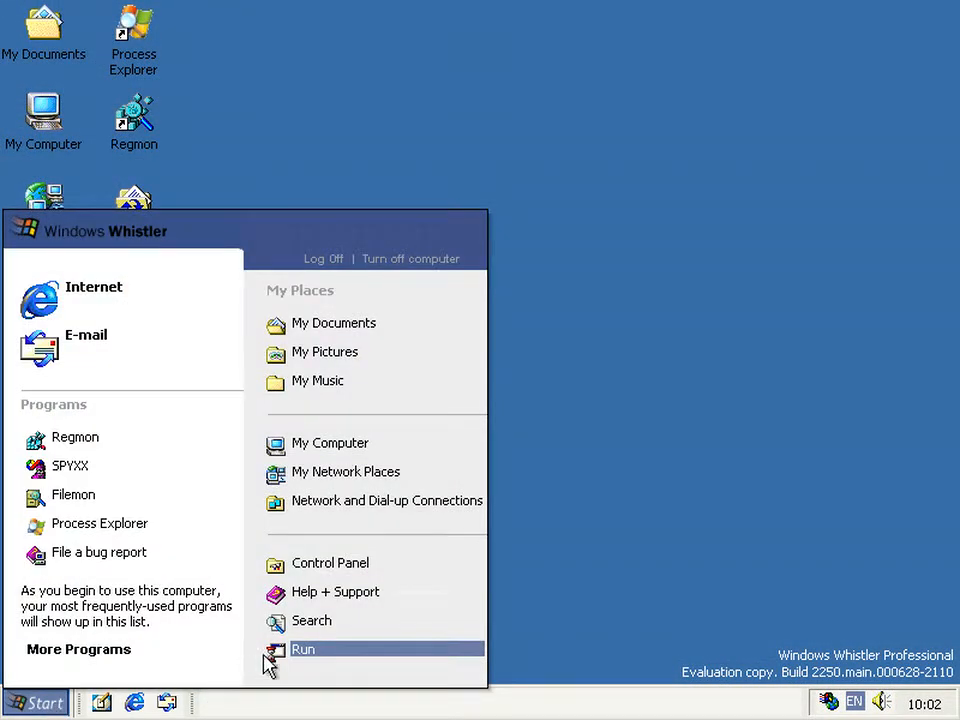
click(305, 651)
text(rundll32.exe hnetwiz.dll,HomeNetWizardRunDll)
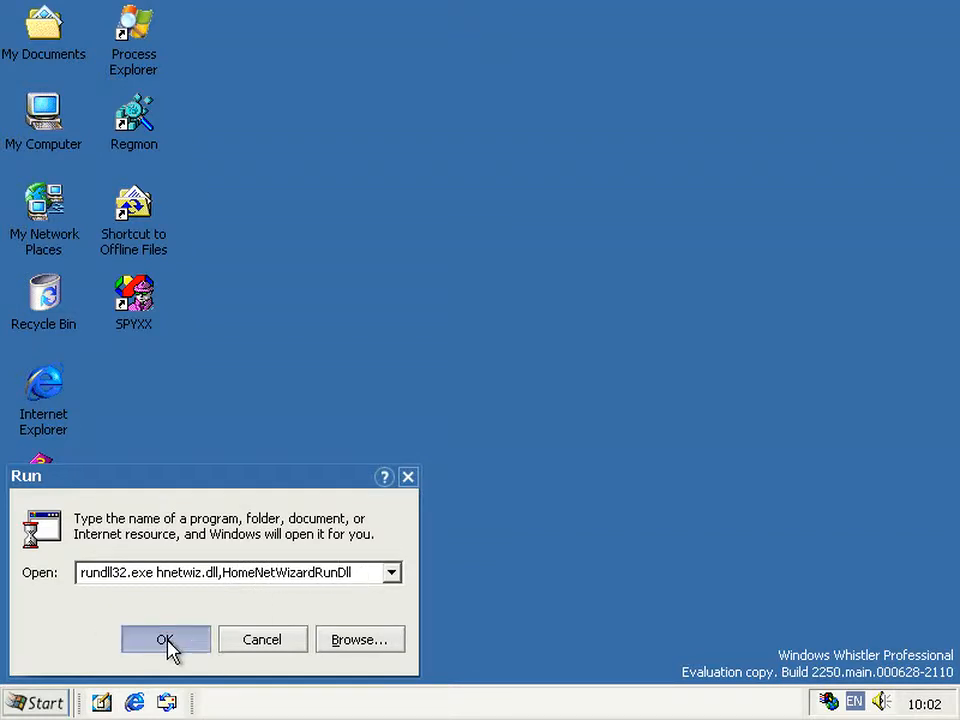
click(165, 640)
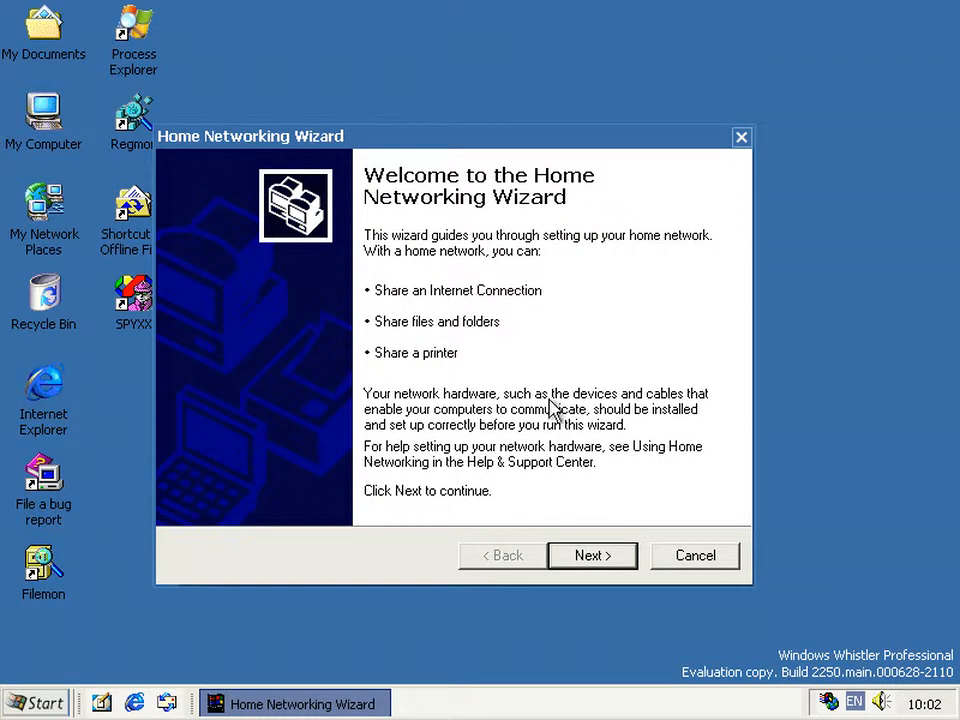
mouse_move(407, 343)
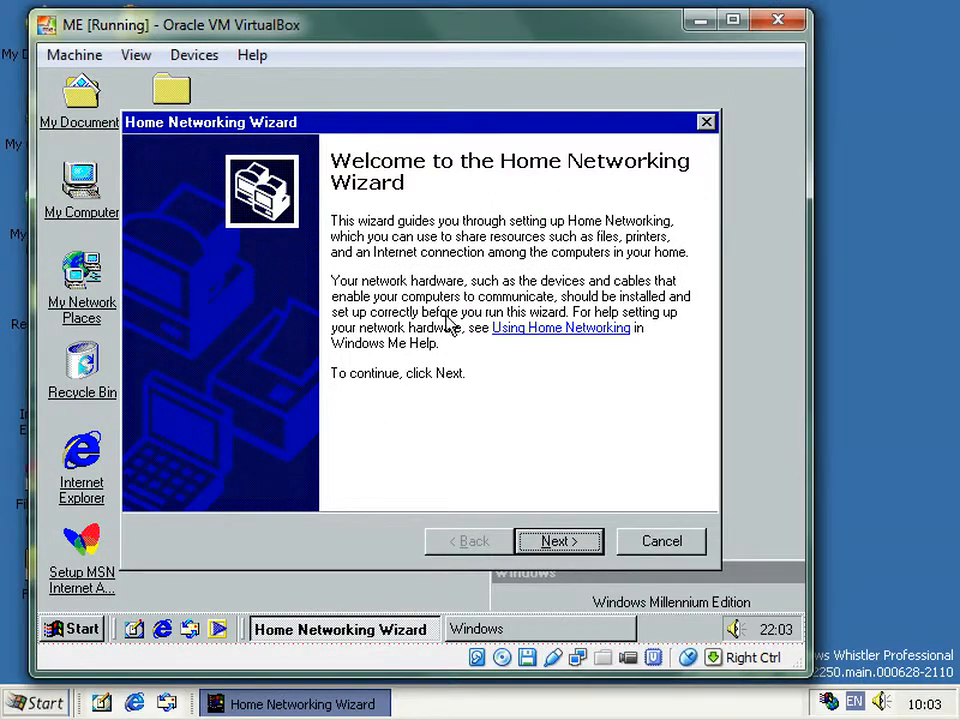
mouse_move(567, 340)
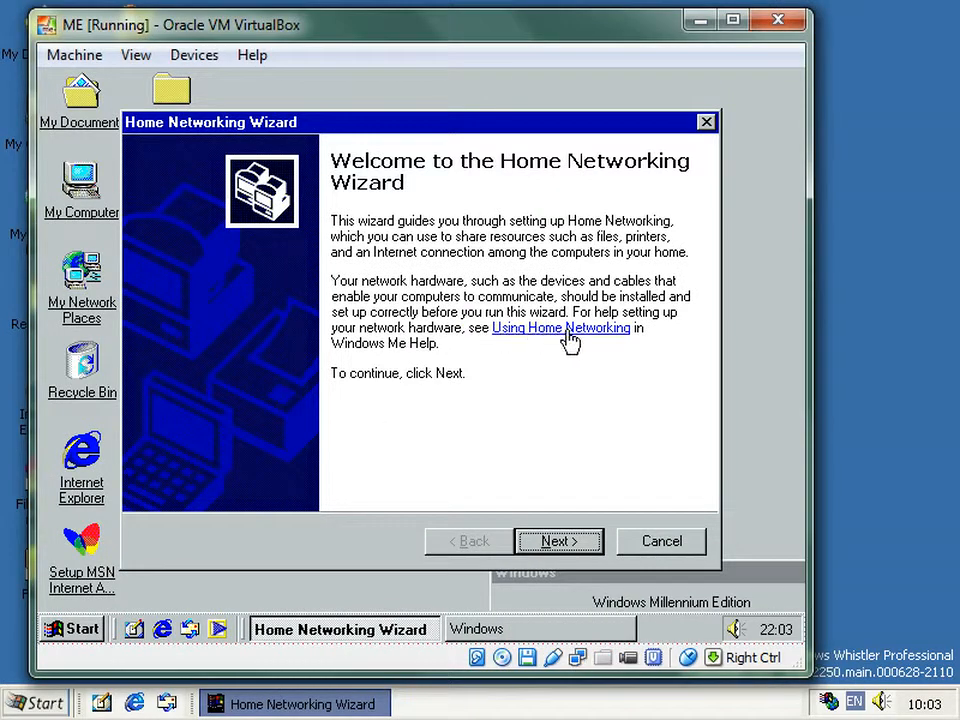
mouse_move(512, 426)
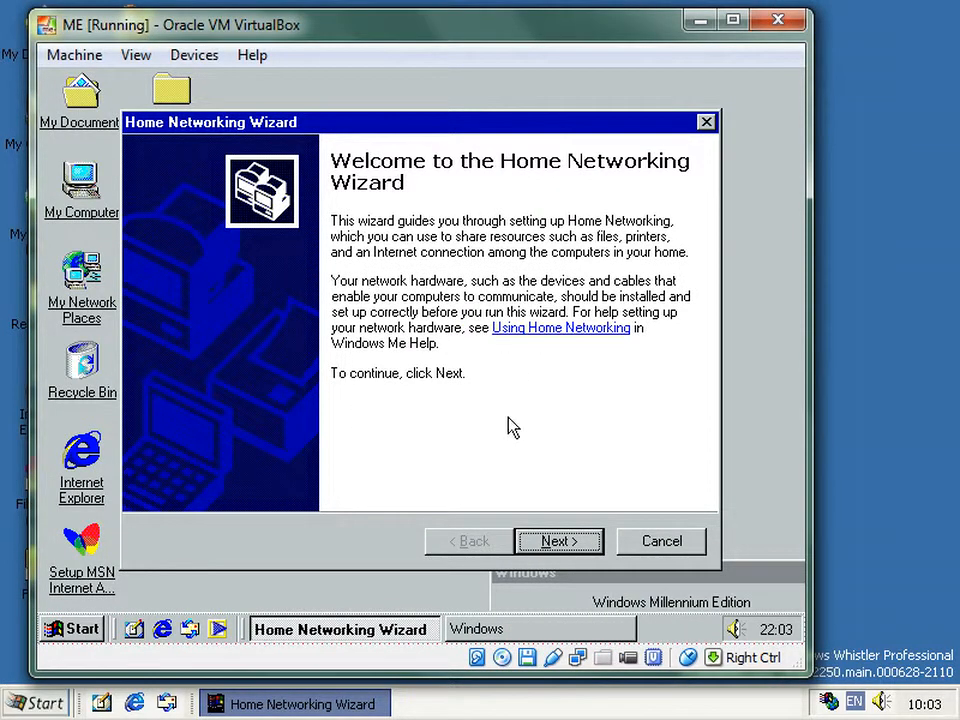
click(559, 541)
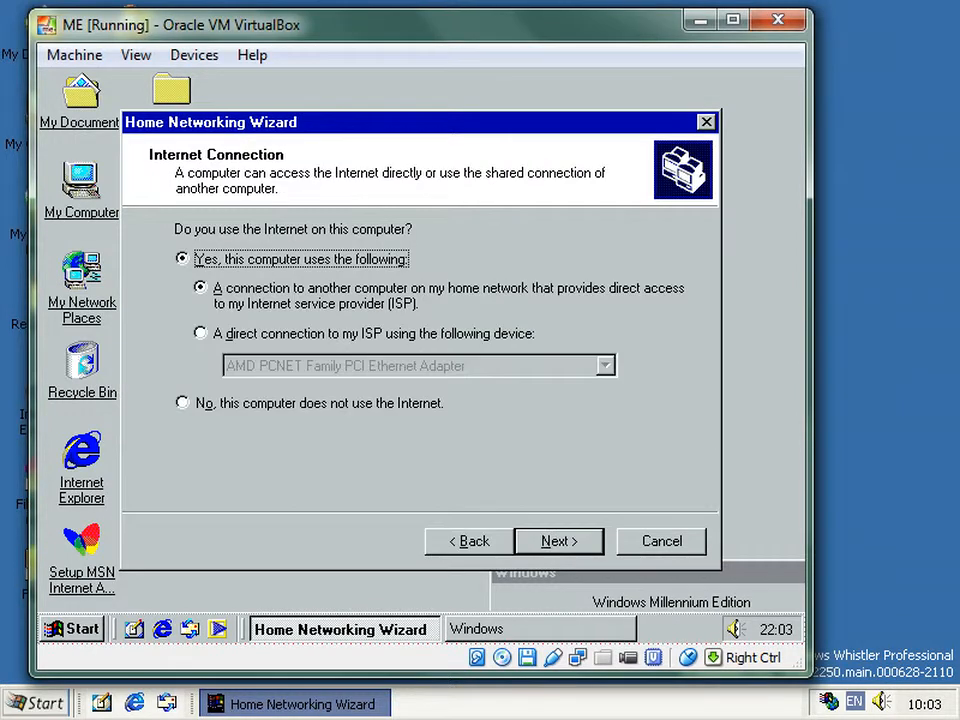
mouse_move(313, 480)
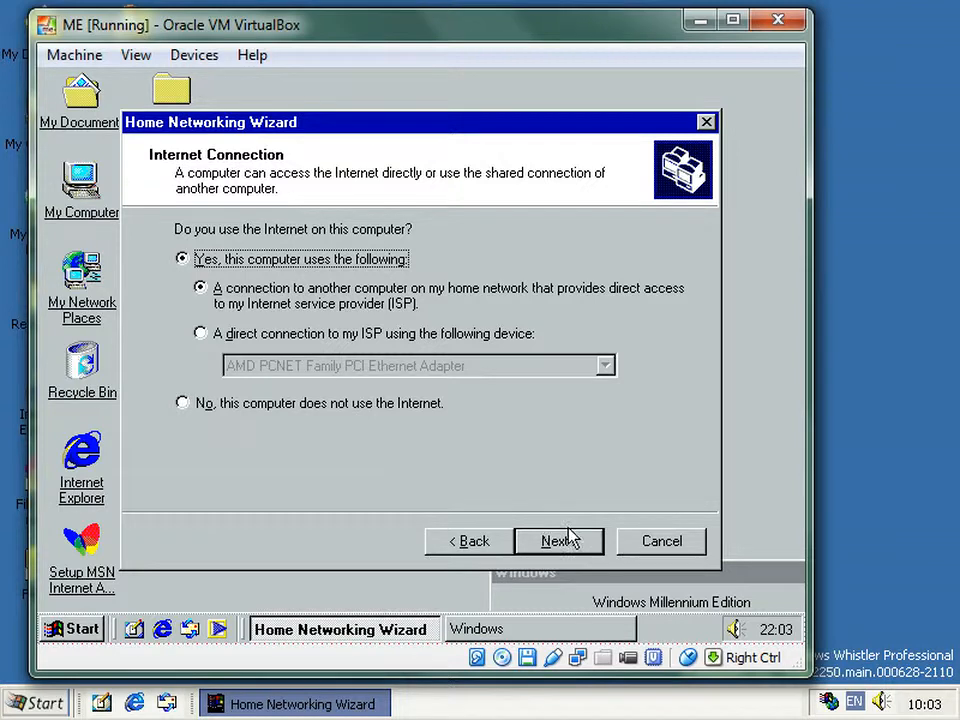
mouse_move(578, 543)
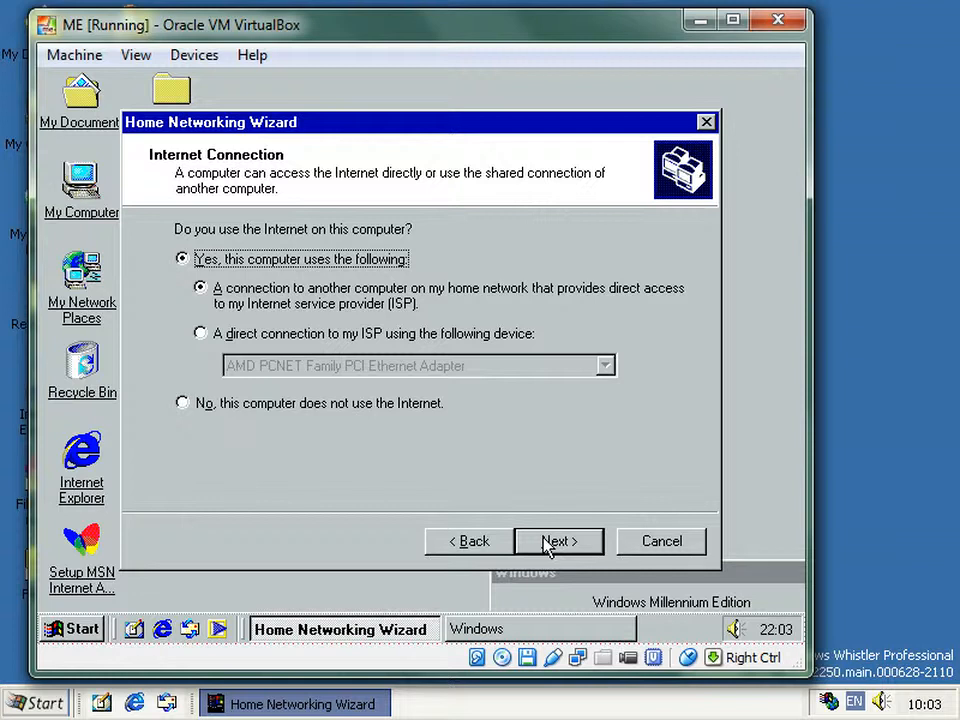
click(558, 541)
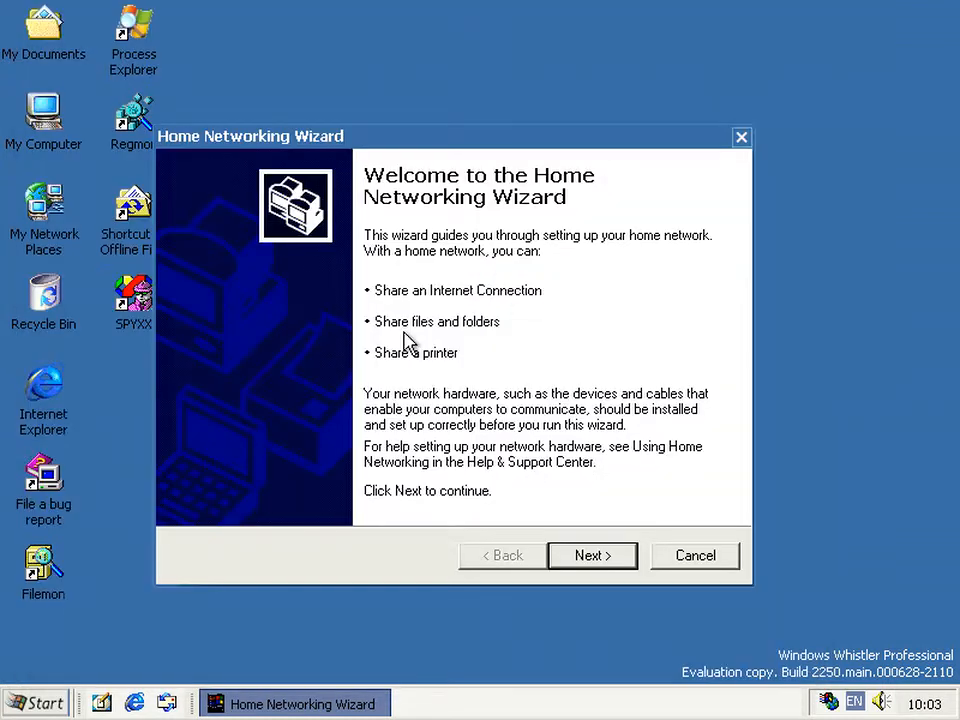
- Accept the shared connection, untick Local Area Connection 2, and advance to naming
click(592, 555)
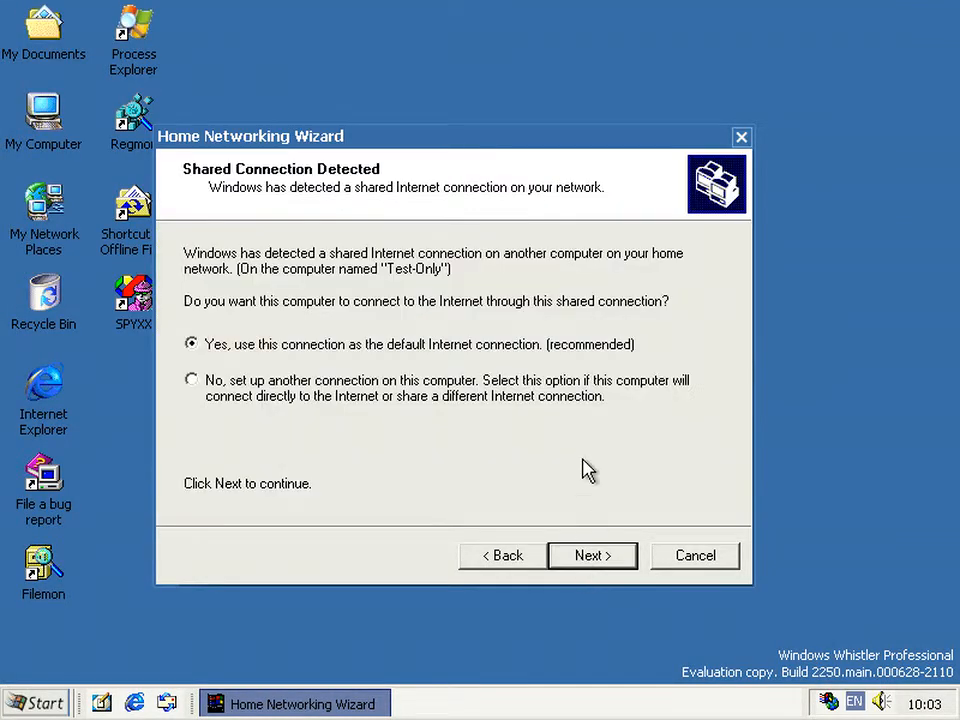
mouse_move(229, 287)
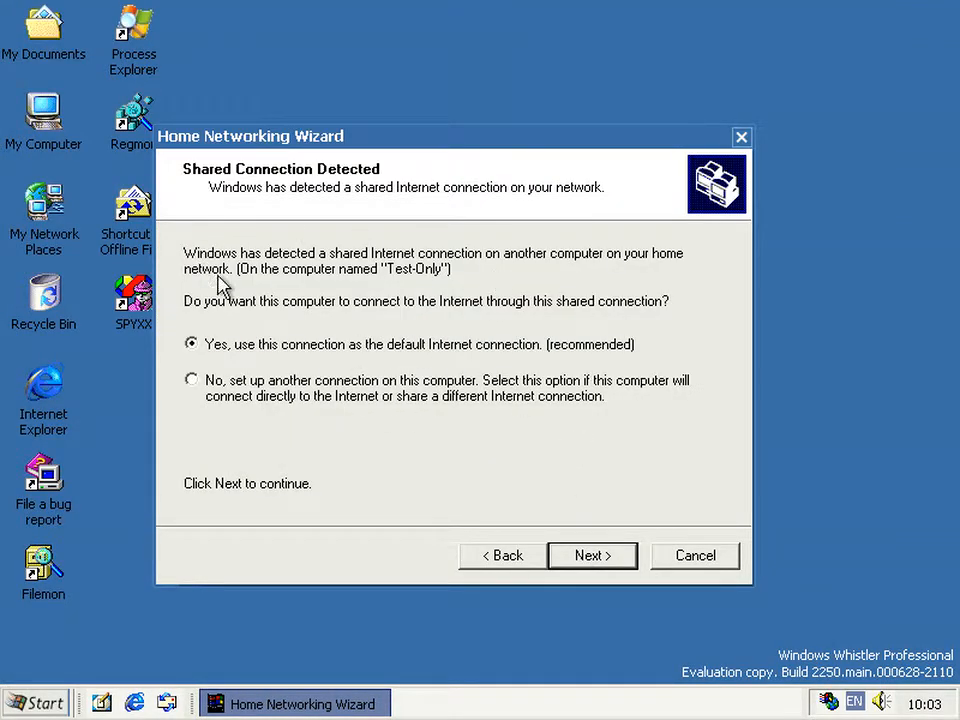
mouse_move(421, 291)
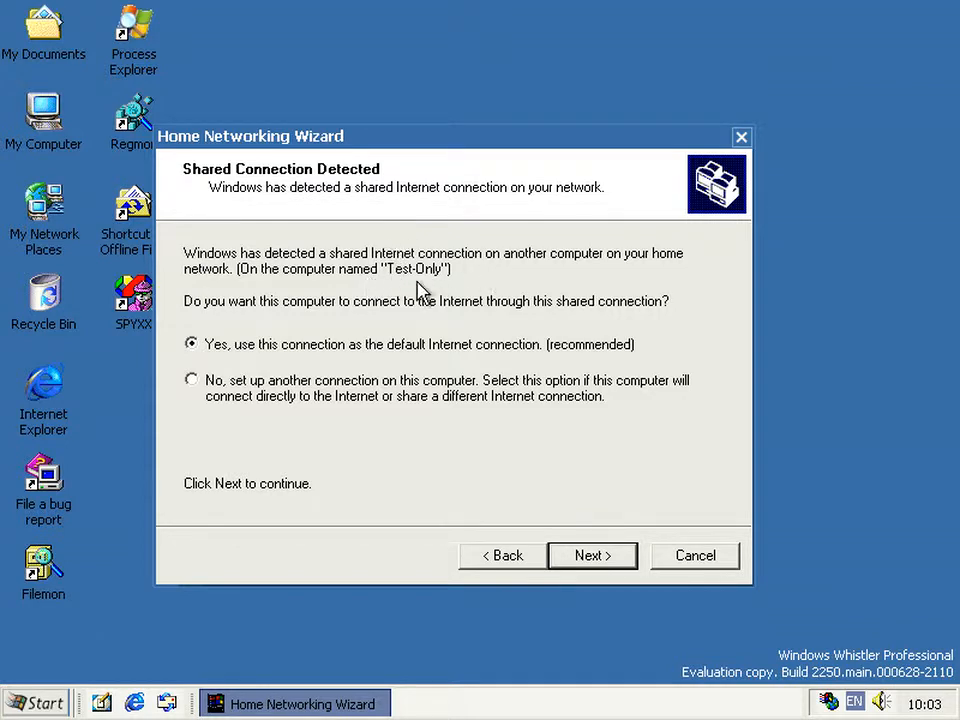
mouse_move(393, 280)
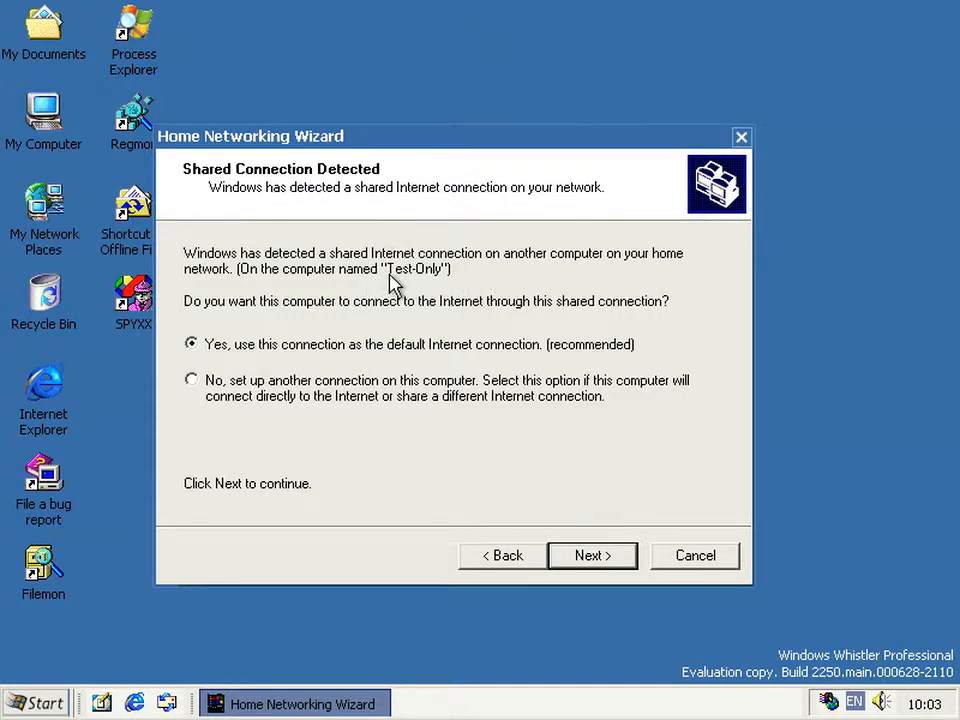
mouse_move(445, 285)
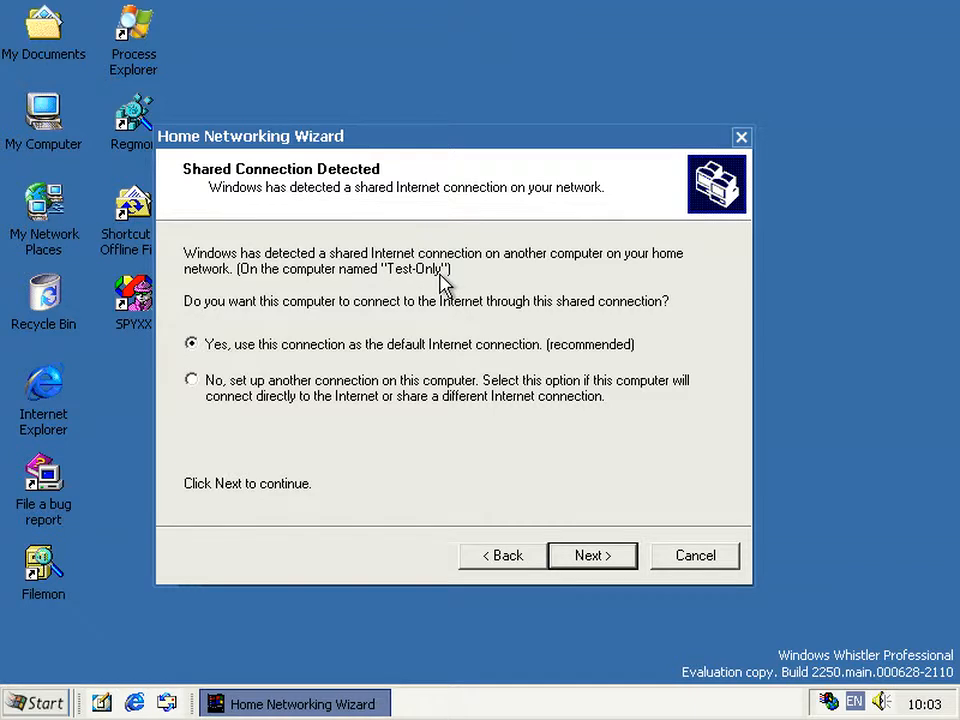
mouse_move(507, 522)
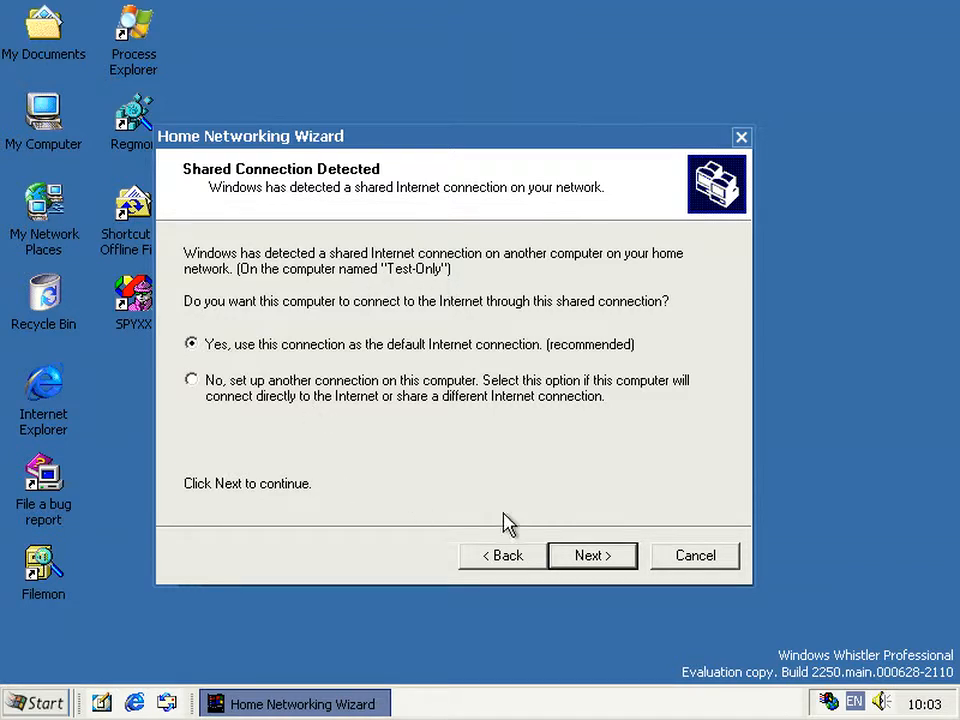
mouse_move(571, 558)
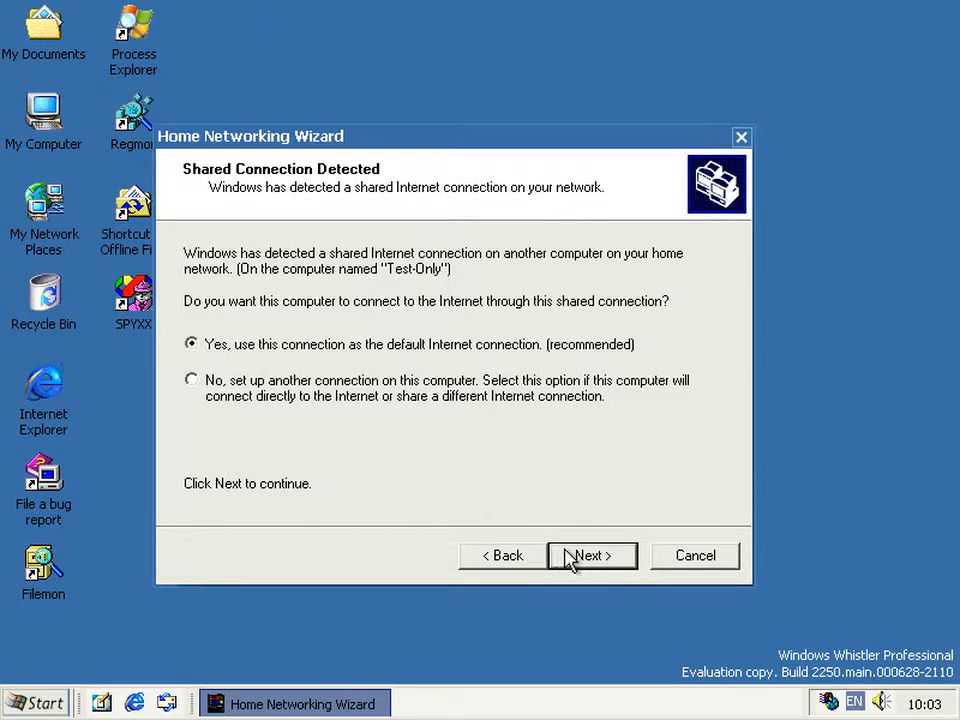
mouse_move(565, 508)
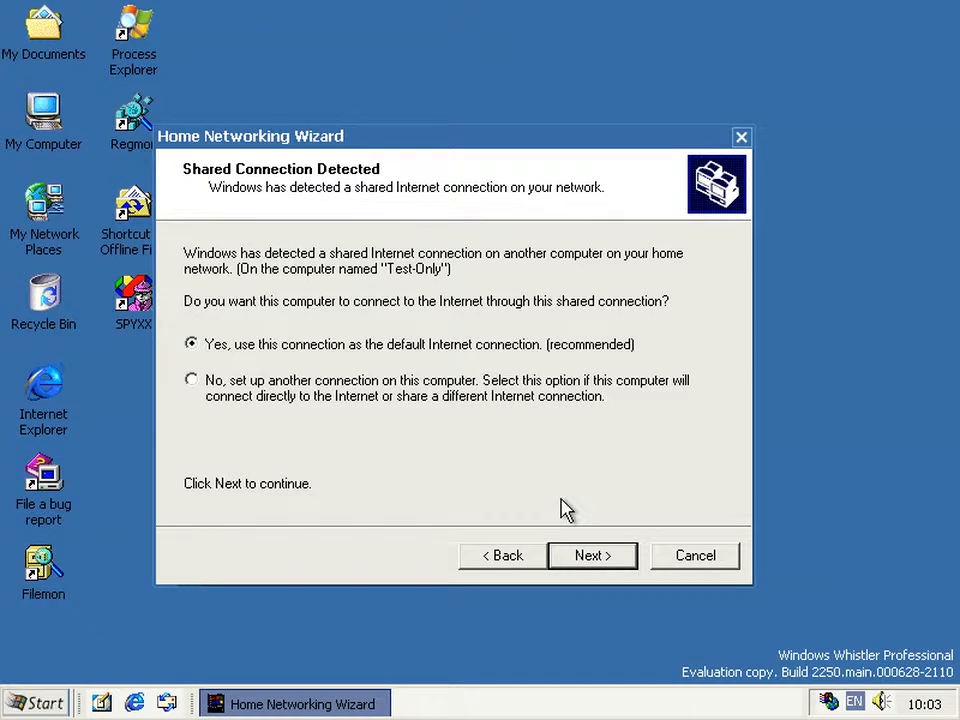
mouse_move(400, 280)
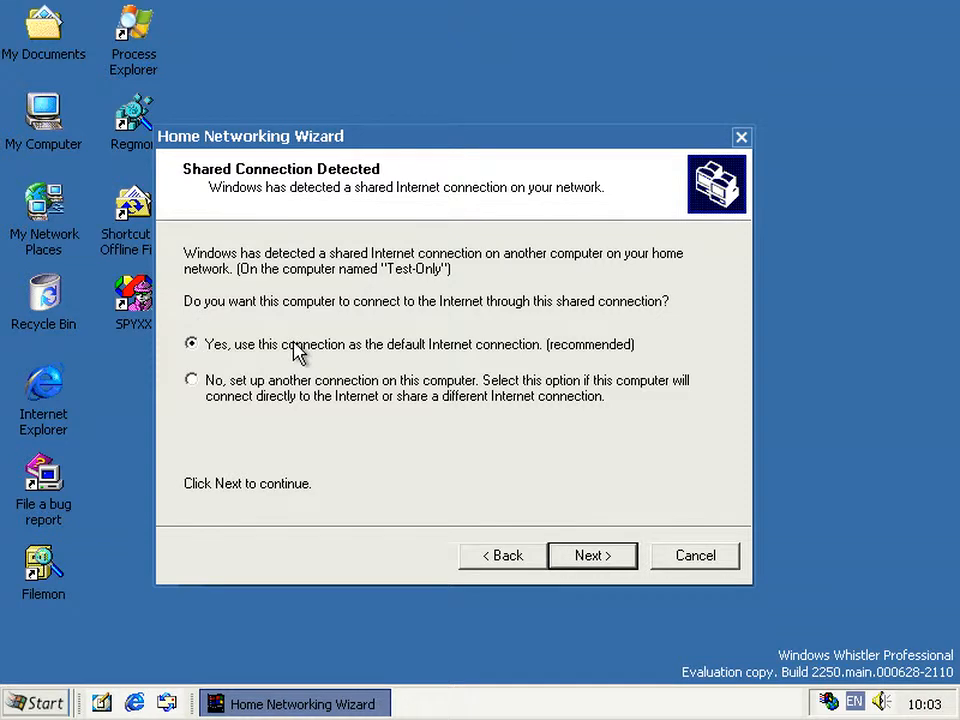
click(592, 555)
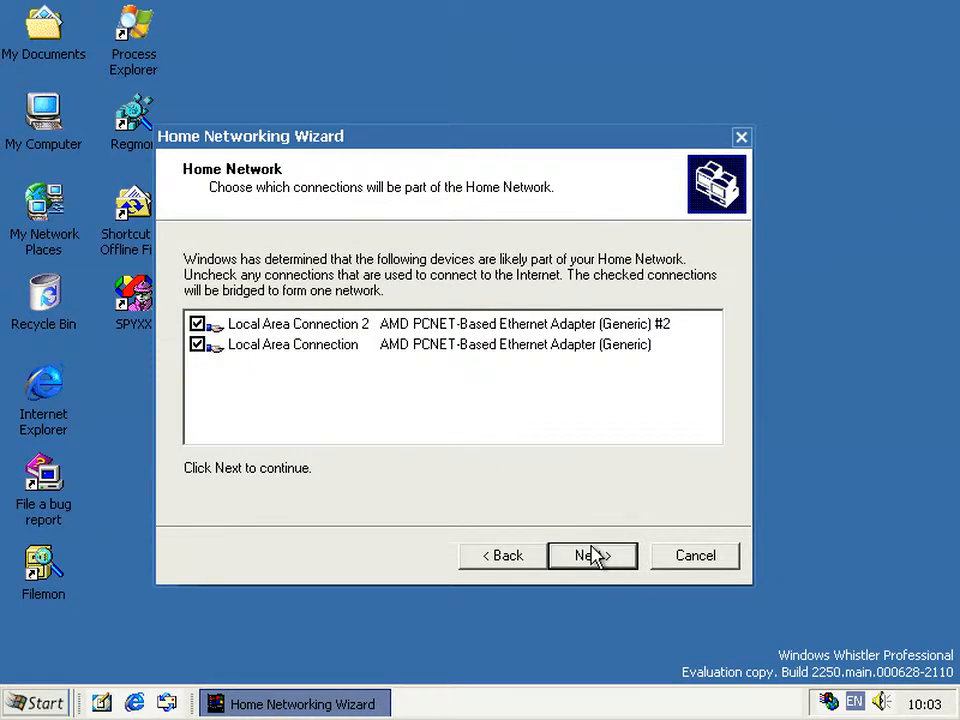
click(201, 324)
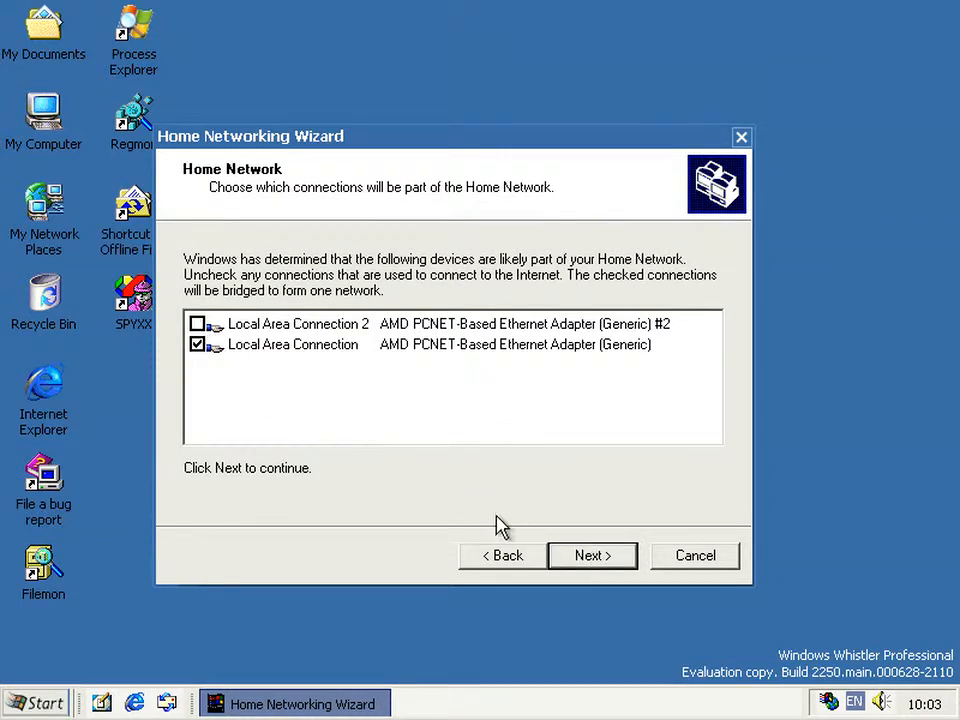
click(592, 555)
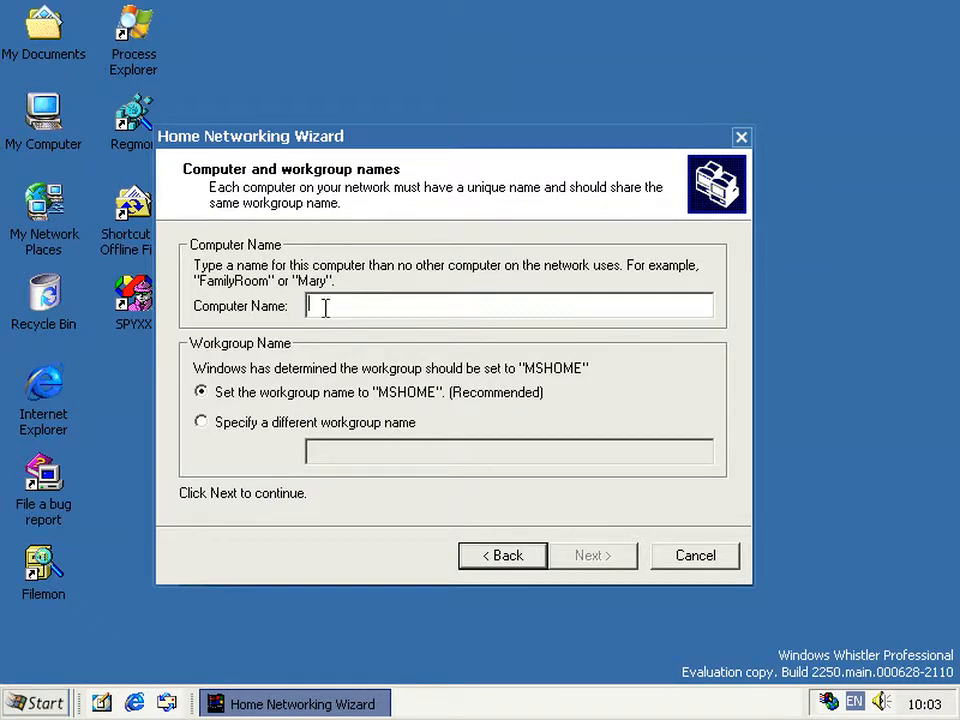
- Check My Computer's current name, then enter computer name 2250Virt and continue
right_click(40, 108)
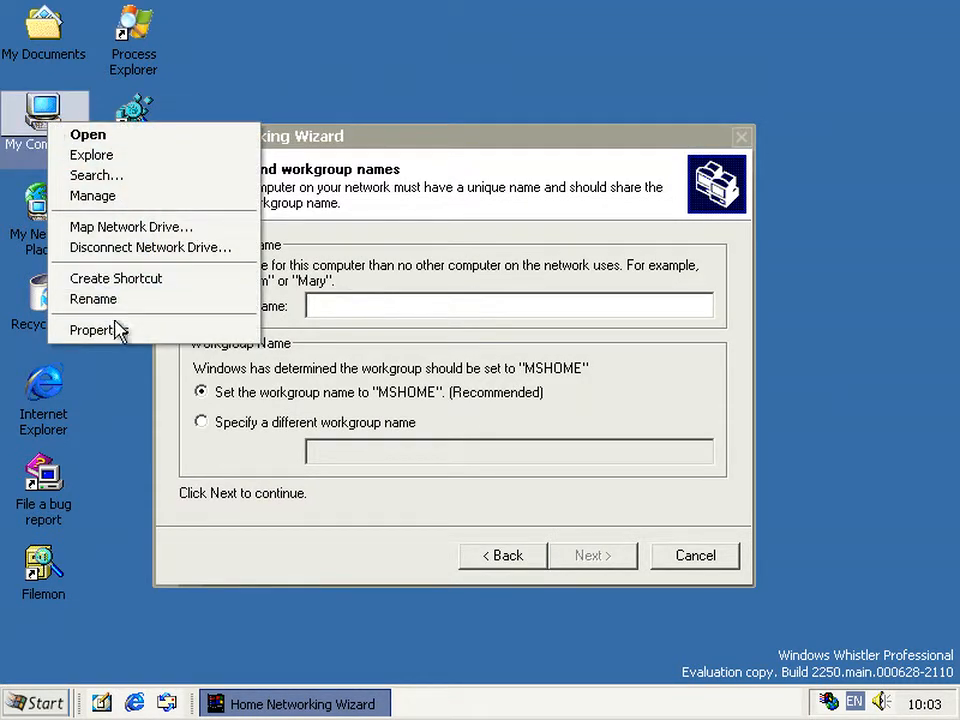
click(94, 330)
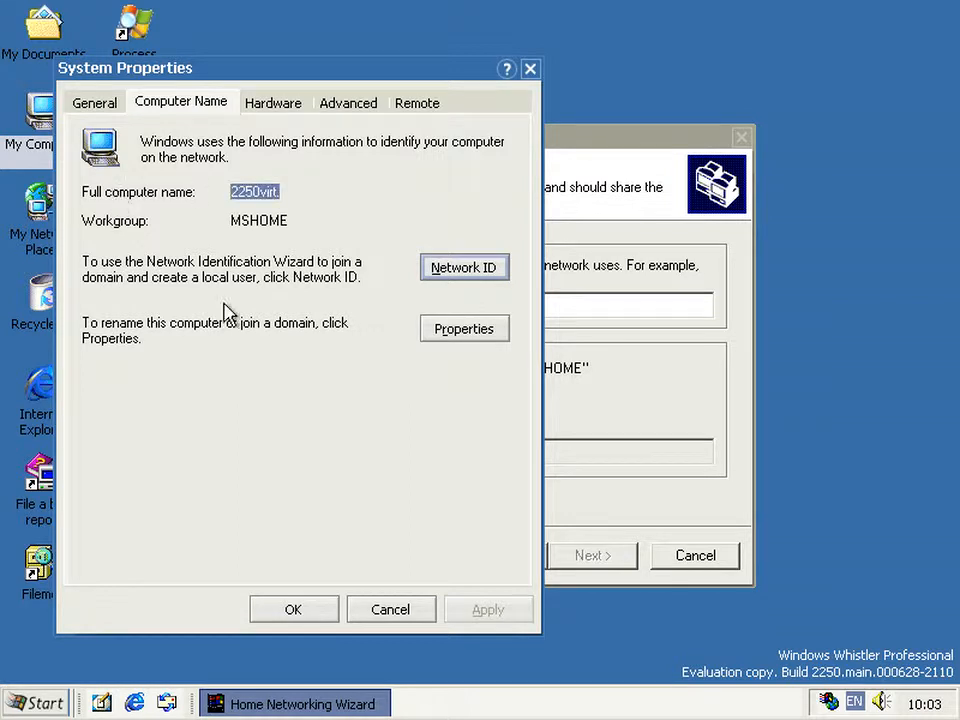
mouse_move(383, 645)
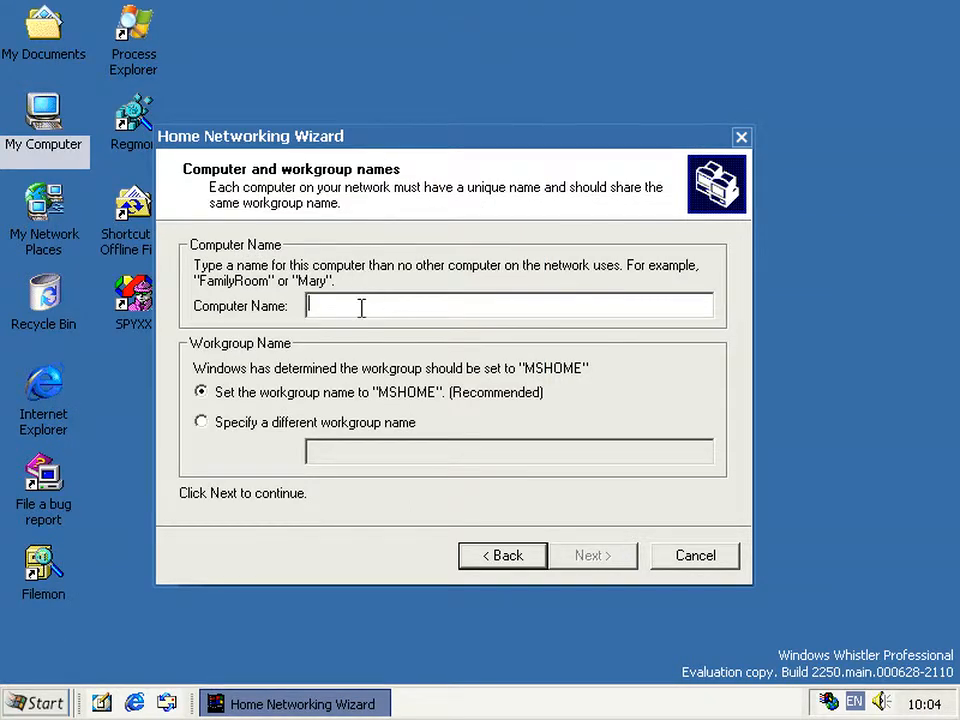
mouse_move(467, 302)
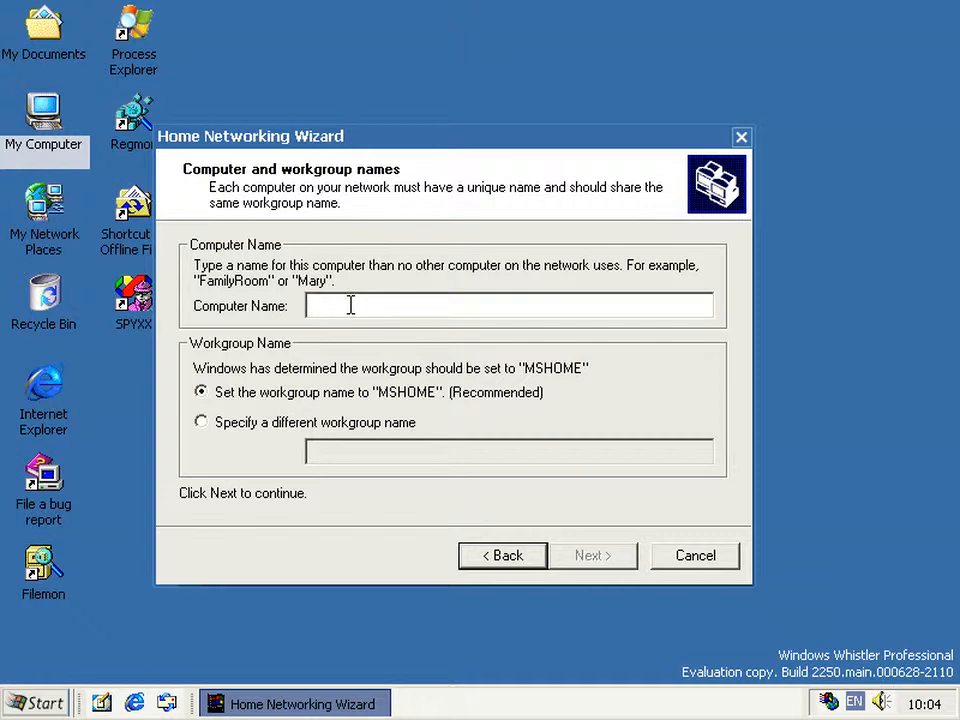
mouse_move(474, 413)
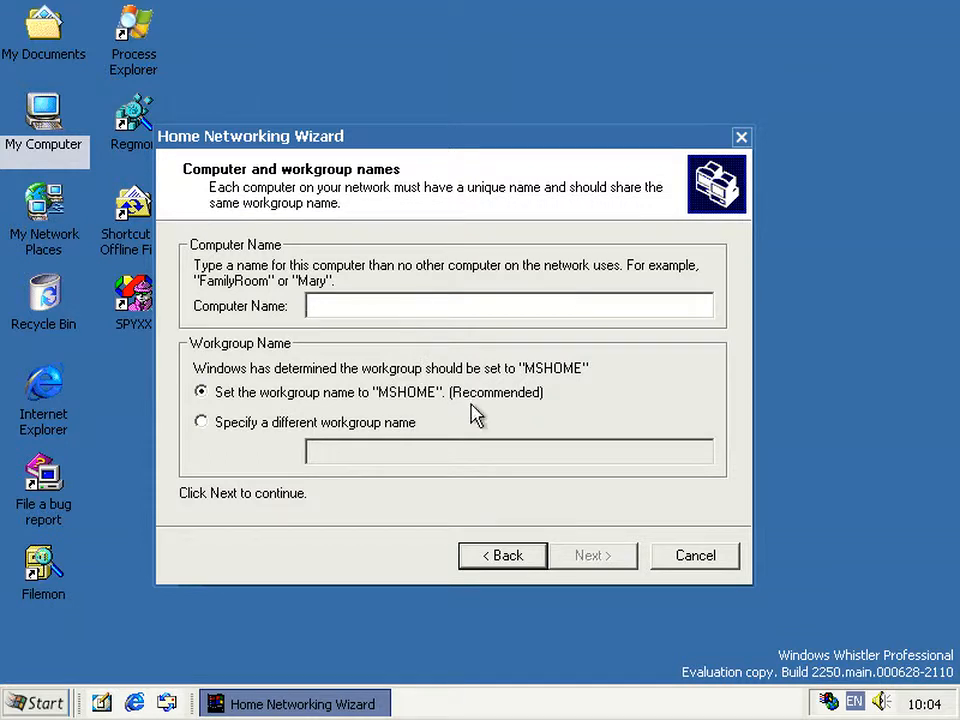
text(2250Virt)
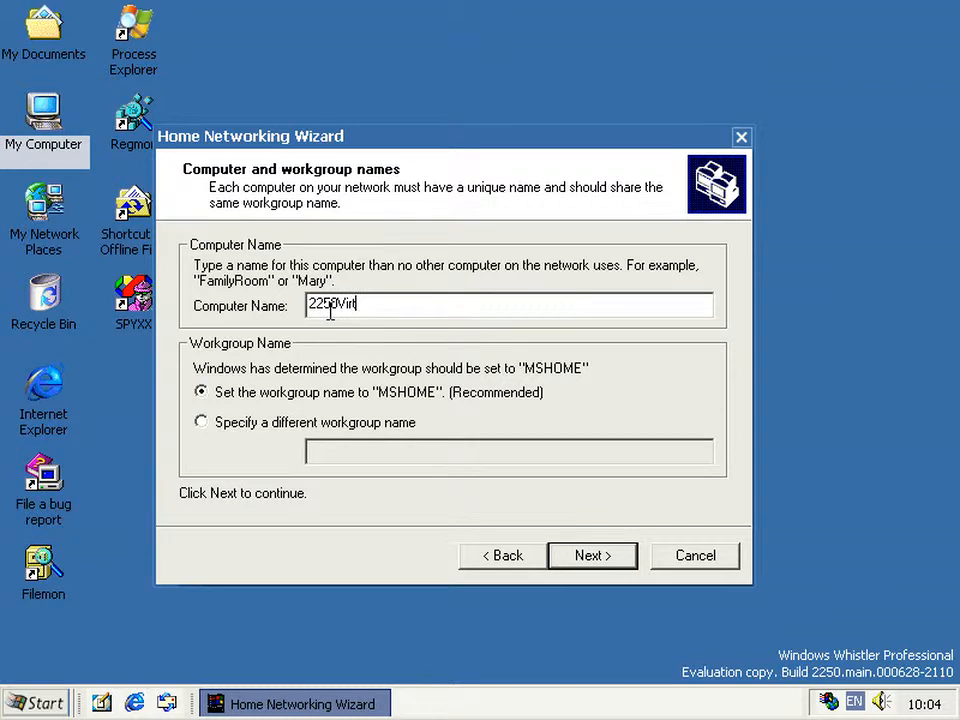
click(592, 555)
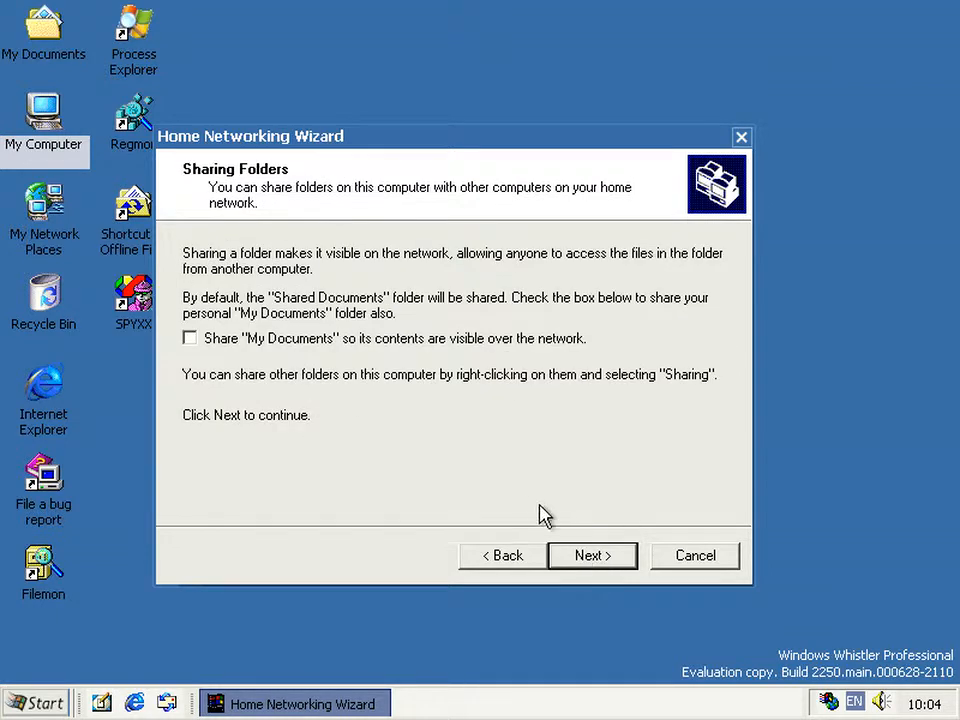
mouse_move(297, 420)
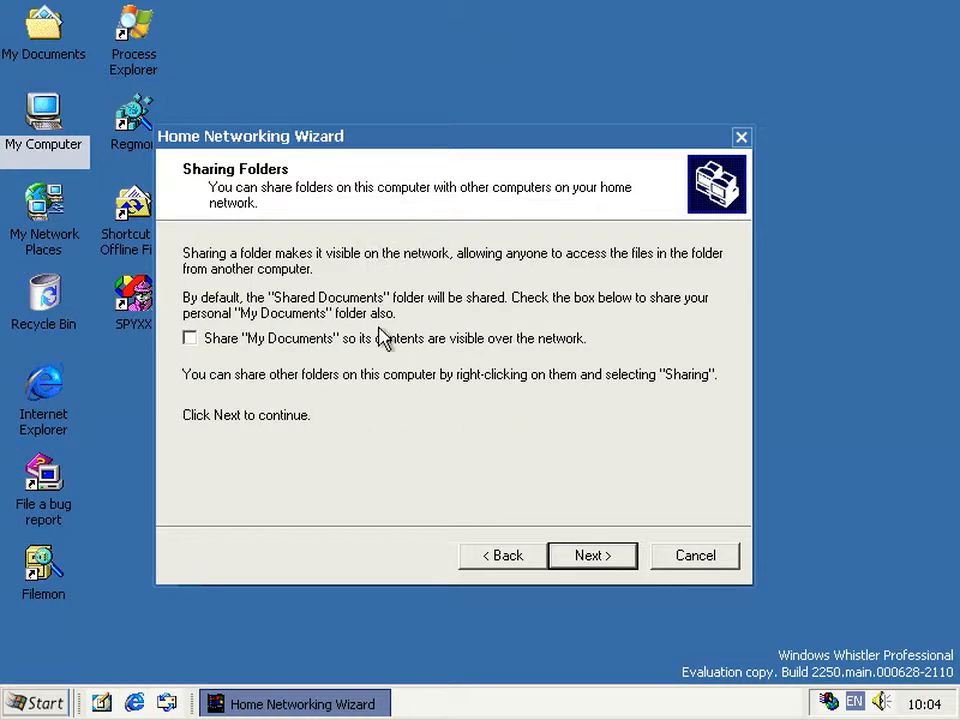
- Toggle Share My Documents on and back off, then proceed to the summary
click(190, 338)
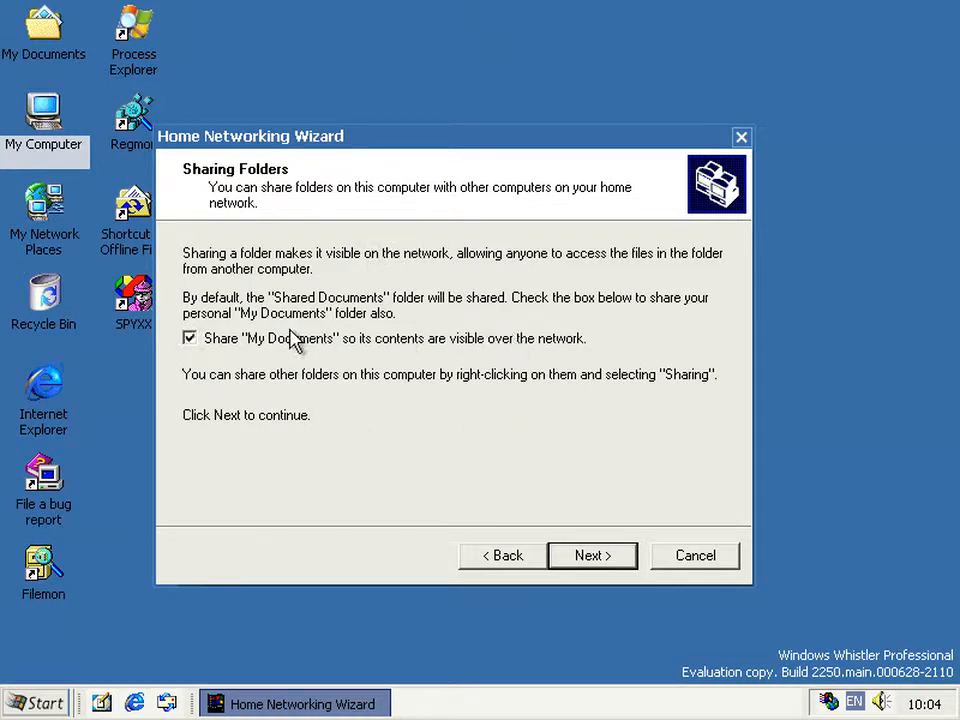
click(190, 338)
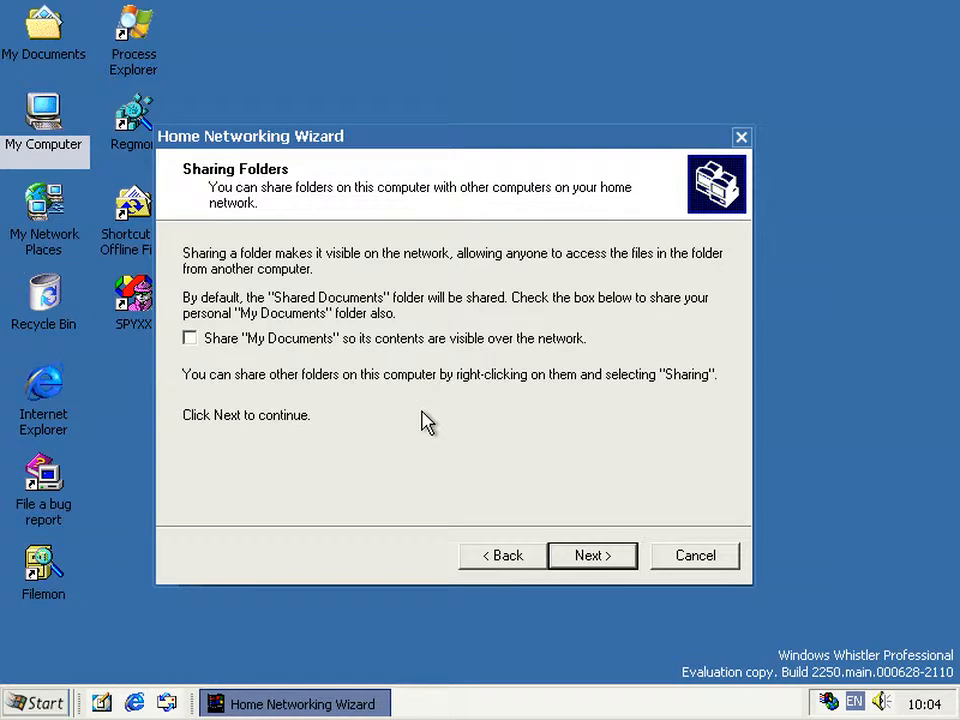
mouse_move(360, 348)
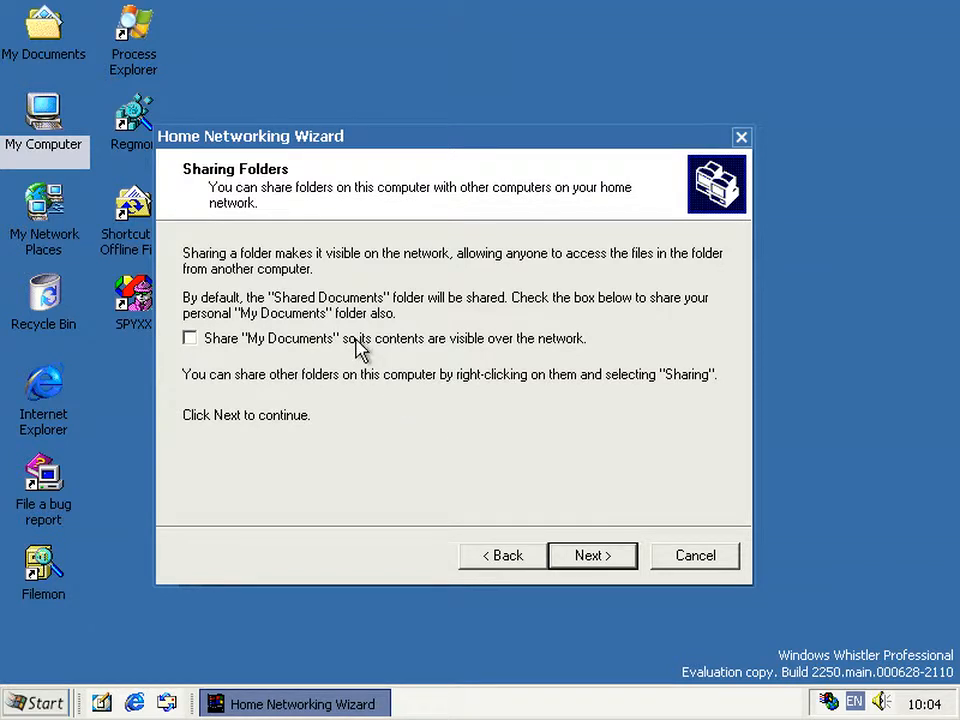
click(592, 555)
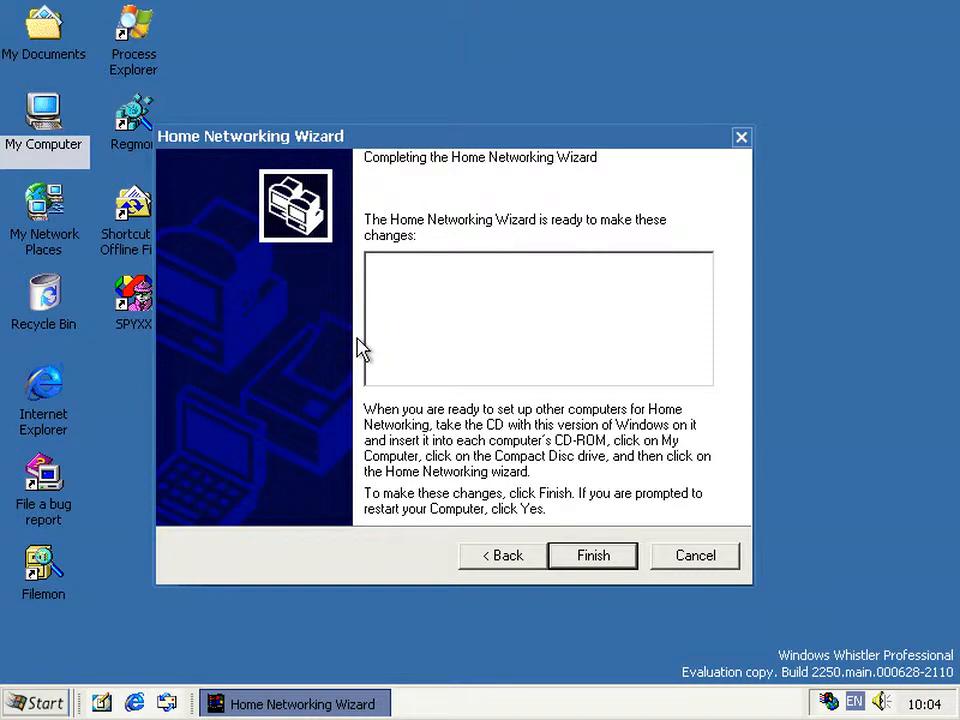
mouse_move(695, 311)
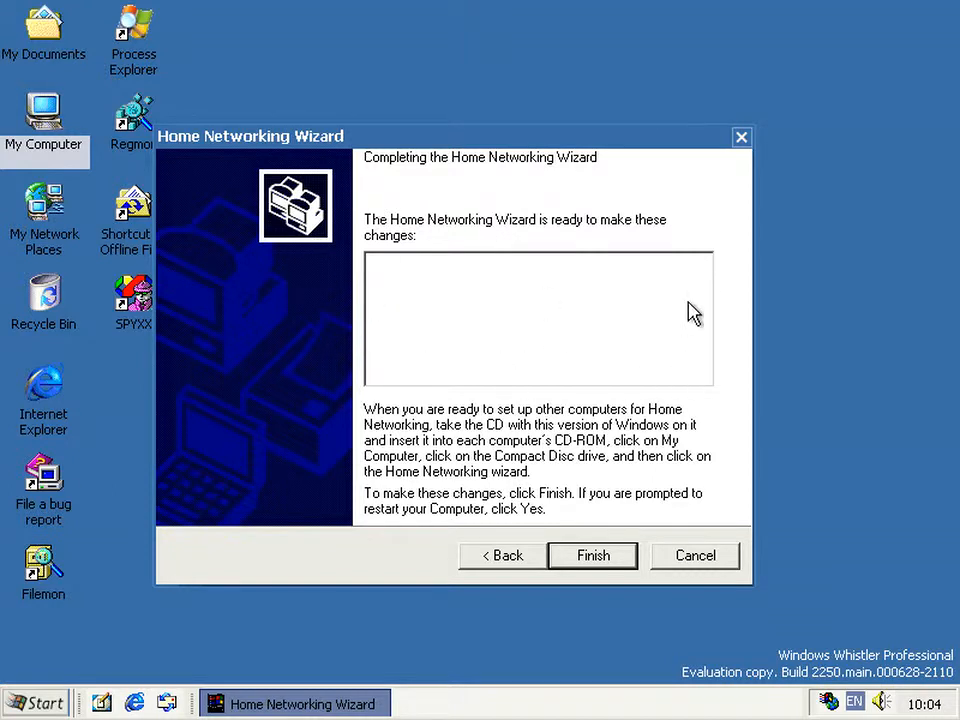
mouse_move(558, 248)
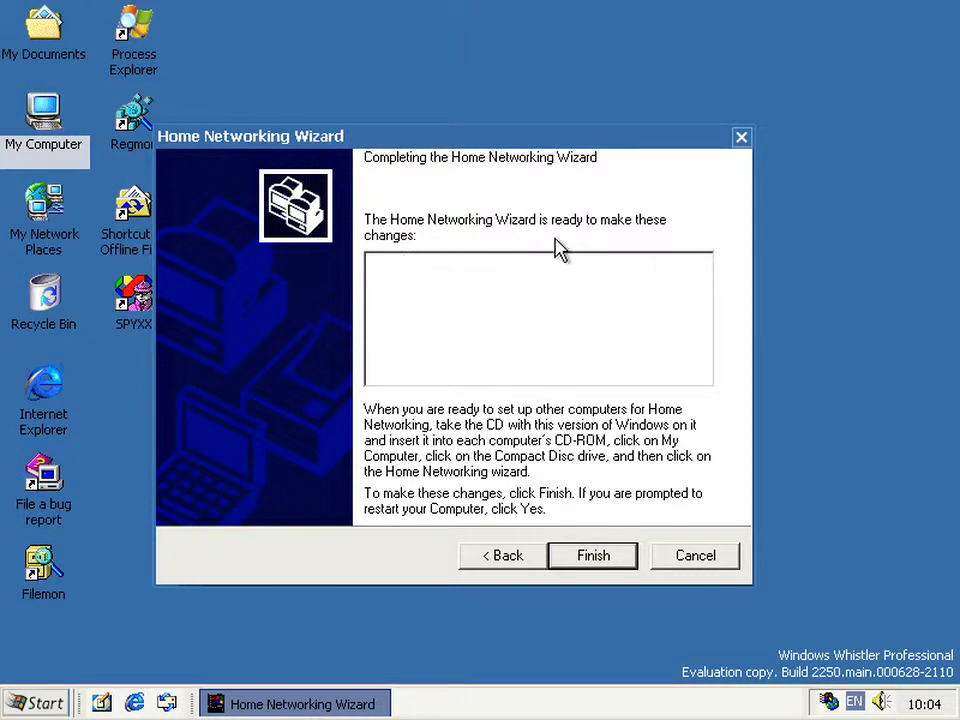
mouse_move(581, 381)
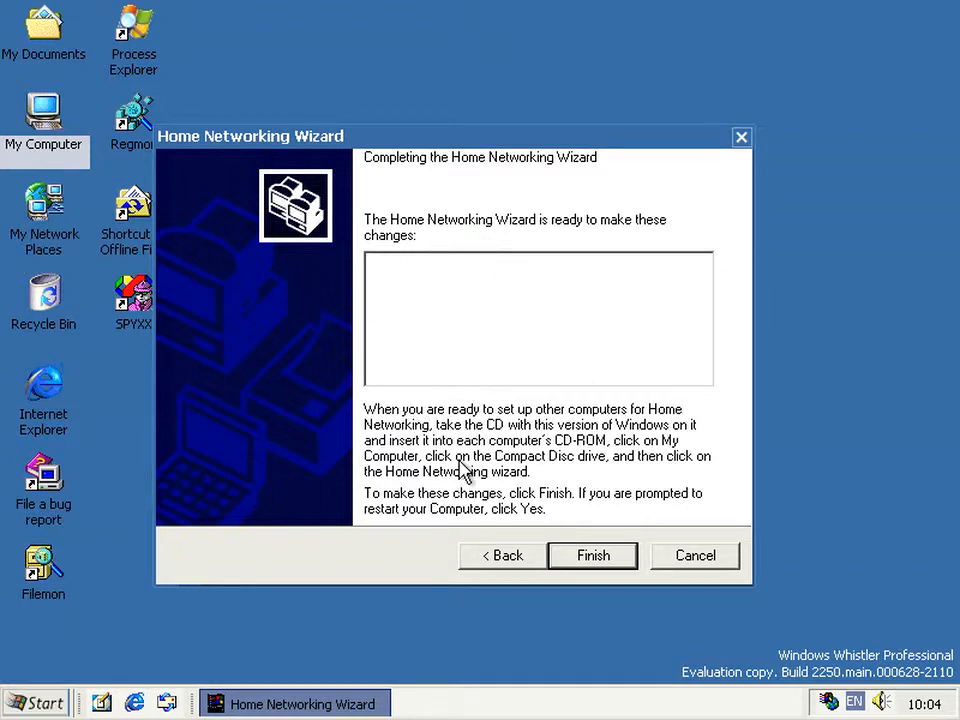
mouse_move(592, 558)
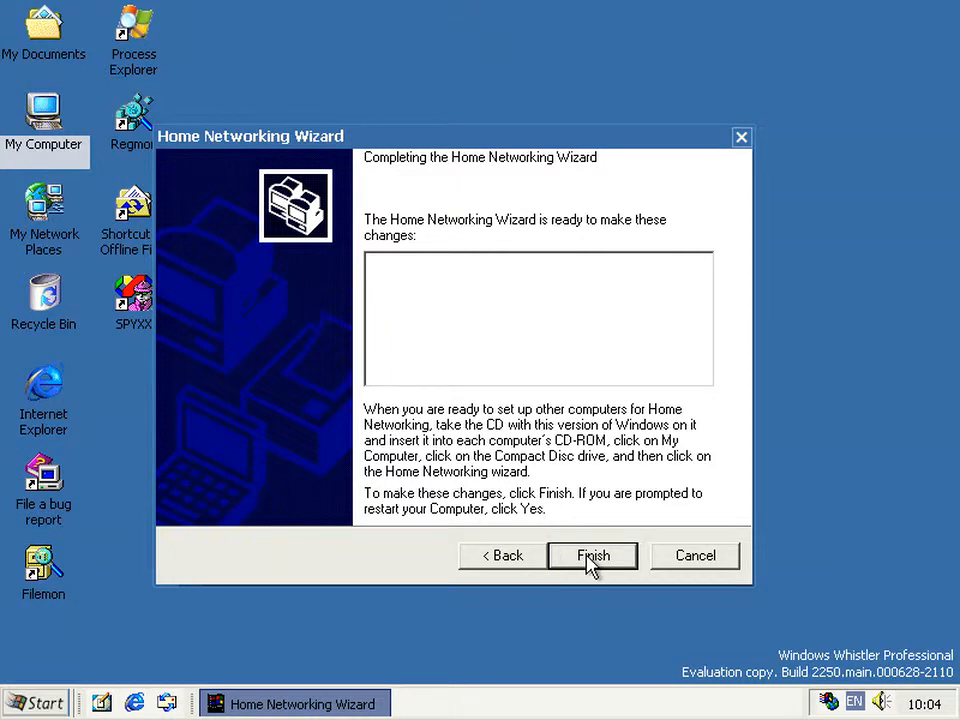
- Finish the Whistler Home Networking Wizard on its completing page
click(592, 556)
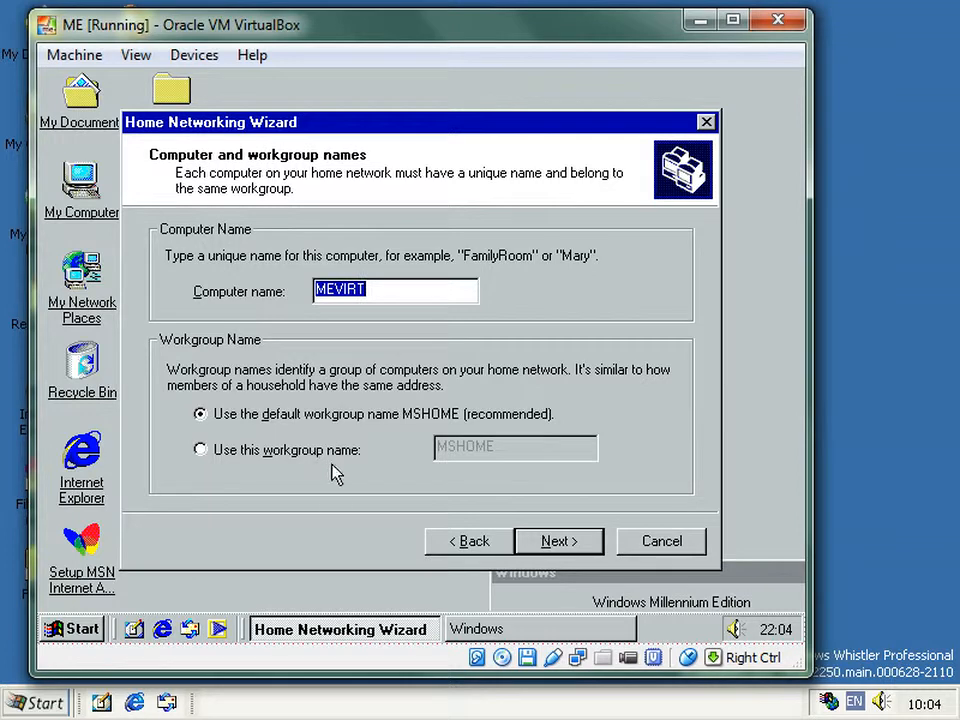
mouse_move(559, 541)
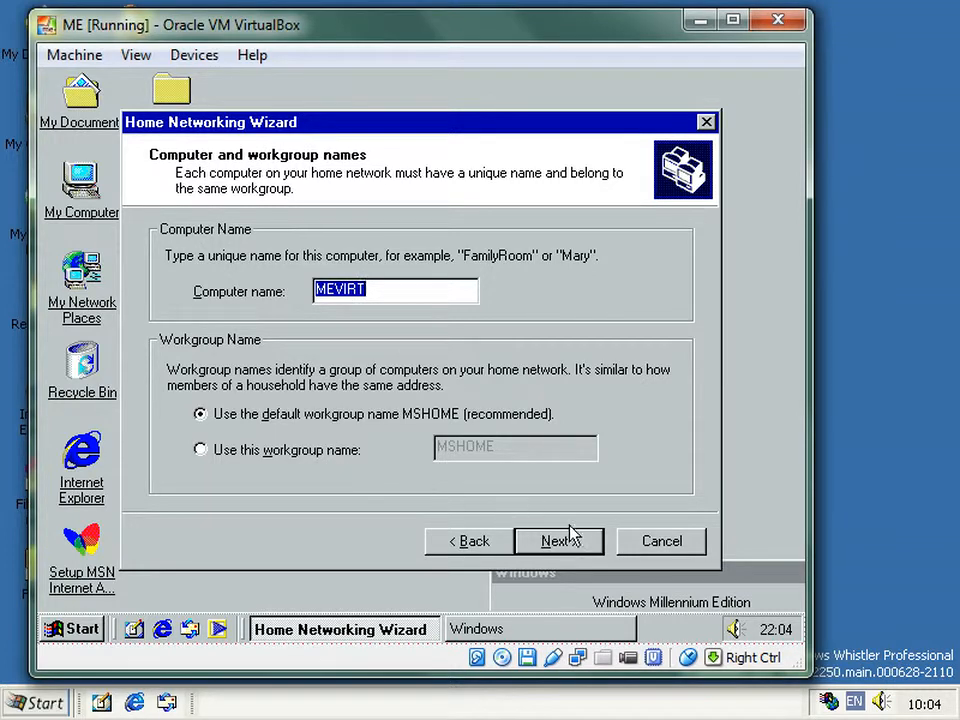
- Finish the ME wizard for MEVIRT without sharing or setup disk, then close the upgrade page
click(558, 541)
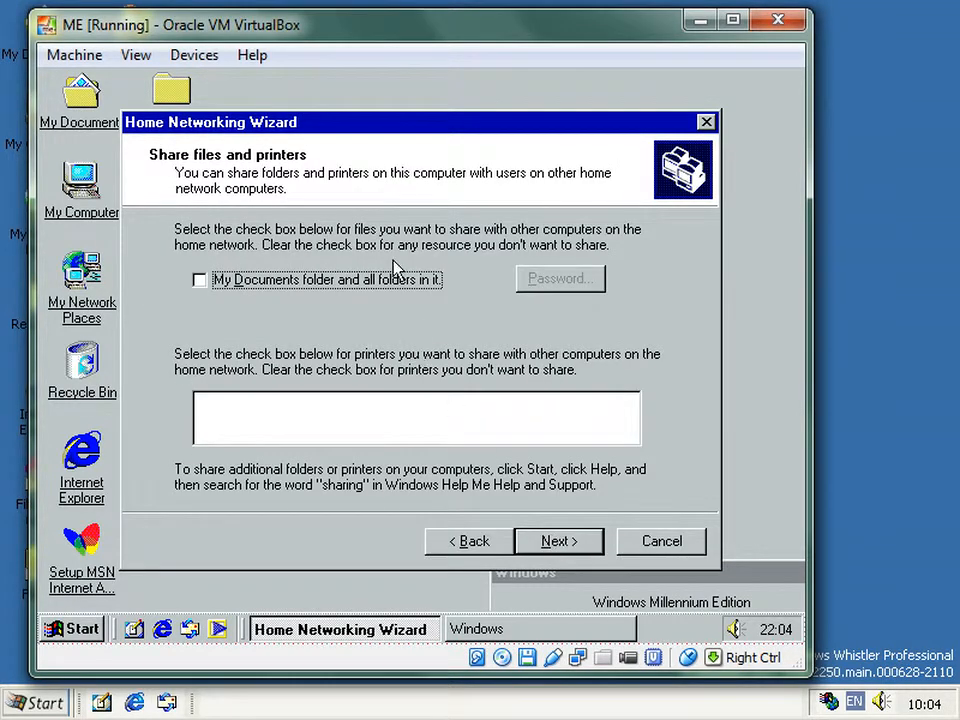
mouse_move(422, 386)
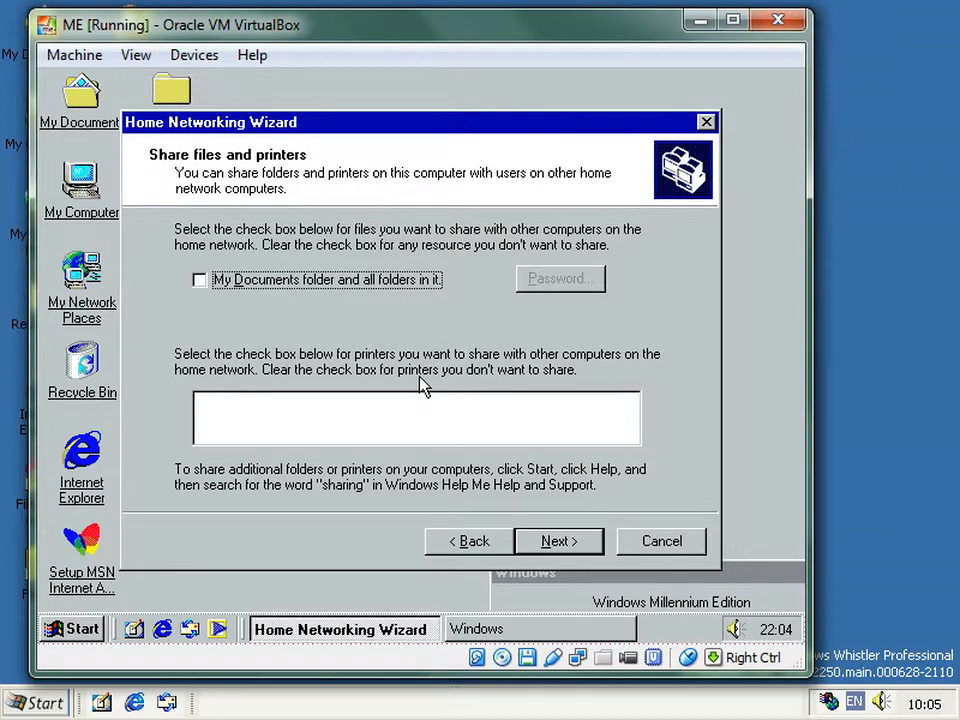
click(558, 541)
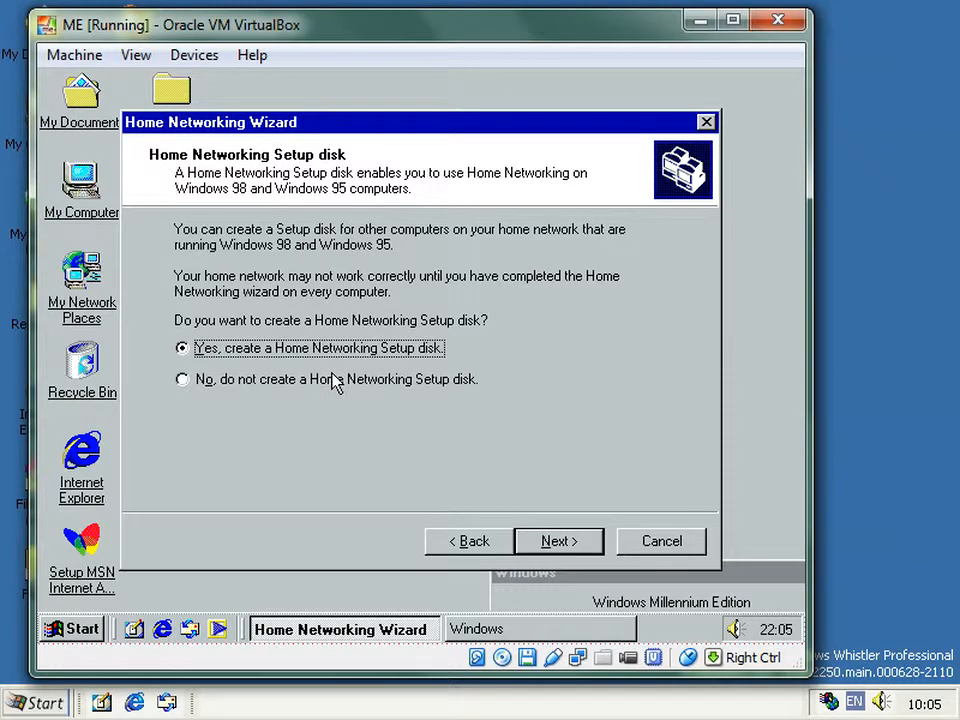
click(559, 541)
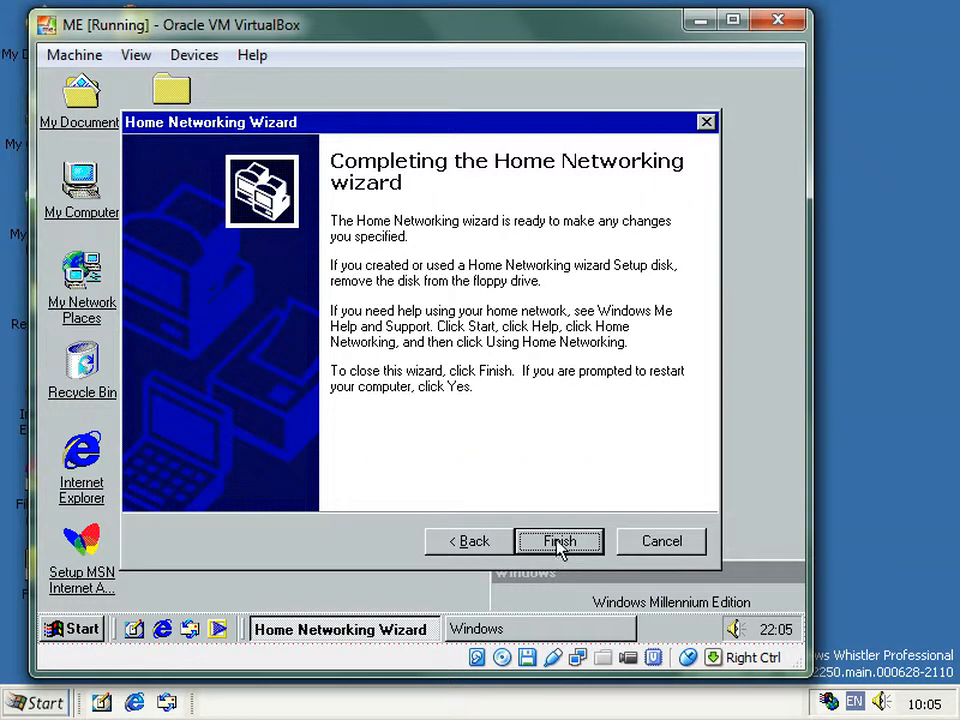
click(559, 541)
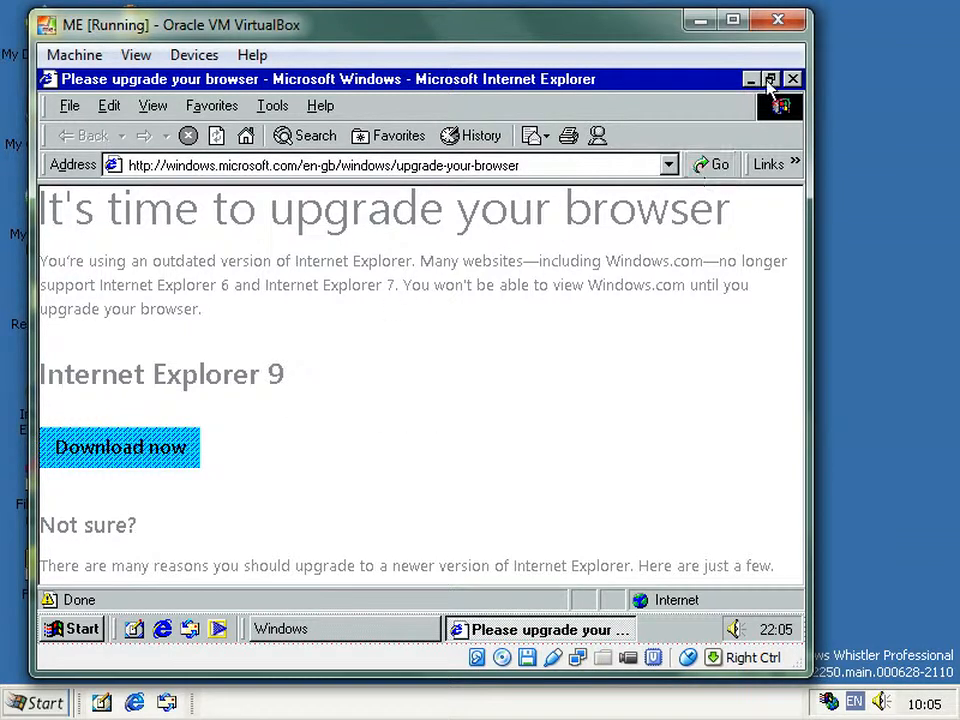
click(800, 79)
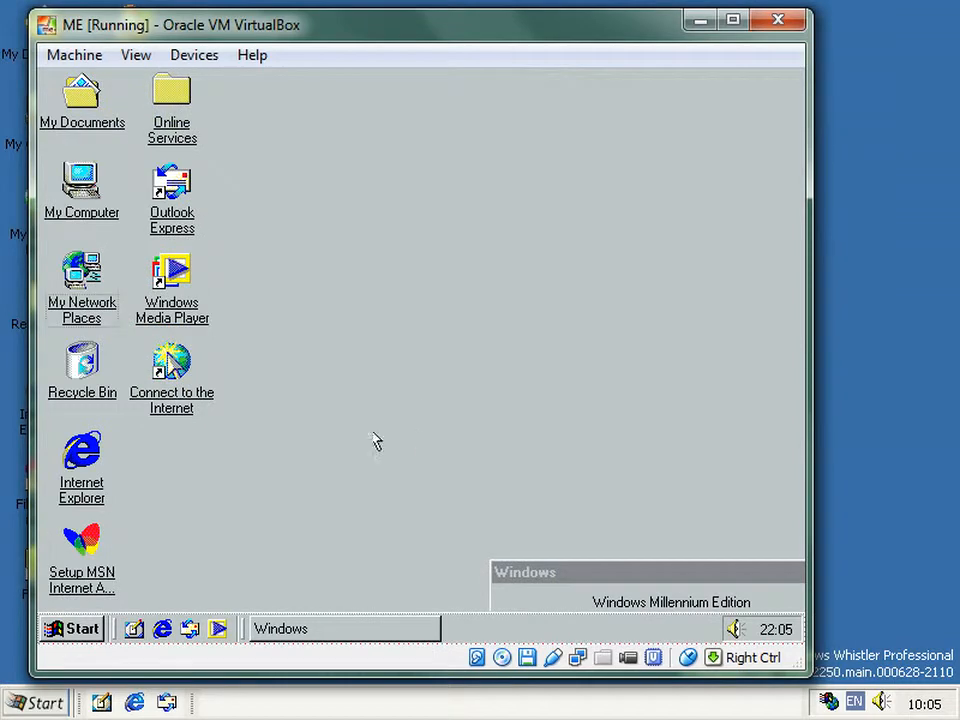
mouse_move(357, 438)
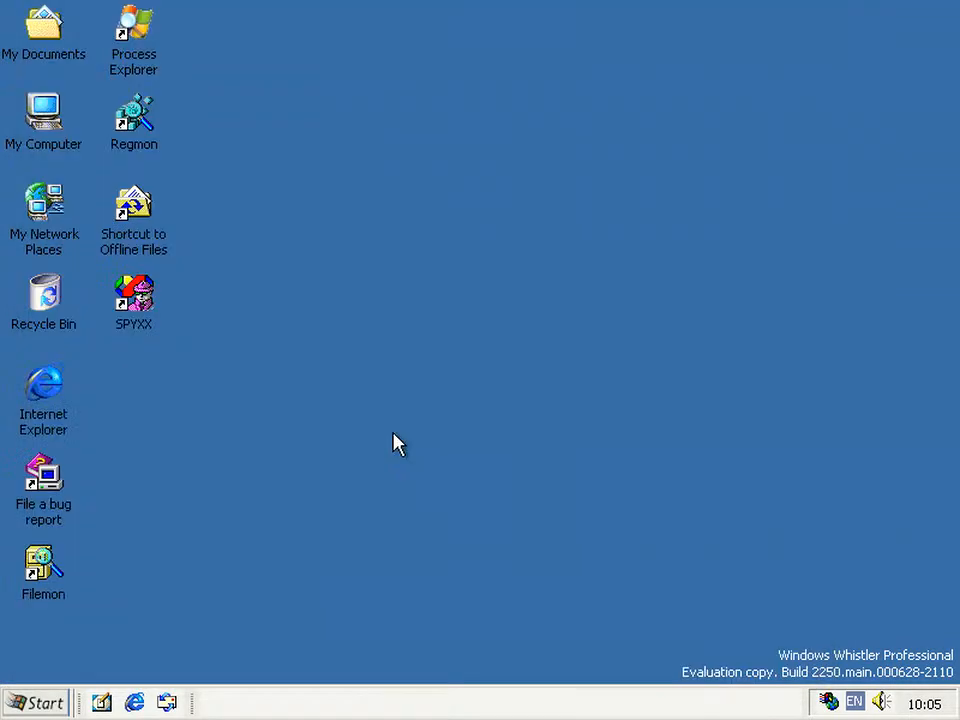
mouse_move(328, 484)
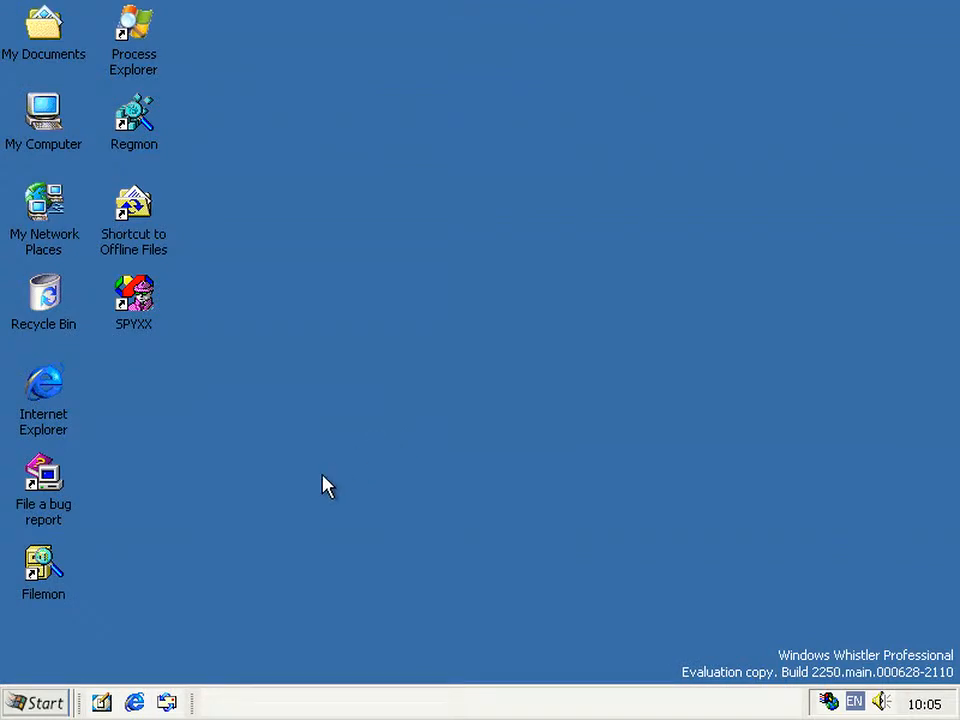
mouse_move(98, 193)
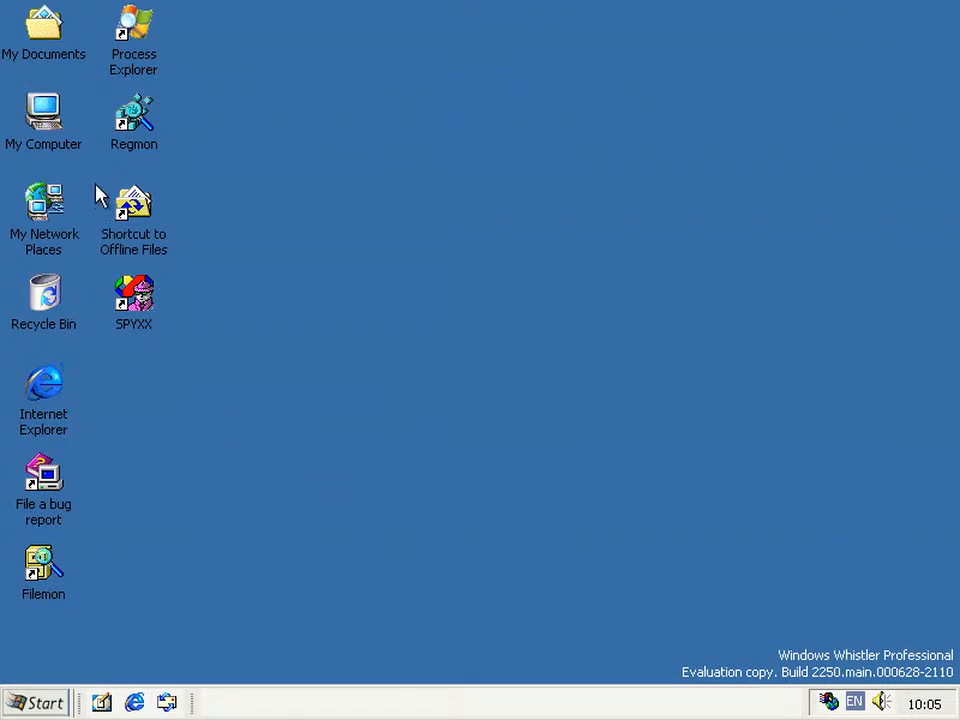
mouse_move(220, 290)
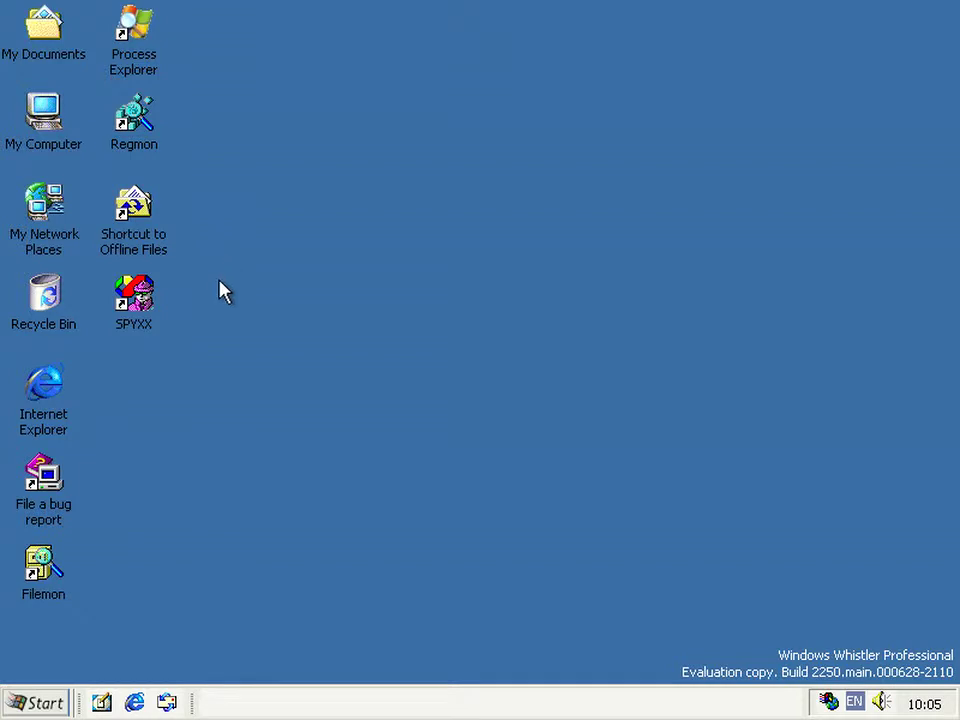
mouse_move(326, 380)
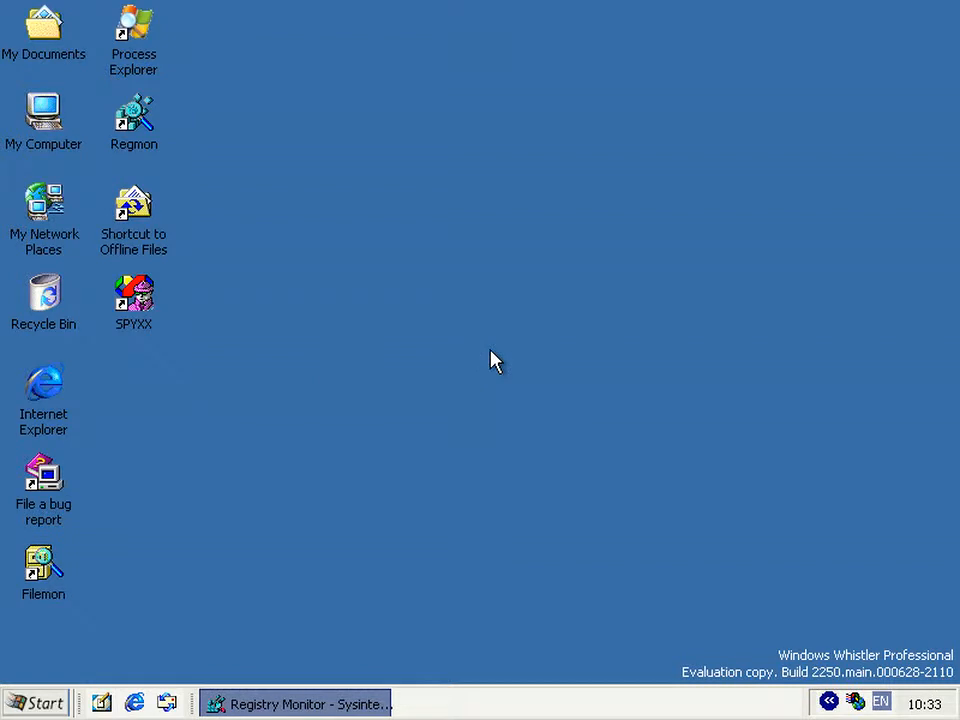
mouse_move(468, 383)
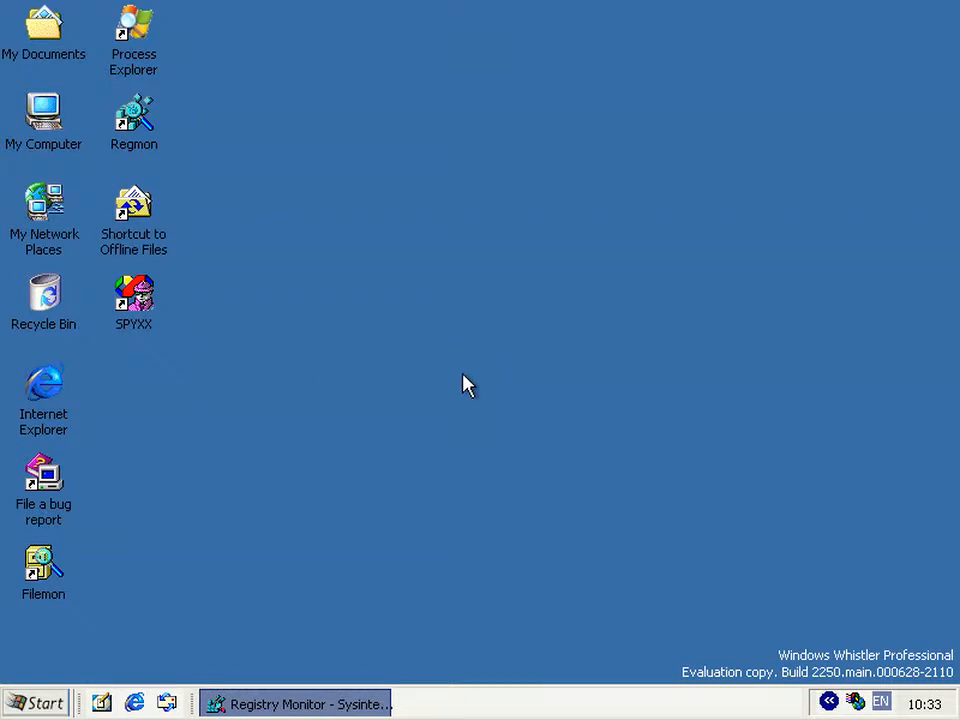
mouse_move(288, 506)
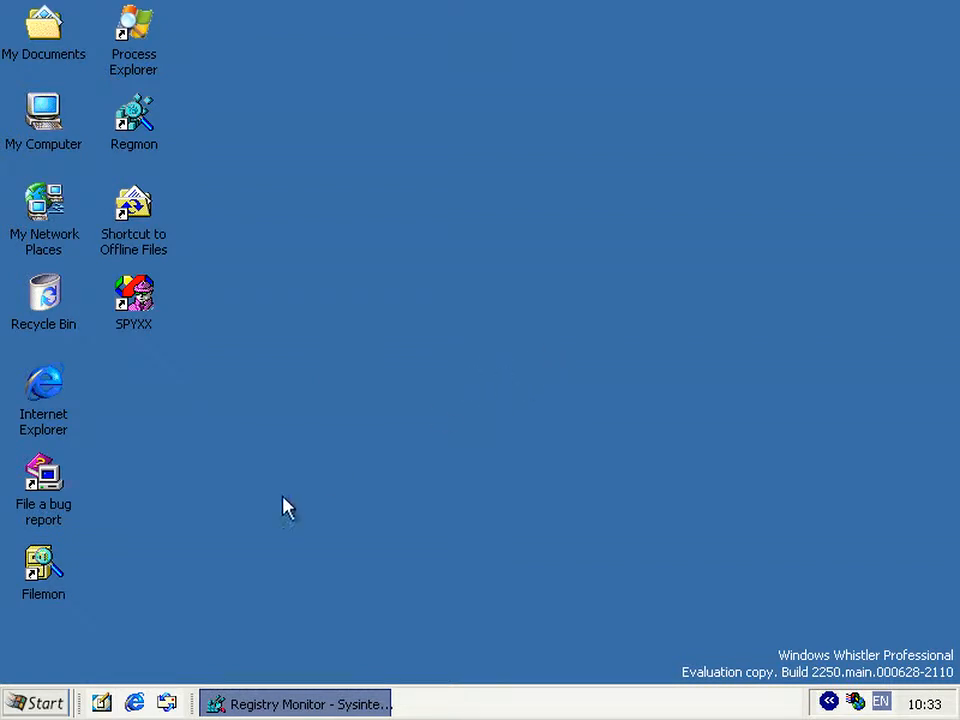
- Open the Run dialog from the Start menu while Regmon runs minimized
click(40, 701)
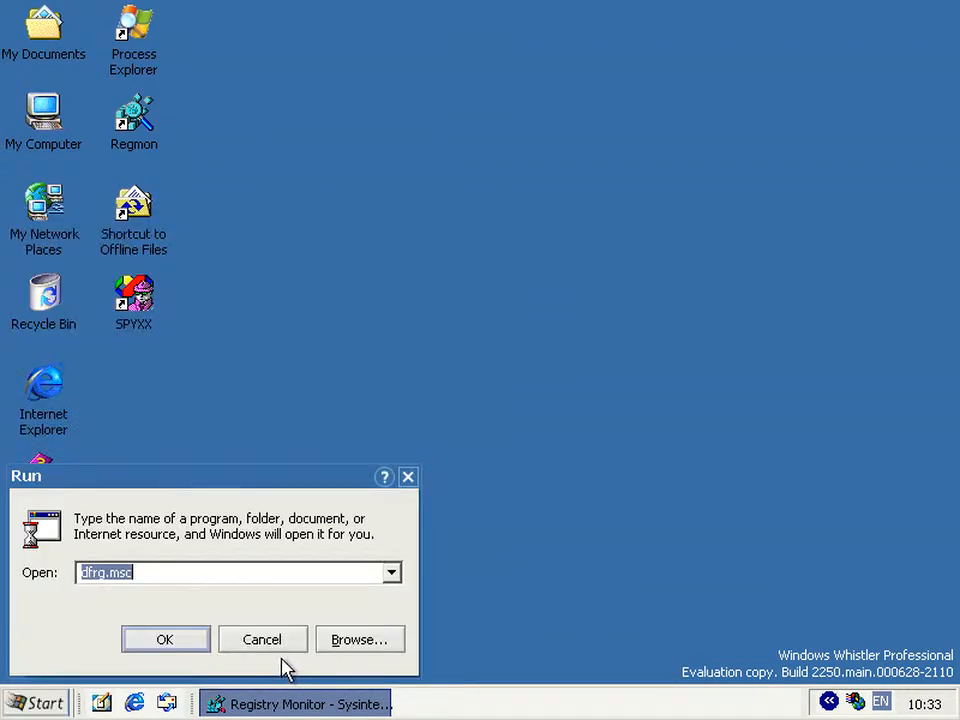
- Launch dfrg.msc and start defragmenting drive C:
click(166, 638)
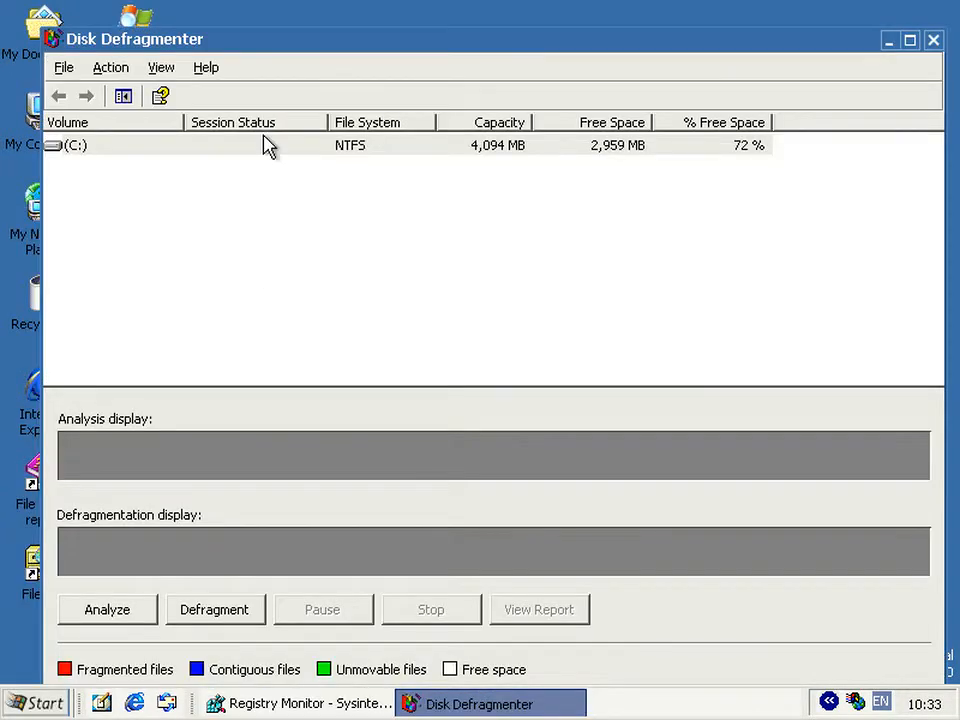
mouse_move(155, 630)
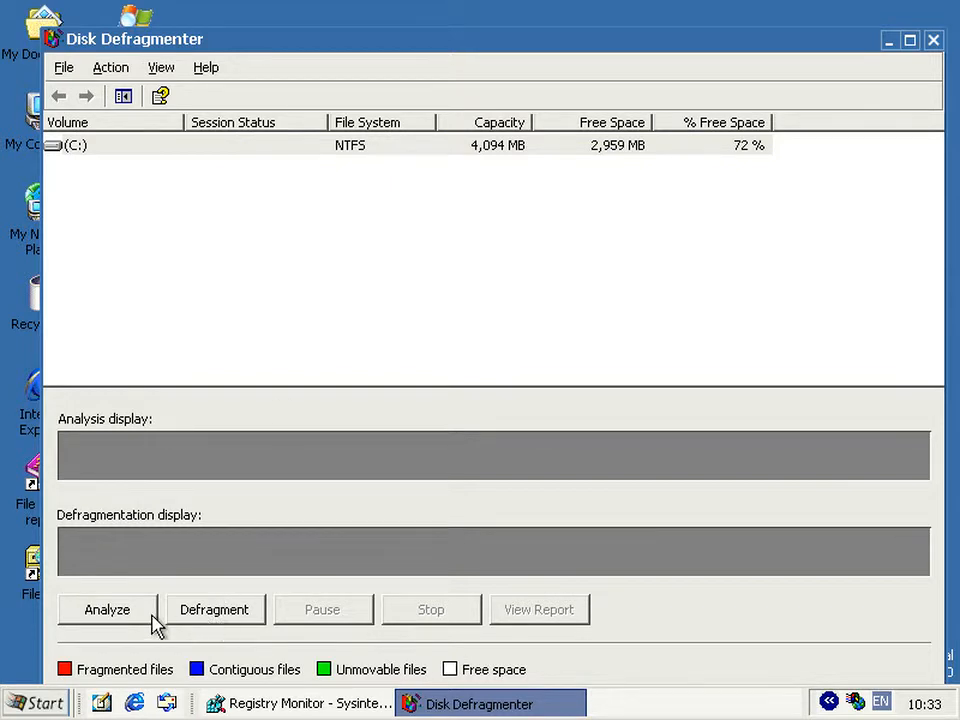
mouse_move(193, 640)
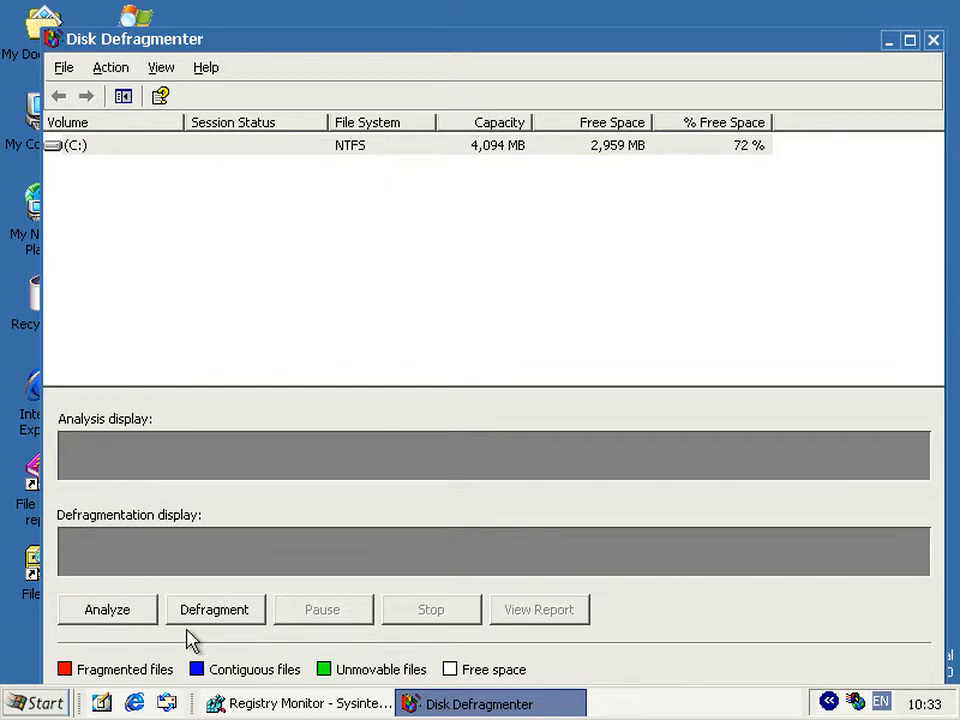
click(214, 609)
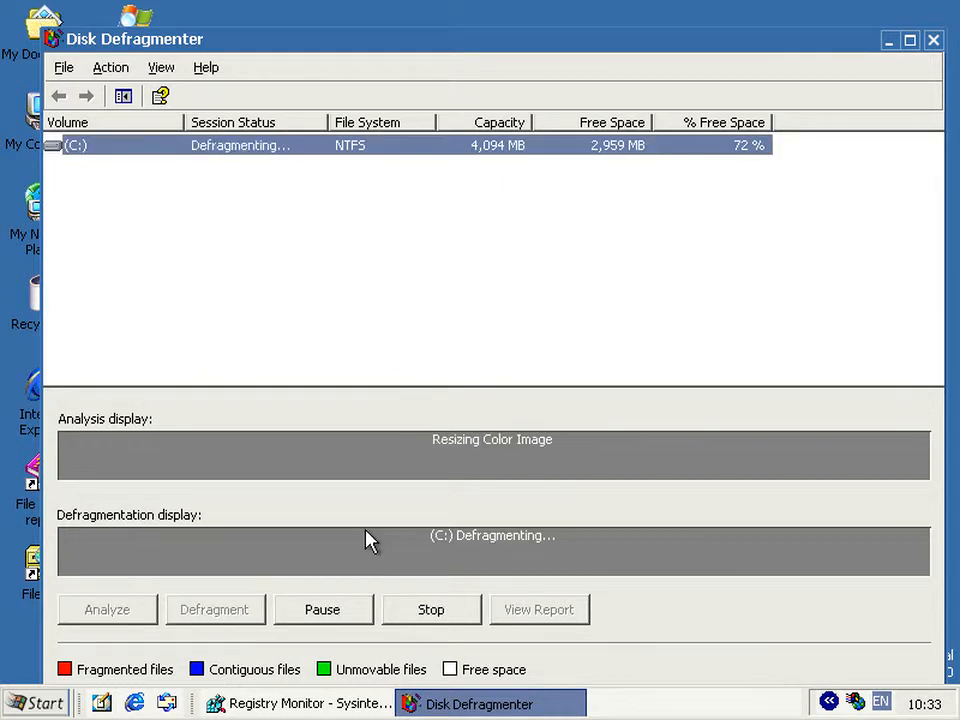
mouse_move(416, 510)
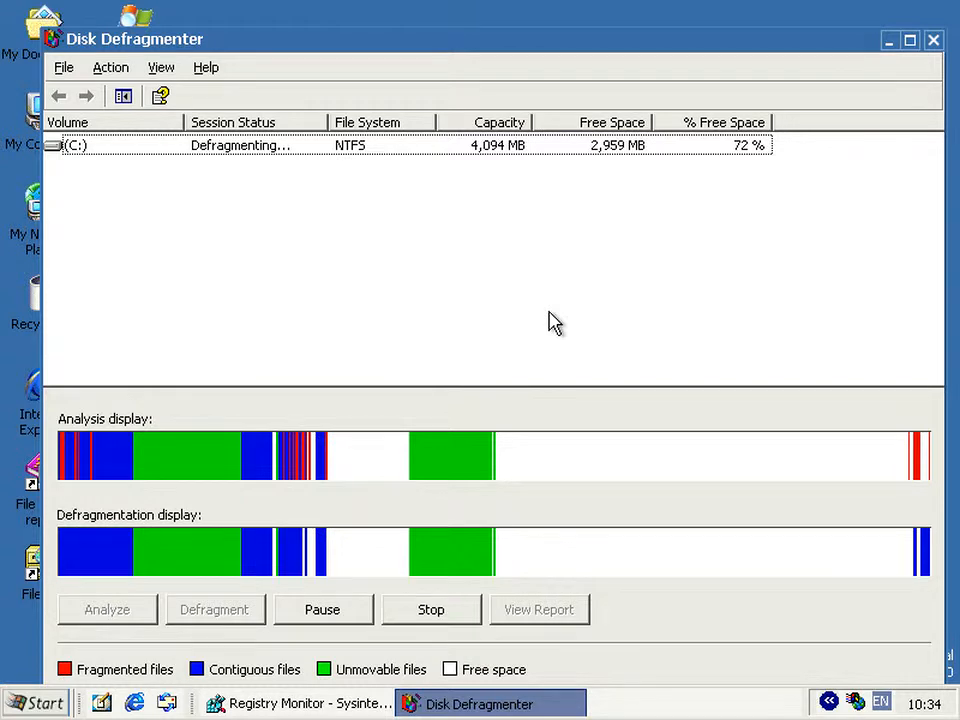
mouse_move(484, 222)
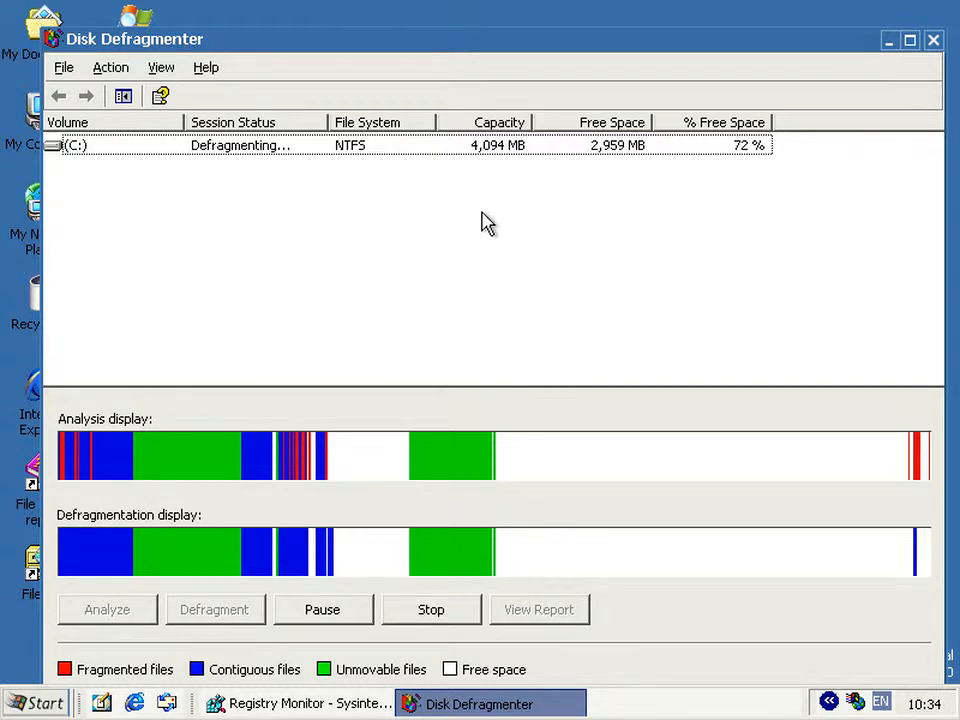
click(400, 145)
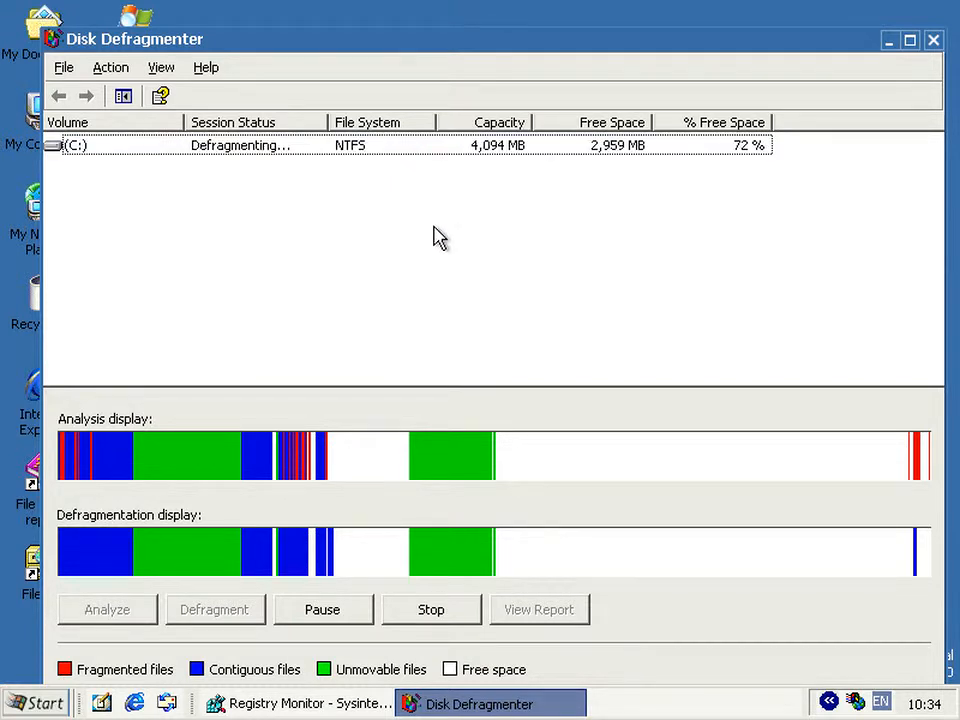
mouse_move(449, 261)
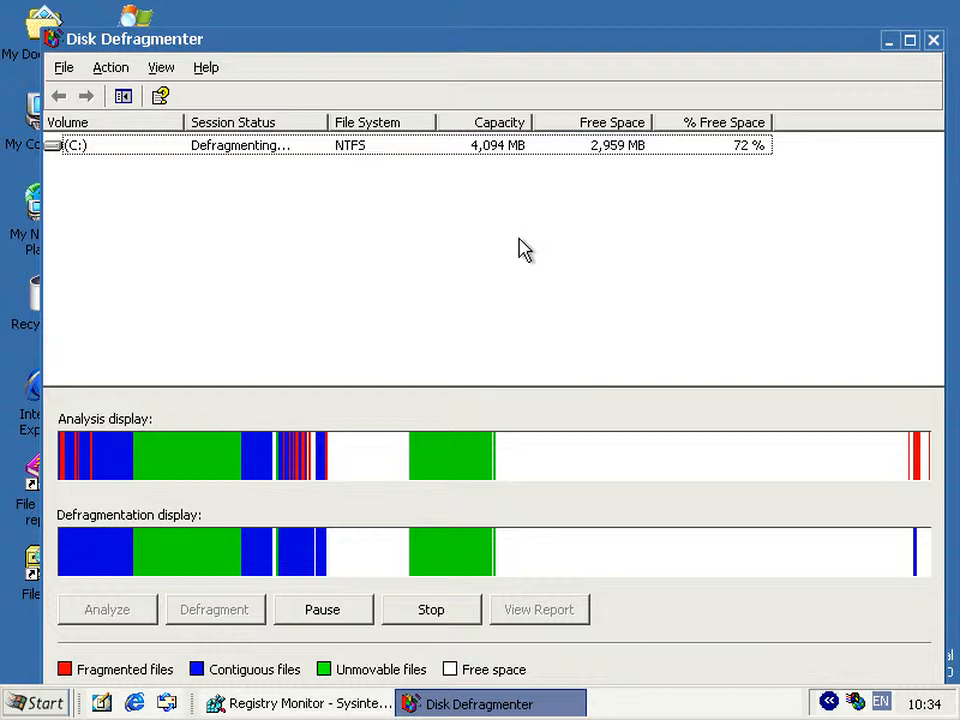
mouse_move(530, 249)
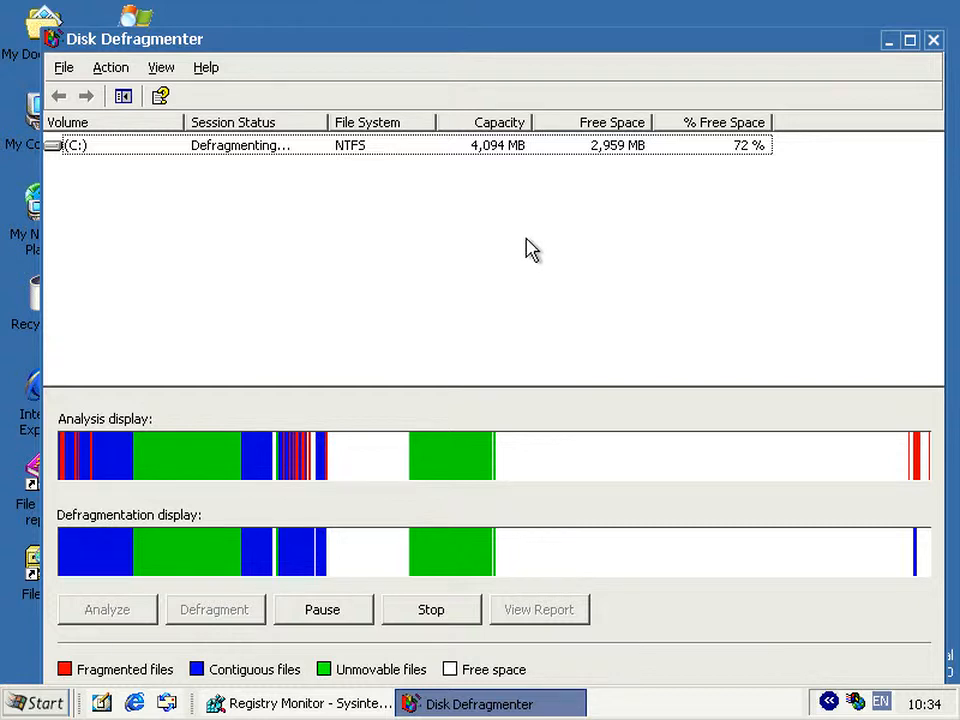
mouse_move(573, 266)
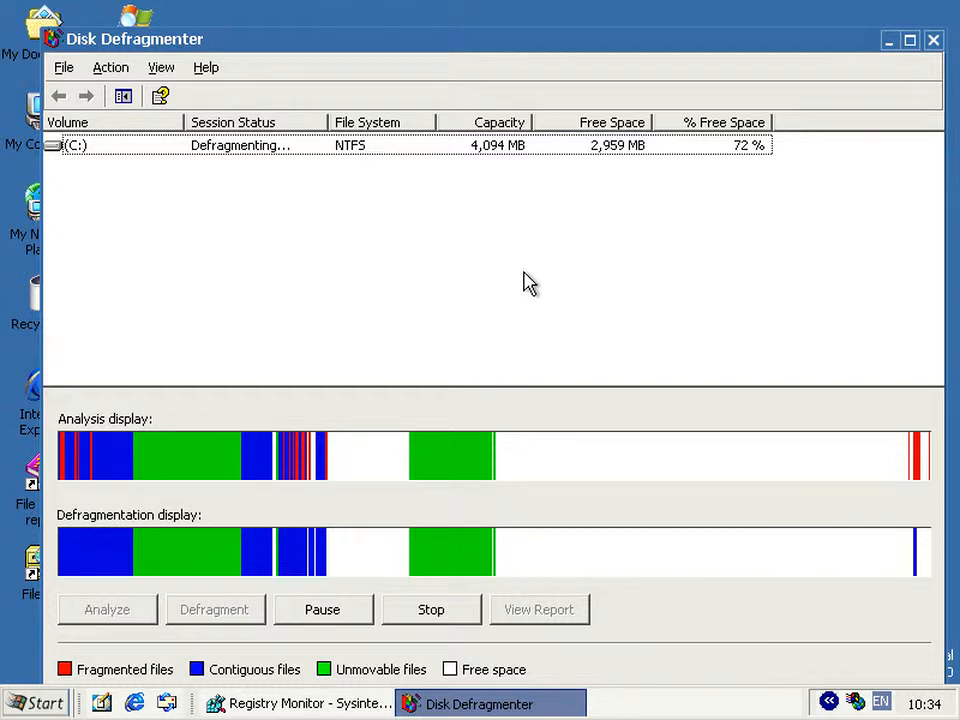
mouse_move(473, 247)
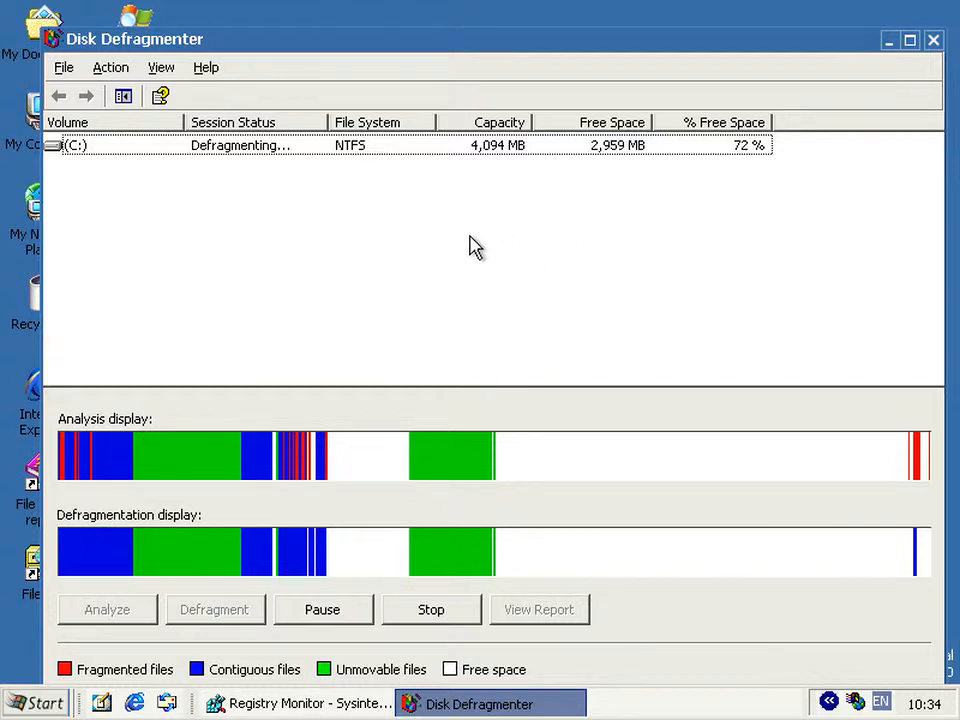
mouse_move(562, 256)
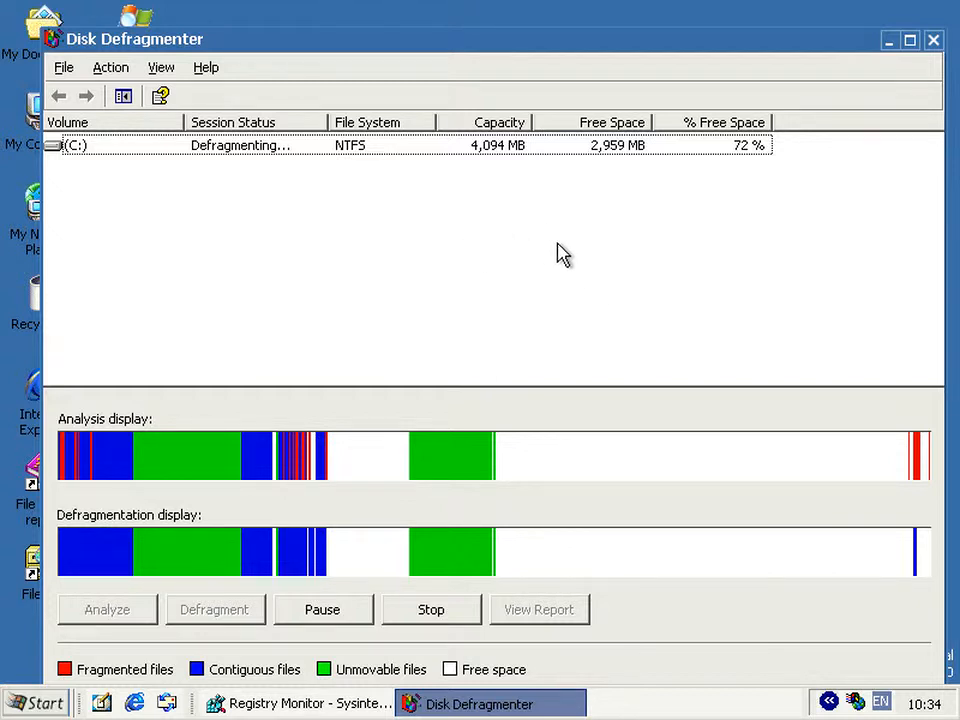
mouse_move(476, 260)
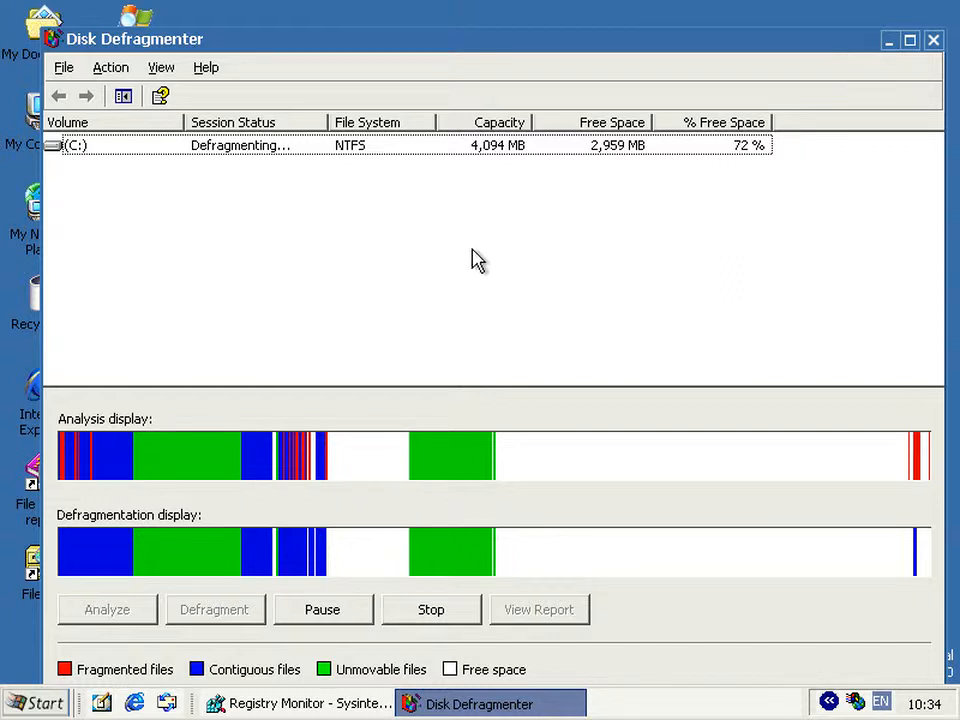
mouse_move(430, 250)
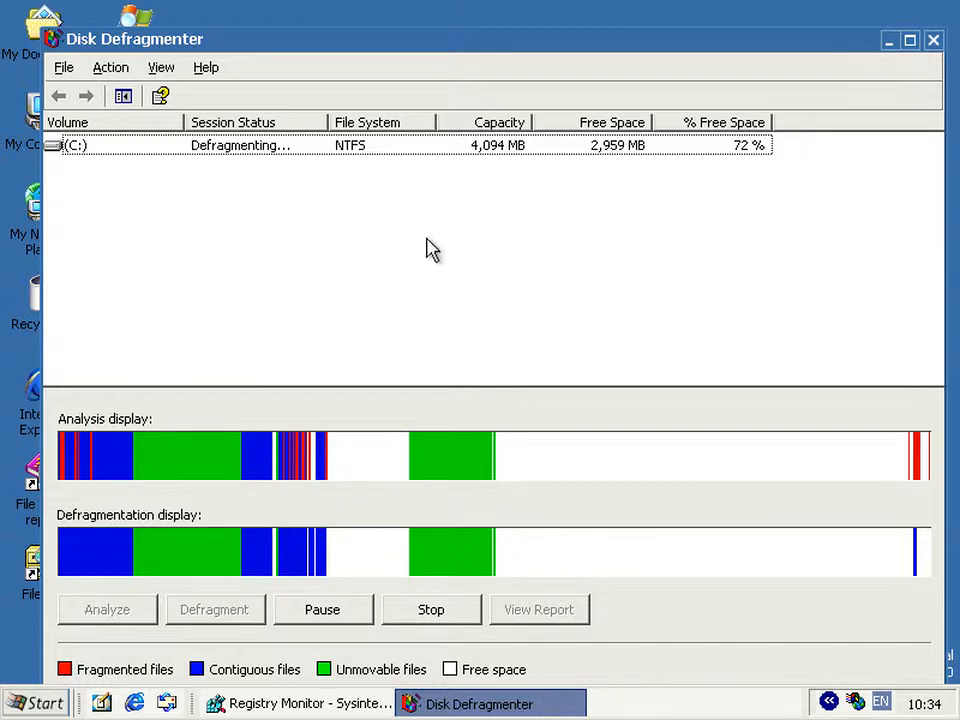
mouse_move(502, 264)
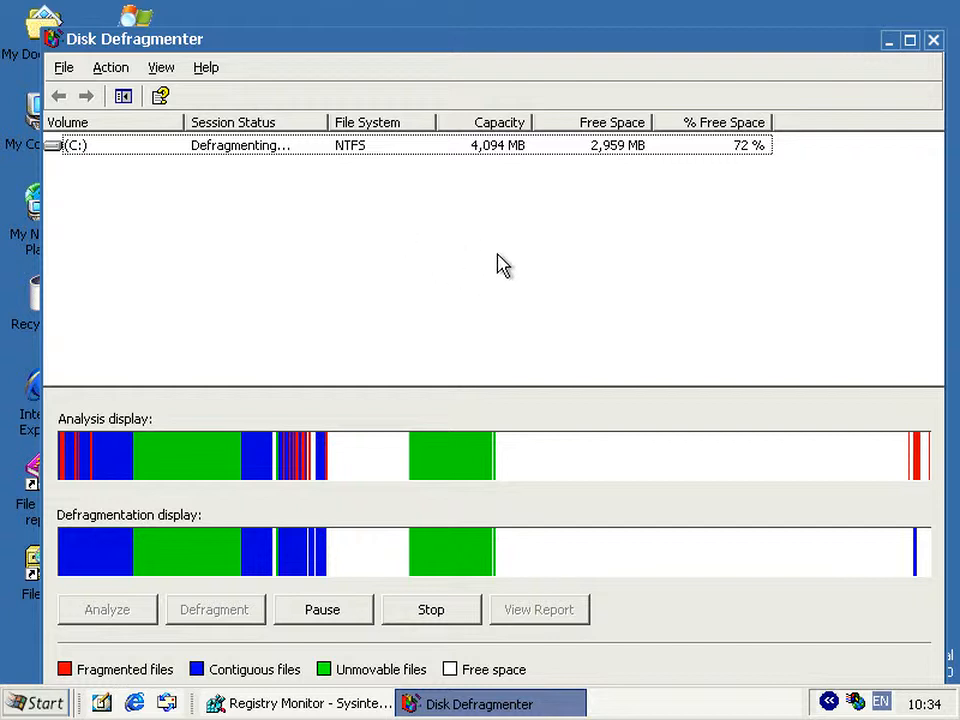
mouse_move(470, 244)
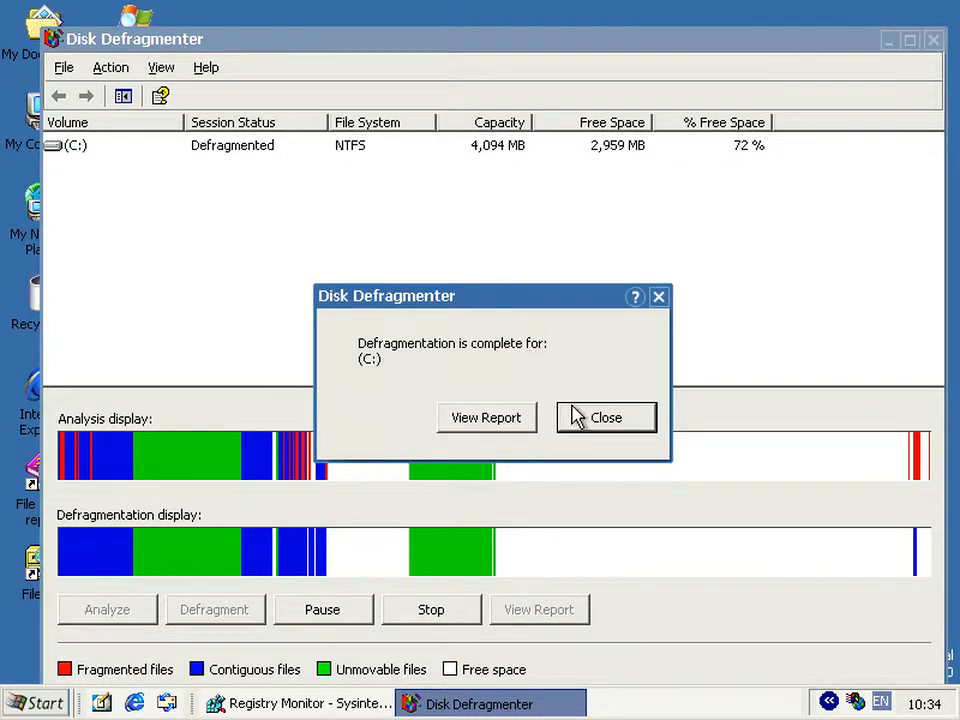
- Dismiss the defragmentation-complete message for drive C:
click(606, 417)
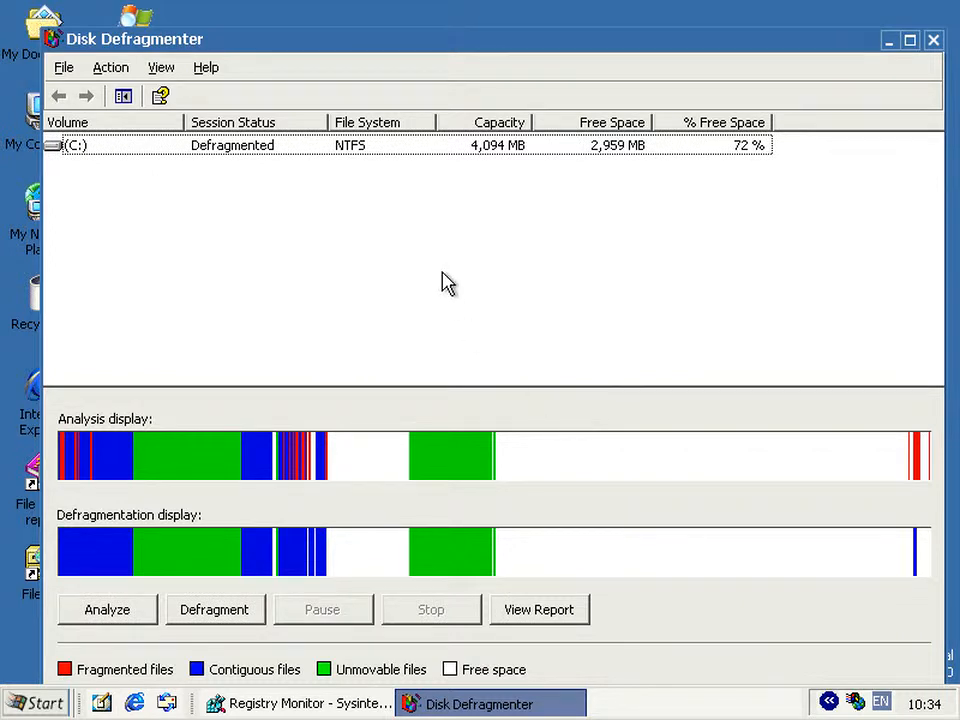
mouse_move(72, 554)
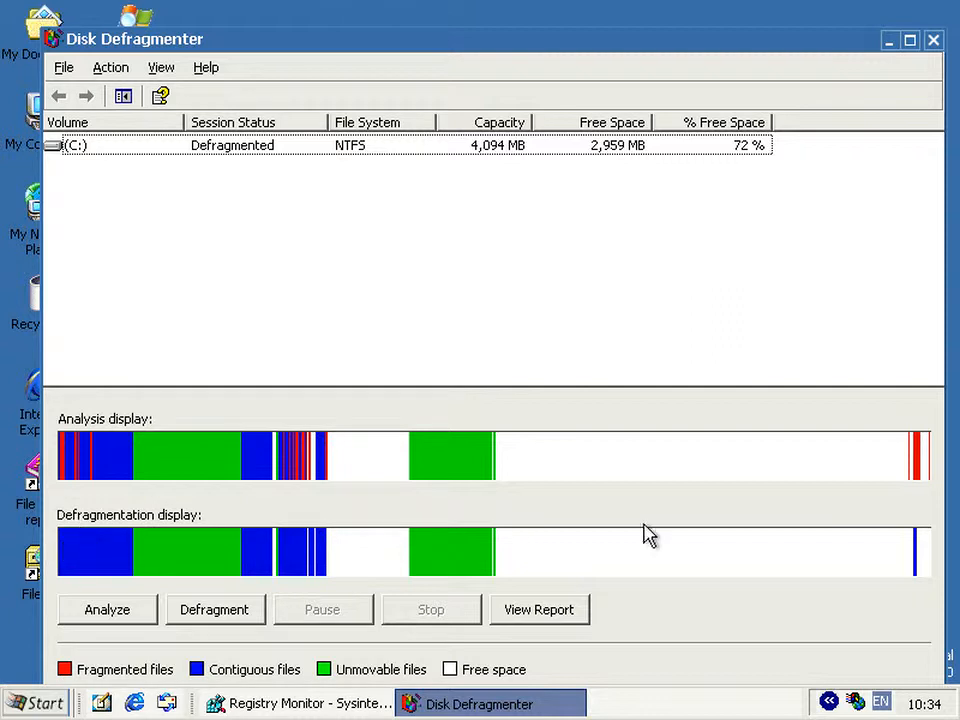
mouse_move(508, 463)
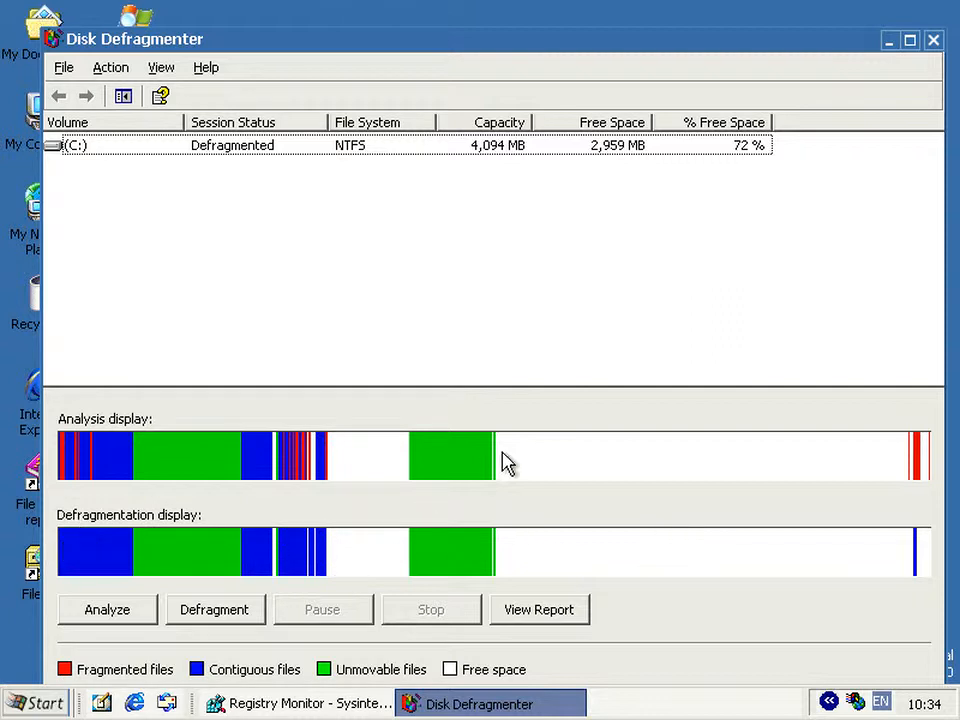
mouse_move(294, 490)
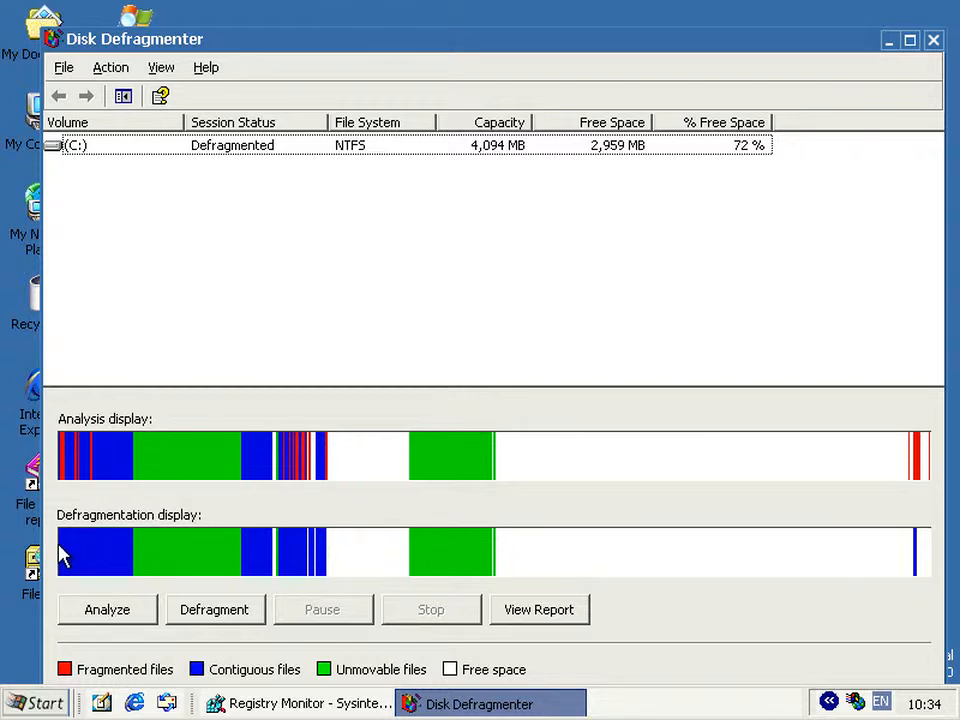
mouse_move(307, 527)
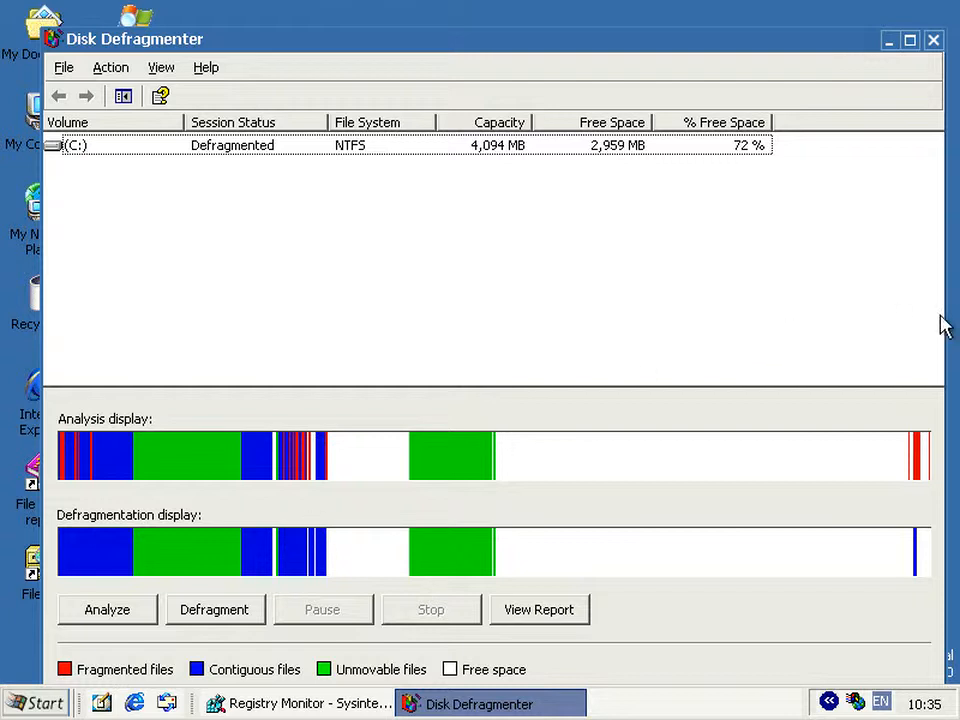
mouse_move(702, 437)
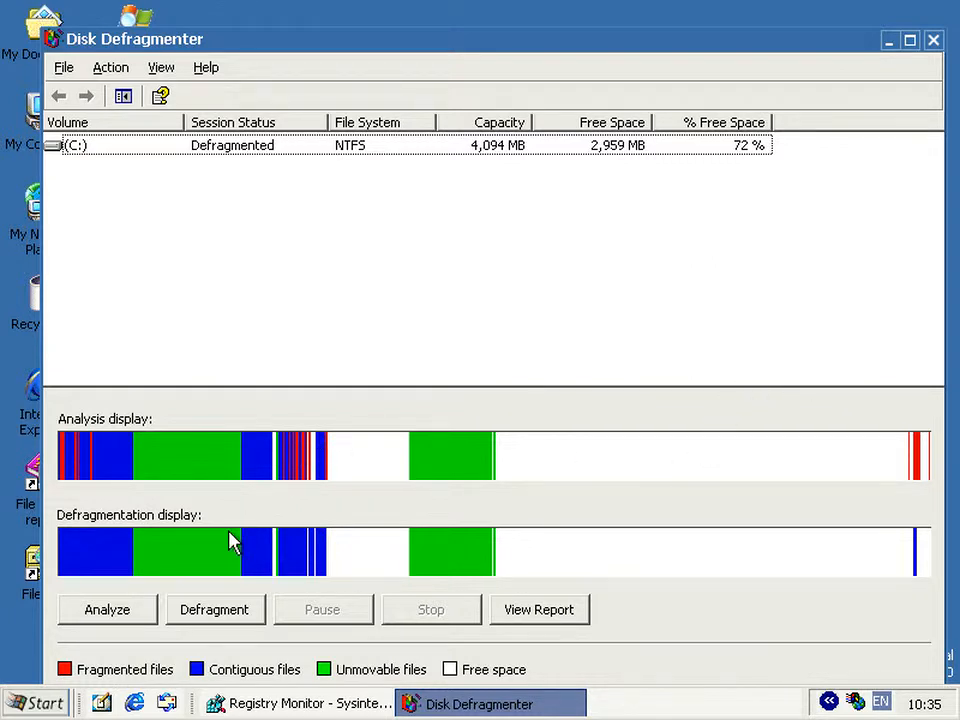
mouse_move(386, 645)
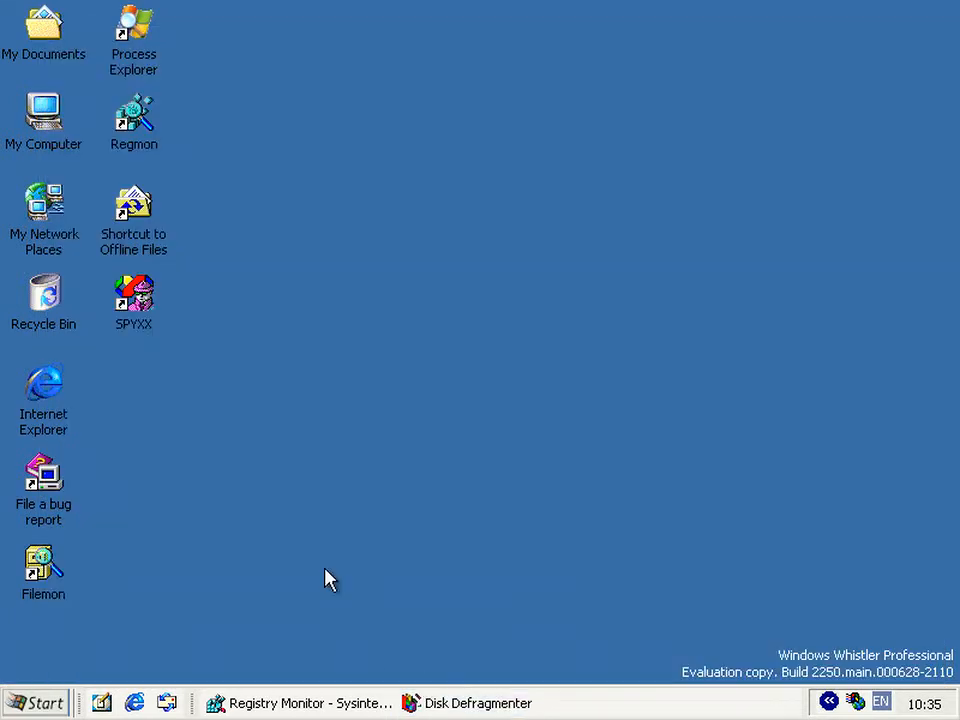
- Bring Registry Monitor's log of Dfrg BootOptimizeFunction queries back to the front
click(35, 697)
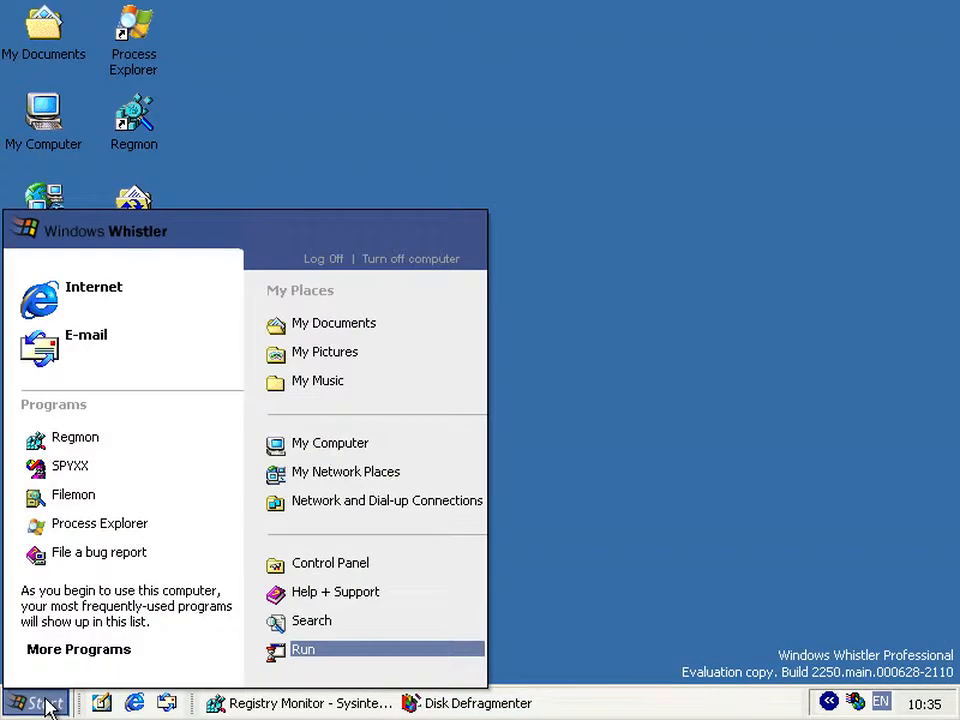
mouse_move(214, 640)
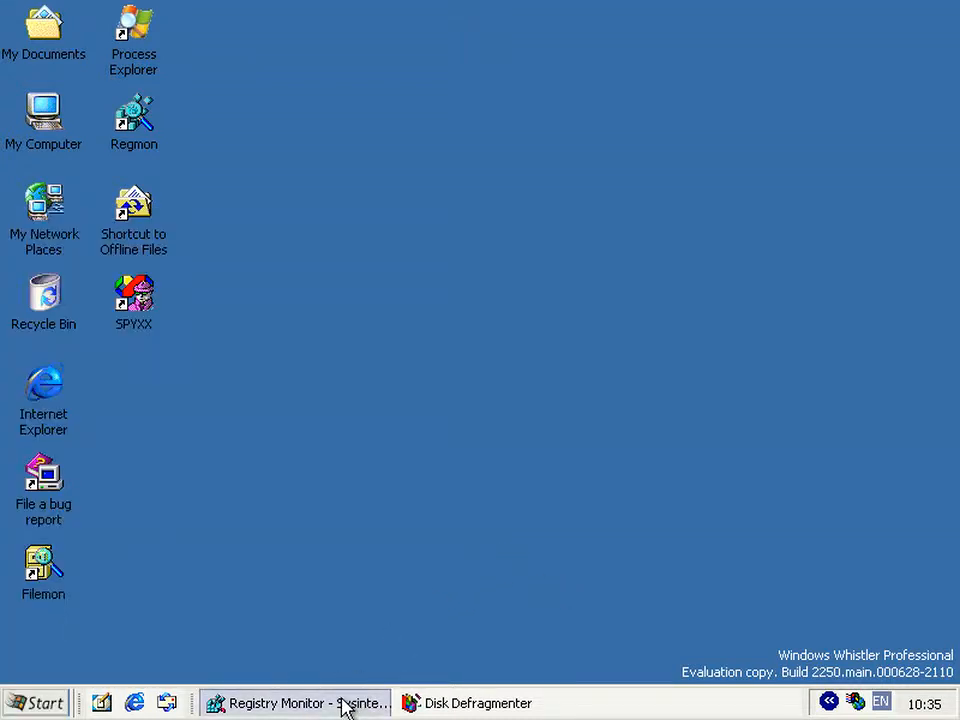
click(290, 702)
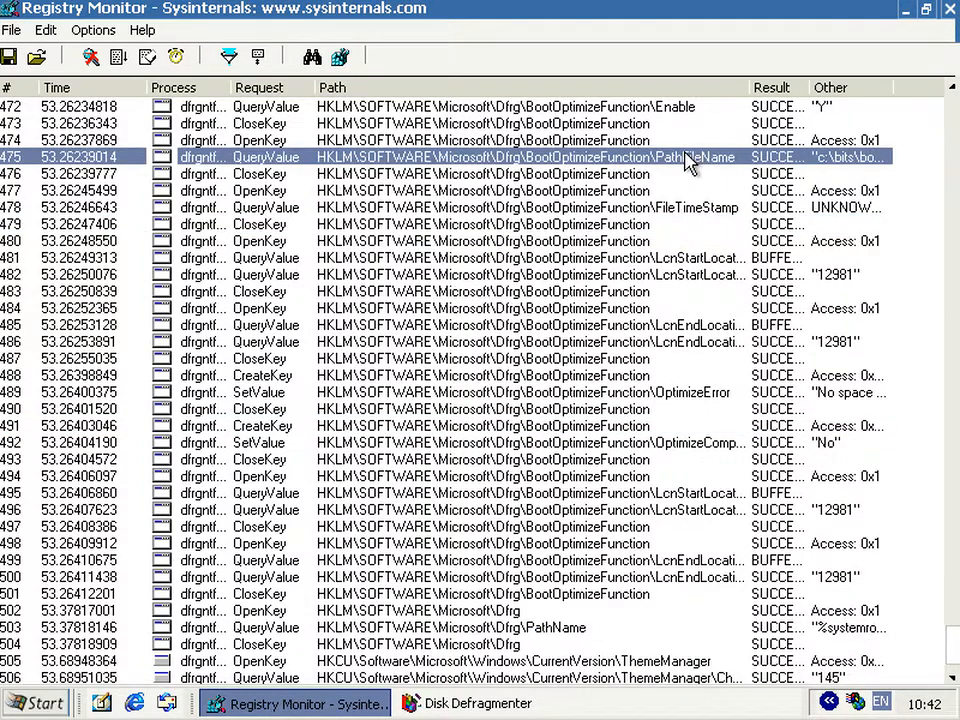
mouse_move(680, 174)
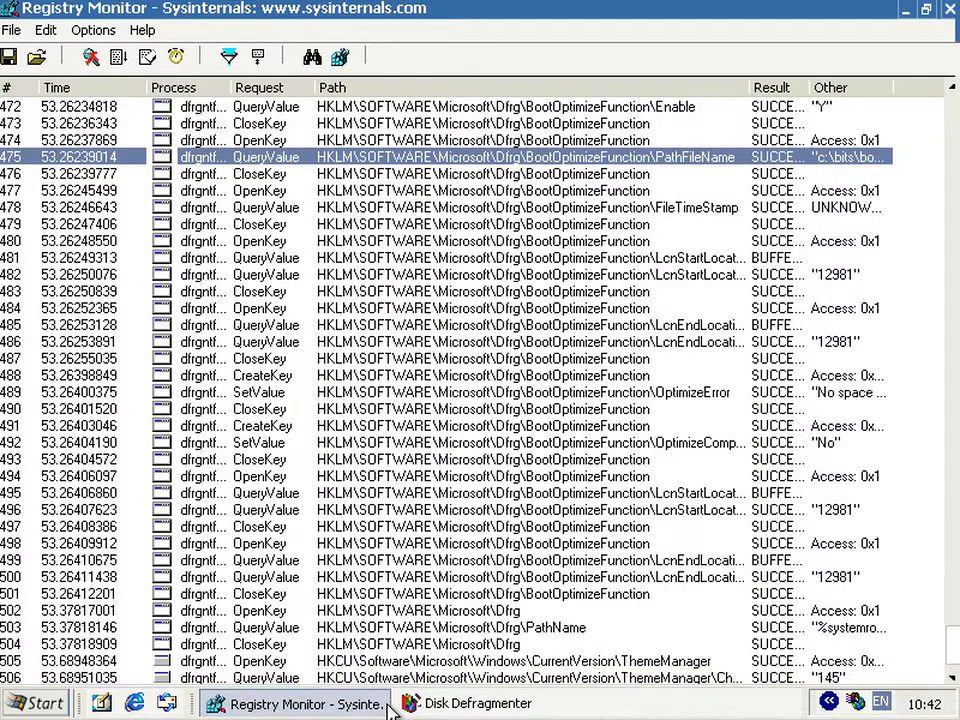
- Return to the bits folder and open bootfile.txt
click(469, 705)
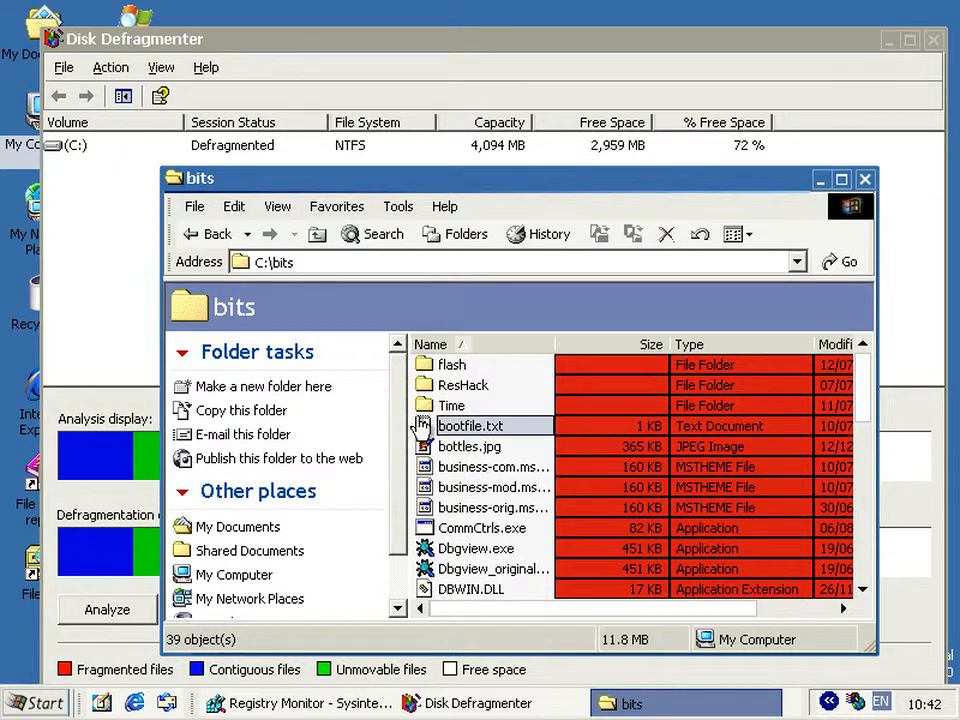
double_click(471, 425)
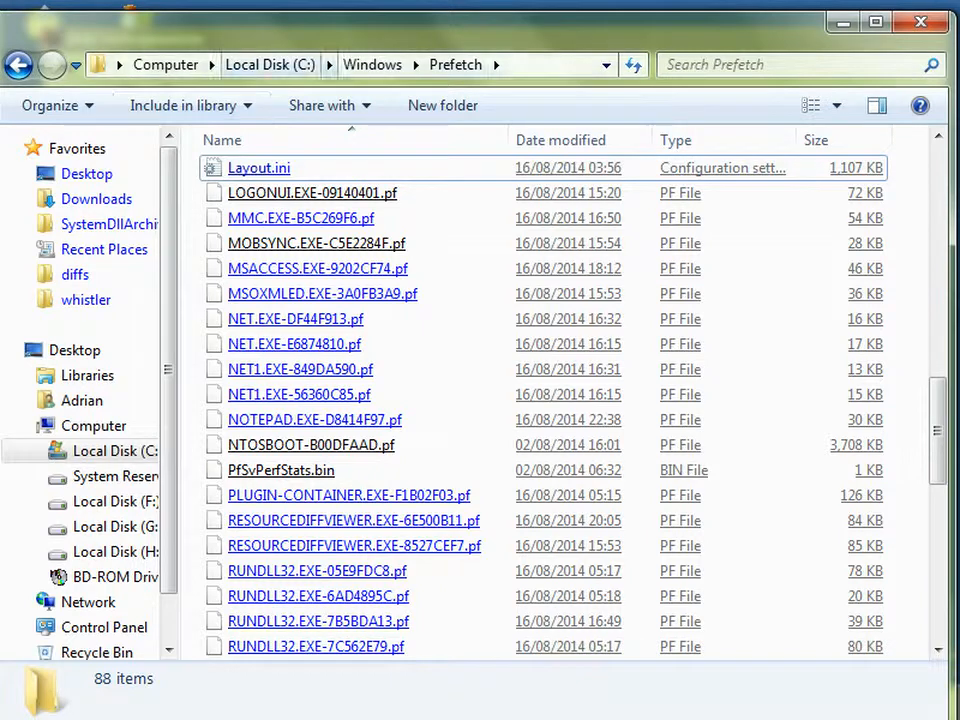
- Open the host's Layout.ini in Notepad and scroll through its boot-layout file paths
double_click(258, 167)
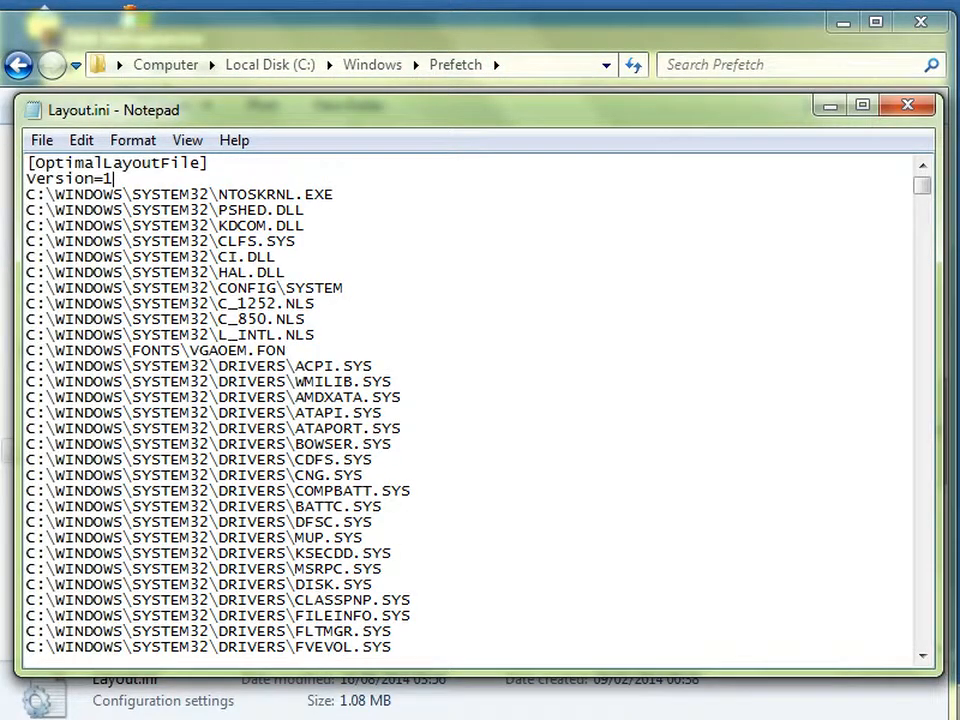
scroll(down, 3)
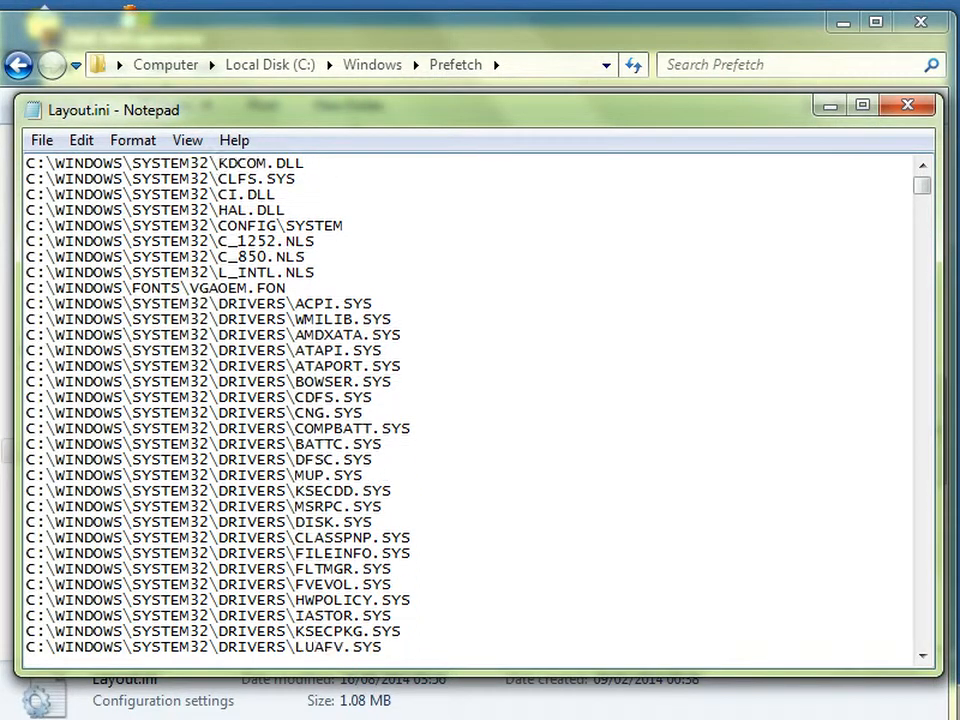
scroll(down, 3)
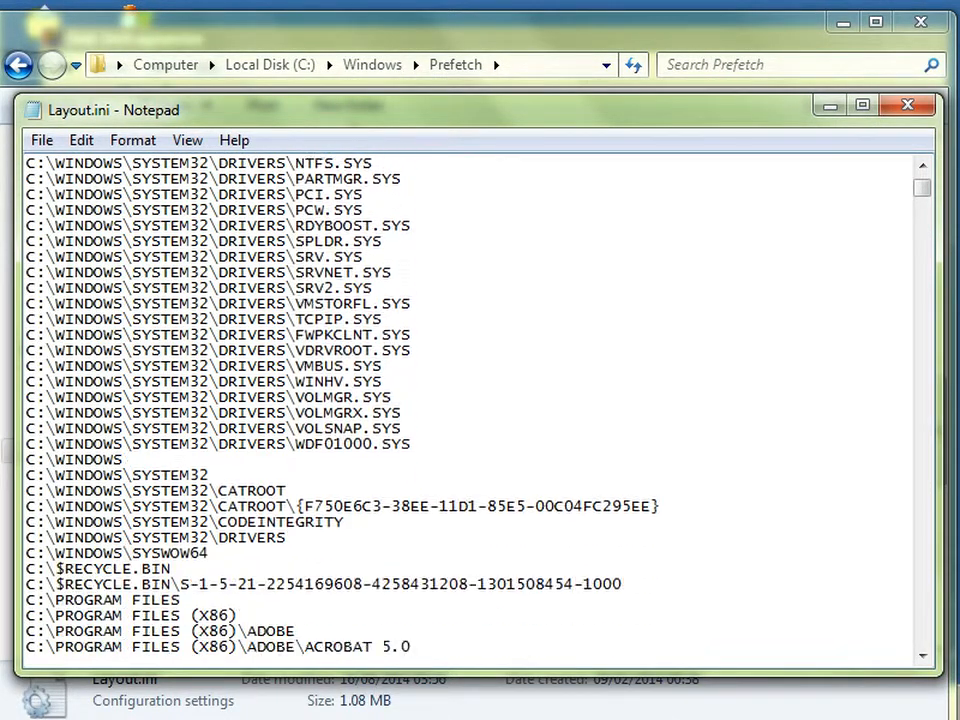
scroll(down, 3)
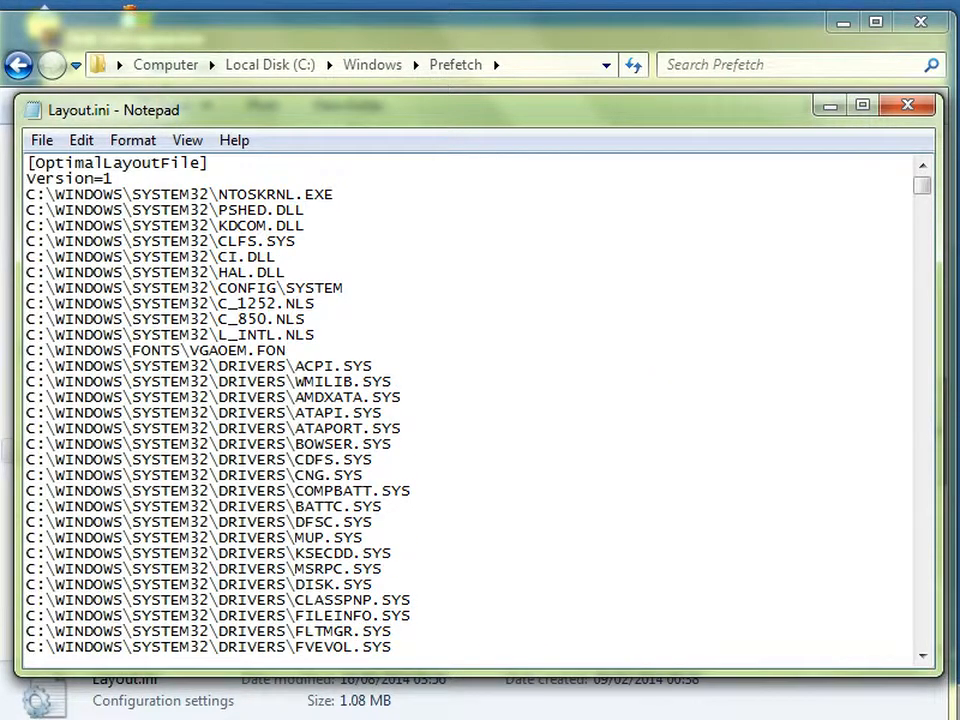
scroll(down, 3)
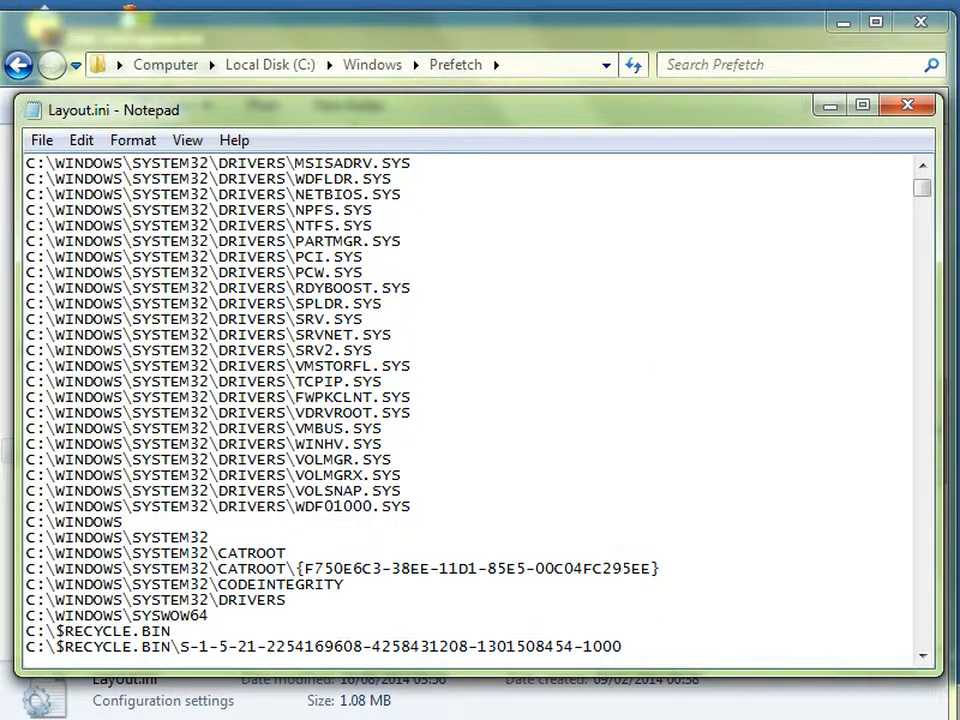
click(906, 103)
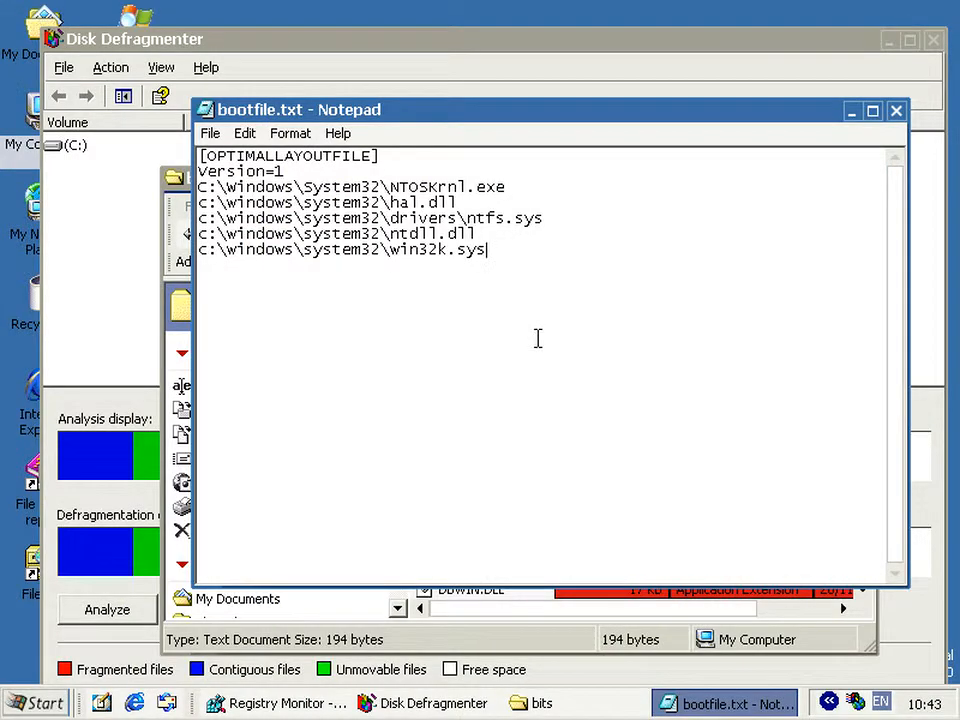
mouse_move(554, 402)
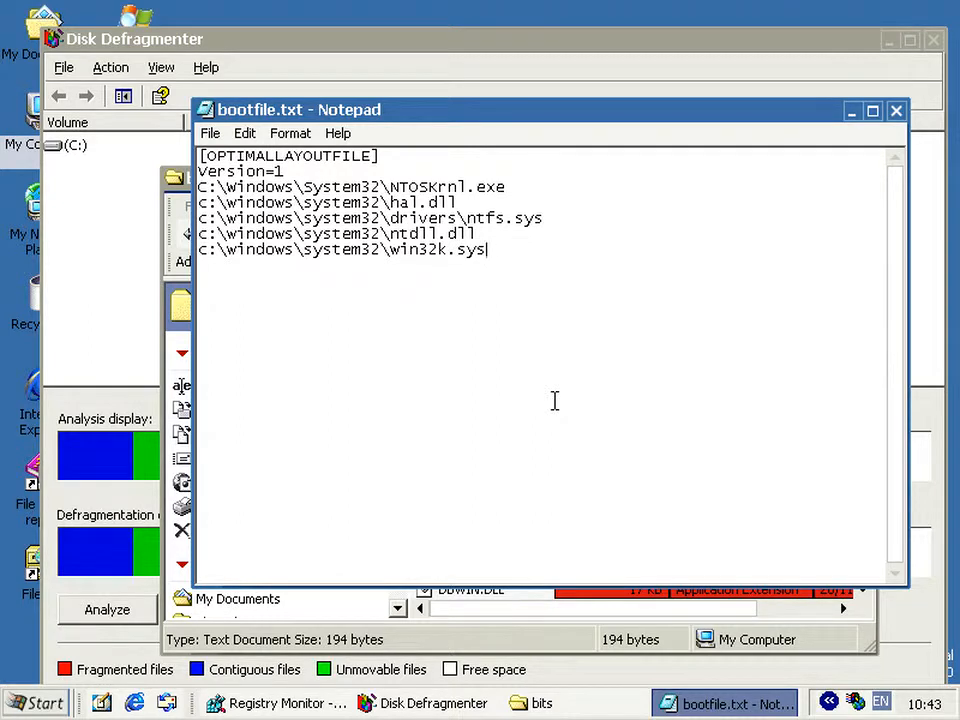
- Close bootfile.txt in Notepad and minimize the bits folder window
click(895, 112)
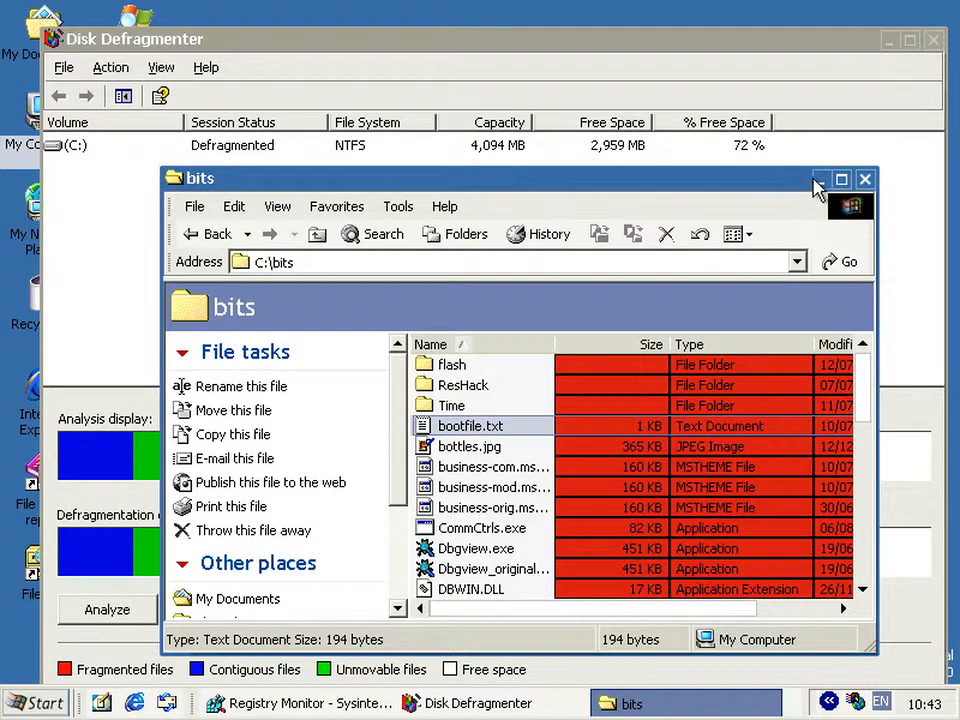
click(862, 178)
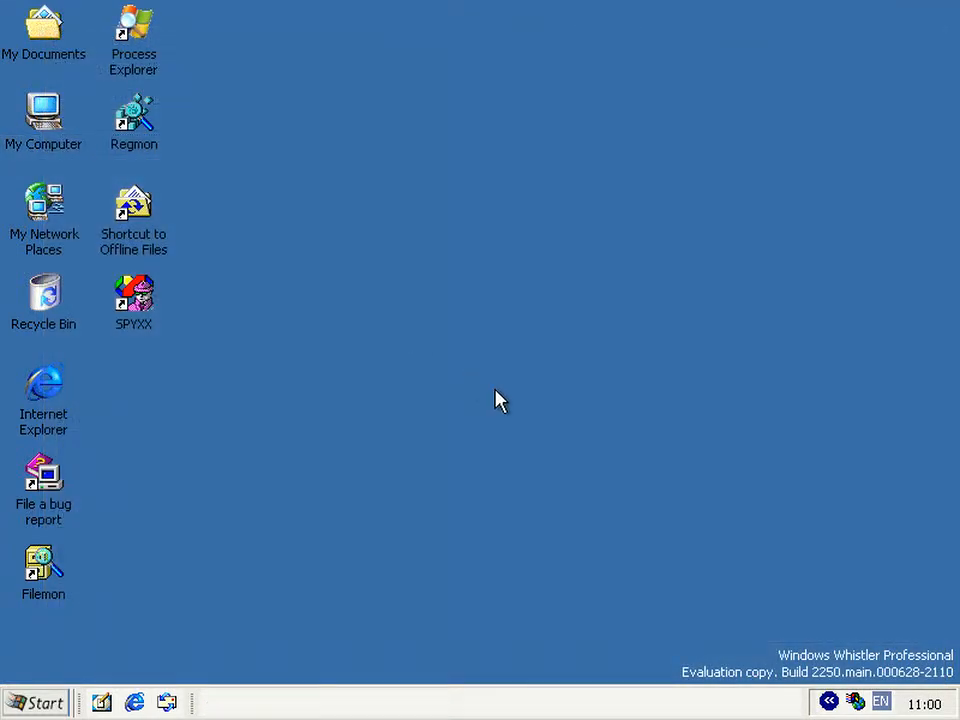
mouse_move(511, 340)
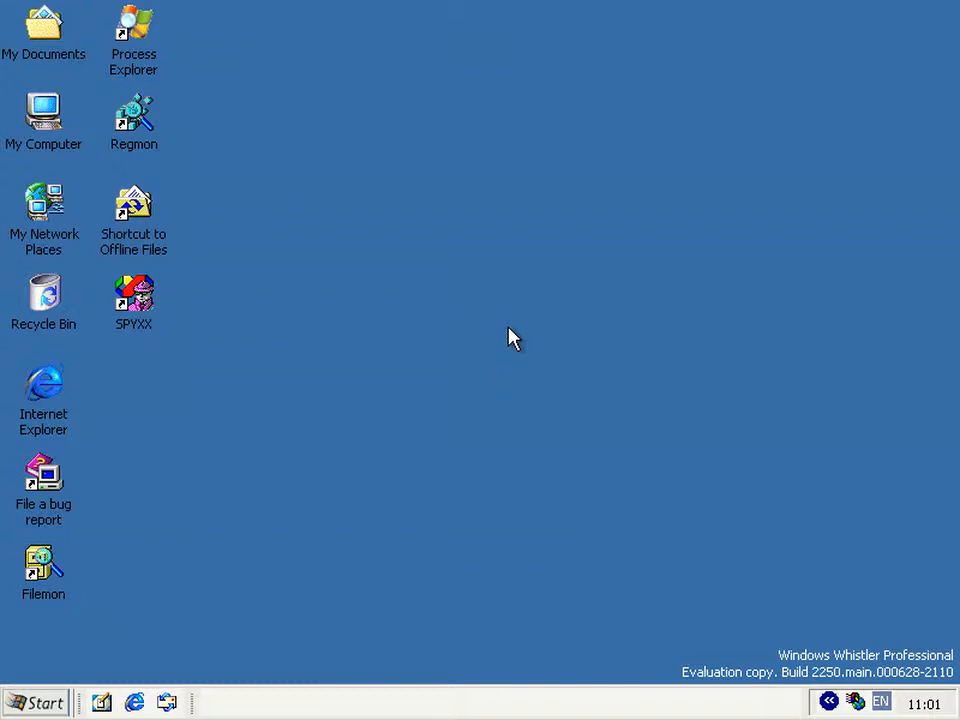
mouse_move(251, 175)
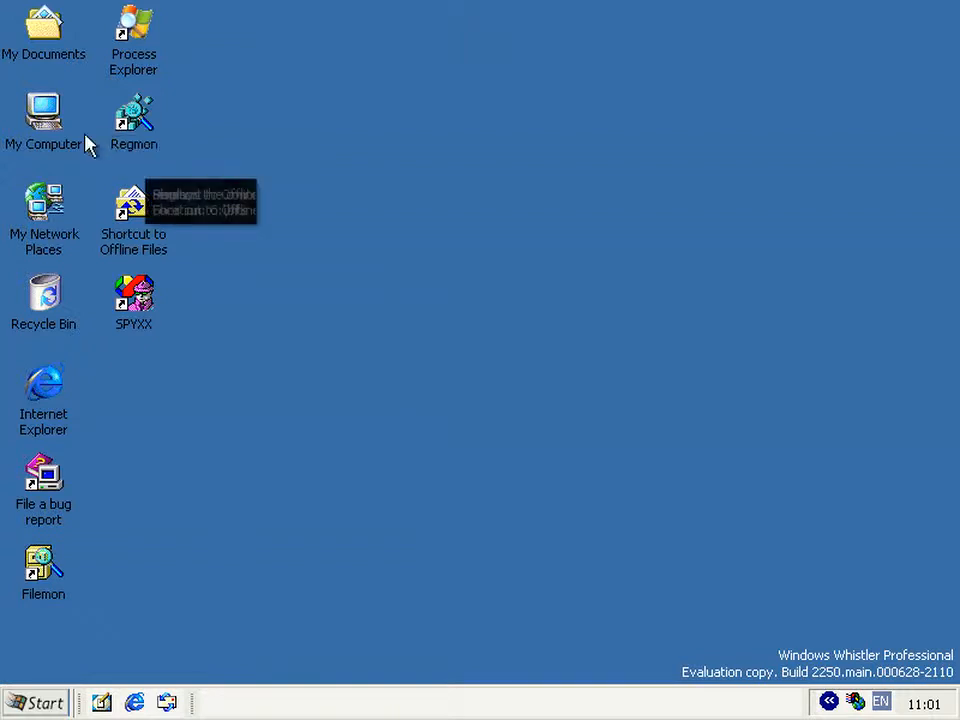
- Browse My Computer to C:\bits, run Filemon_original.exe, and dismiss the binding error
double_click(43, 110)
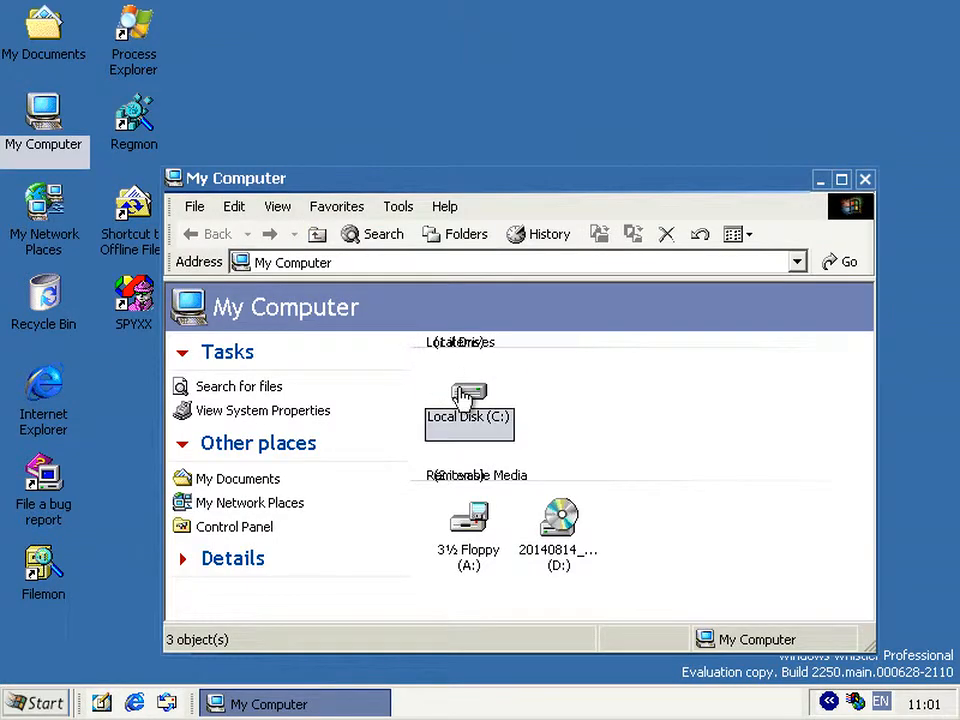
double_click(469, 400)
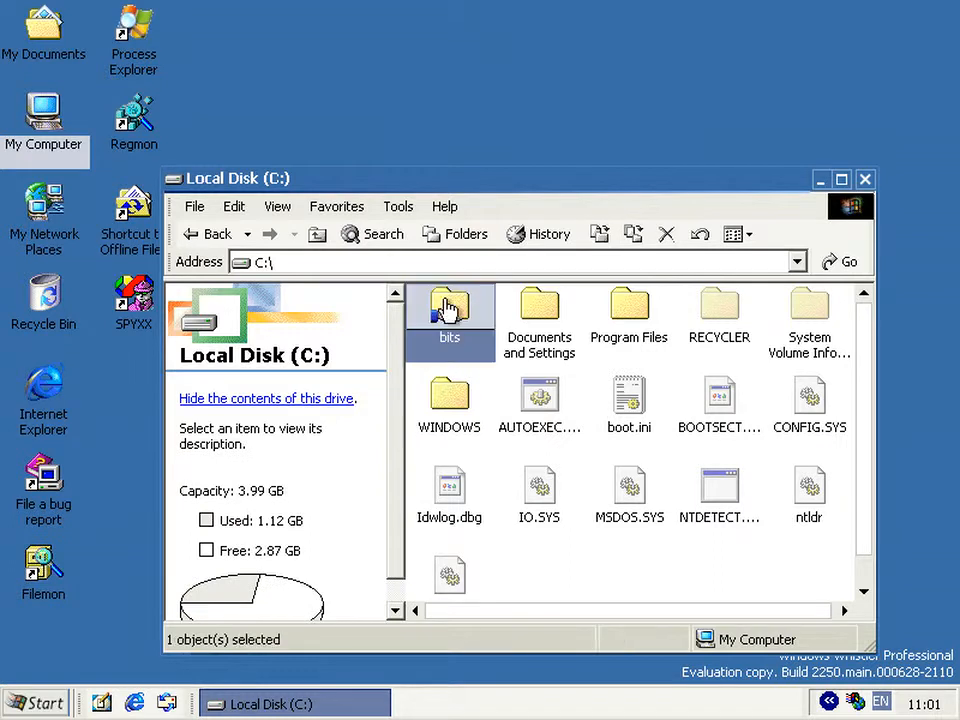
double_click(449, 310)
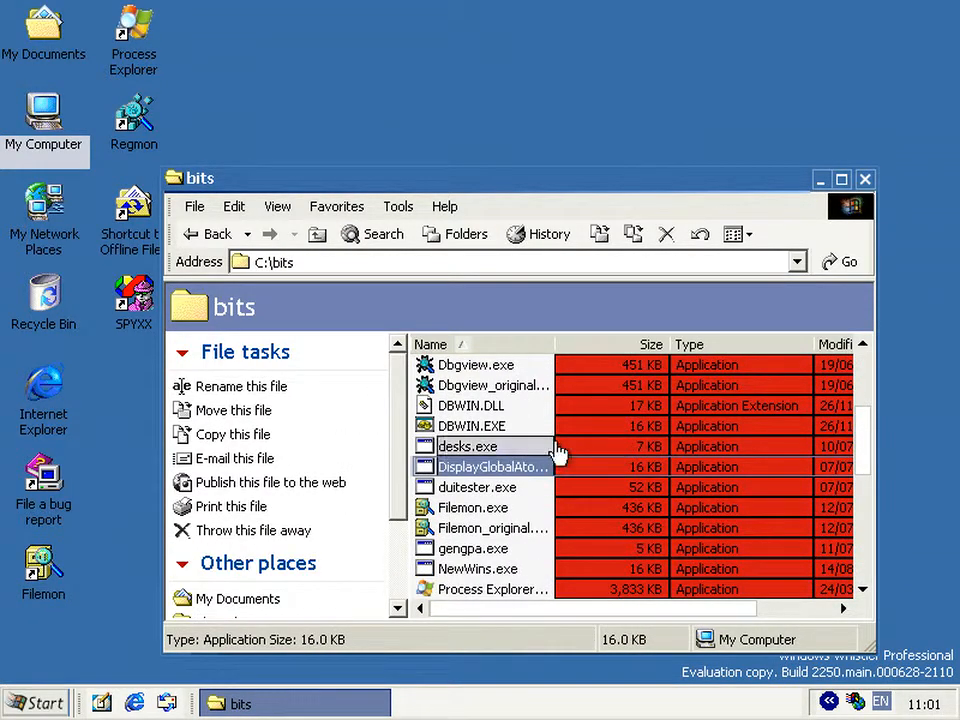
click(473, 507)
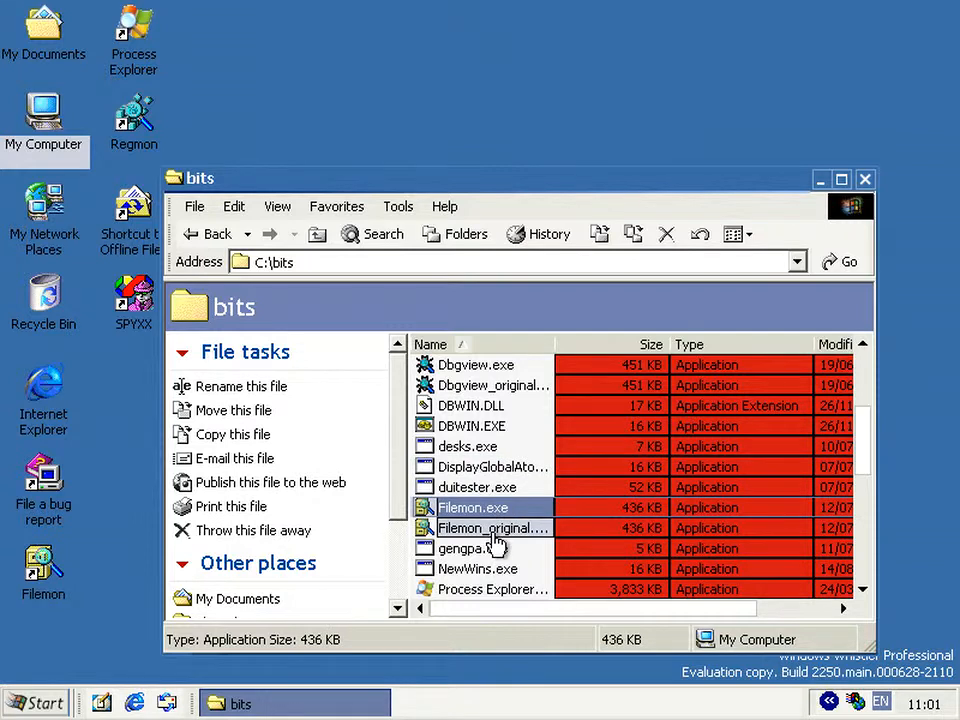
double_click(490, 528)
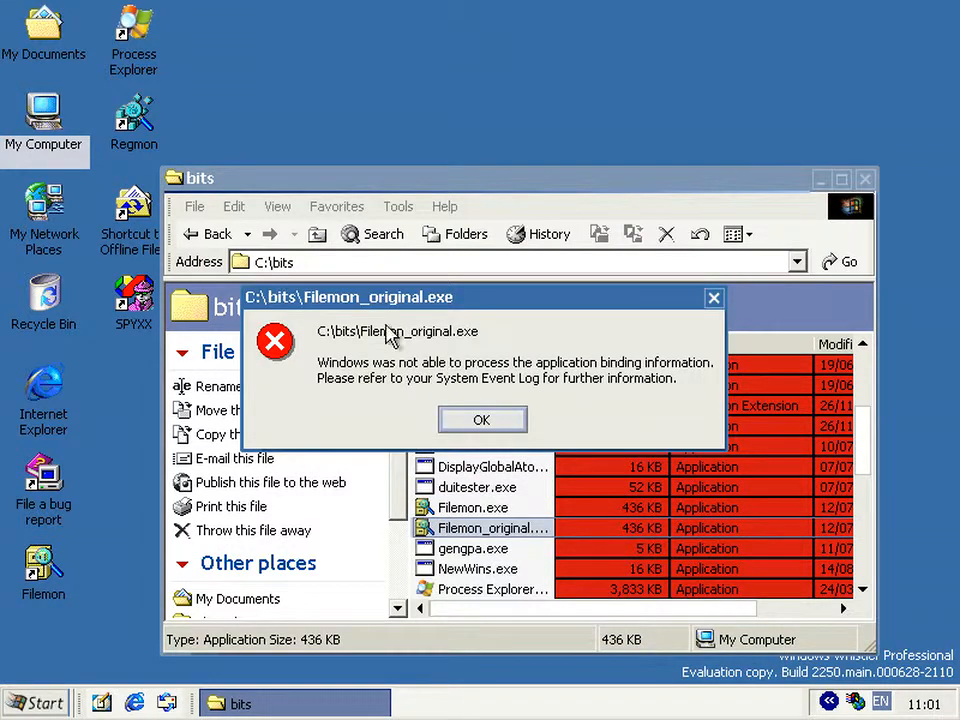
mouse_move(558, 380)
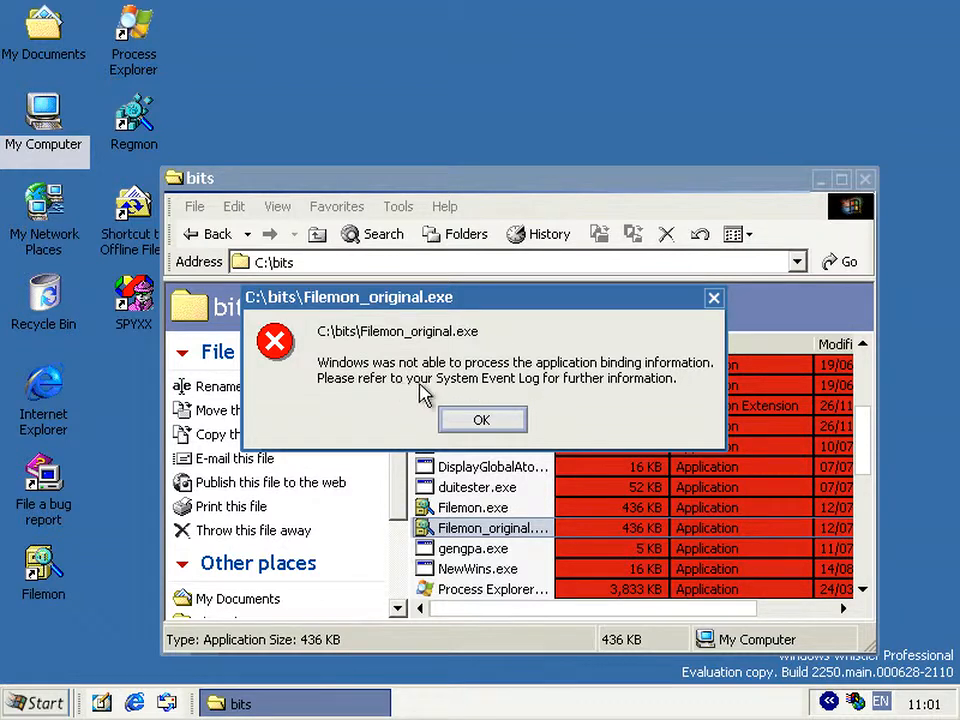
click(482, 420)
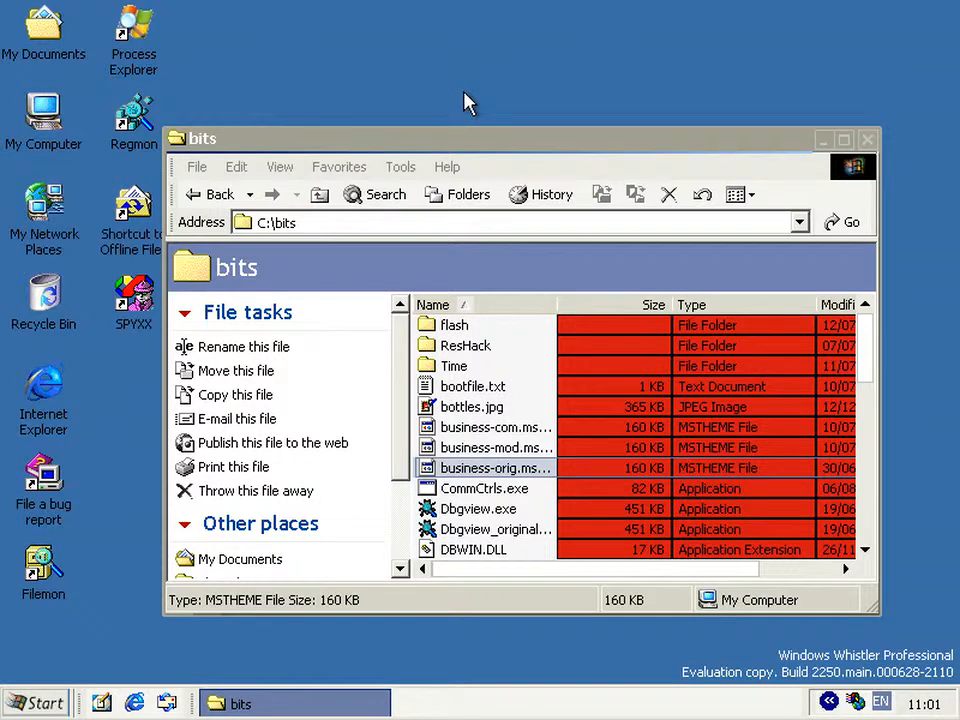
mouse_move(420, 300)
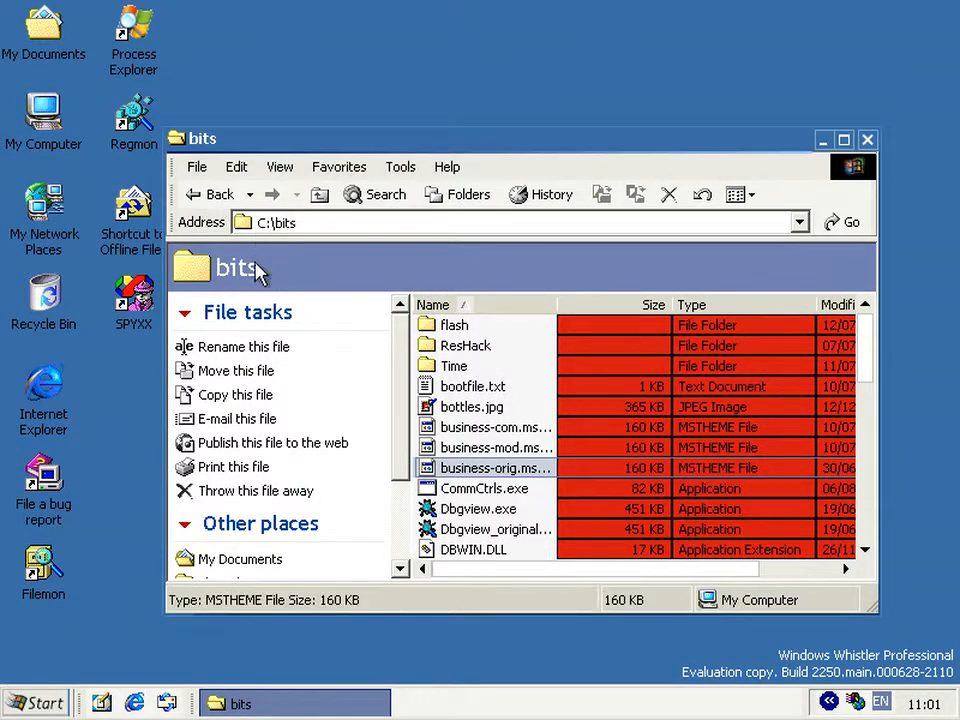
mouse_move(545, 378)
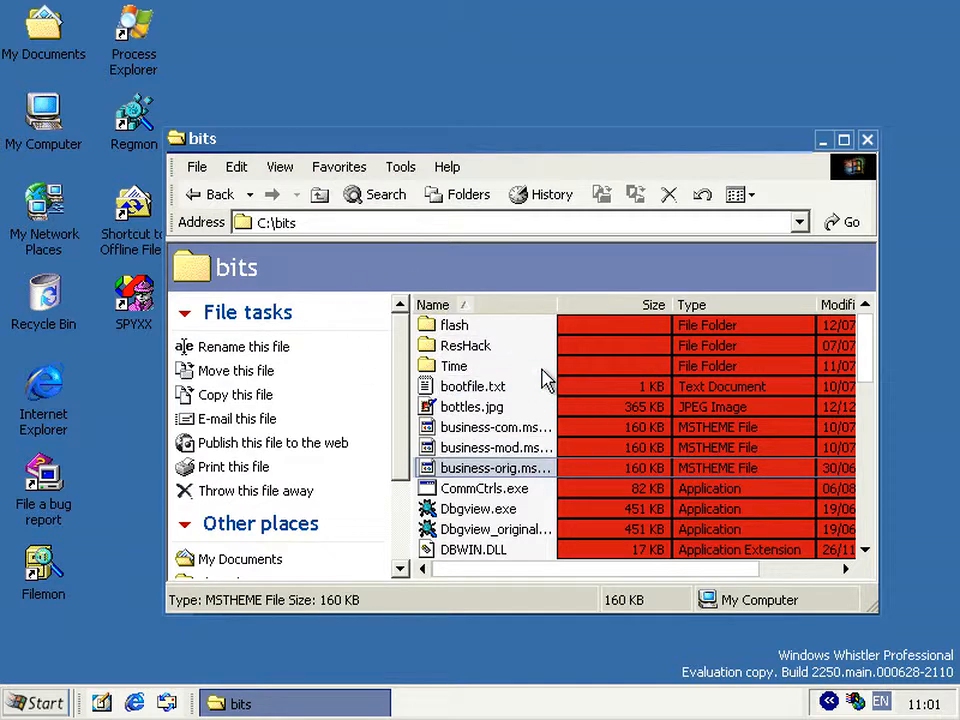
mouse_move(402, 358)
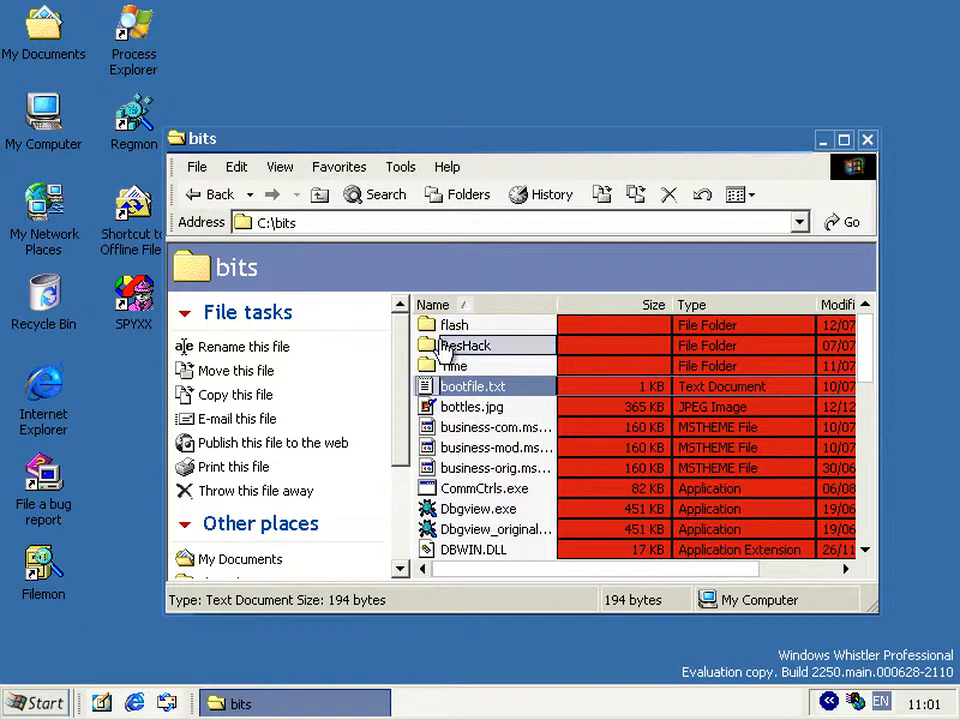
- Open the ResHack folder in C:\bits and launch ResHacker.exe
click(465, 345)
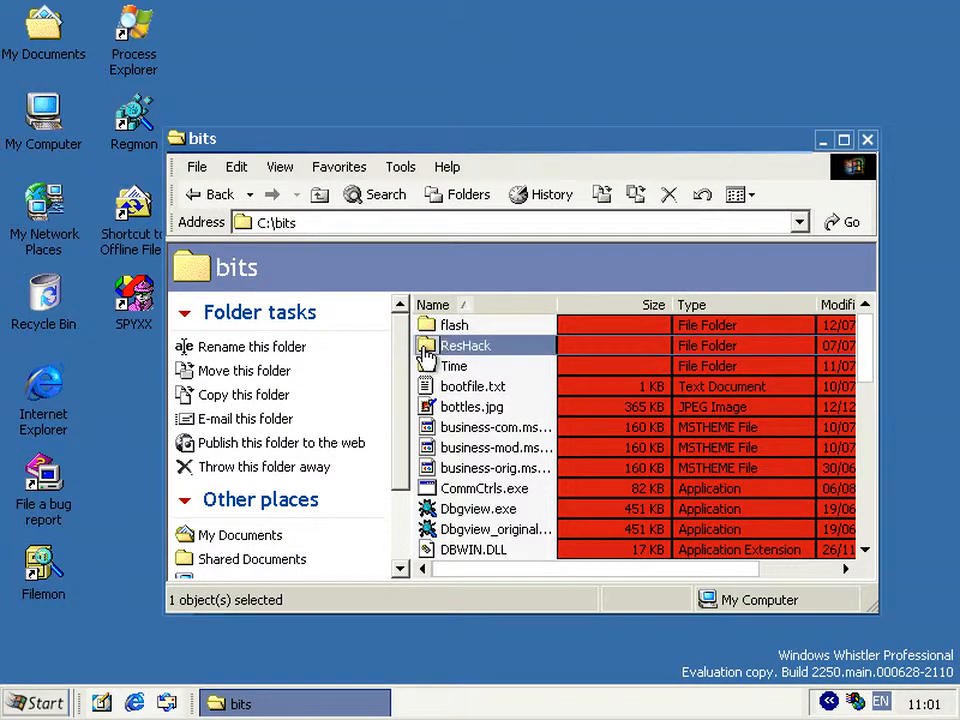
double_click(465, 345)
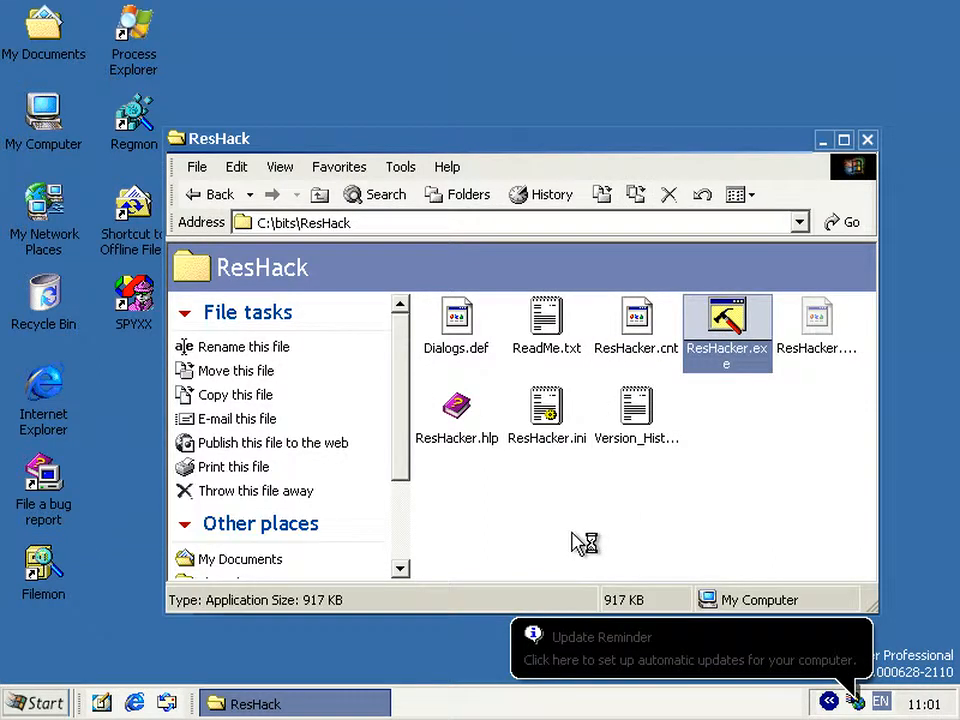
double_click(727, 320)
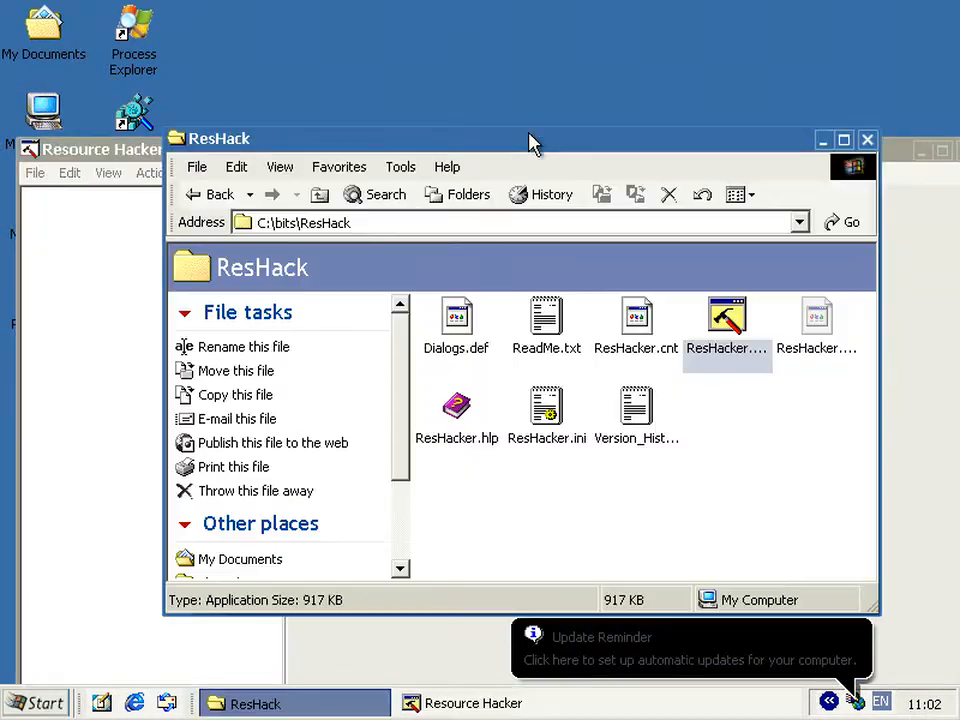
- Load Filemon.exe from C:\bits and expand resource 24 > 1 > 1033
click(320, 194)
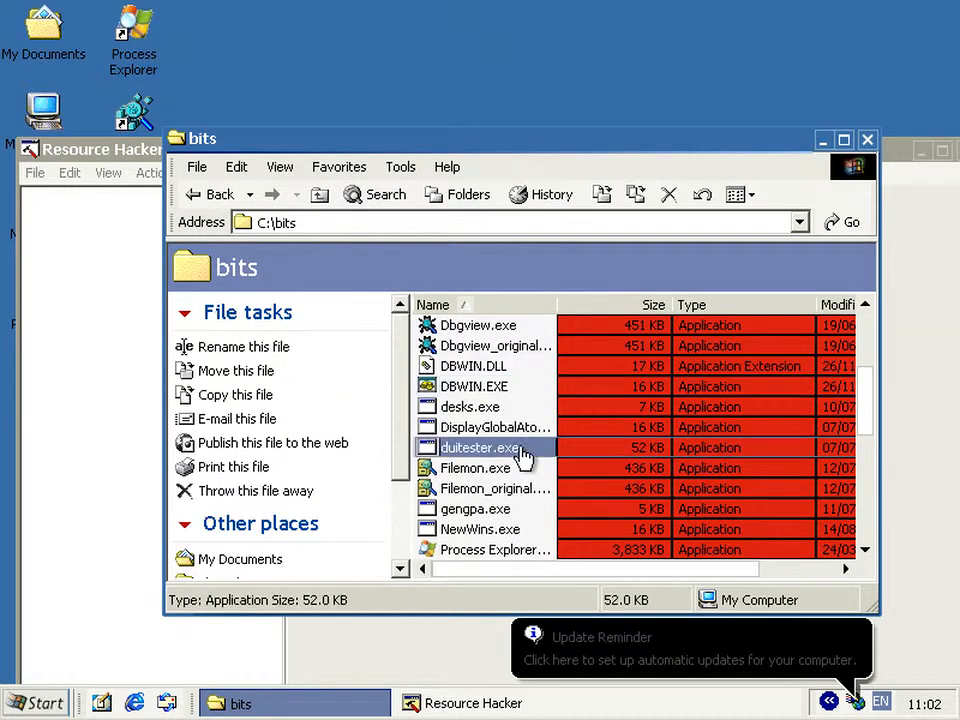
click(476, 468)
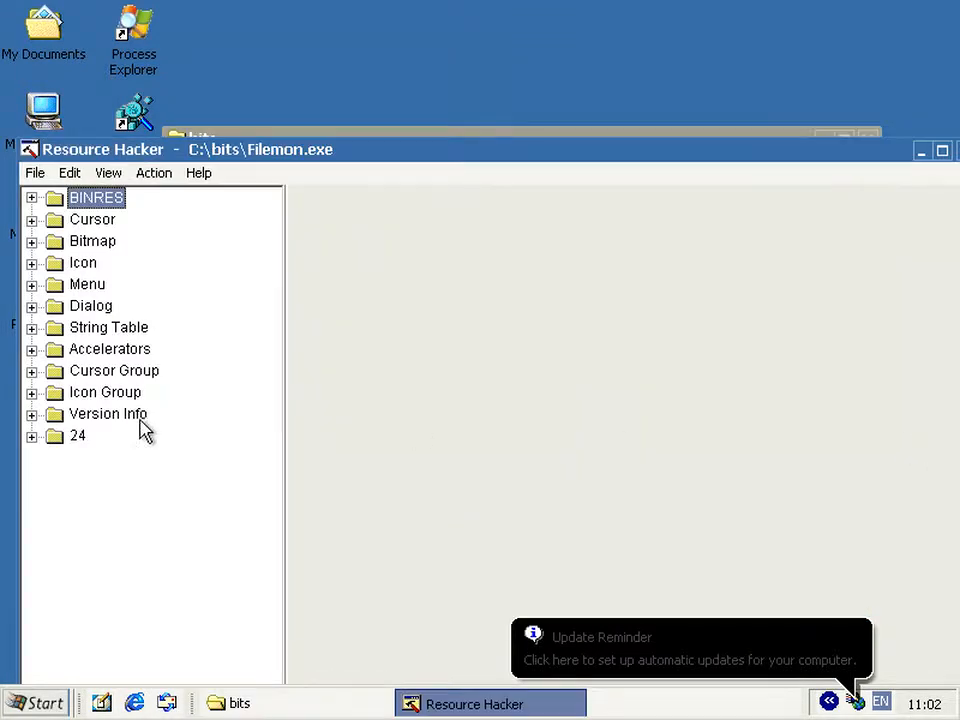
click(32, 436)
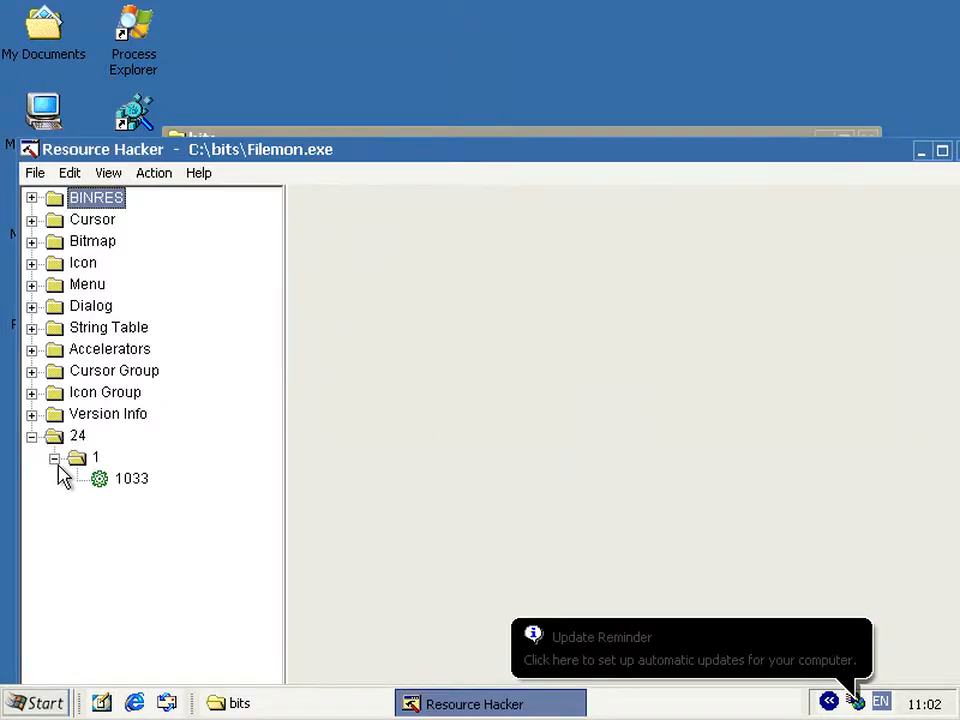
click(76, 435)
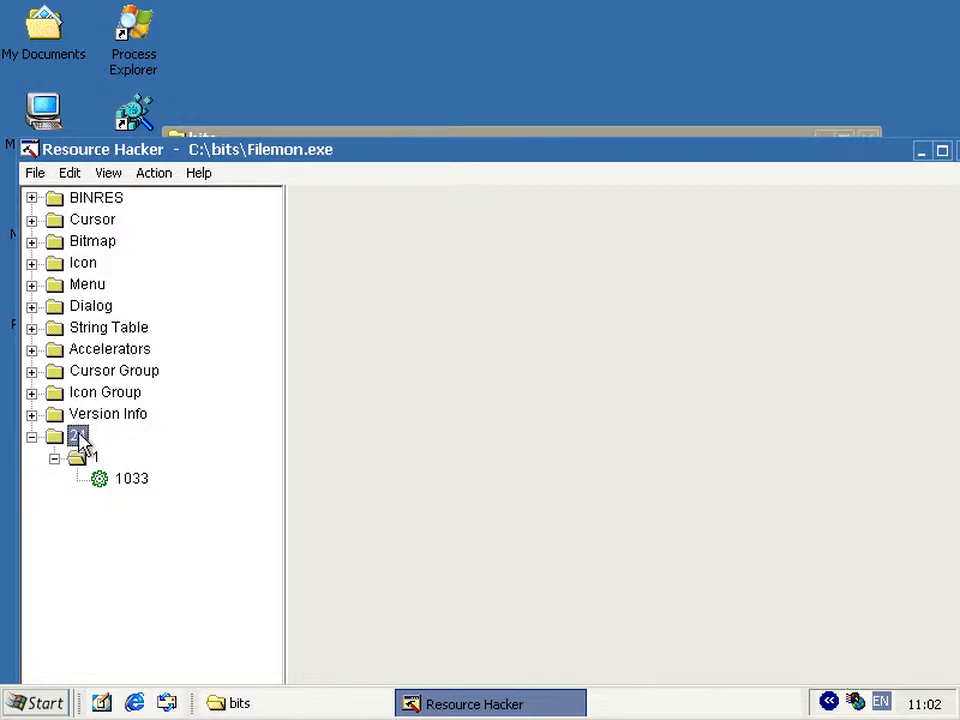
click(76, 436)
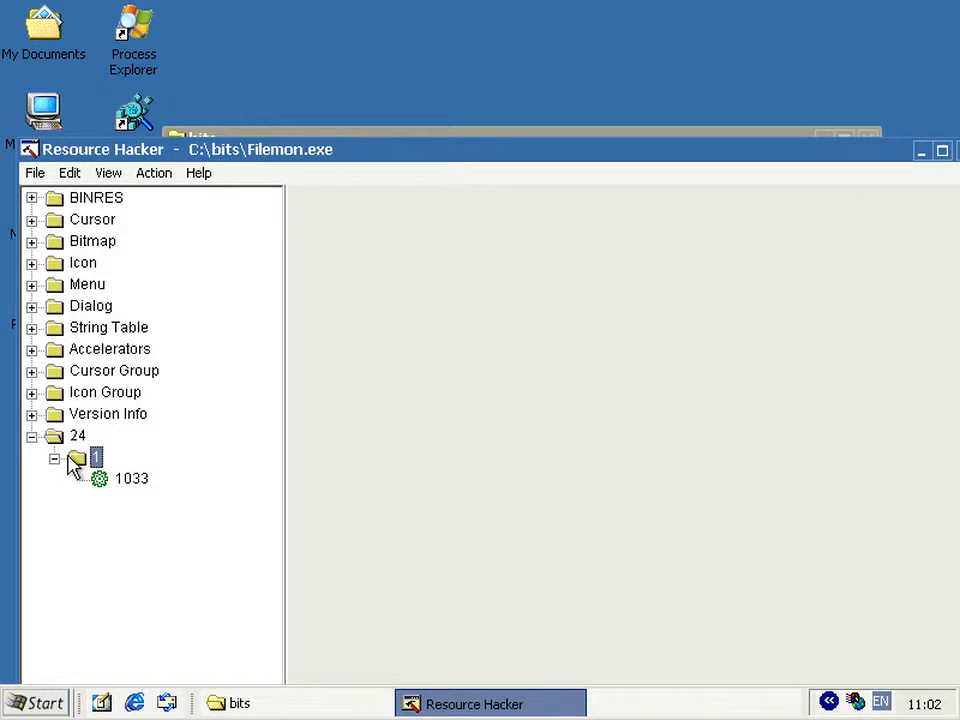
click(130, 478)
text(note)
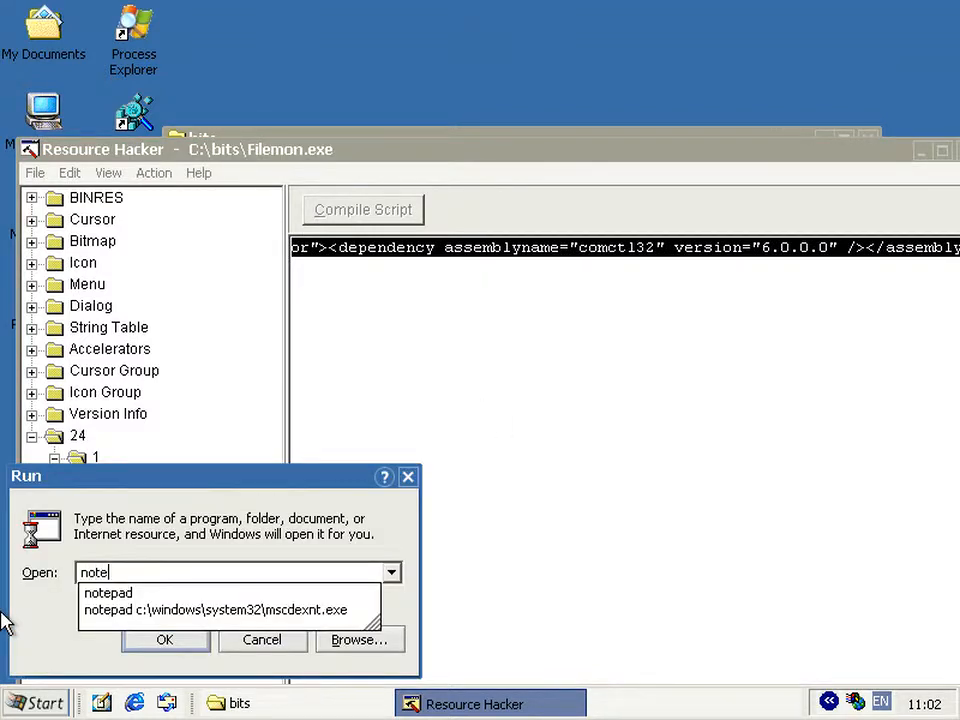
- Put a copy of FileMon's comctl32 6.0.0.0 manifest in a new Notepad window
click(164, 640)
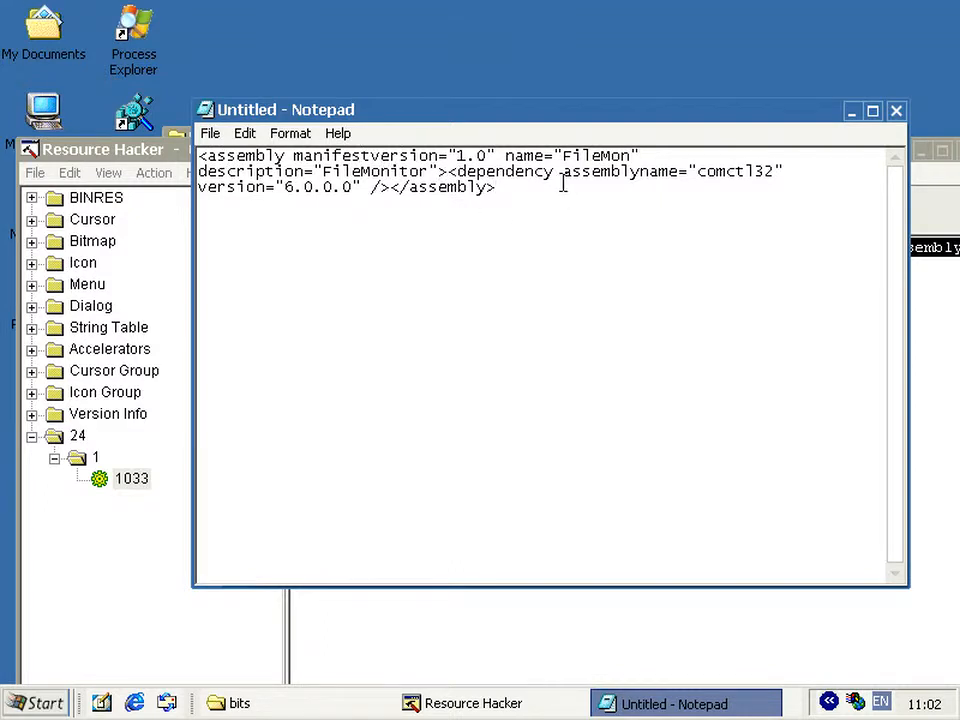
double_click(740, 175)
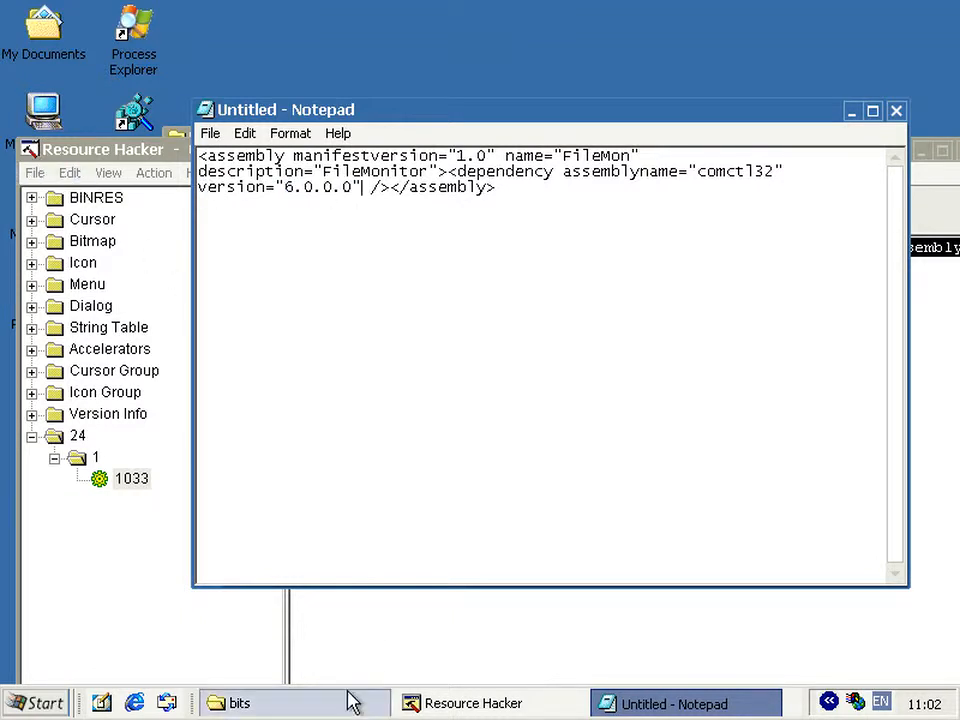
click(238, 703)
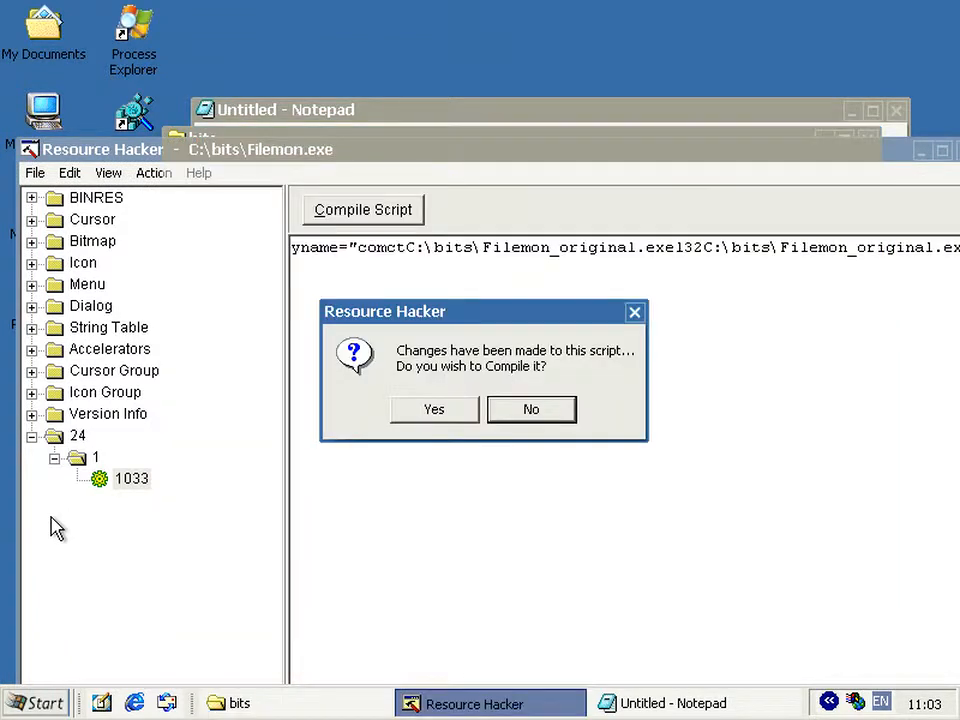
- Decline compiling and show Filemon_original.exe's manifest under resource 24 > 1033
click(434, 409)
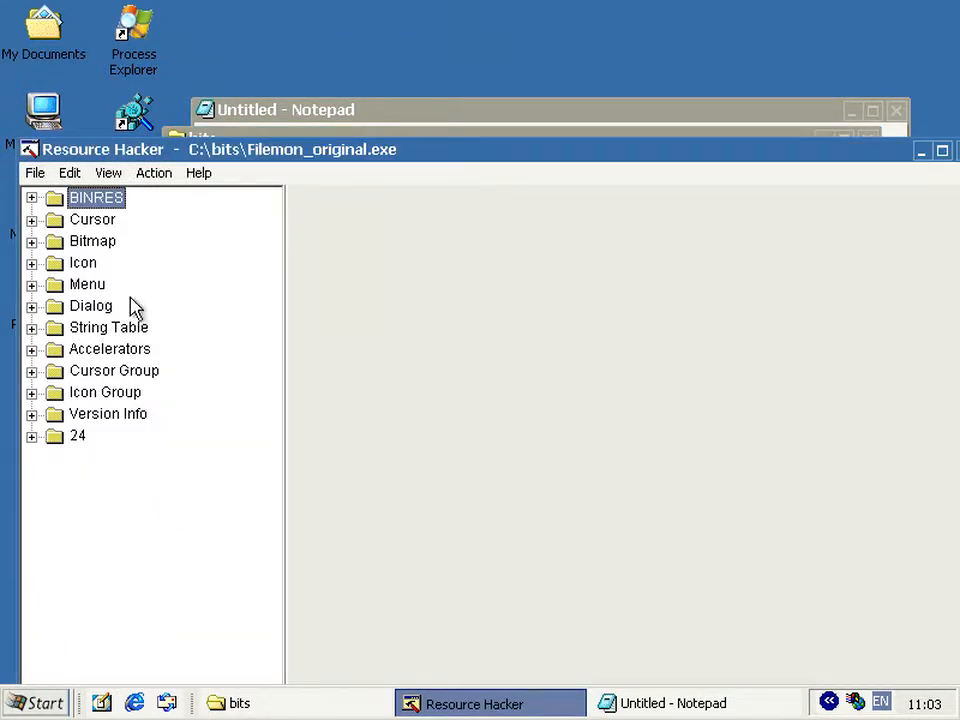
click(13, 436)
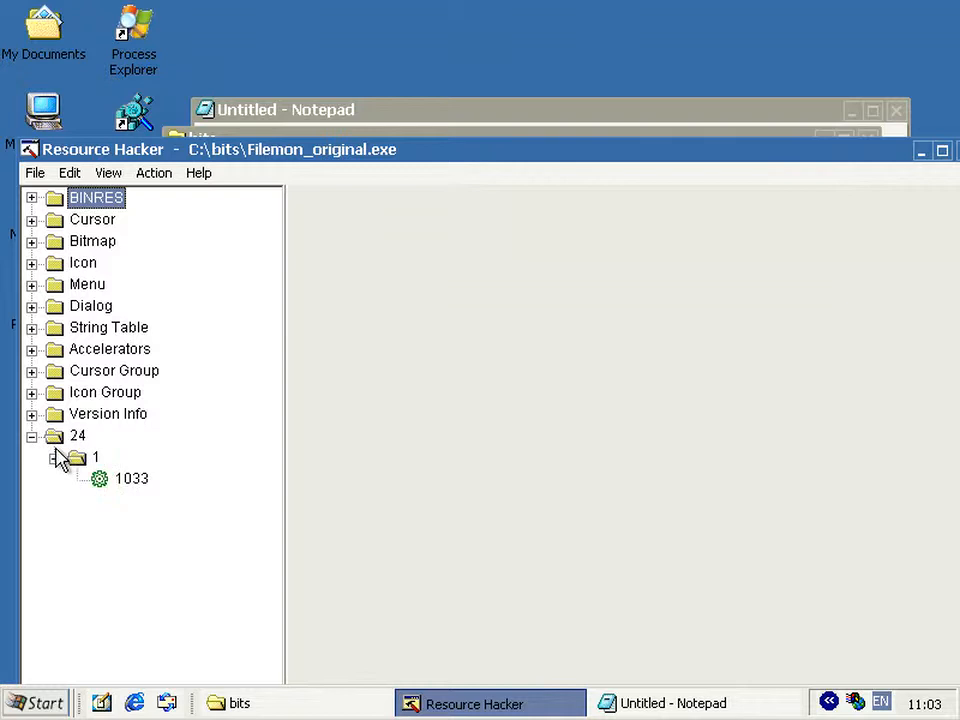
click(132, 478)
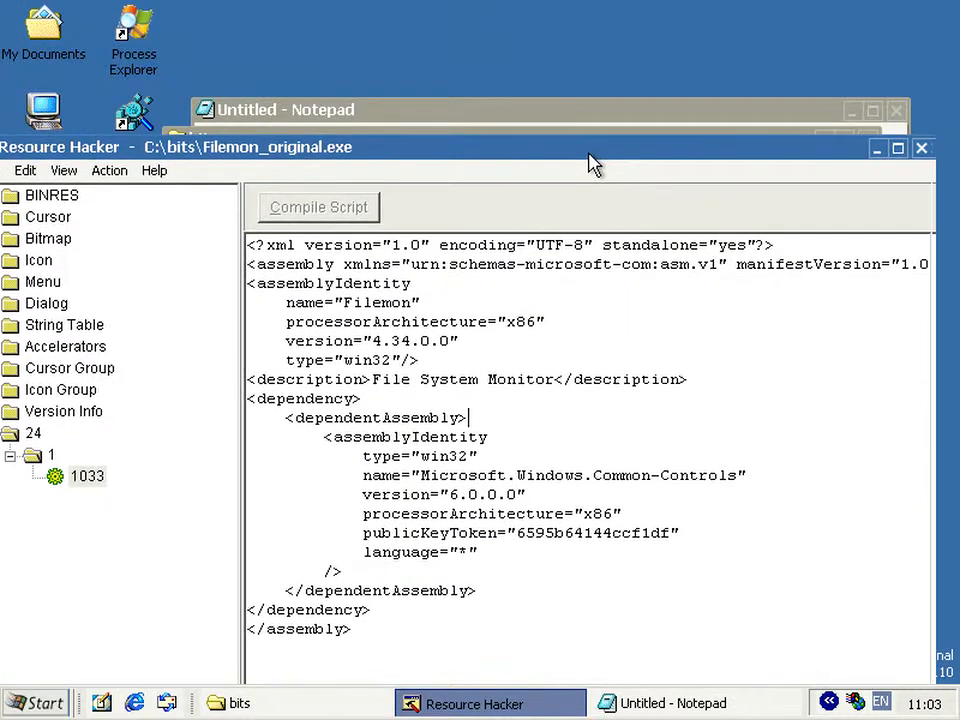
mouse_move(278, 248)
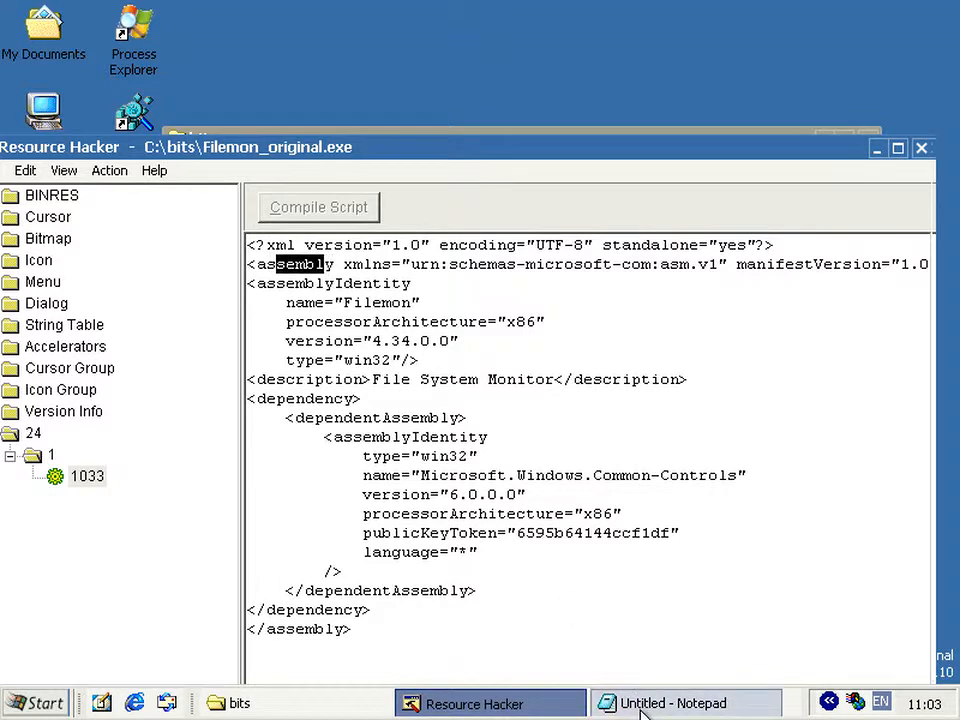
- Compare the original manifest with Notepad's copy, leaving the bits folder in front
click(675, 701)
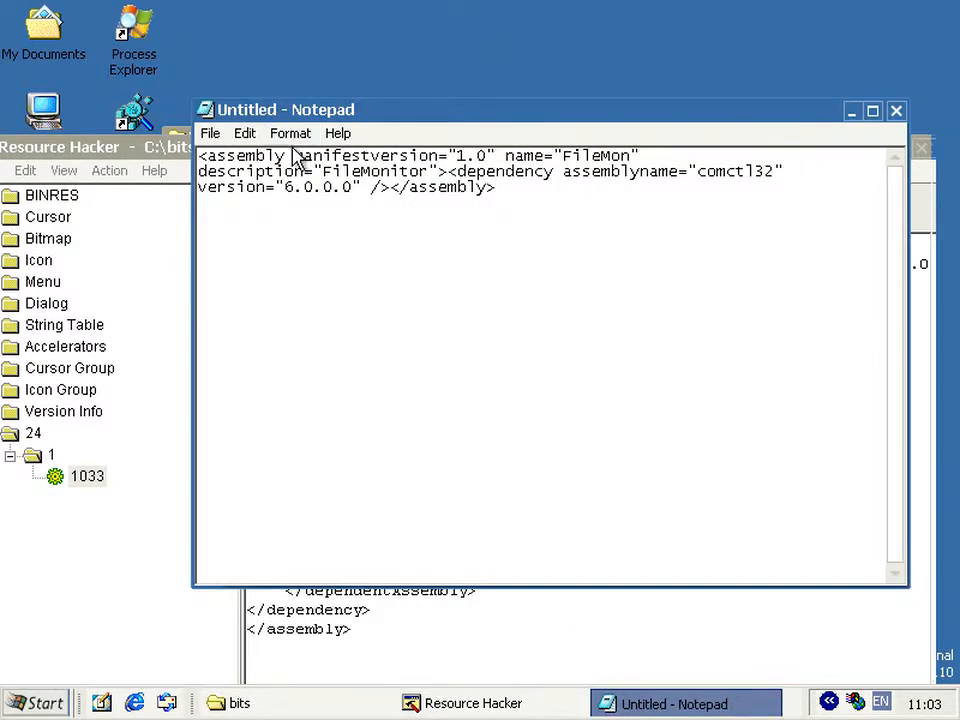
double_click(250, 155)
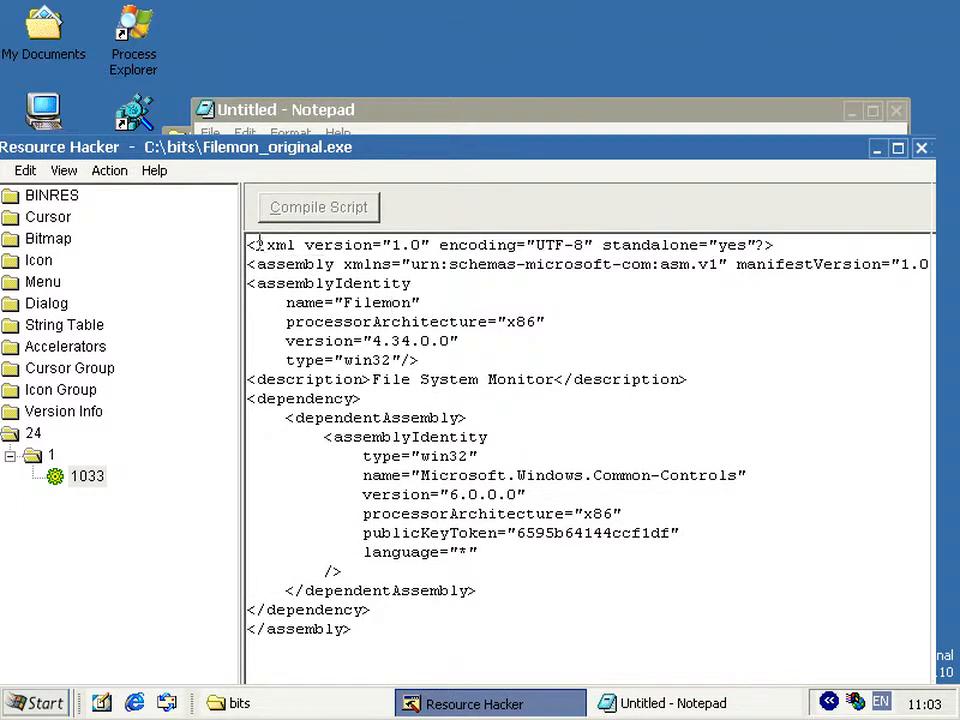
double_click(283, 244)
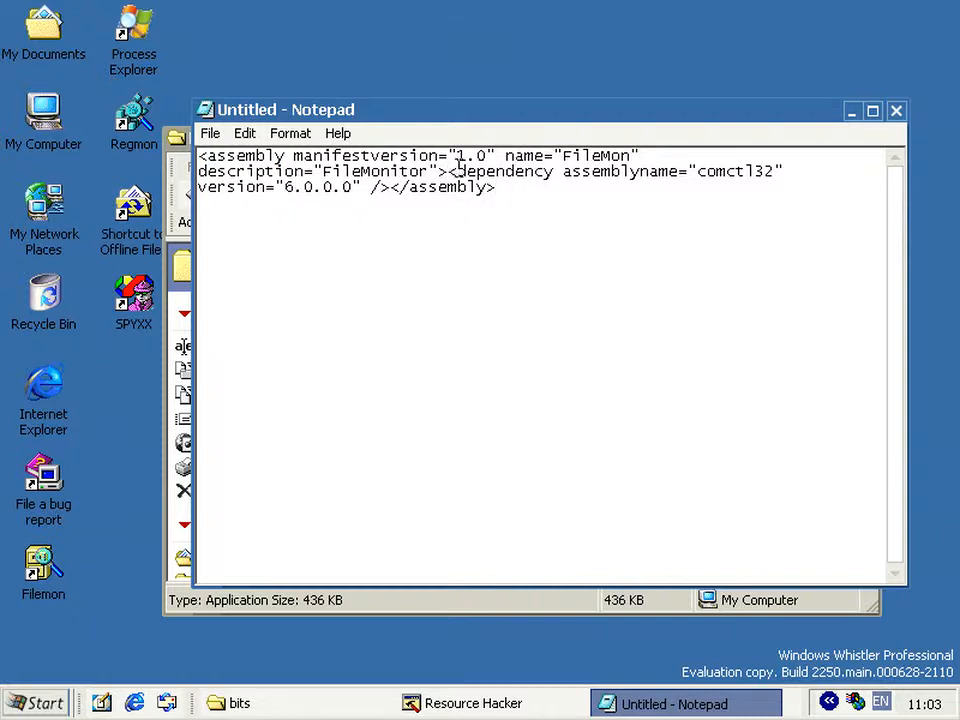
click(236, 702)
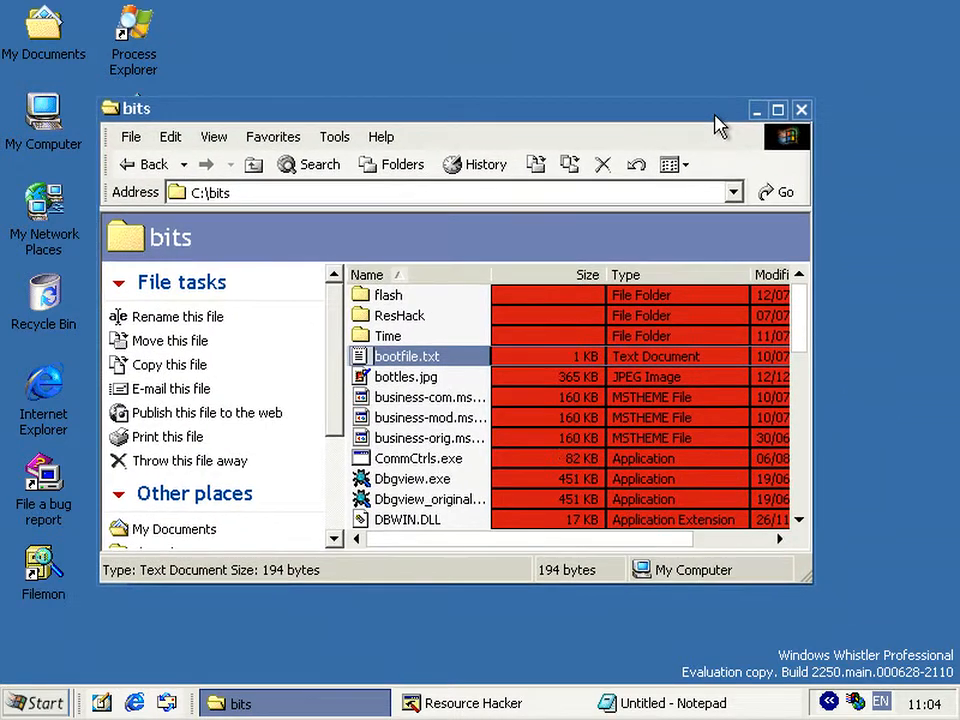
mouse_move(293, 205)
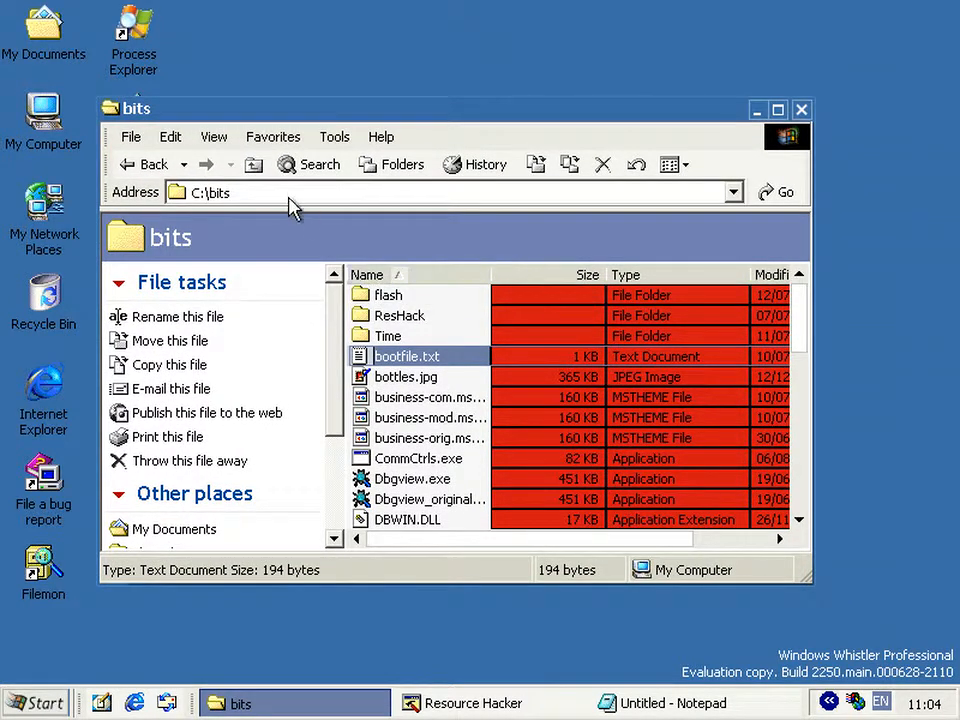
click(147, 164)
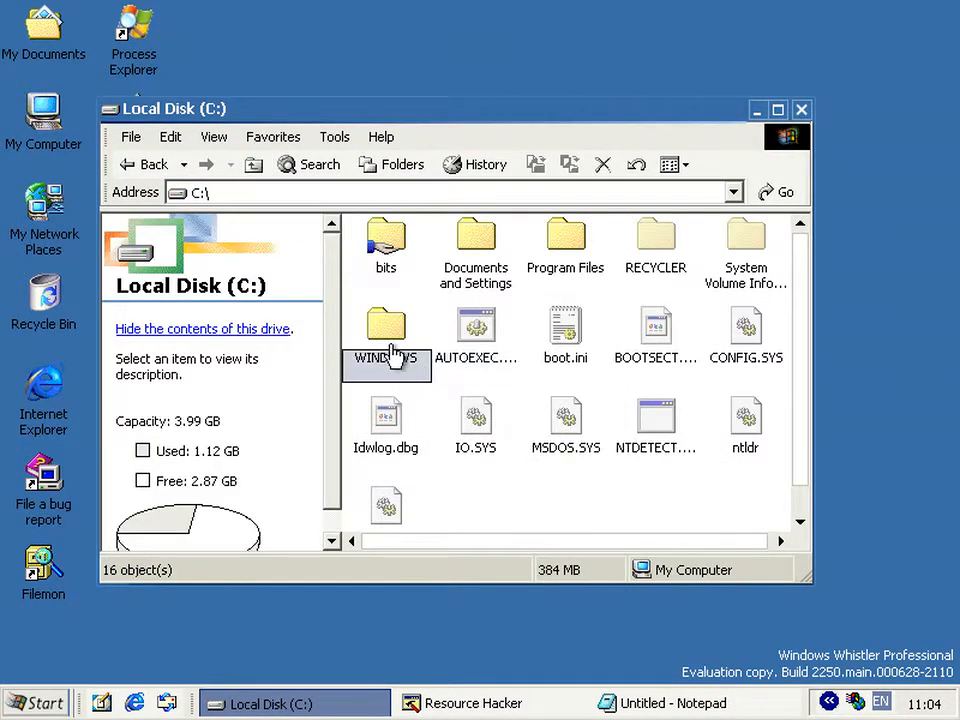
double_click(386, 330)
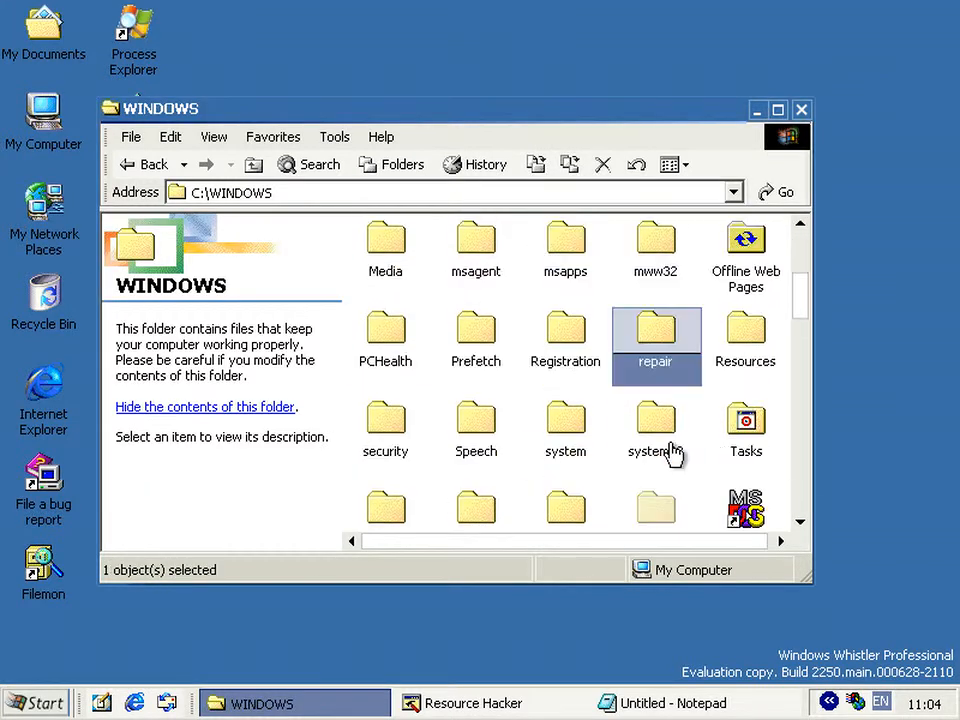
click(656, 415)
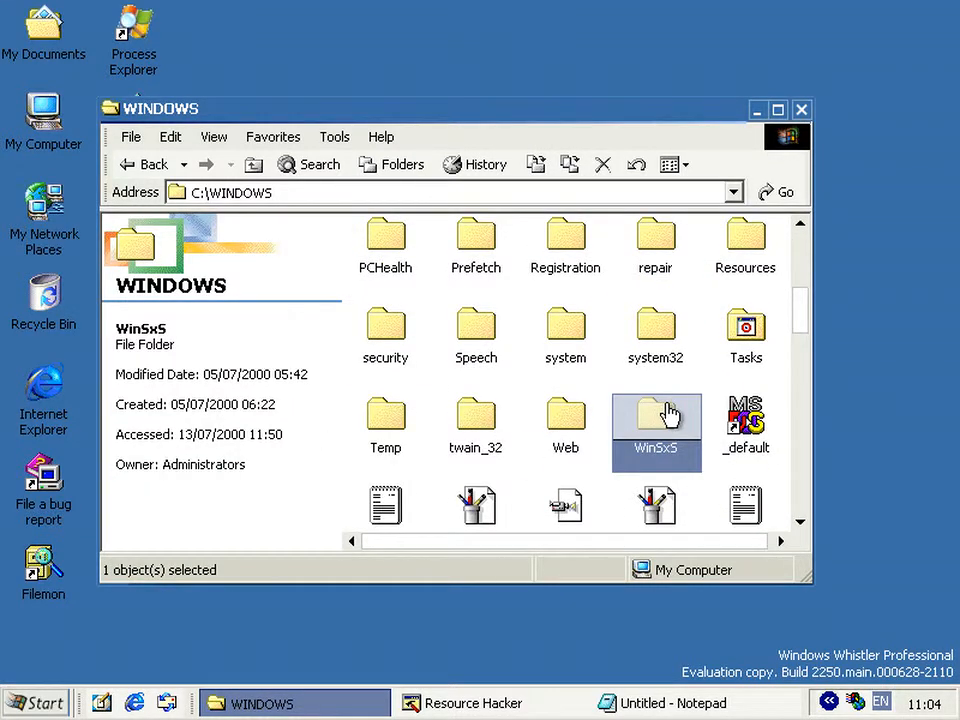
double_click(655, 415)
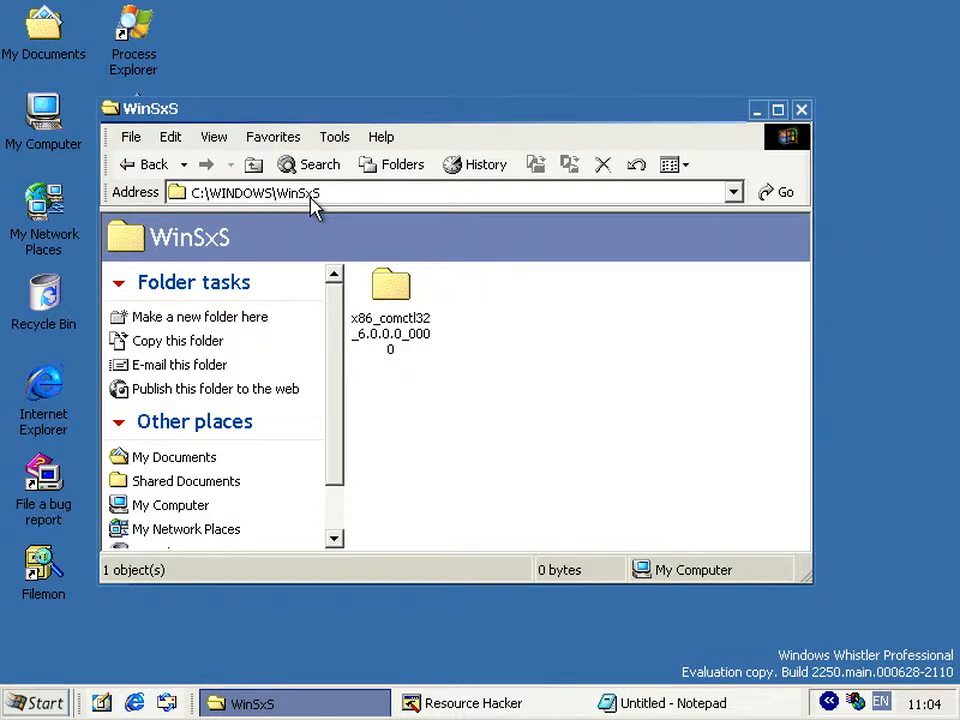
double_click(390, 285)
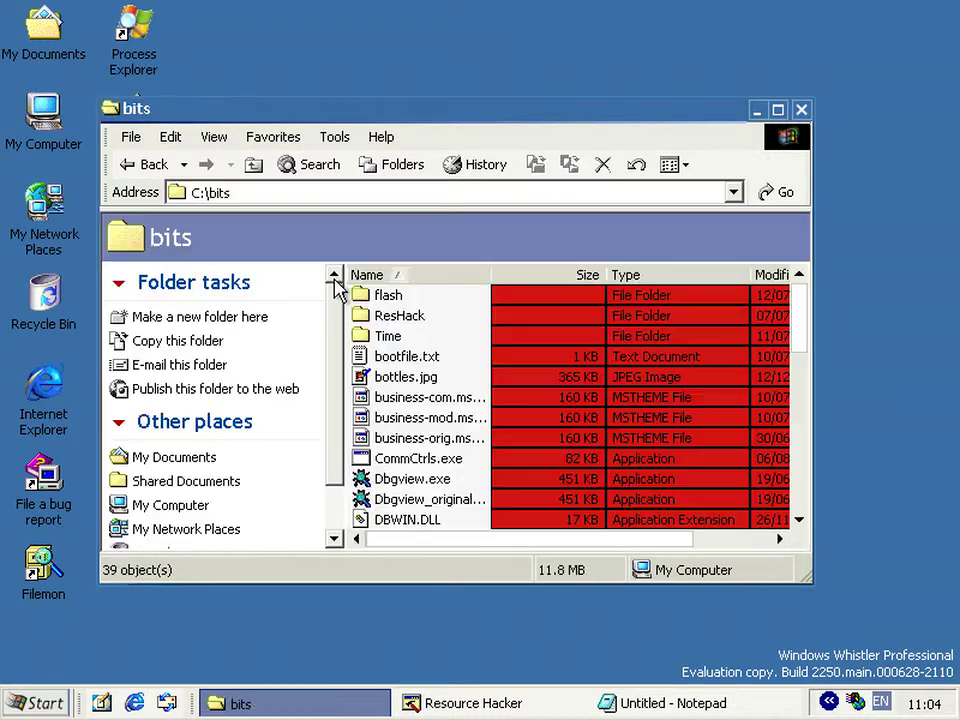
- Launch CommCtrls.exe from C:\bits and bring the restyled ComCtlViewer window forward
click(418, 458)
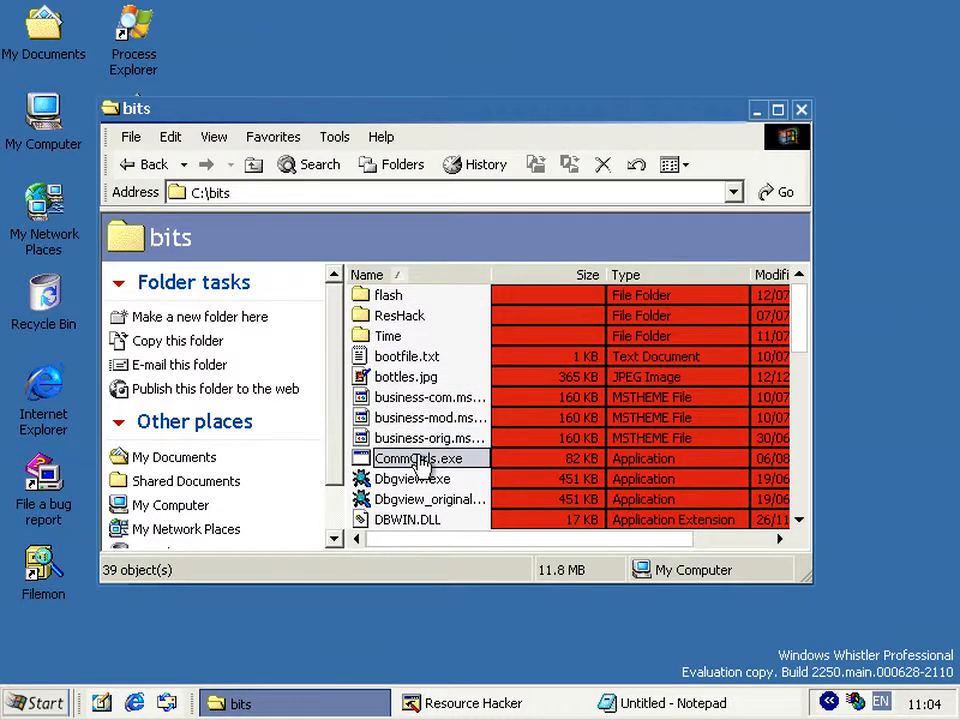
double_click(408, 458)
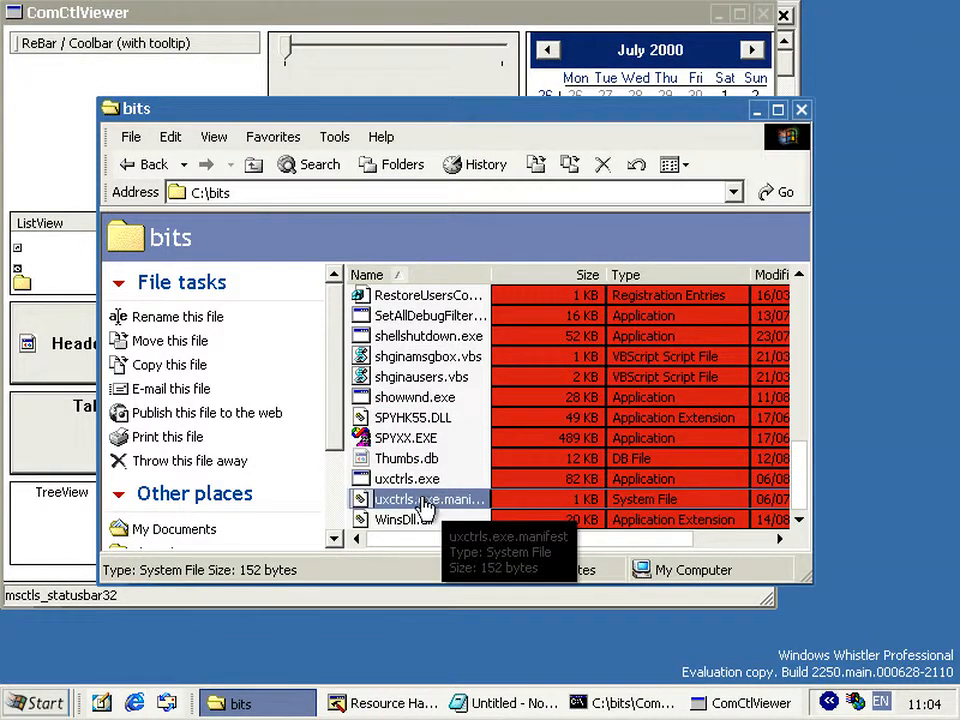
mouse_move(380, 569)
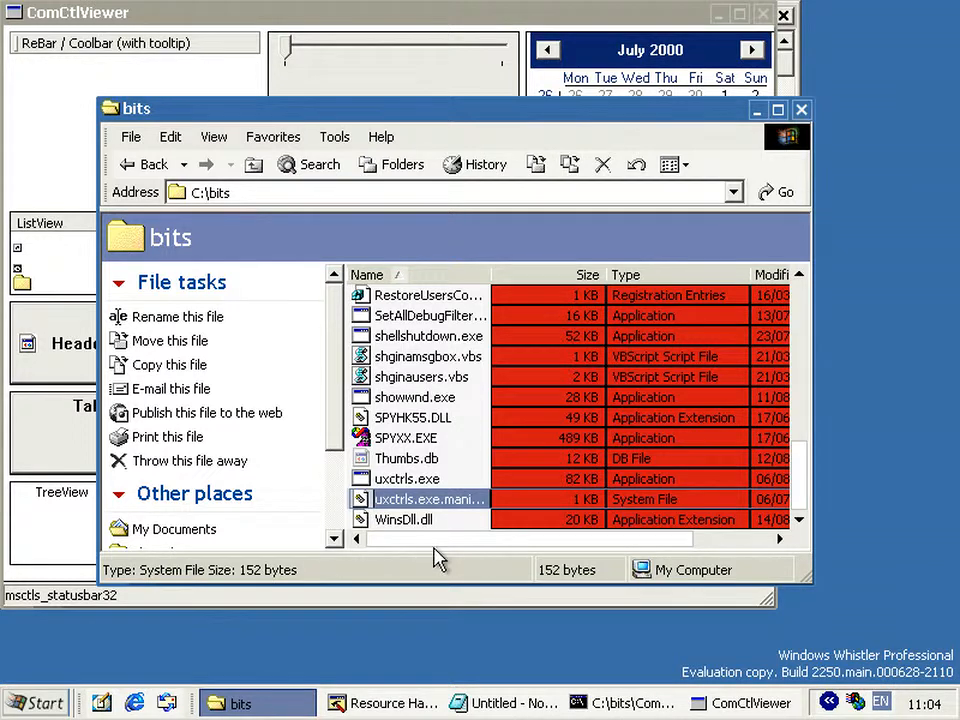
click(406, 478)
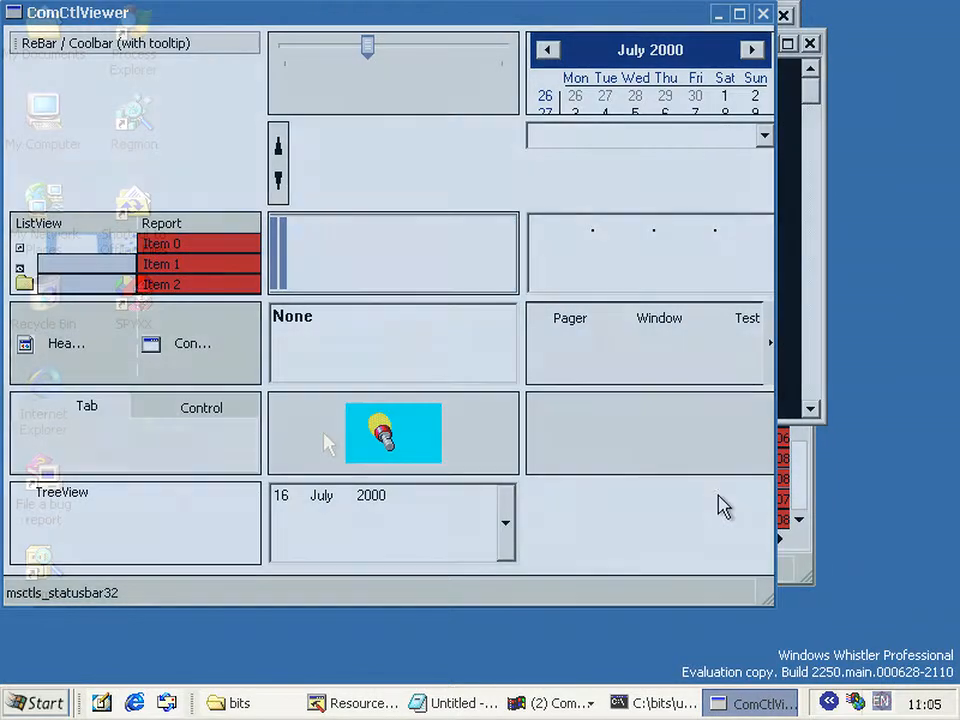
- Tick Enable exception report in My Computer's System Properties, Advanced tab, and confirm
click(772, 16)
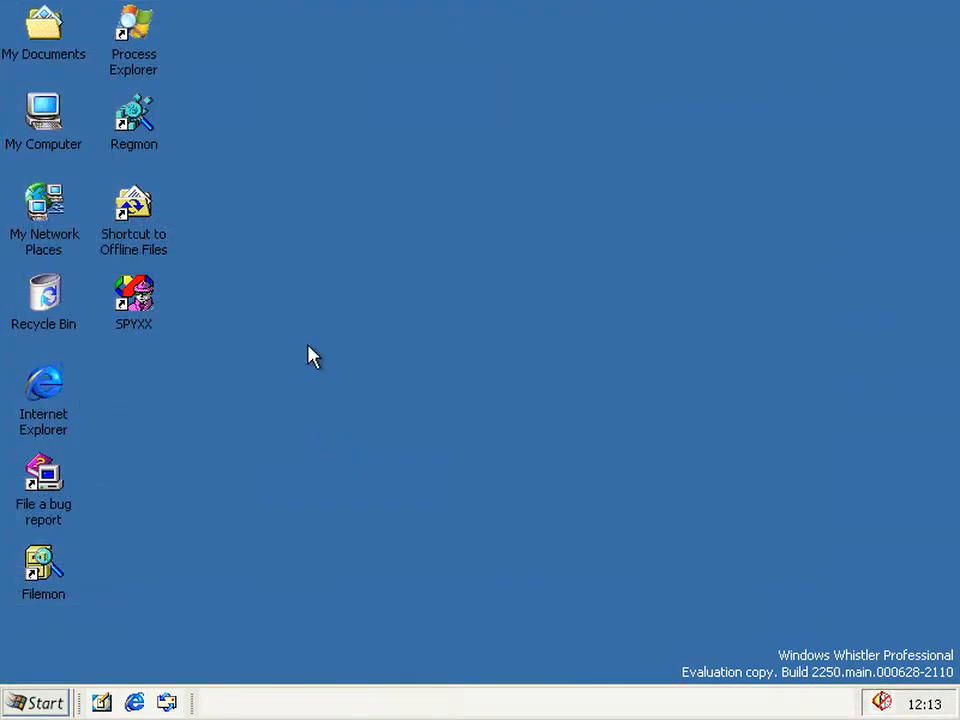
click(43, 115)
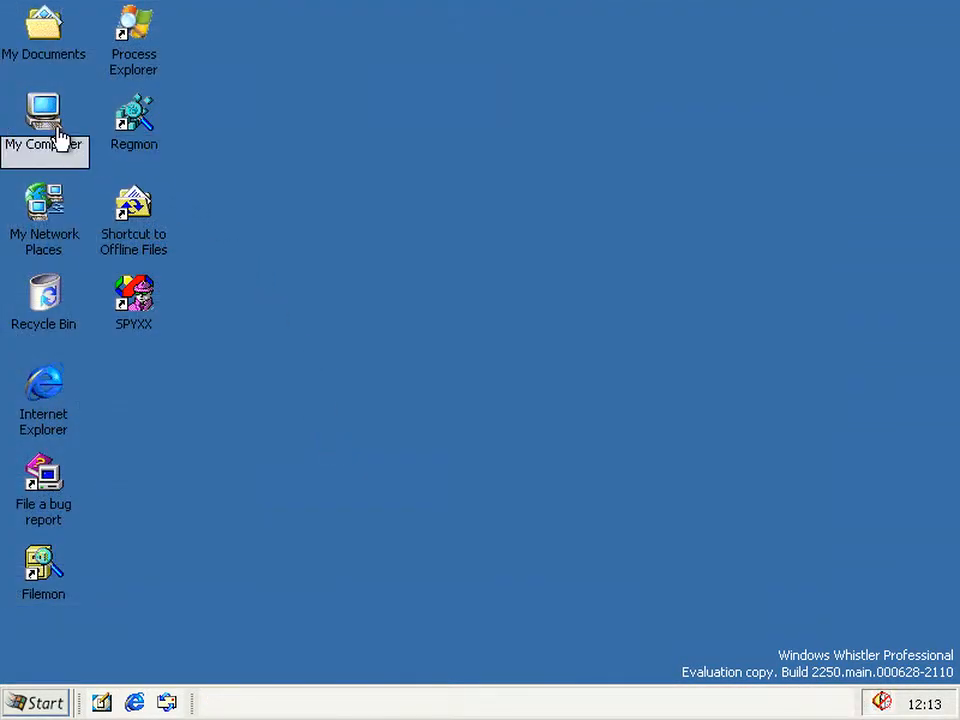
right_click(50, 120)
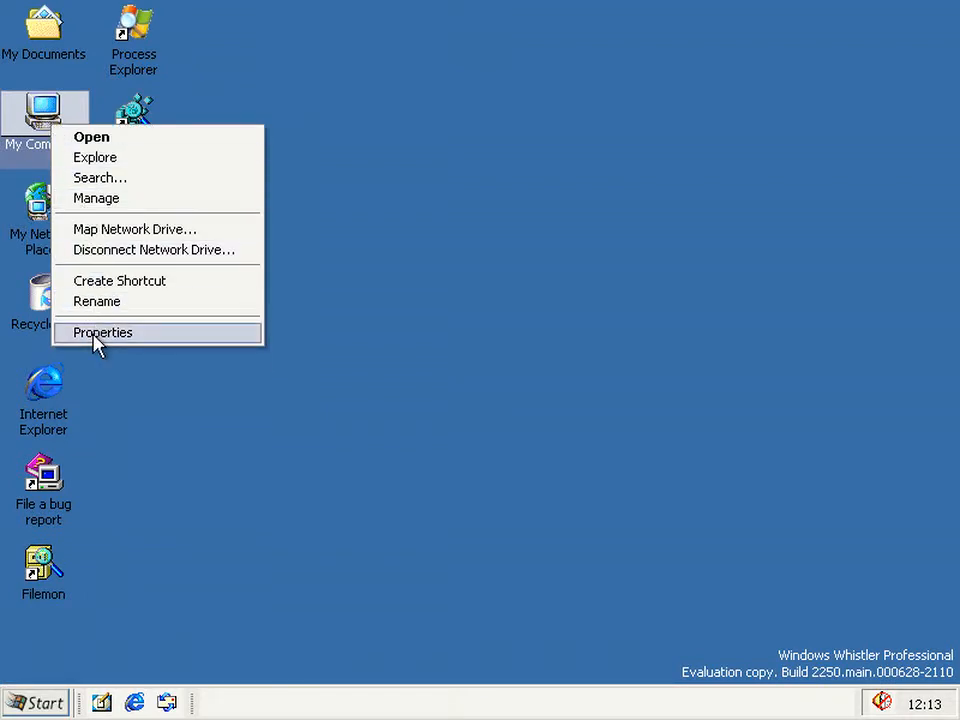
click(103, 332)
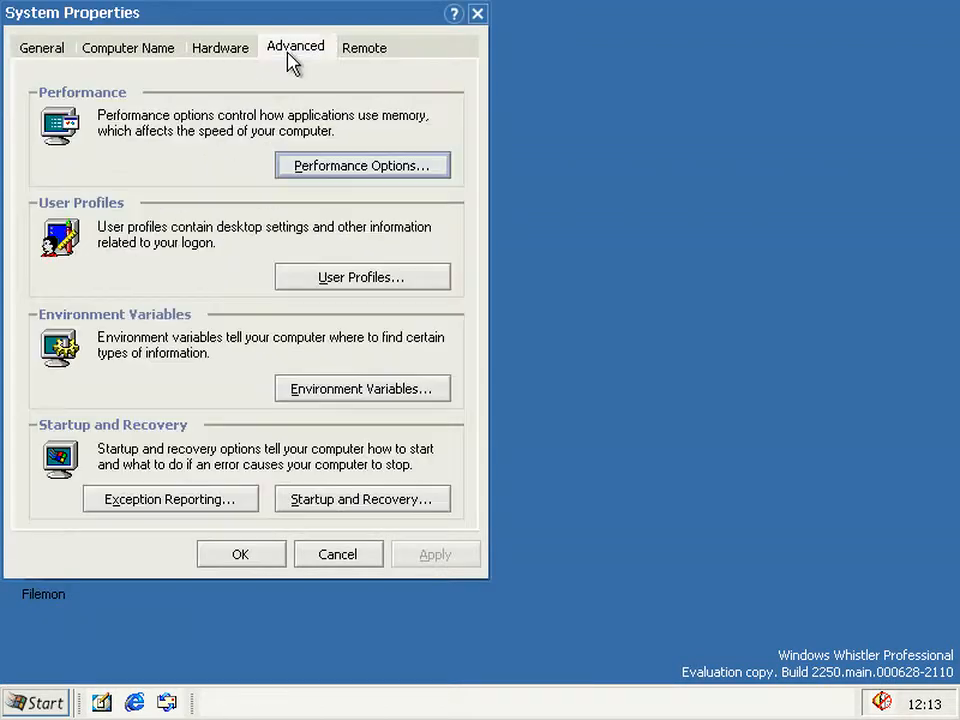
click(169, 498)
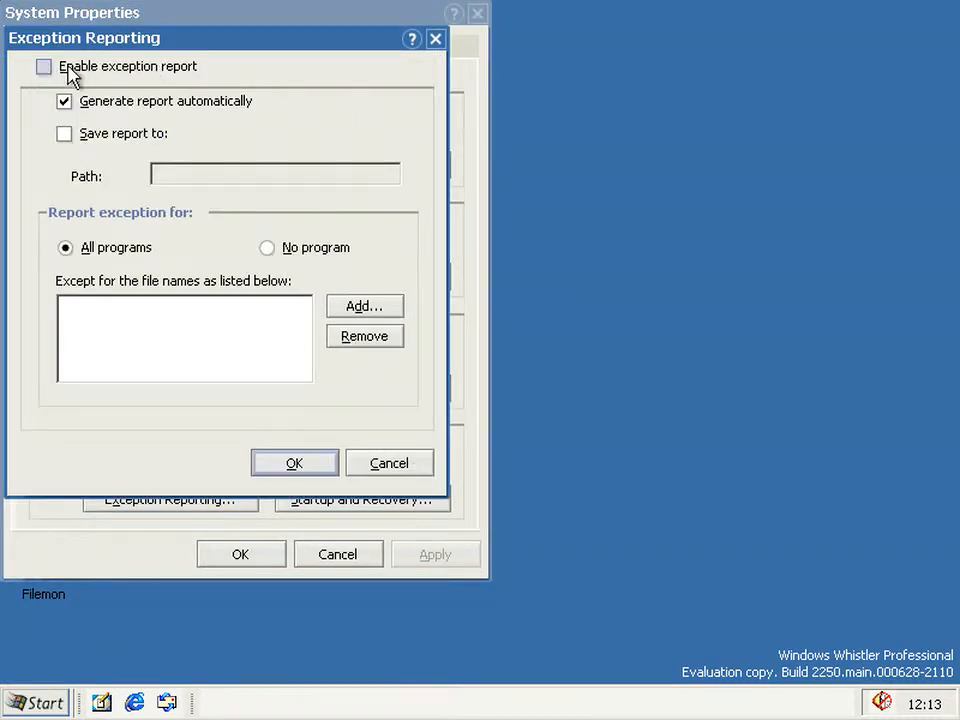
click(44, 68)
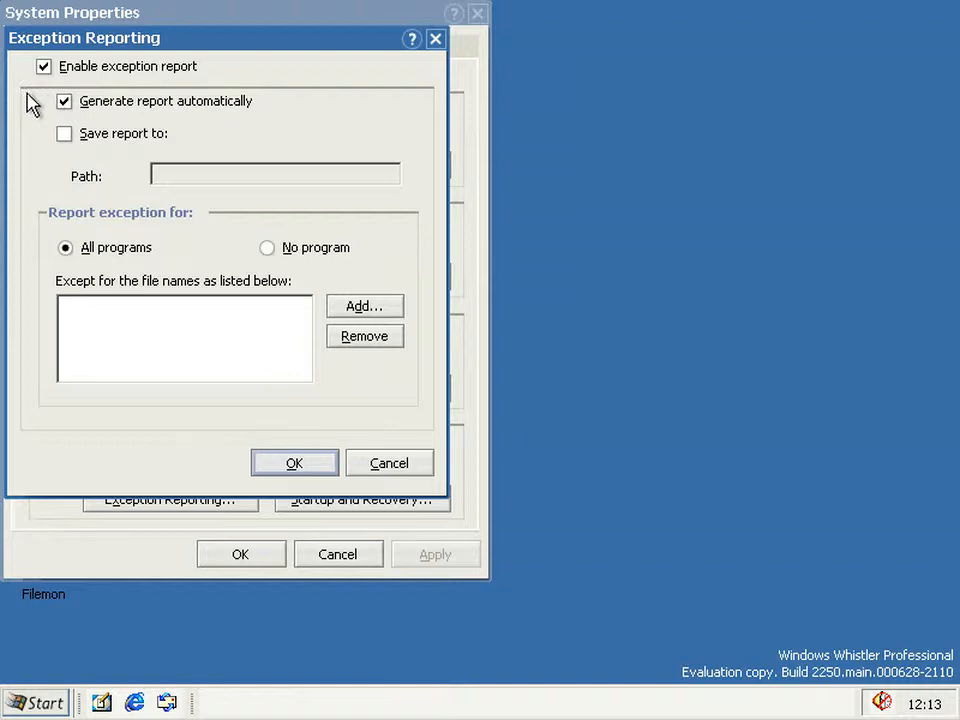
mouse_move(36, 387)
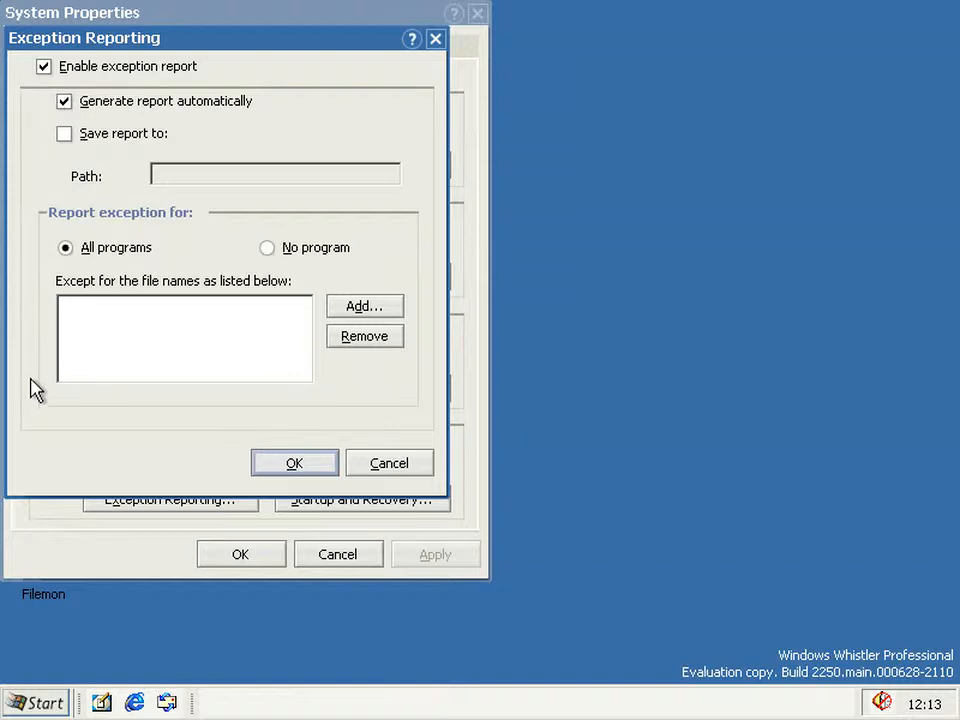
mouse_move(195, 325)
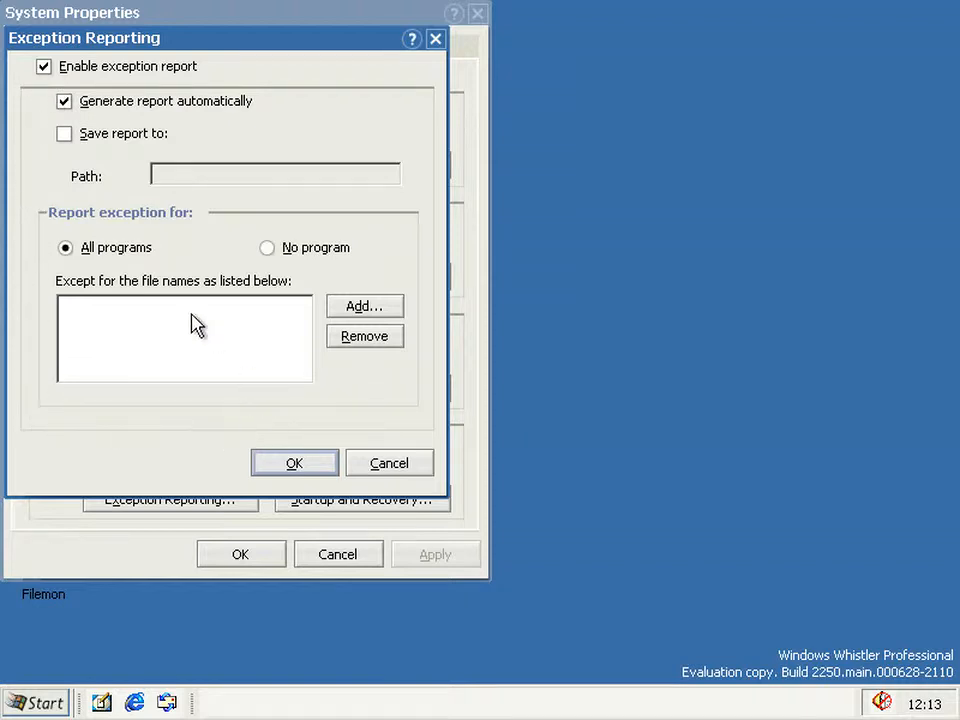
mouse_move(160, 45)
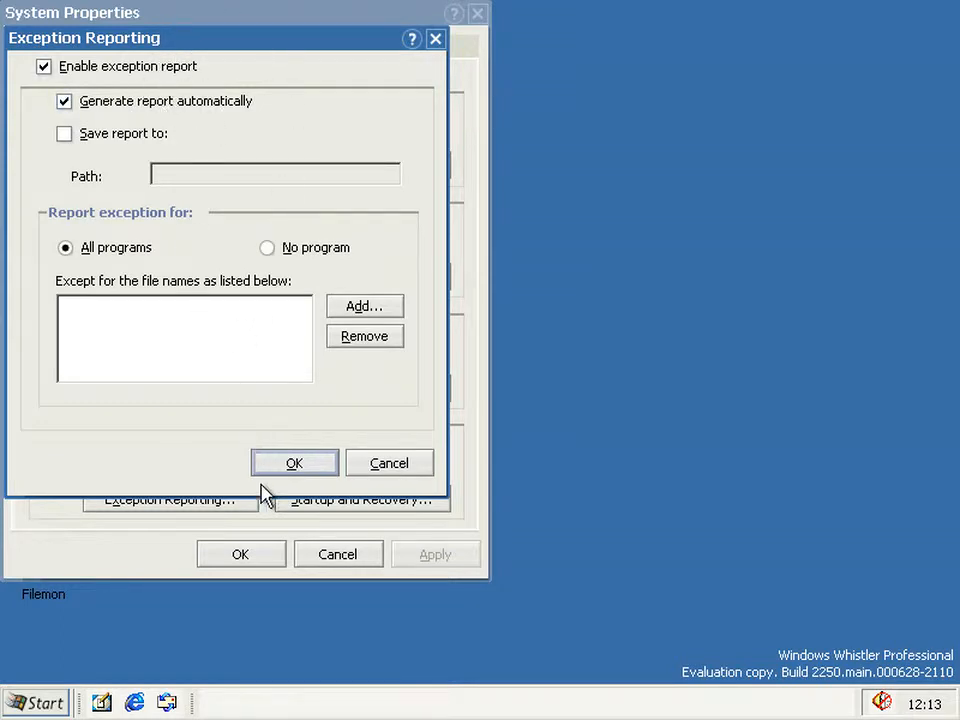
click(294, 462)
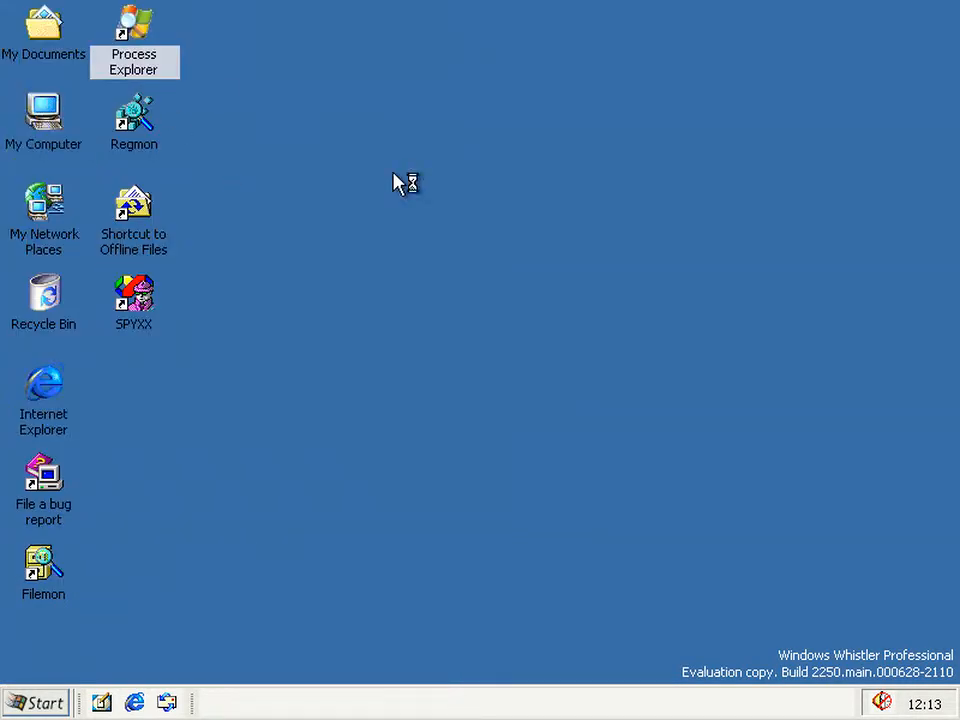
- Browse from My Computer through Local Disk (C:) into the bits folder
double_click(133, 25)
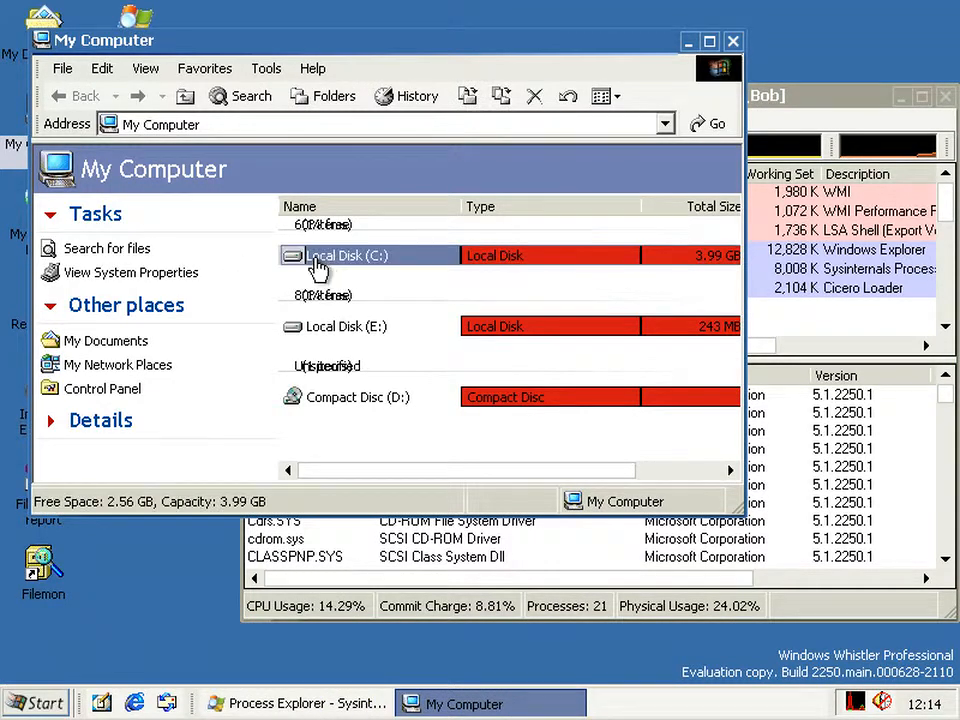
double_click(330, 255)
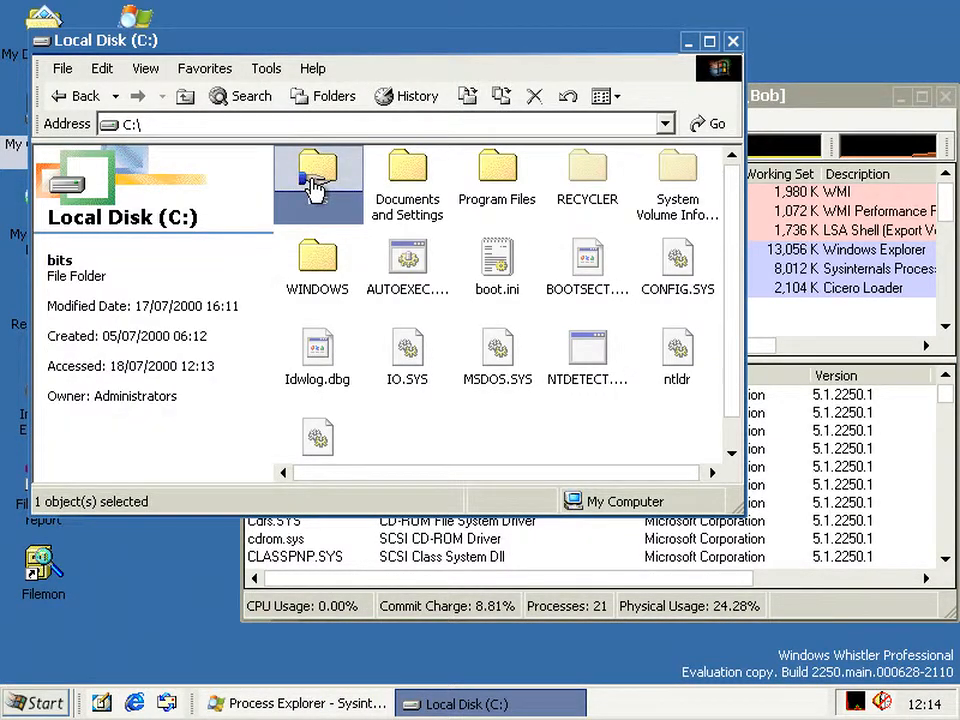
double_click(314, 175)
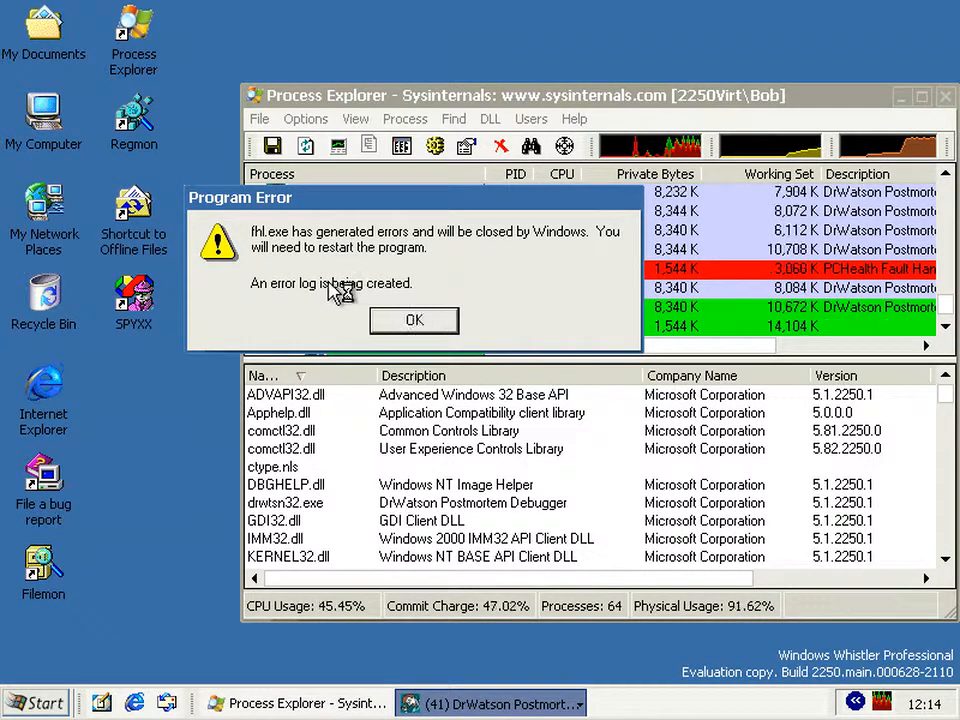
- Dismiss four successive fhl.exe Program Error dialogs as drwtsn32.exe processes pile up
click(413, 320)
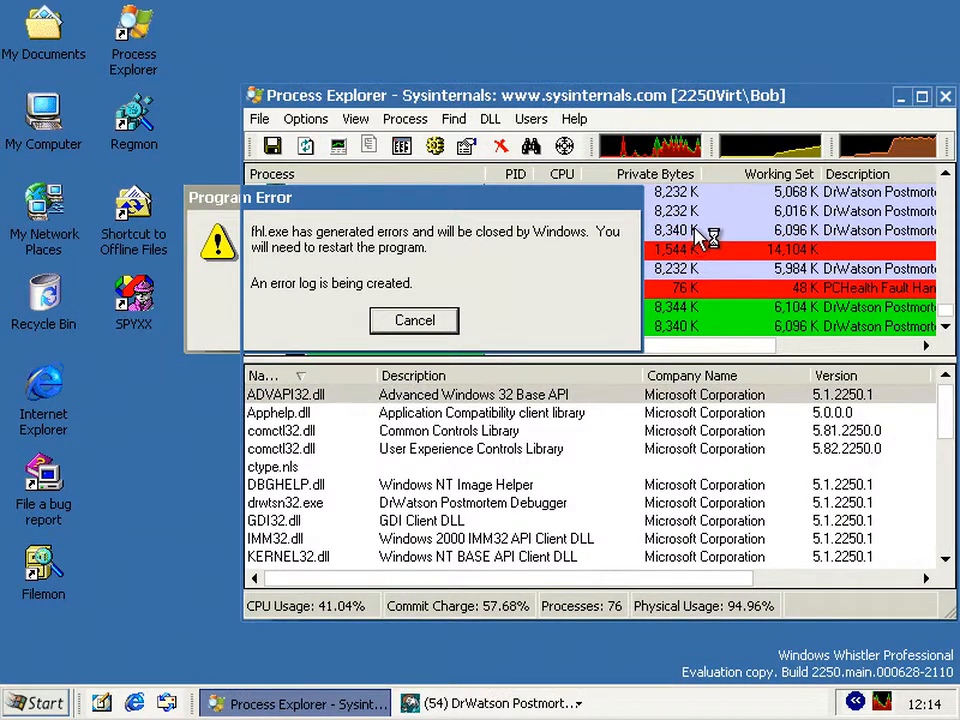
click(414, 320)
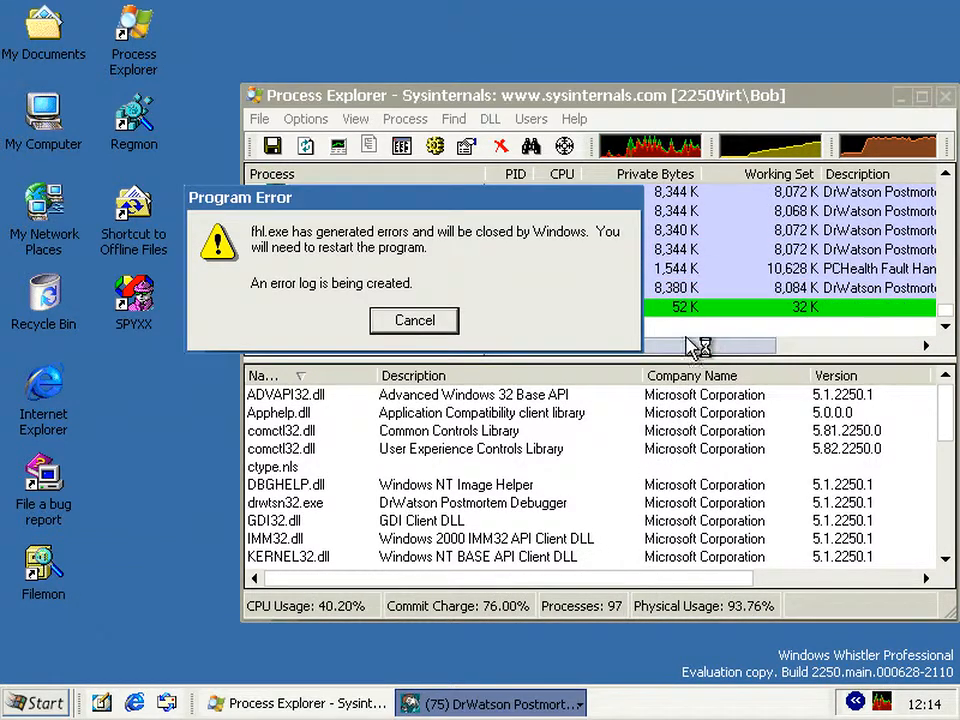
click(414, 320)
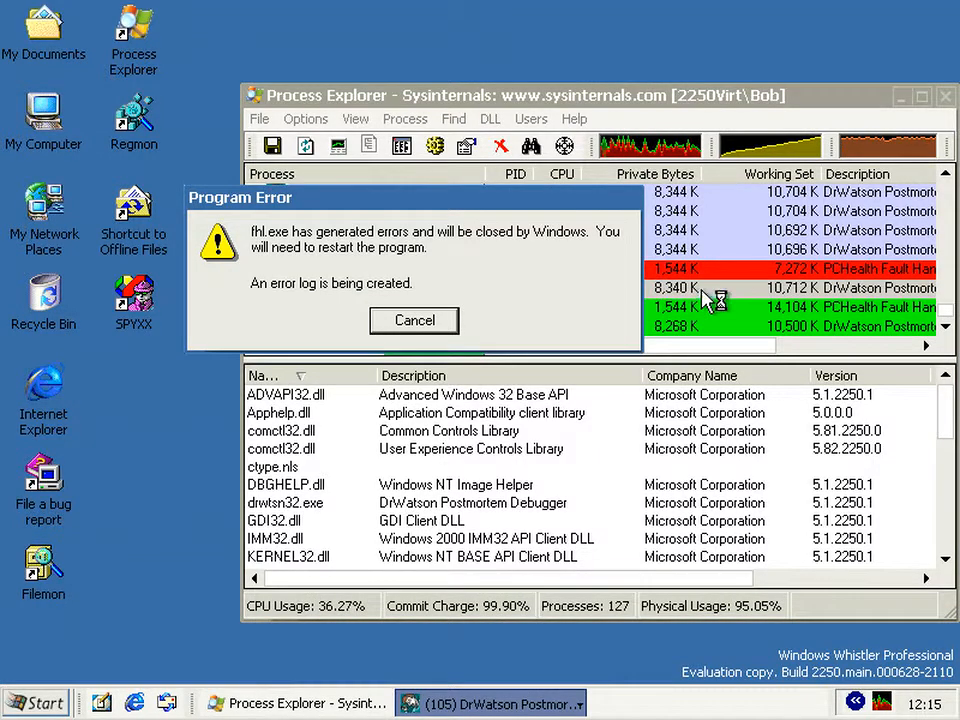
click(413, 320)
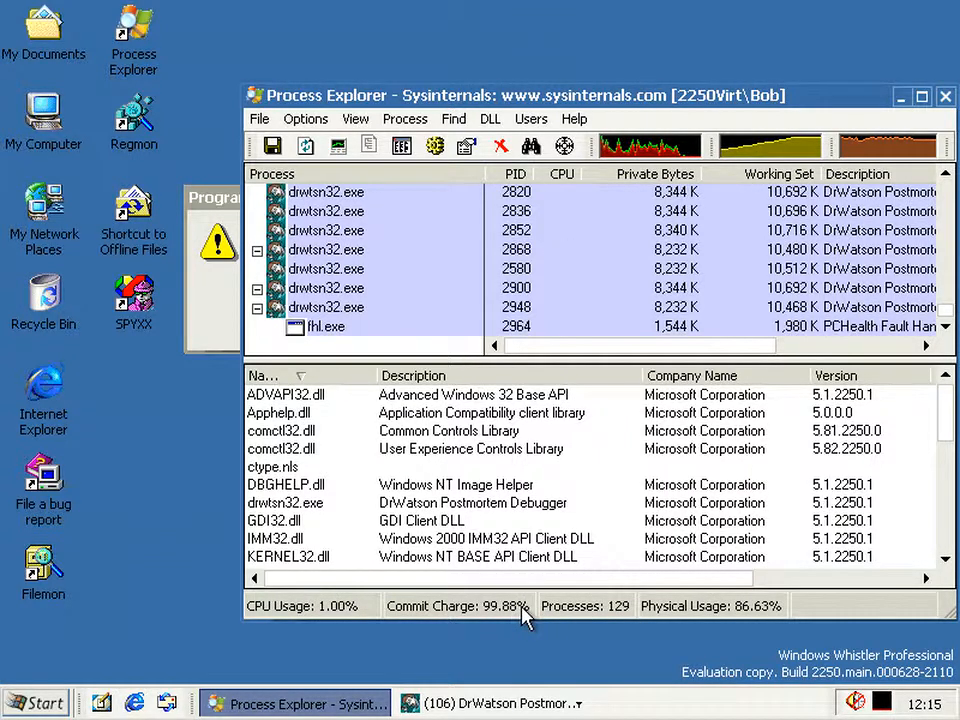
mouse_move(440, 700)
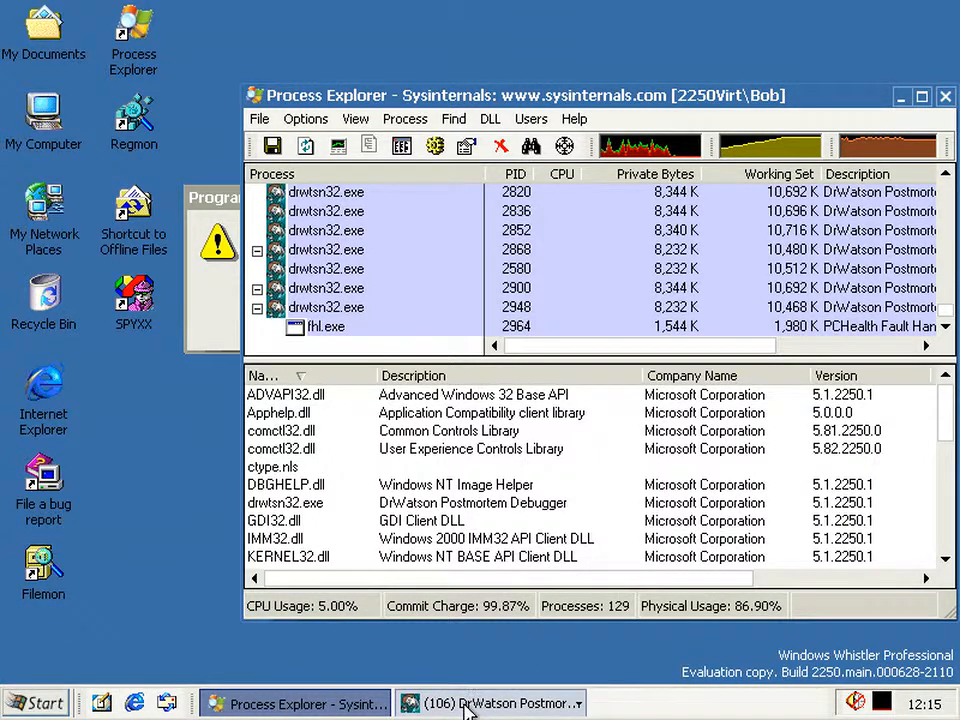
- Close the DrWatson window group from the taskbar, then select fhl.exe to view its DLLs
right_click(490, 702)
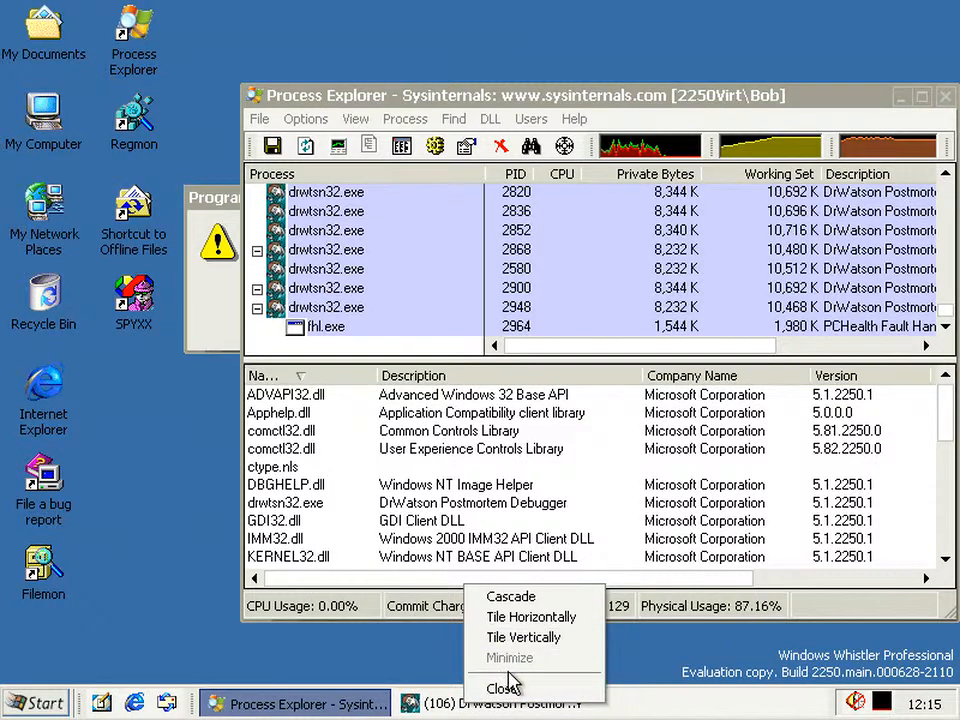
mouse_move(510, 596)
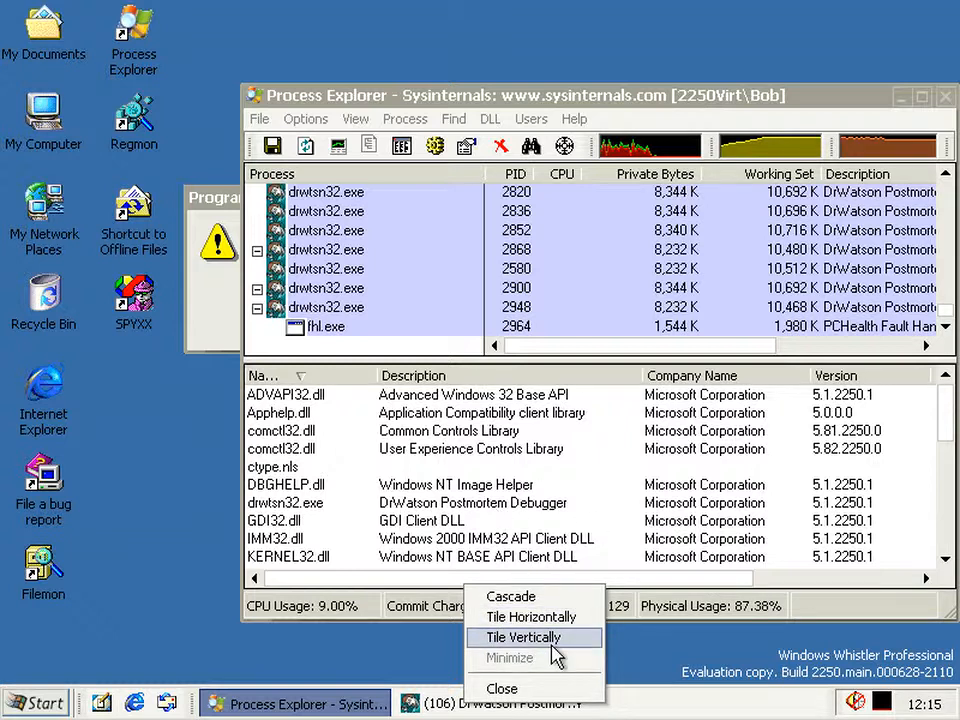
mouse_move(512, 688)
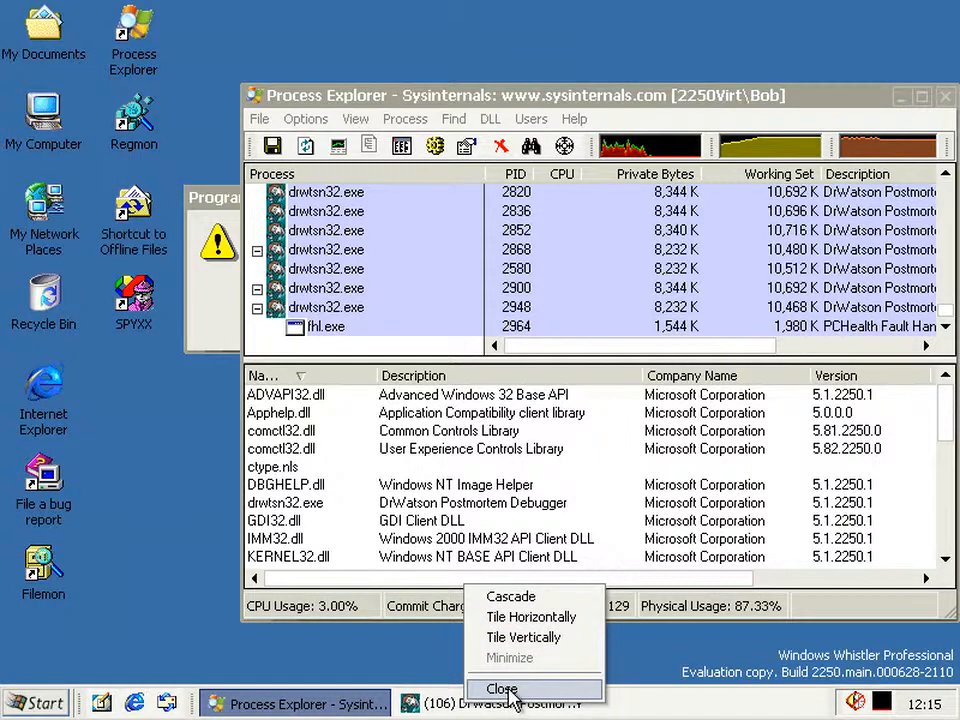
click(512, 688)
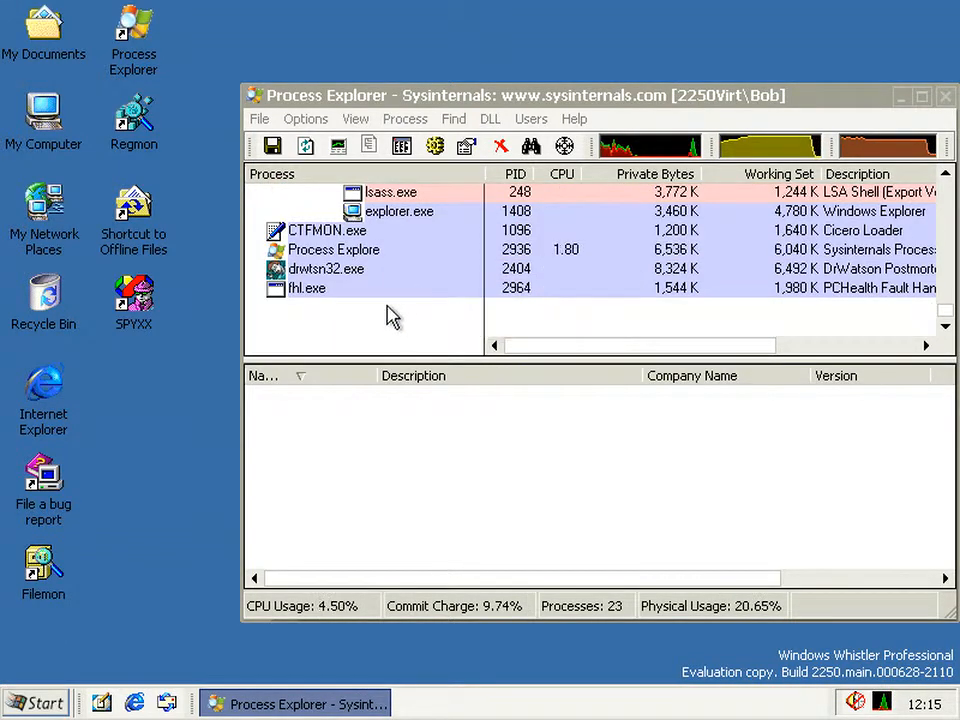
click(307, 288)
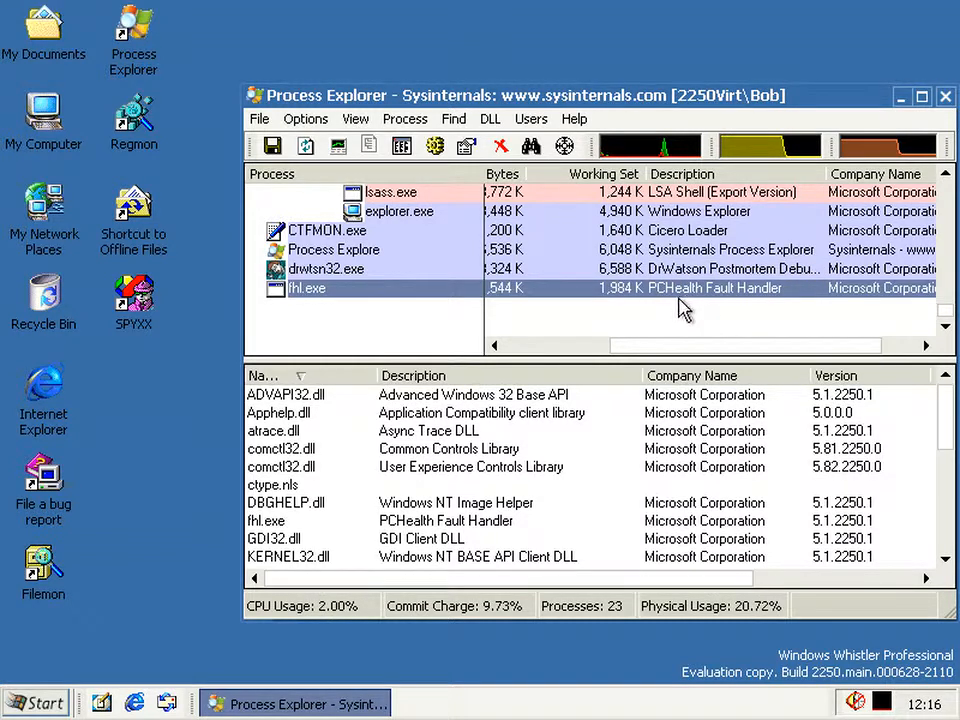
mouse_move(707, 325)
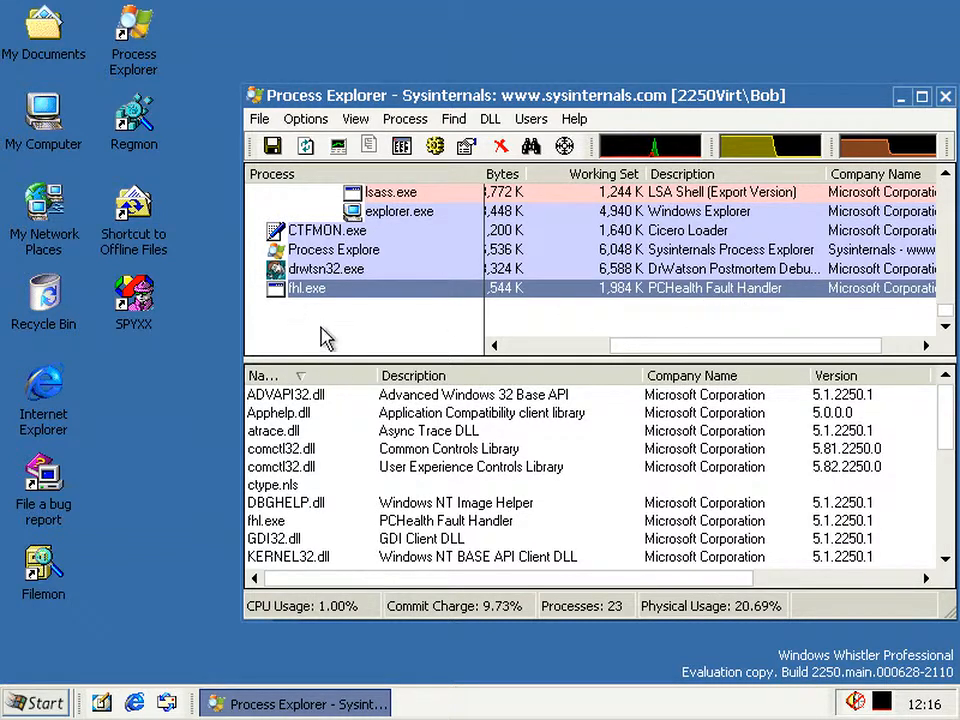
mouse_move(341, 327)
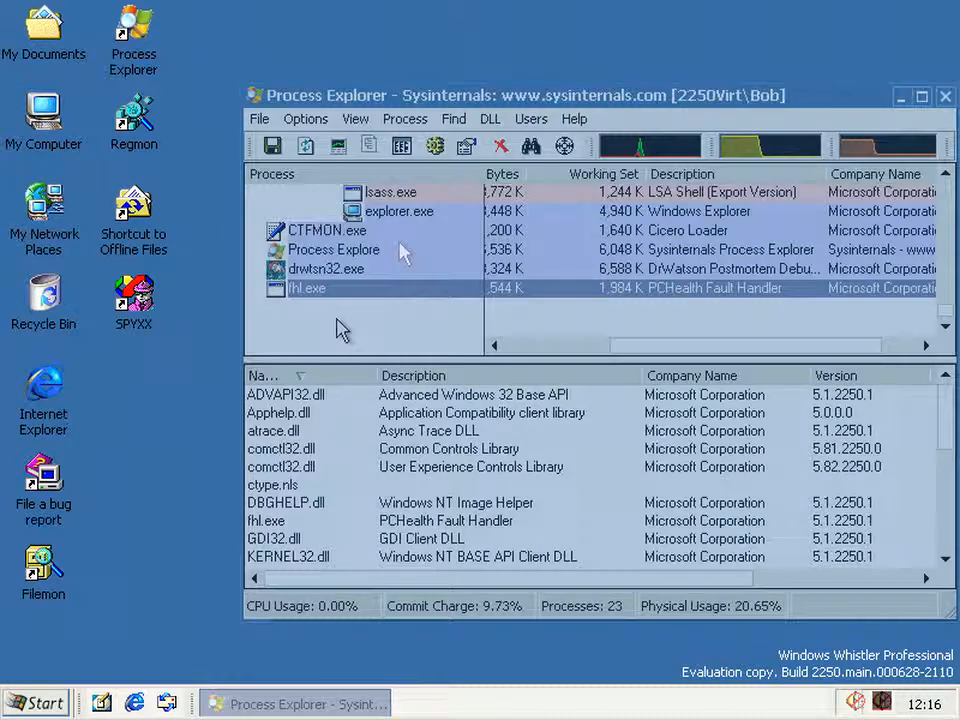
- Exit Process Explorer with its close button, leaving an empty desktop
click(943, 98)
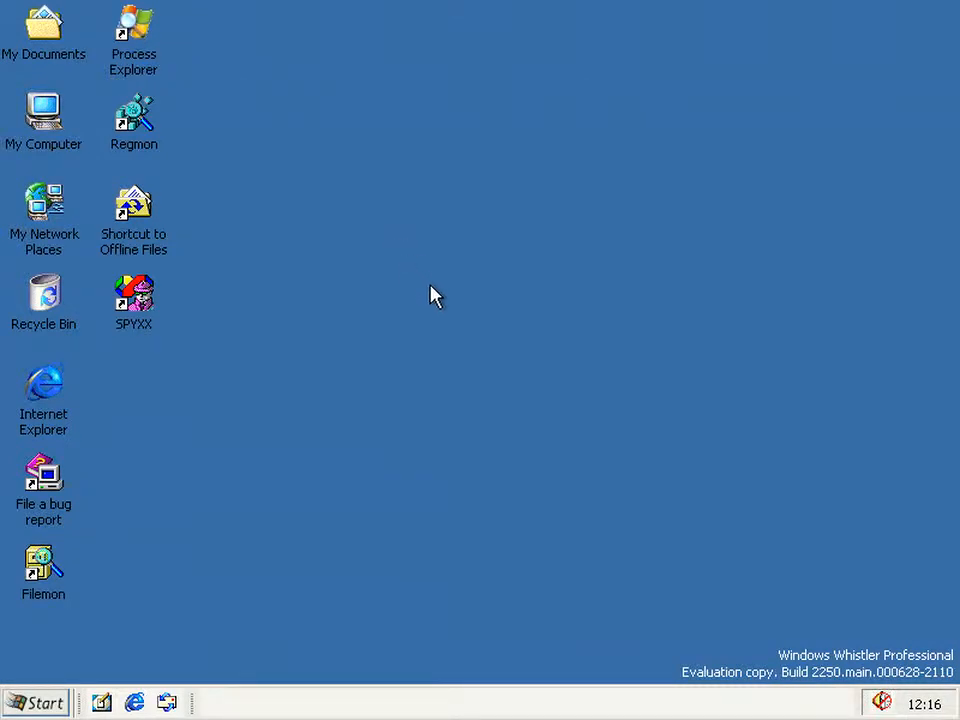
mouse_move(567, 284)
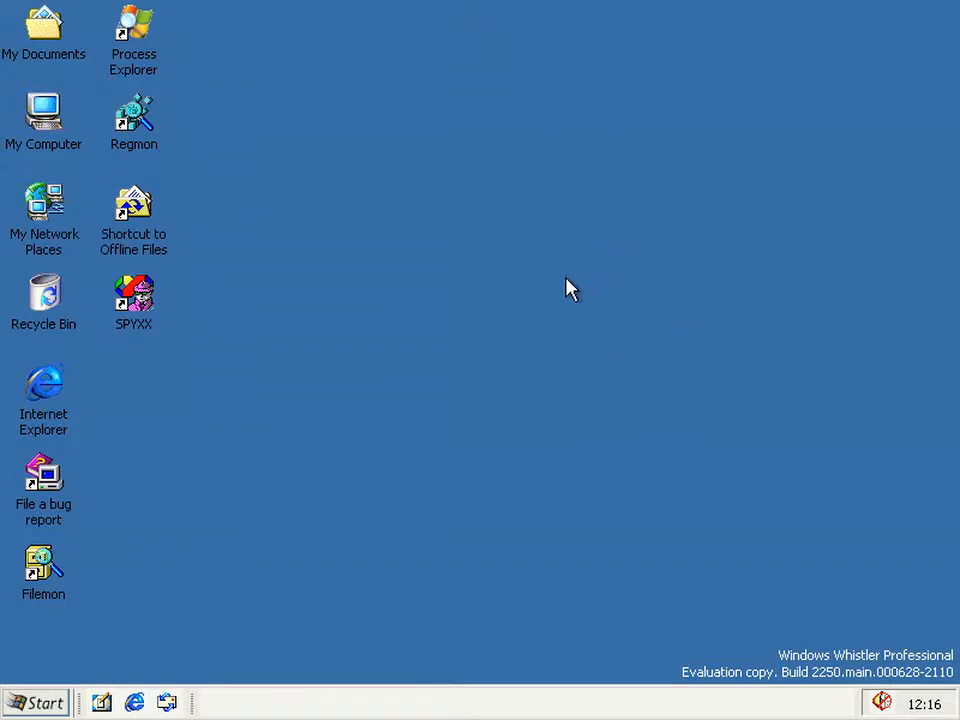
mouse_move(451, 260)
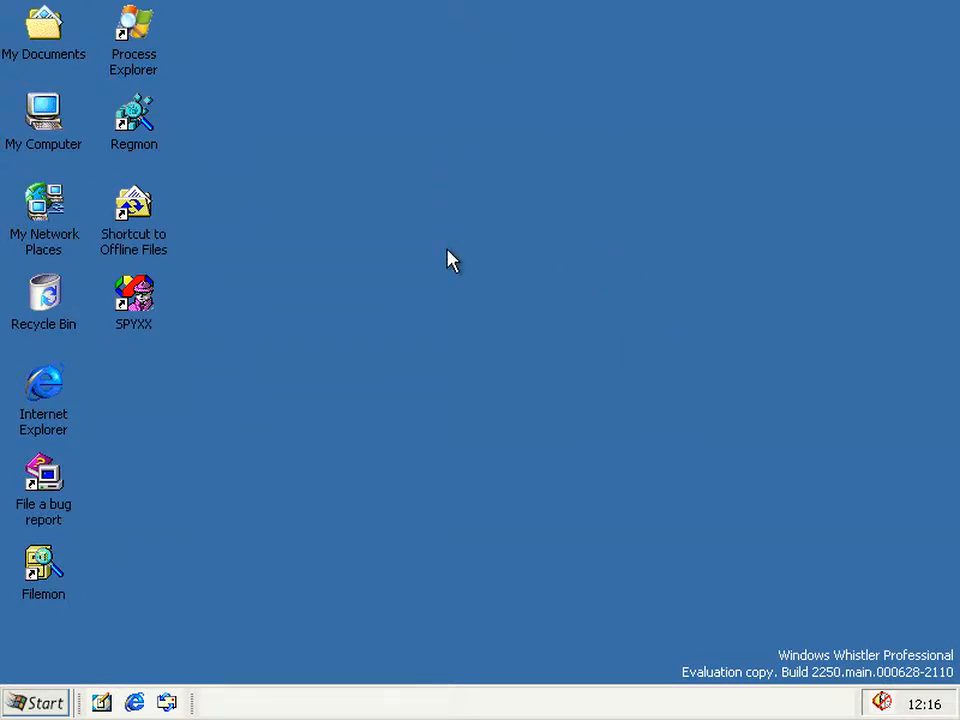
mouse_move(758, 552)
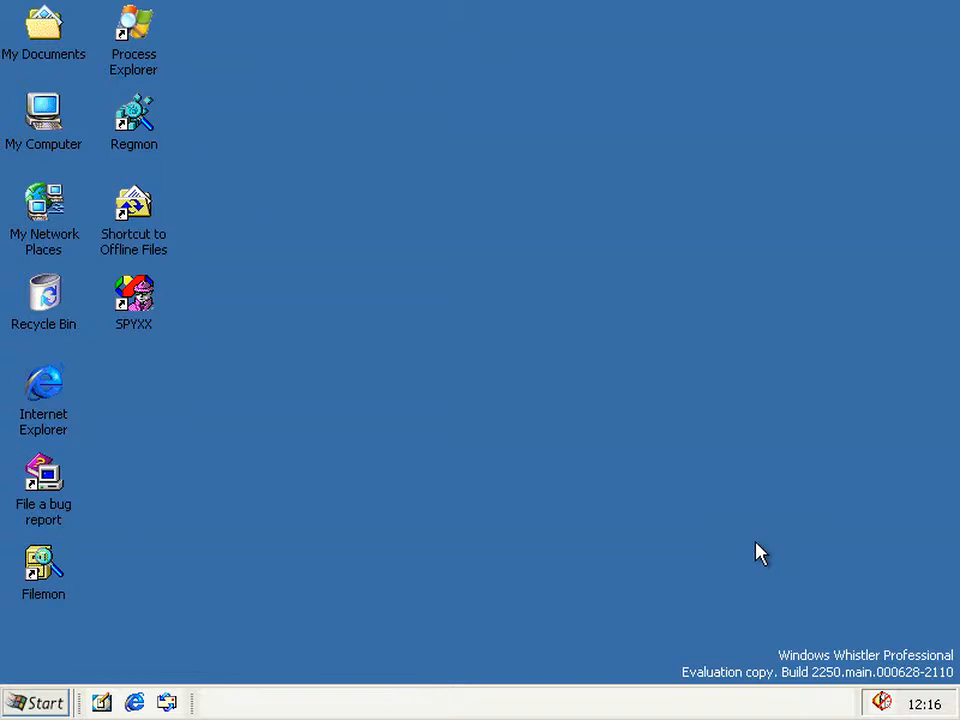